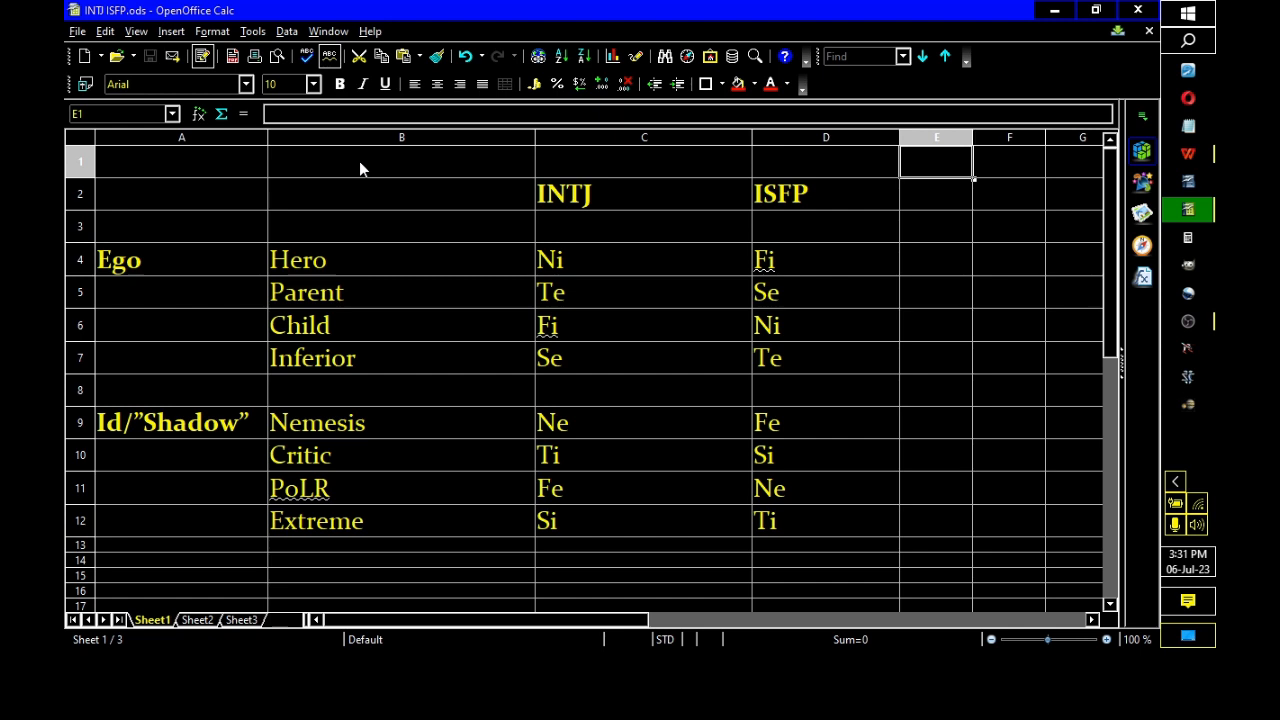
mouse_move(350, 185)
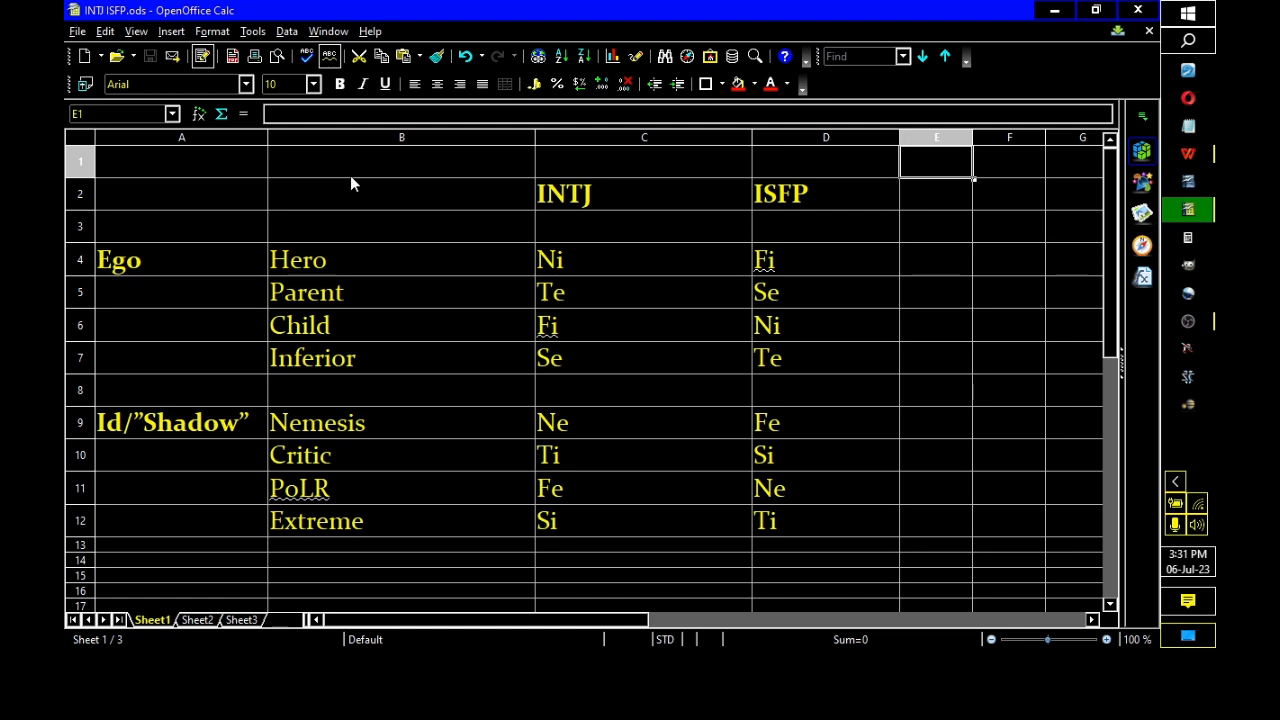
mouse_move(475, 275)
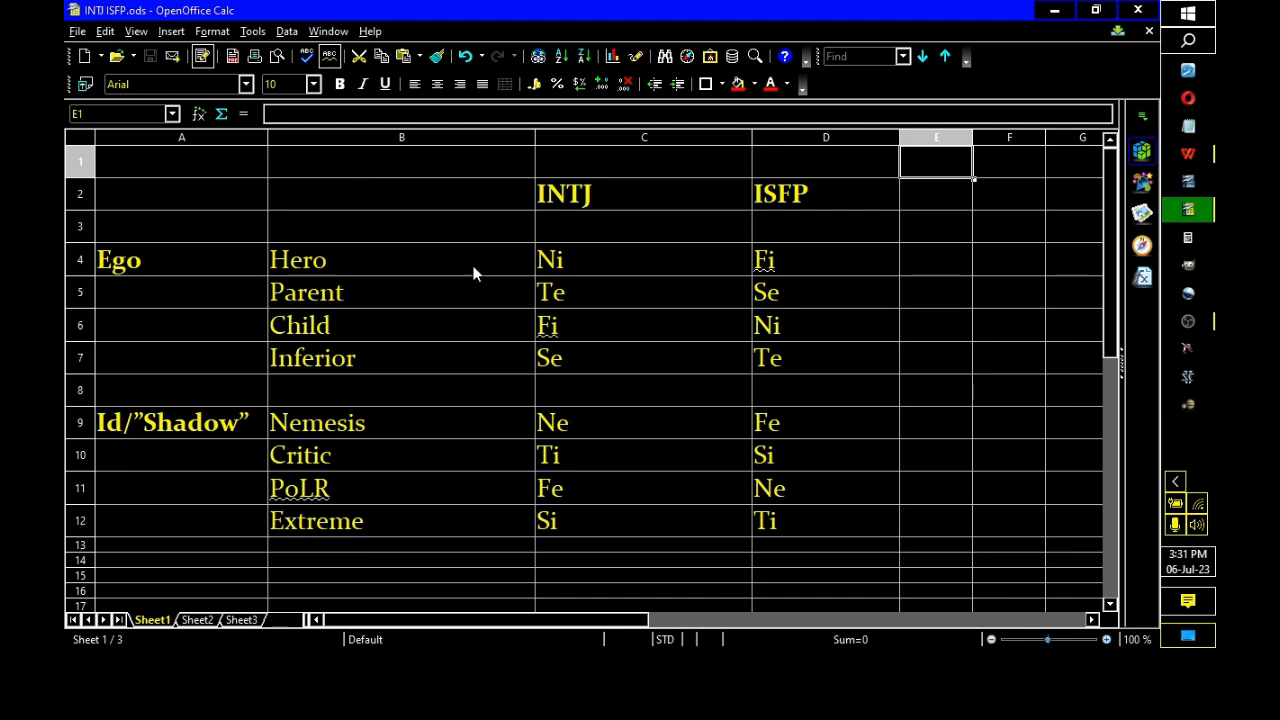
mouse_move(668, 240)
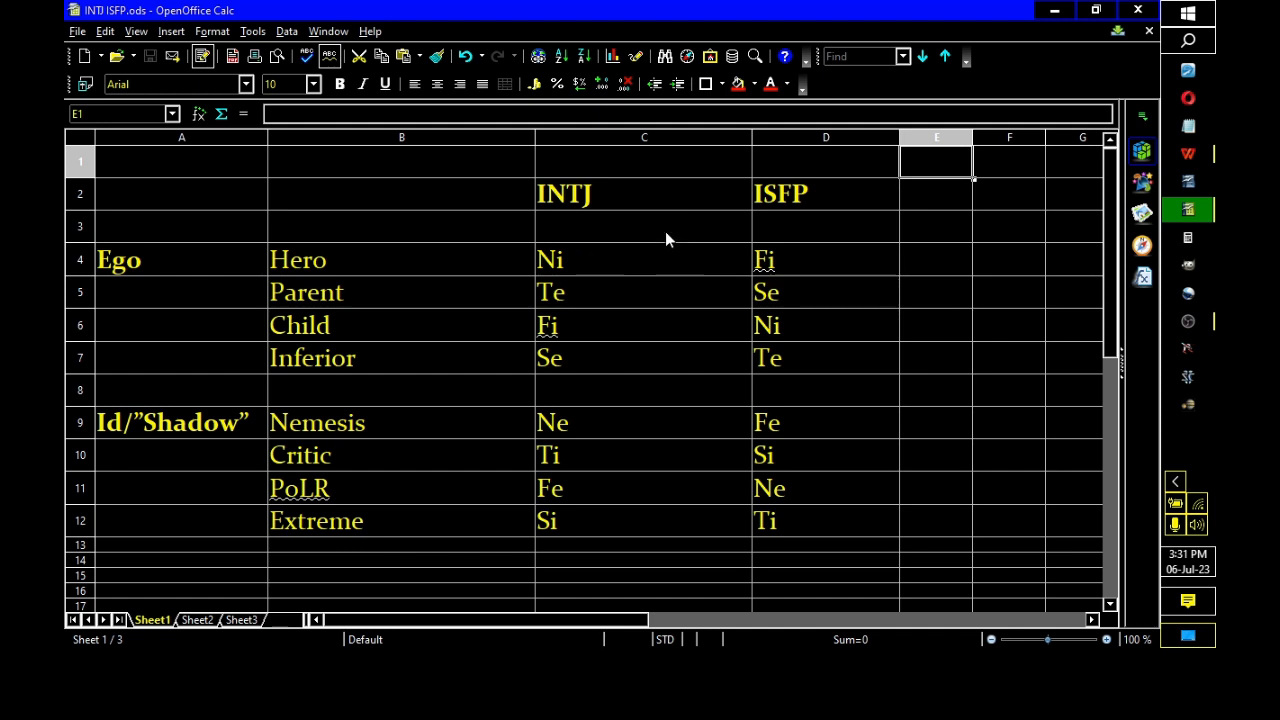
mouse_move(876, 224)
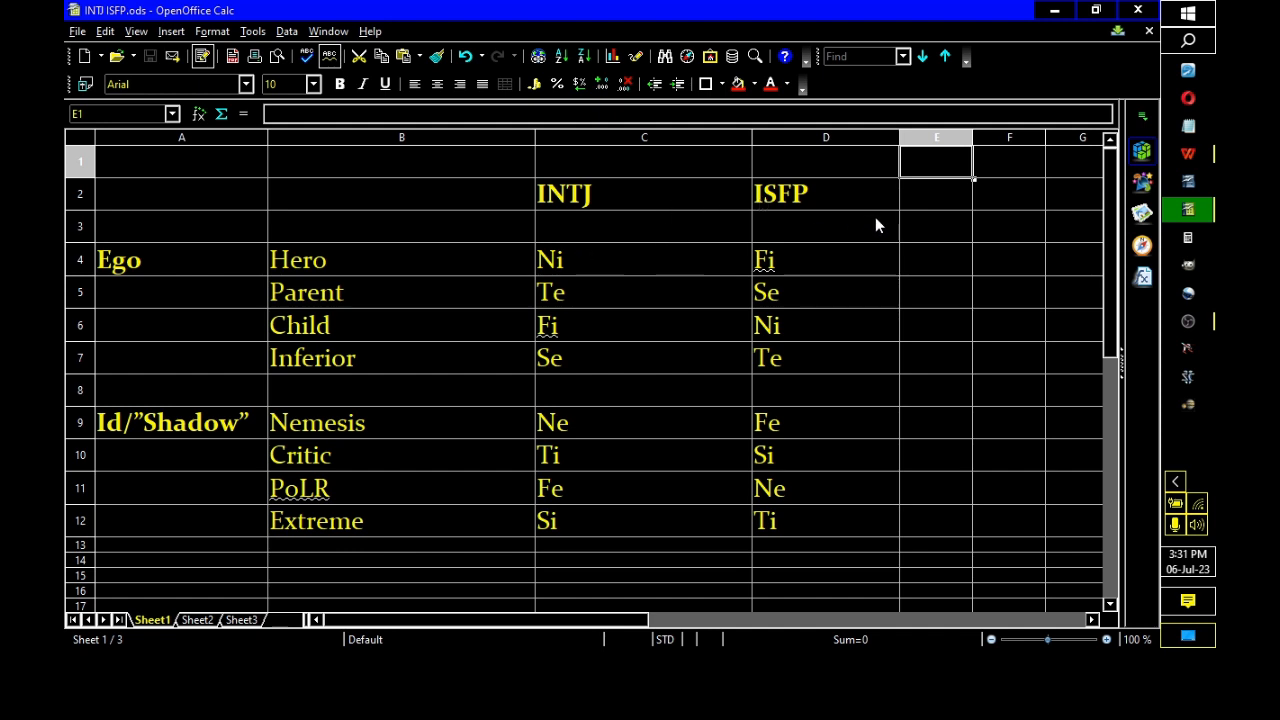
mouse_move(880, 251)
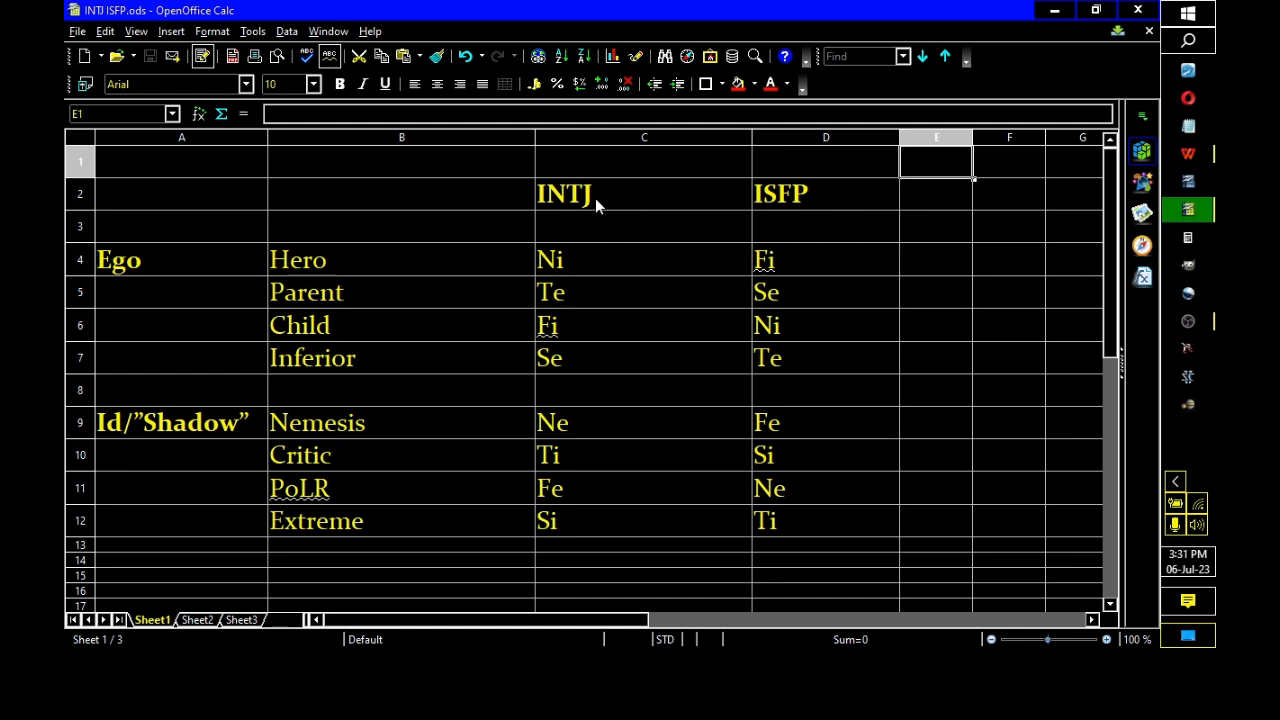
mouse_move(531, 196)
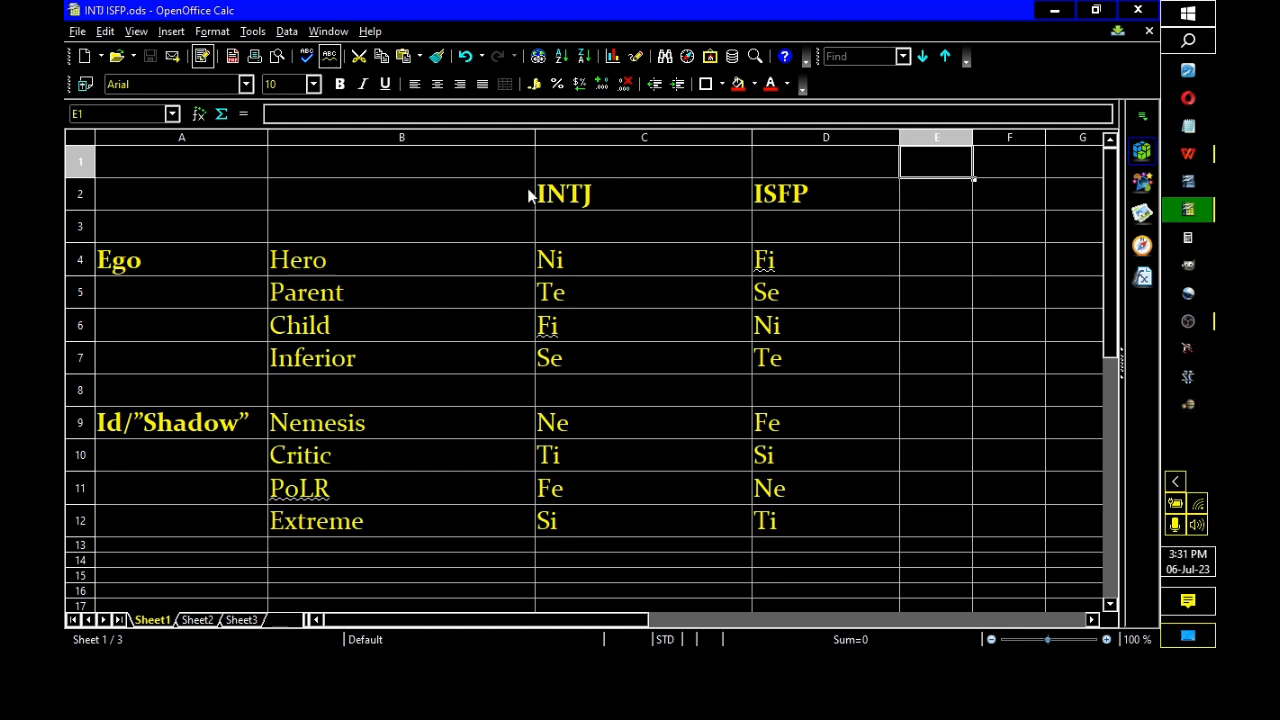
mouse_move(148, 166)
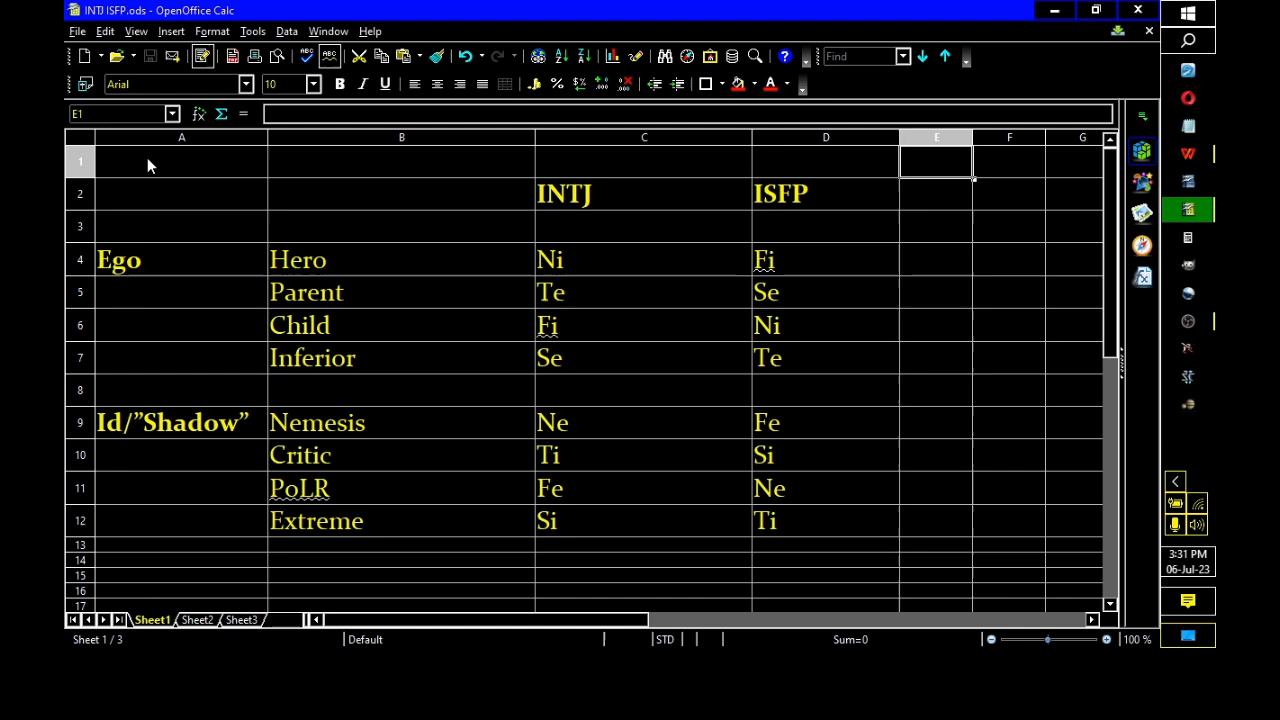
mouse_move(380, 452)
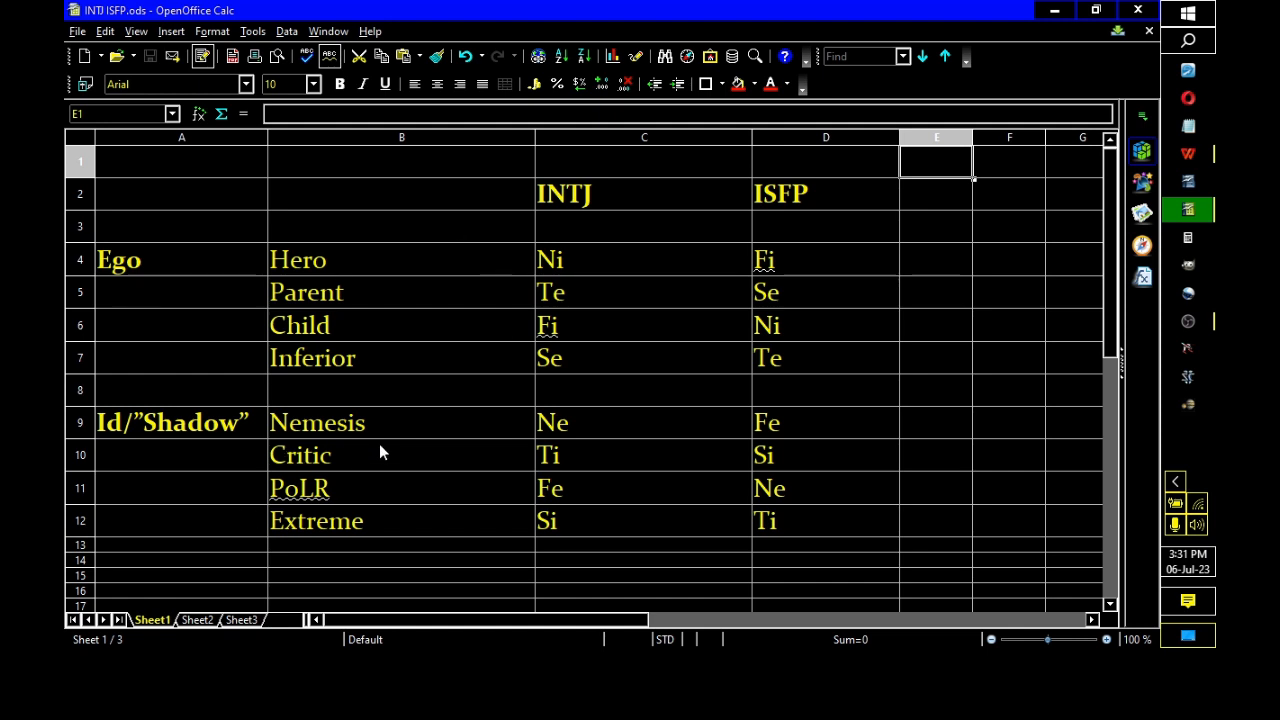
mouse_move(203, 296)
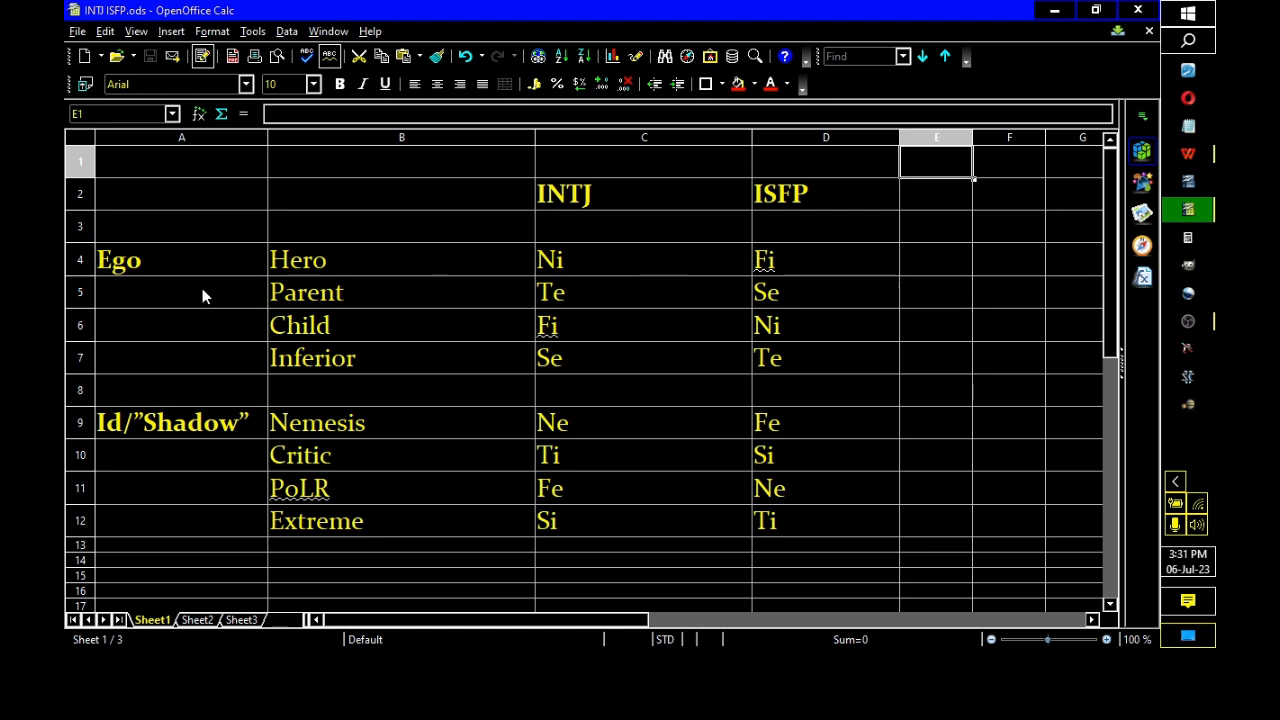
mouse_move(240, 154)
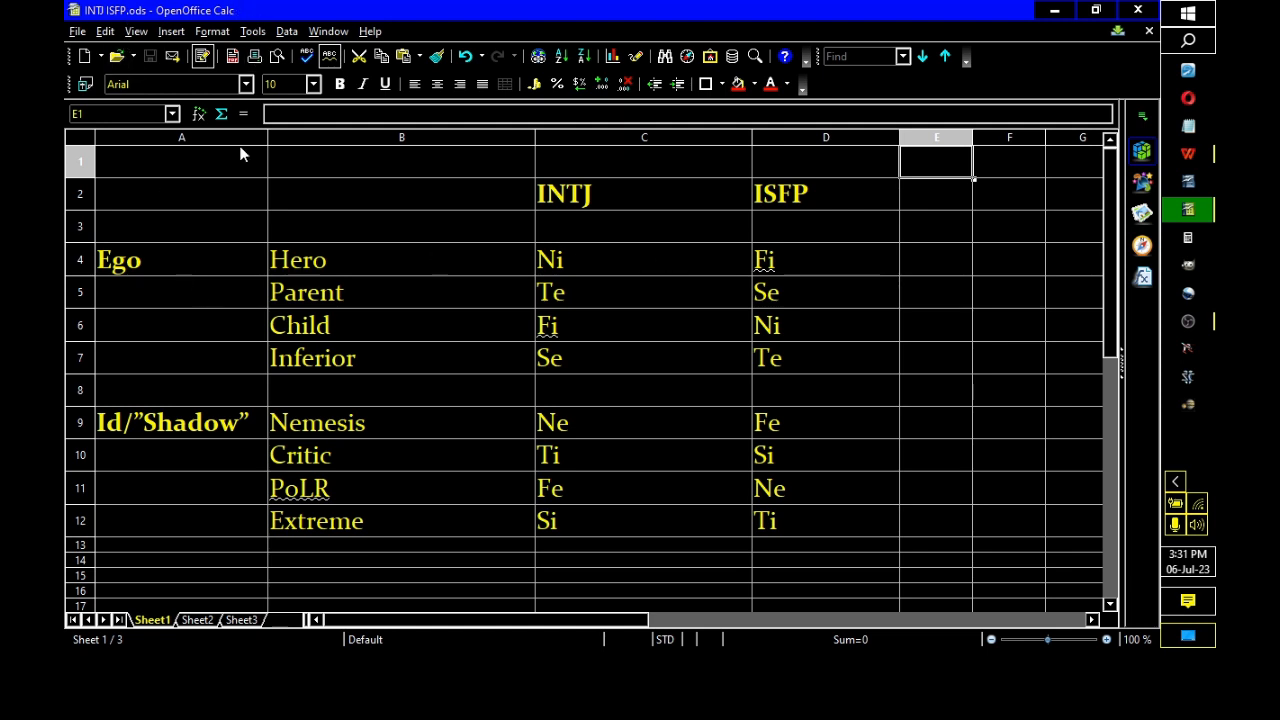
mouse_move(142, 305)
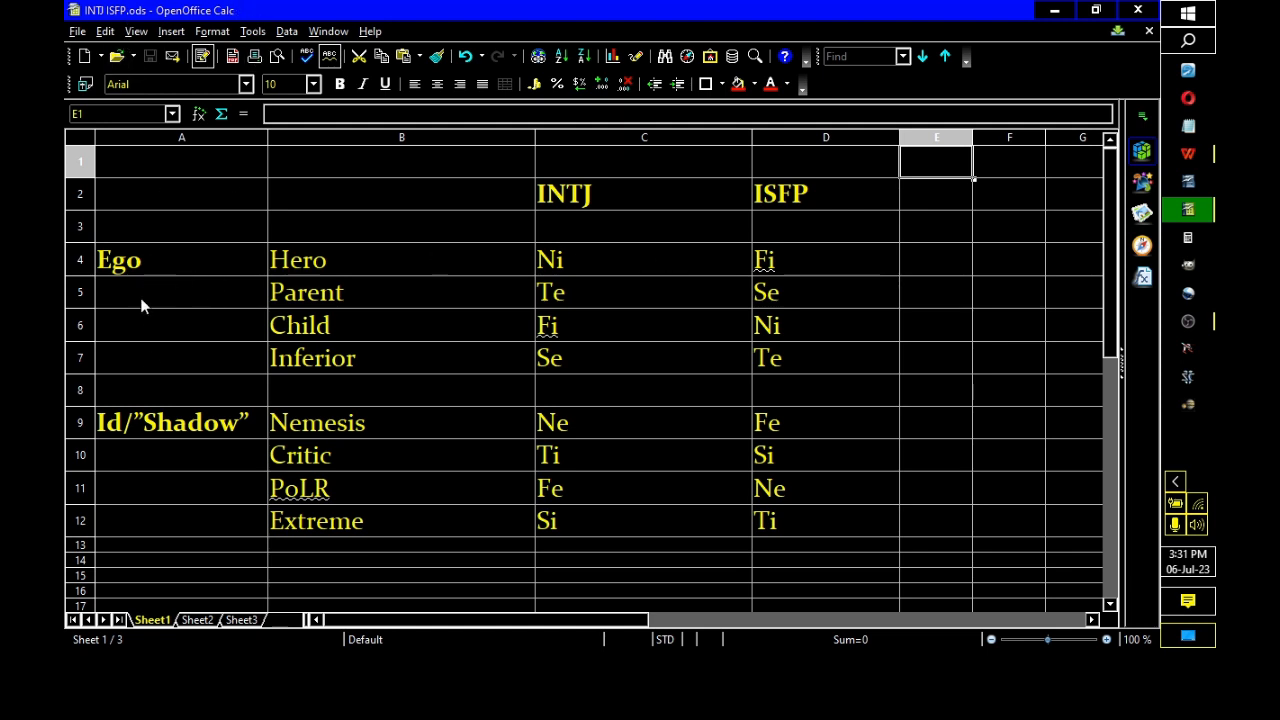
mouse_move(153, 278)
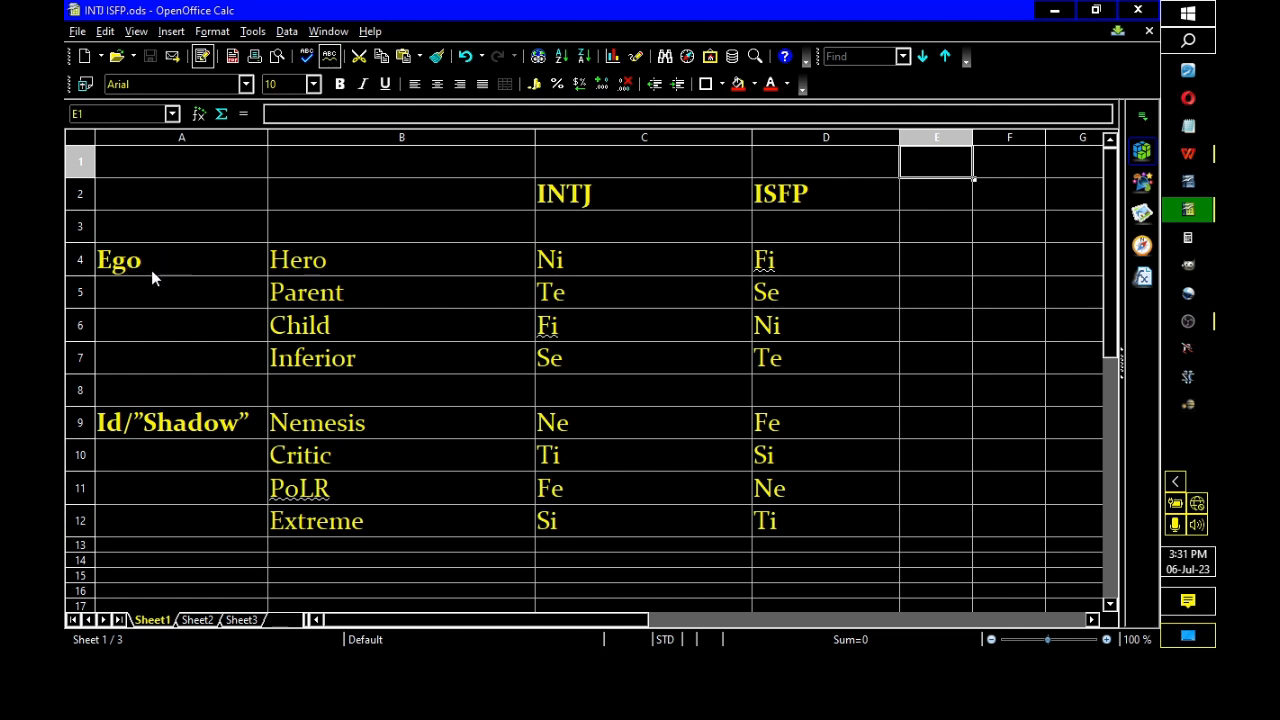
mouse_move(297, 440)
text(“)
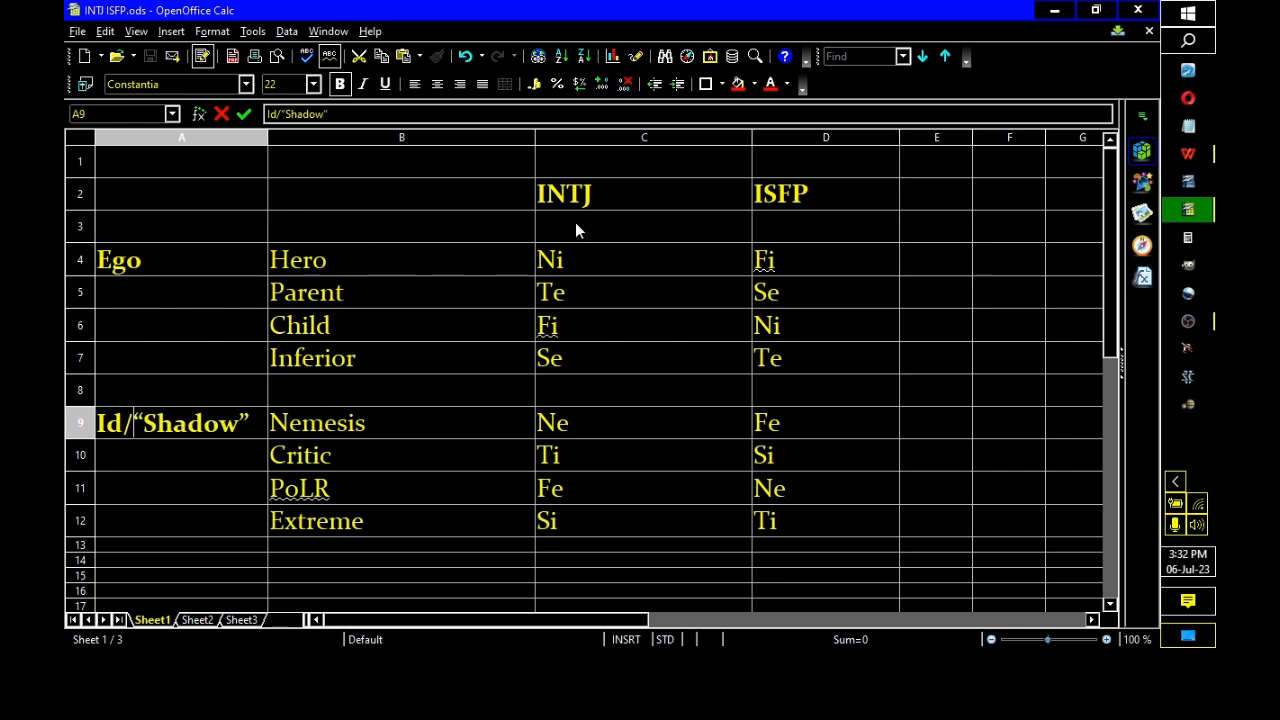
mouse_move(583, 278)
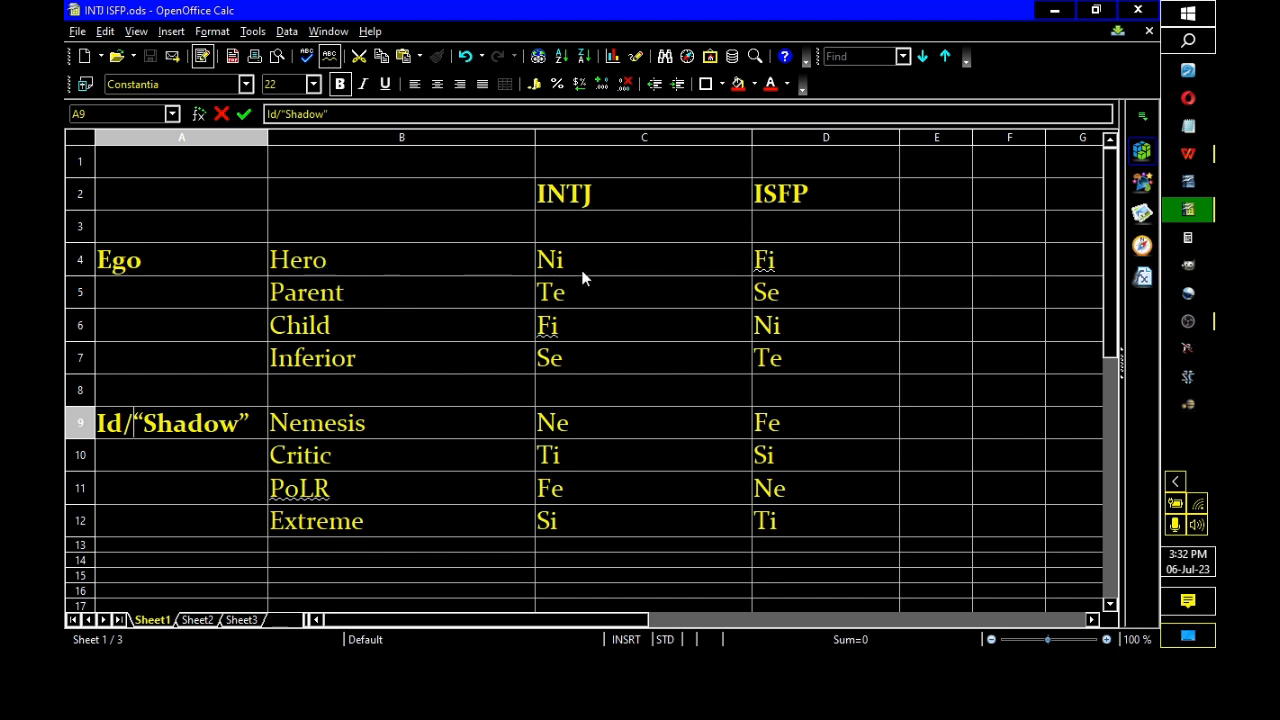
mouse_move(770, 273)
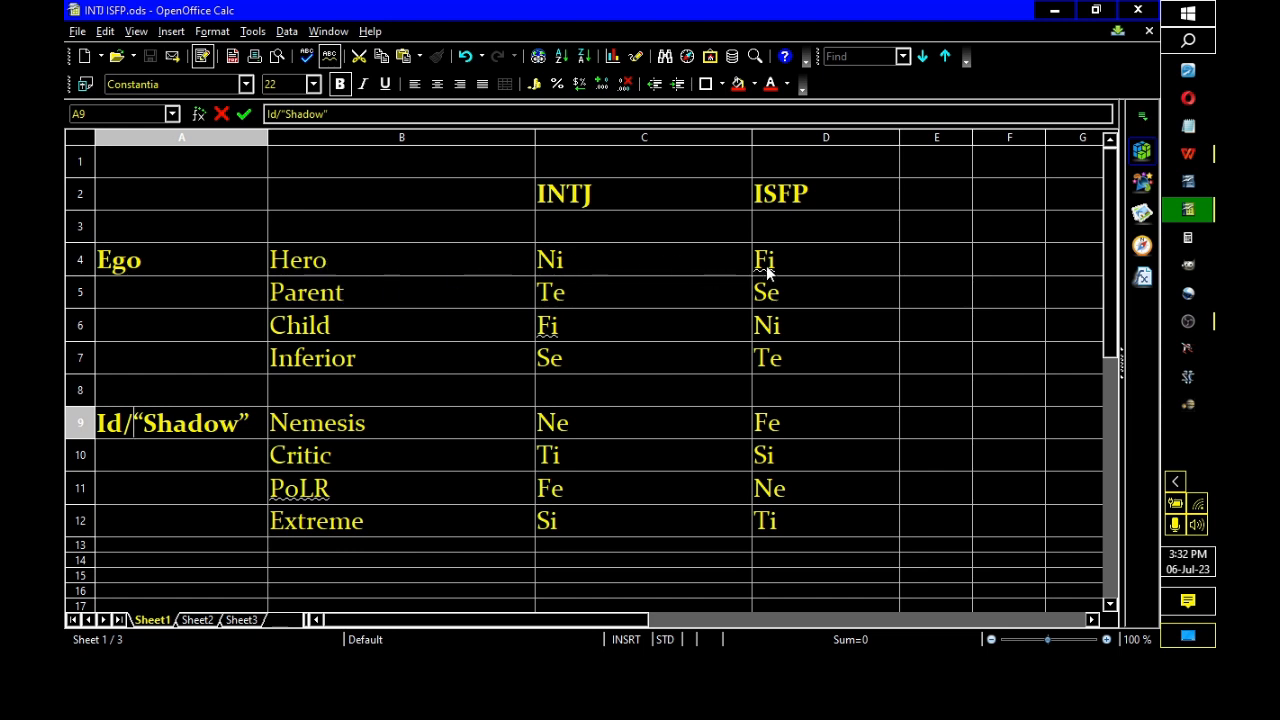
mouse_move(320, 310)
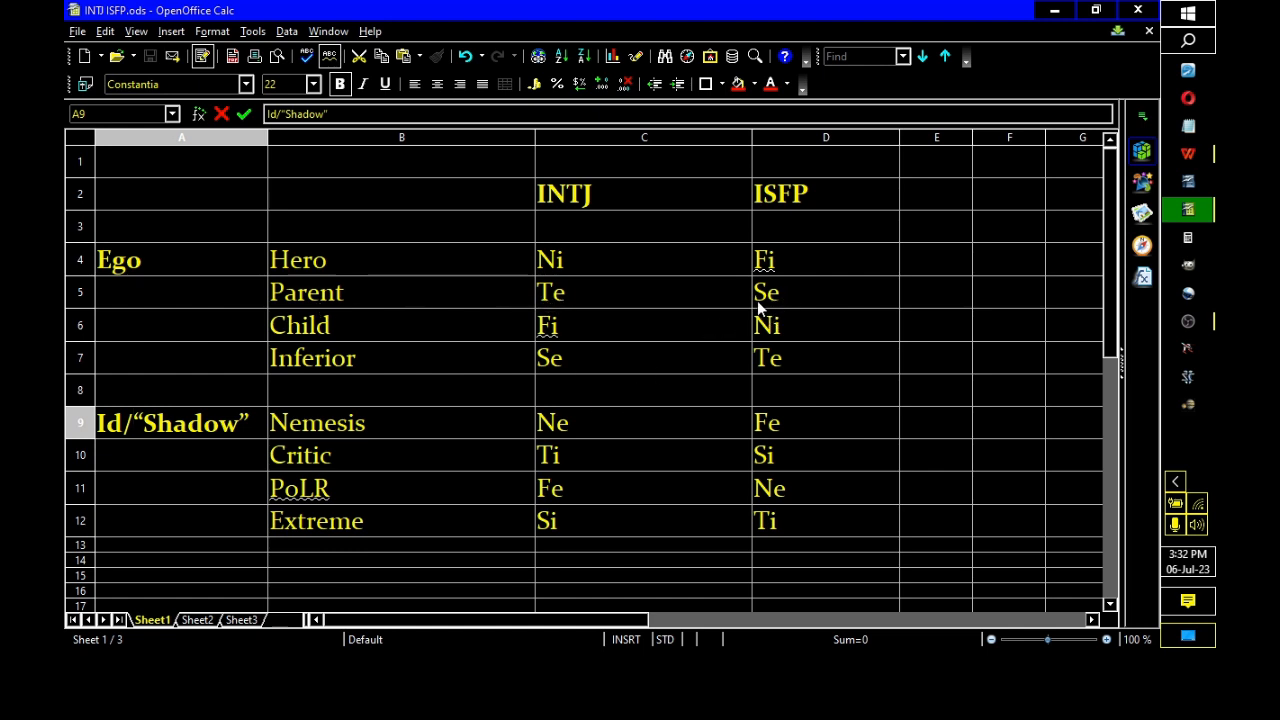
mouse_move(690, 253)
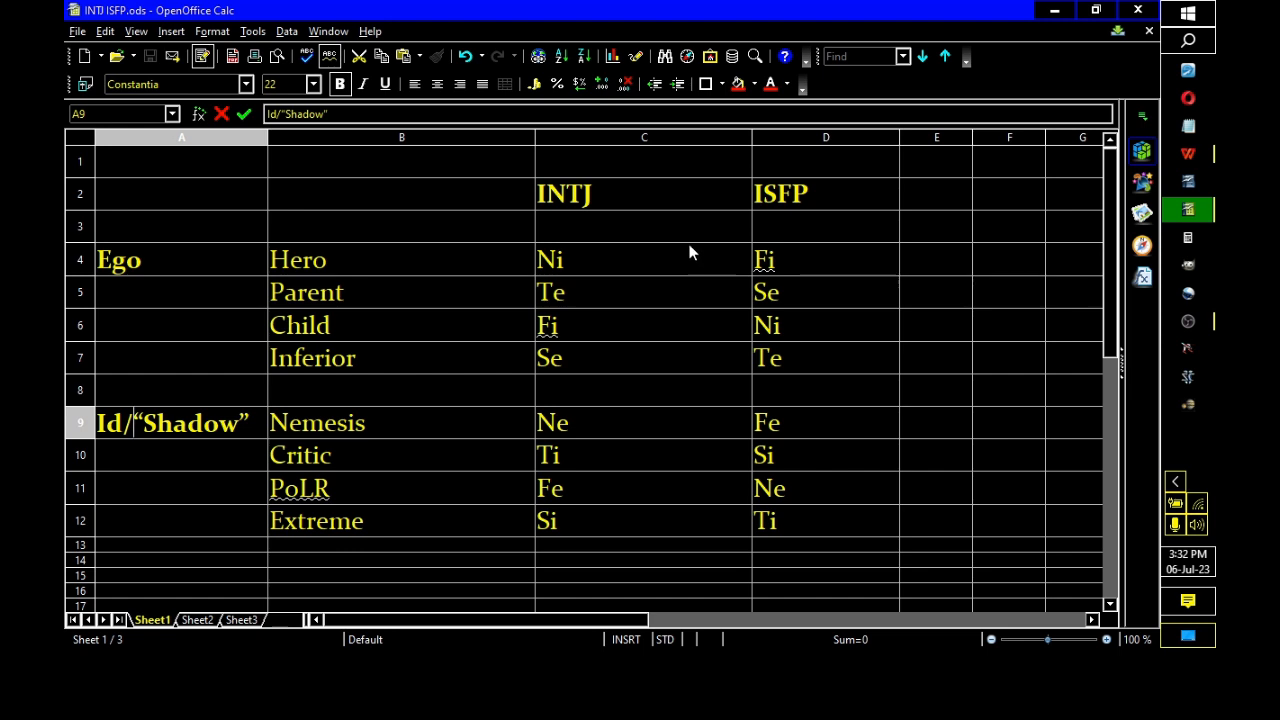
mouse_move(533, 258)
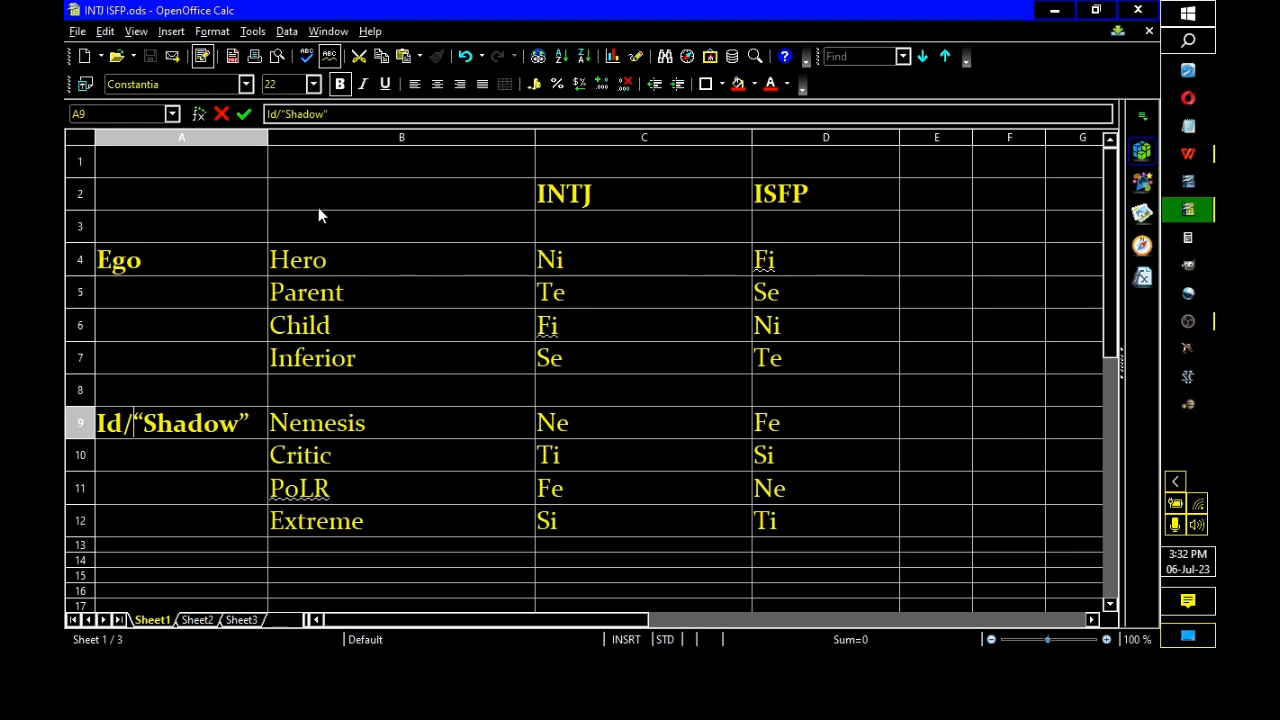
mouse_move(550, 259)
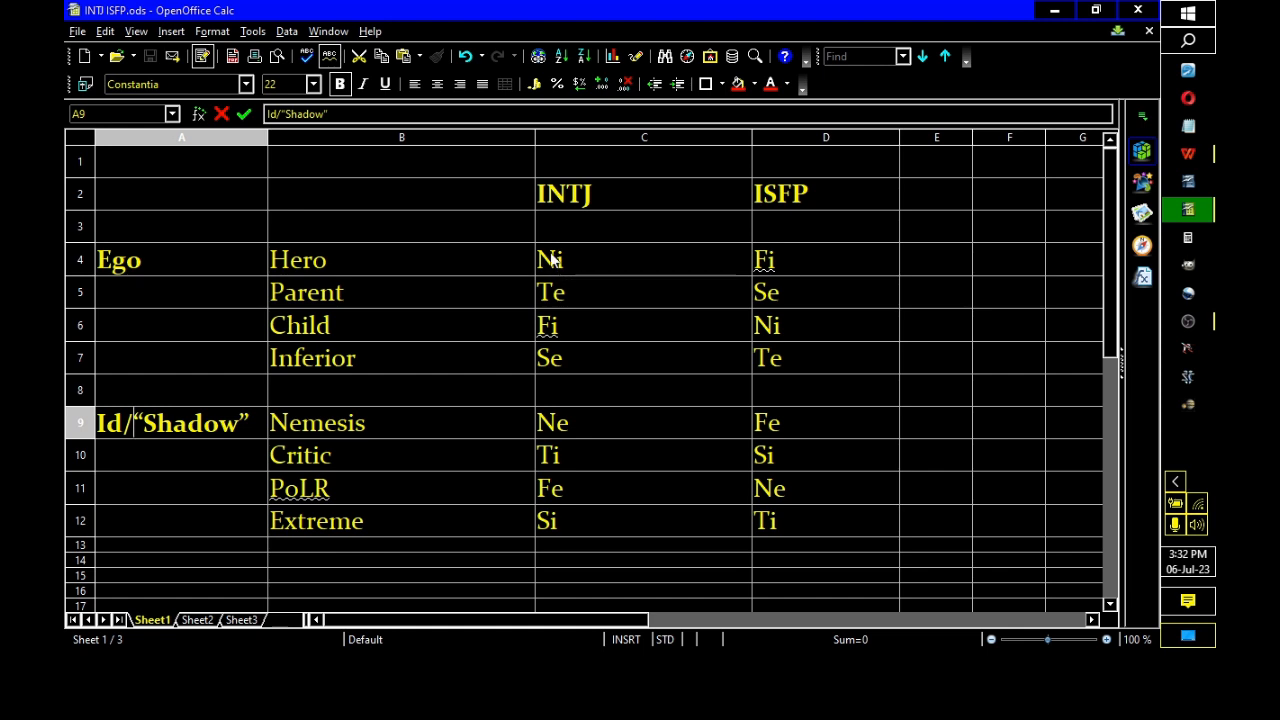
mouse_move(562, 272)
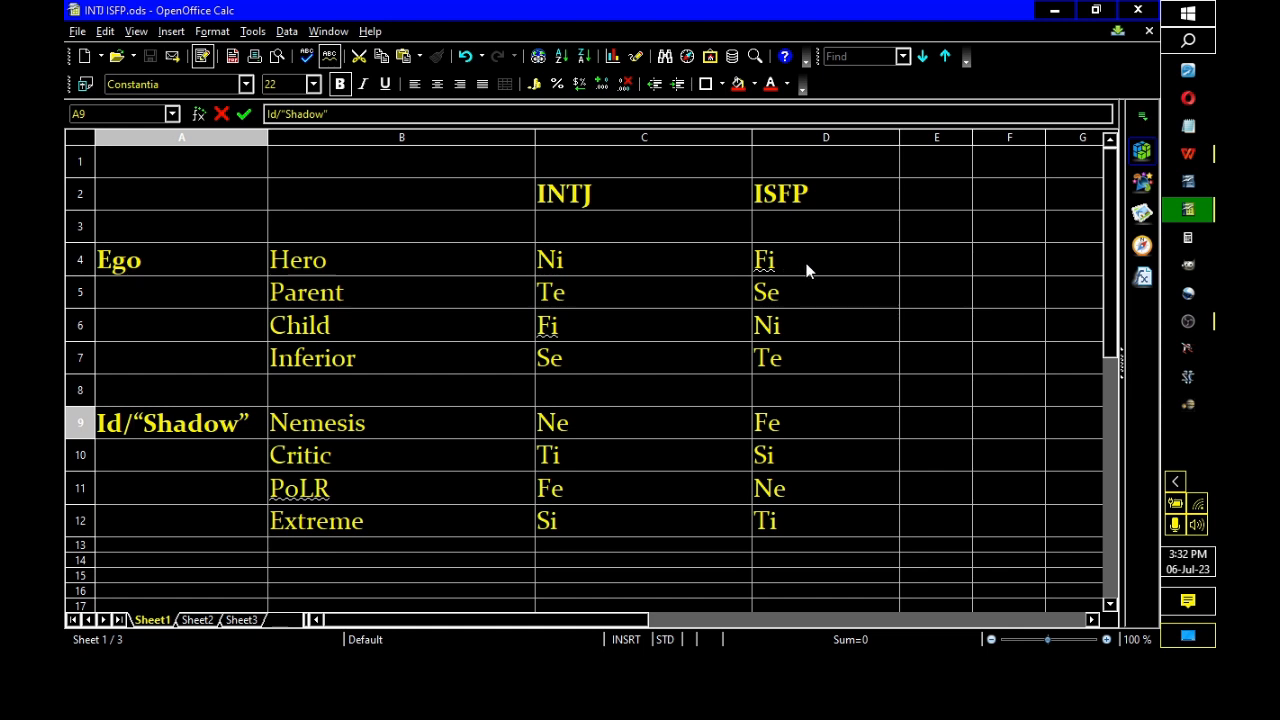
mouse_move(789, 296)
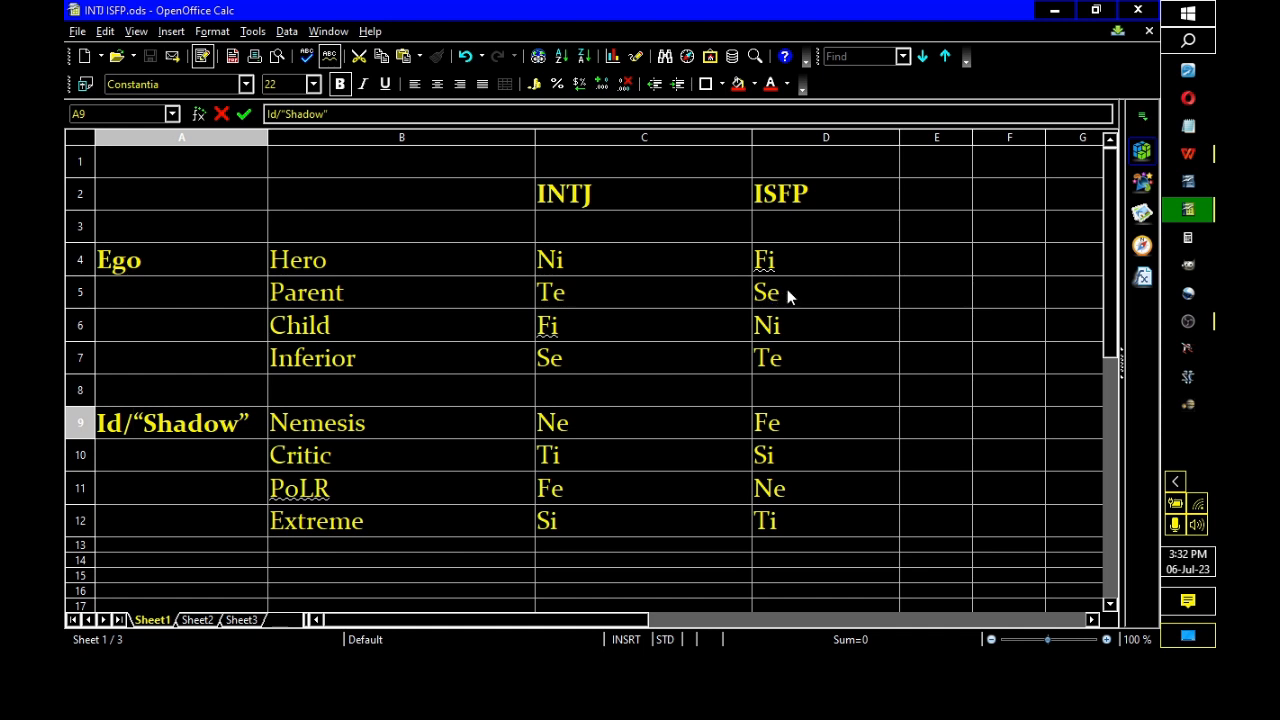
mouse_move(828, 263)
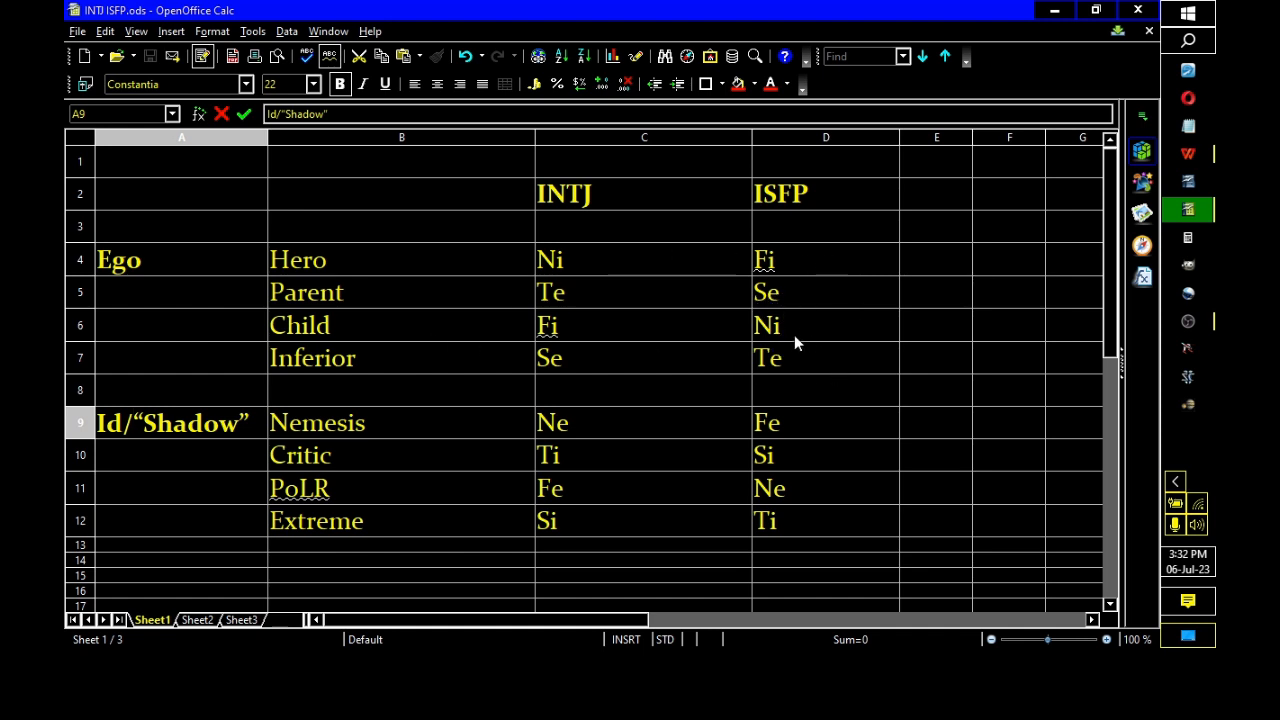
mouse_move(770, 495)
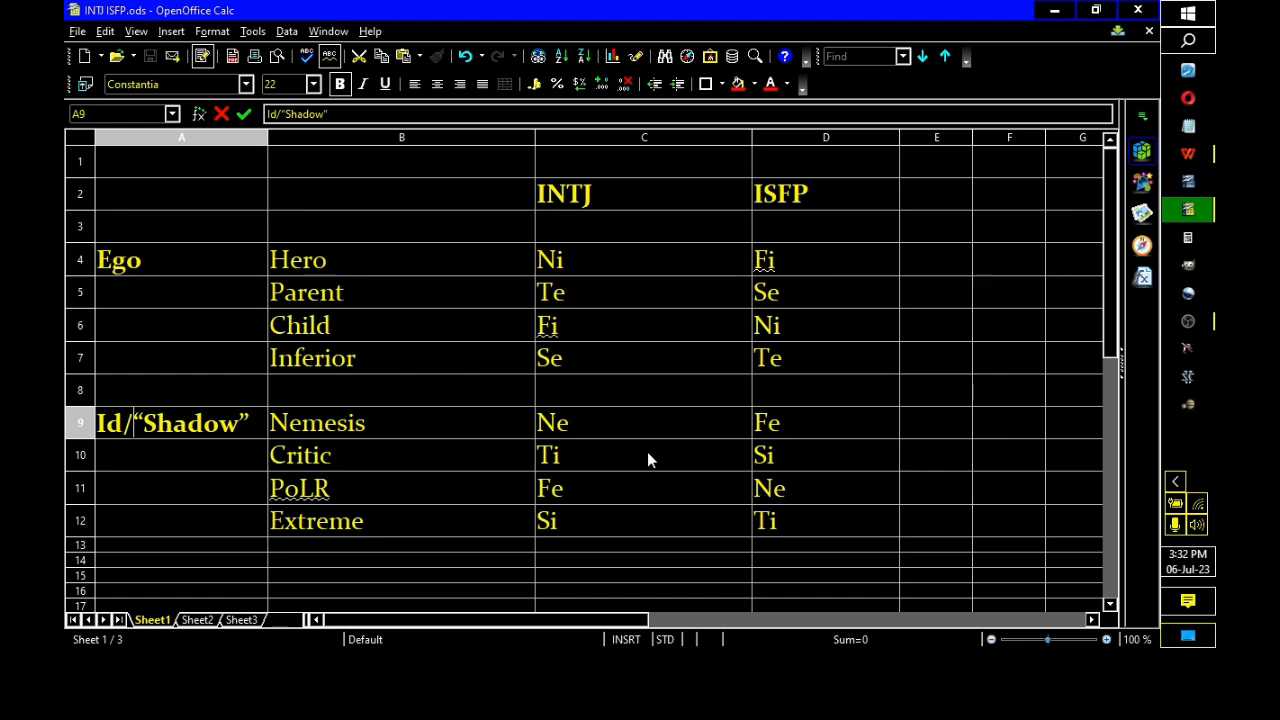
mouse_move(560, 438)
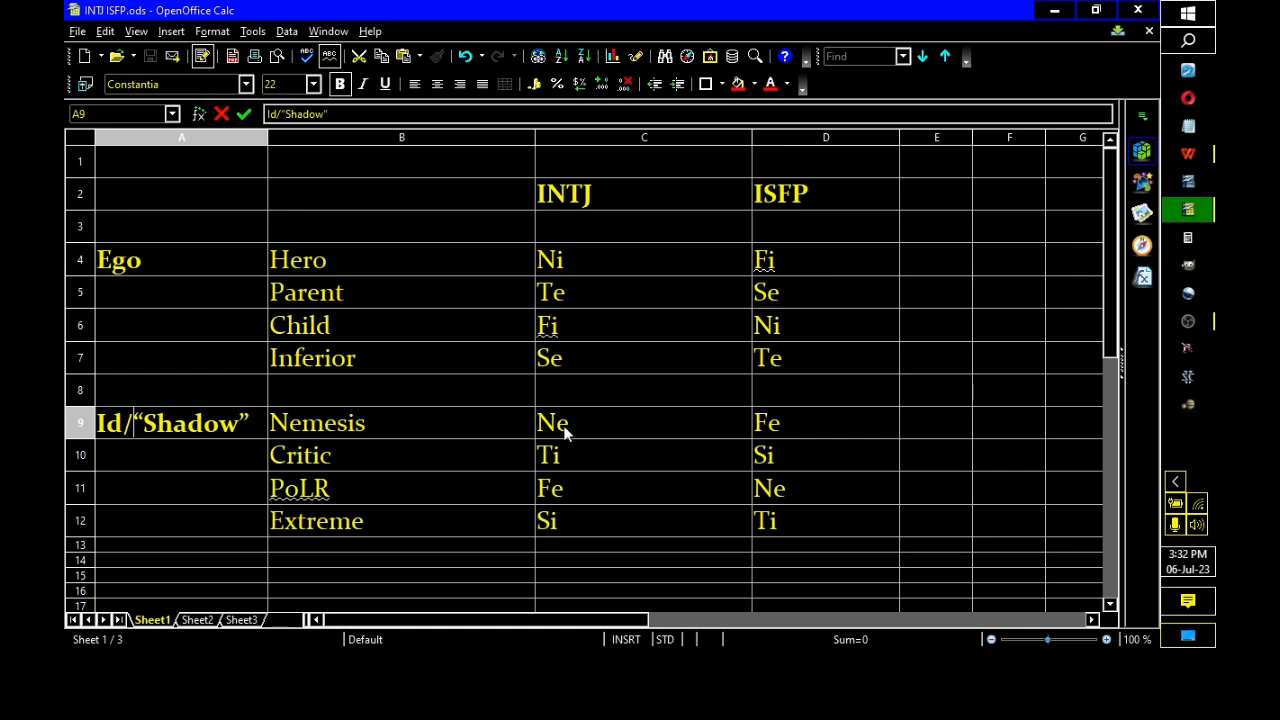
mouse_move(574, 260)
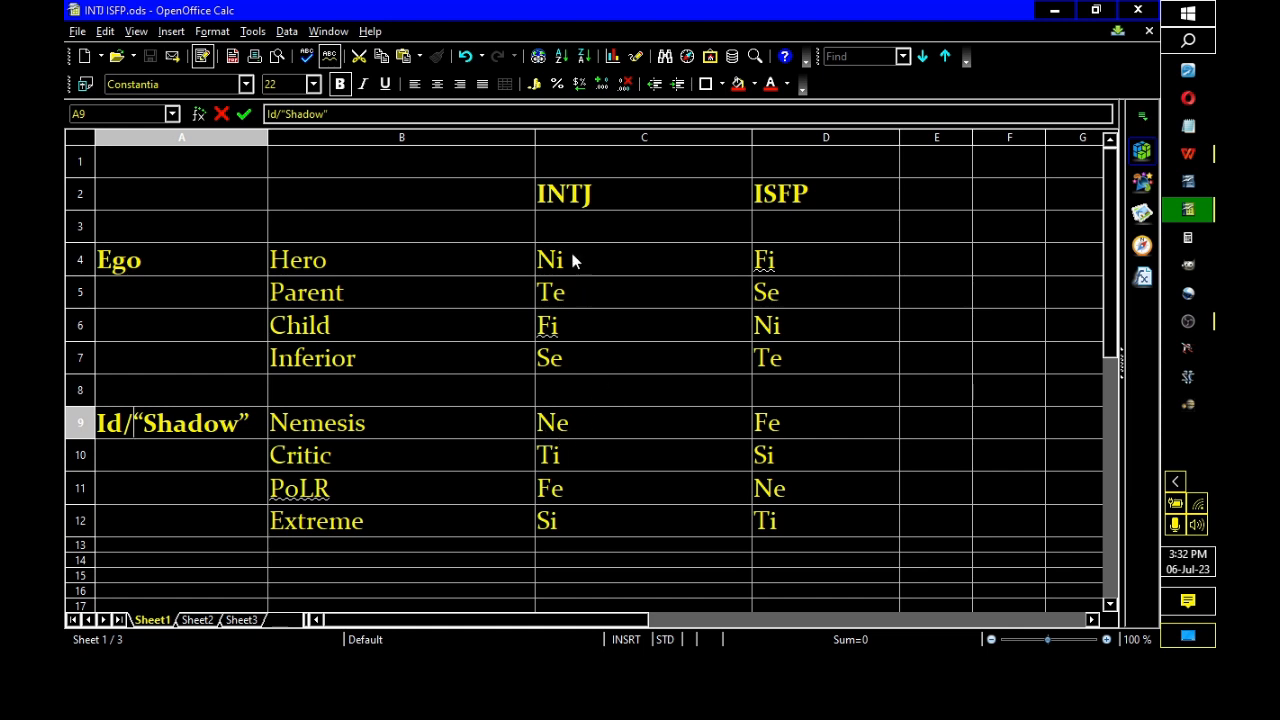
mouse_move(568, 443)
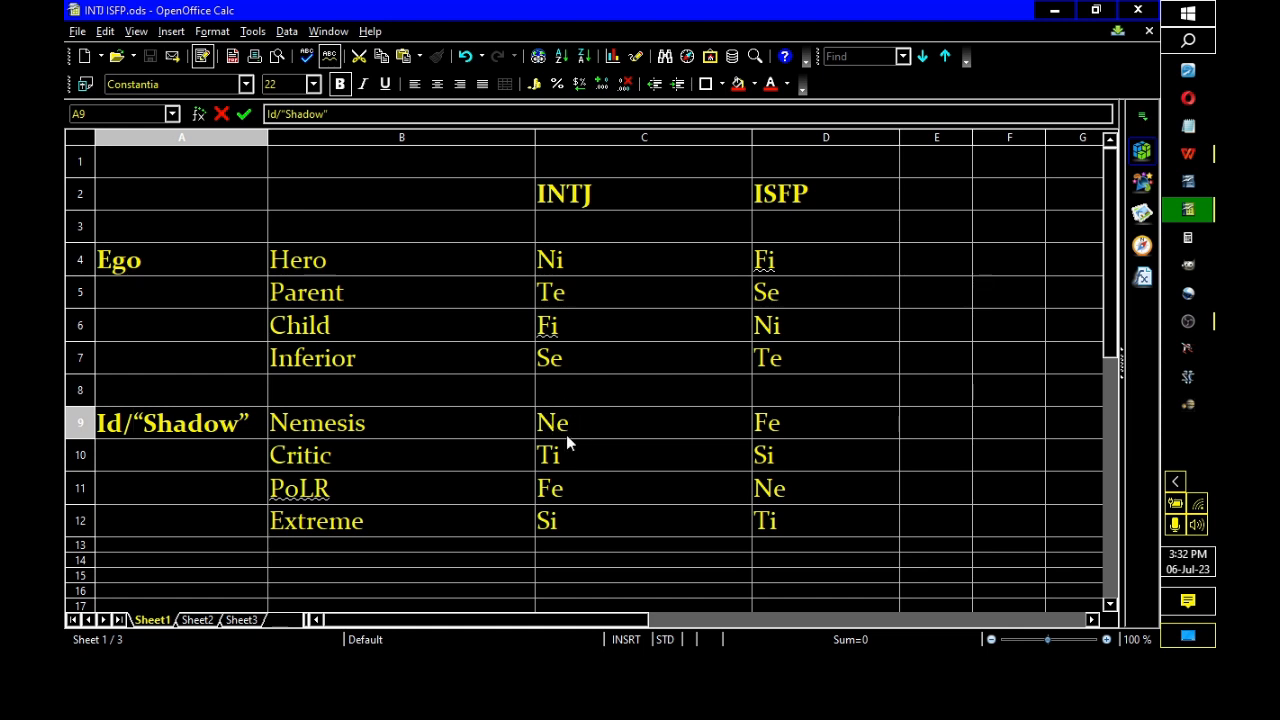
mouse_move(540, 543)
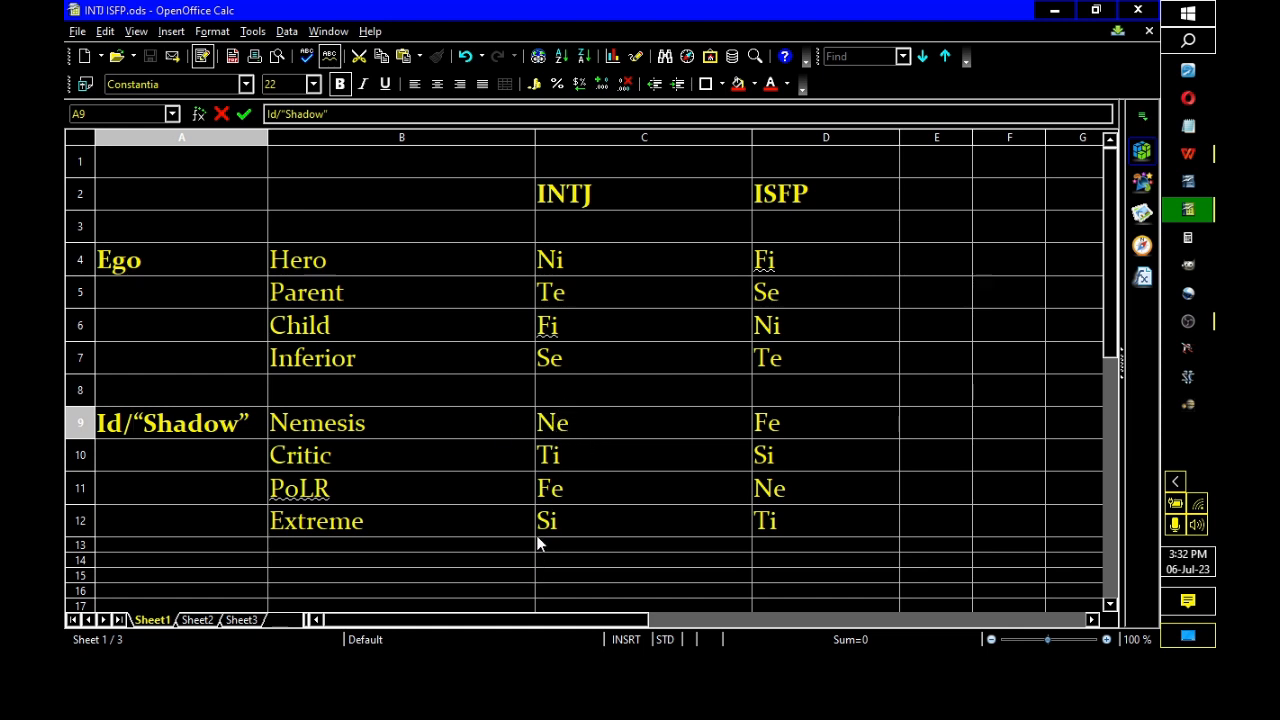
mouse_move(750, 413)
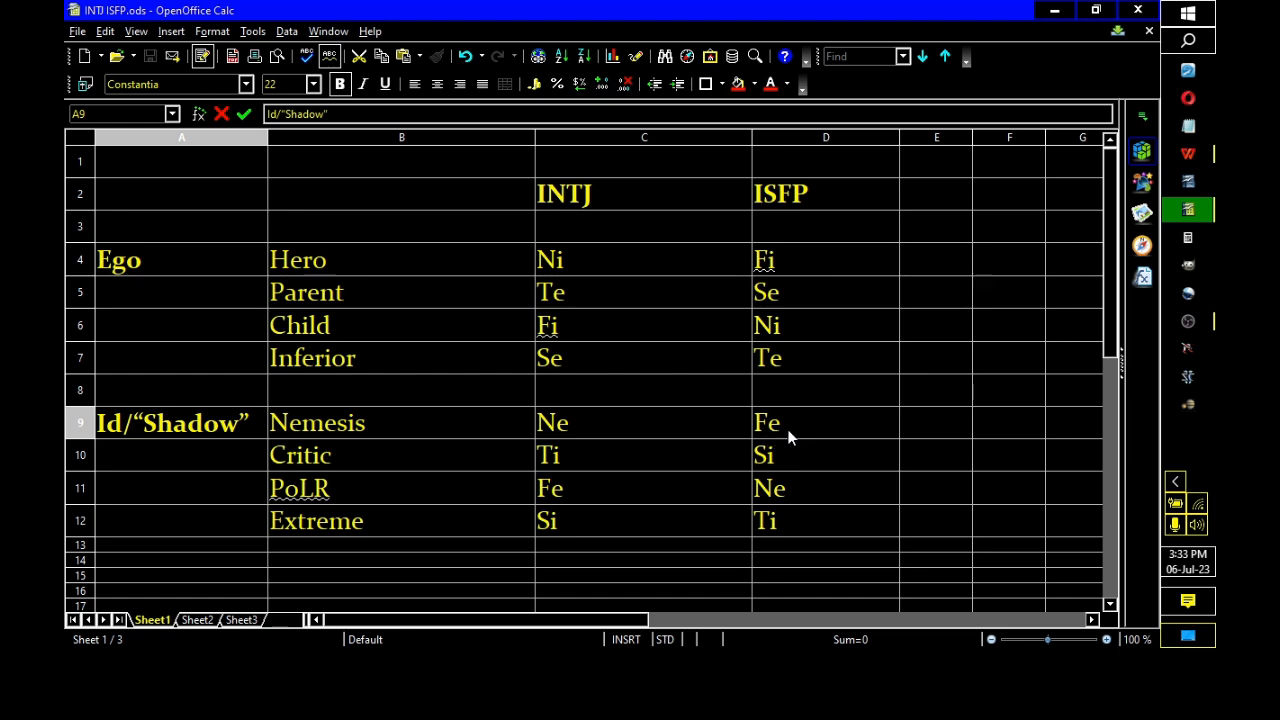
mouse_move(783, 278)
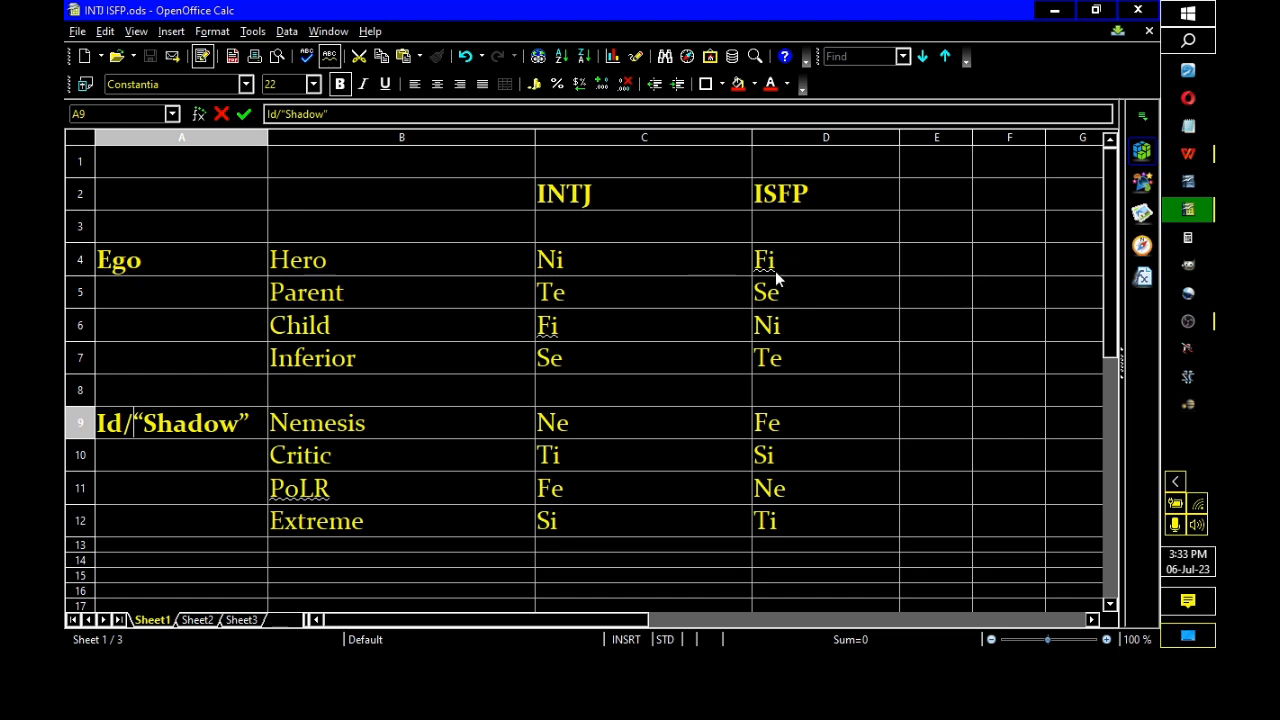
mouse_move(808, 430)
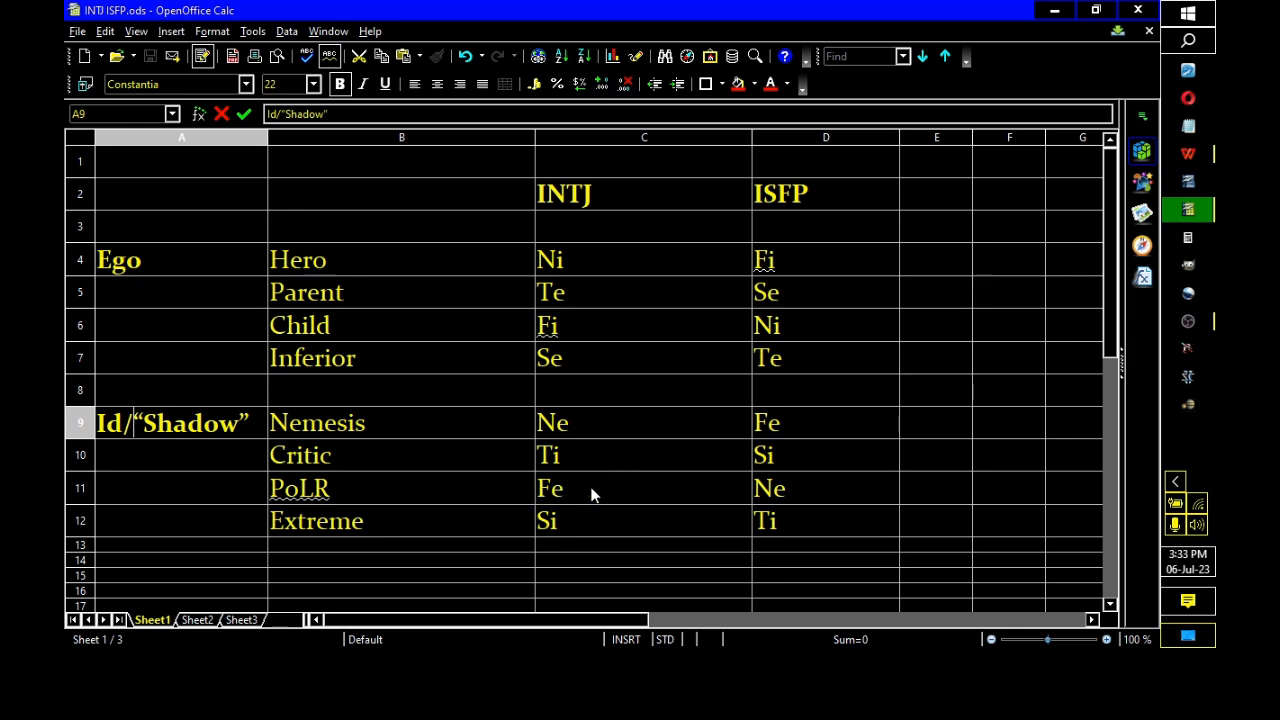
mouse_move(826, 489)
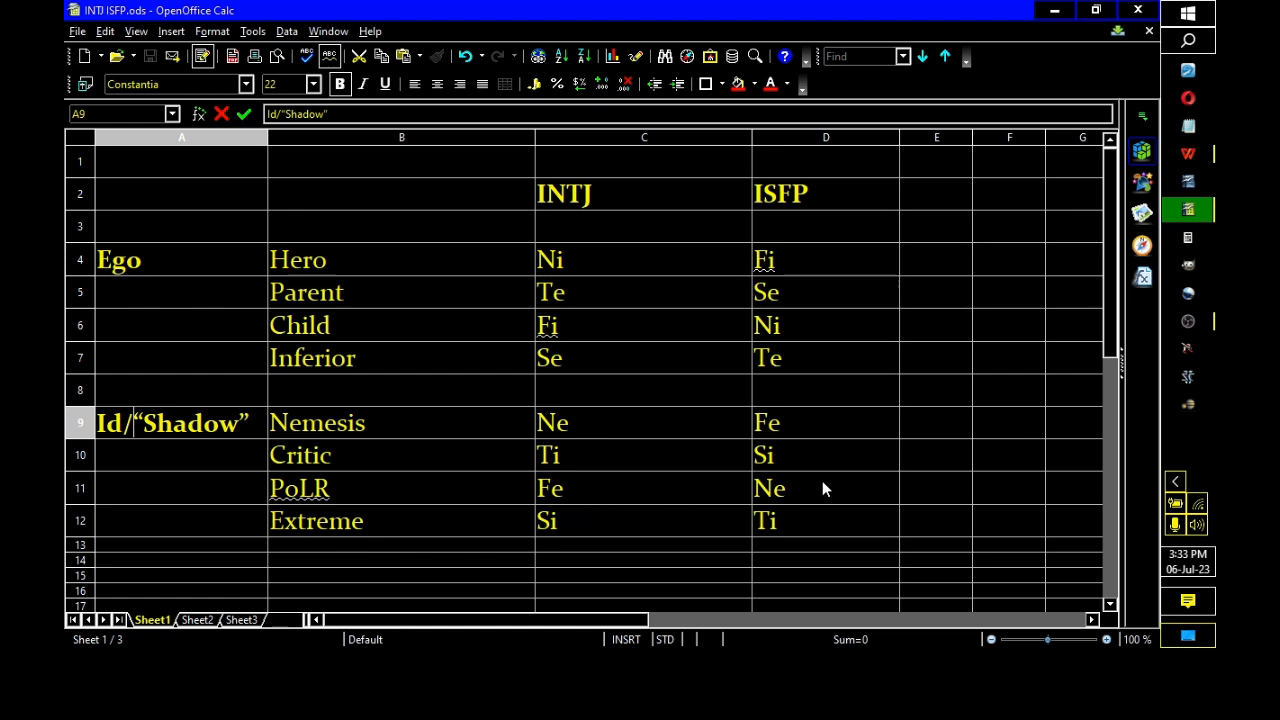
mouse_move(808, 498)
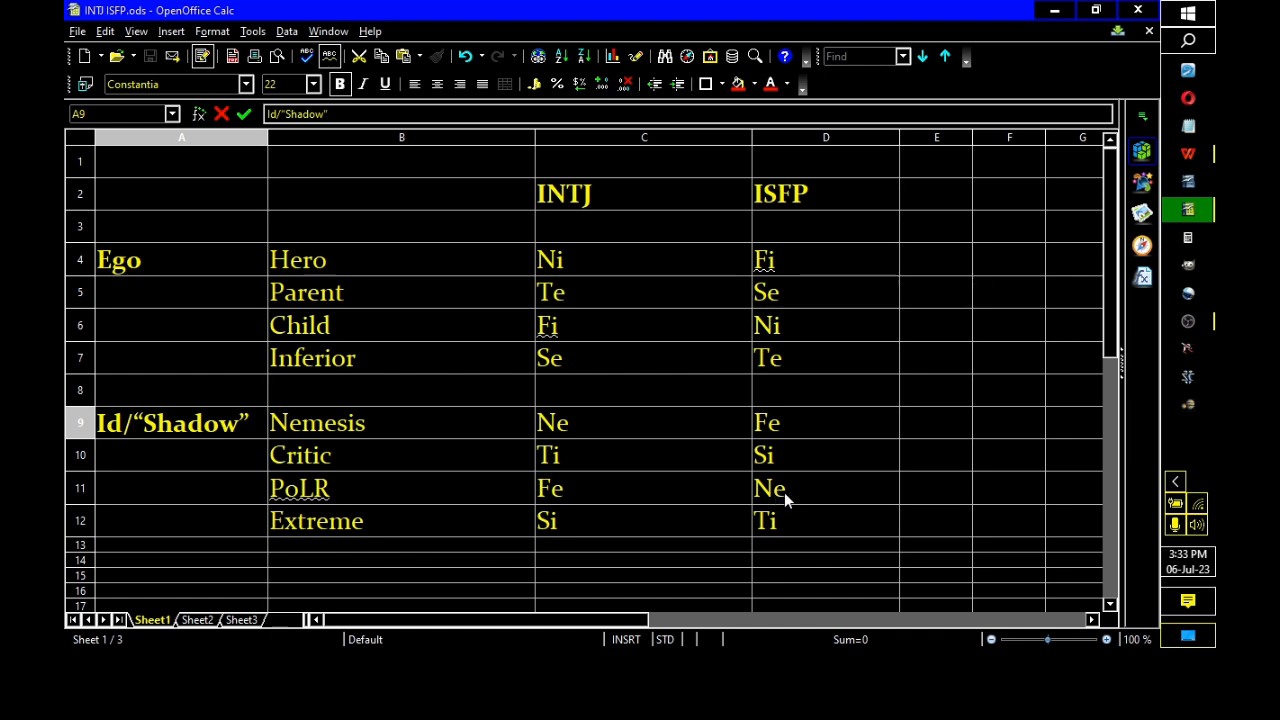
mouse_move(700, 277)
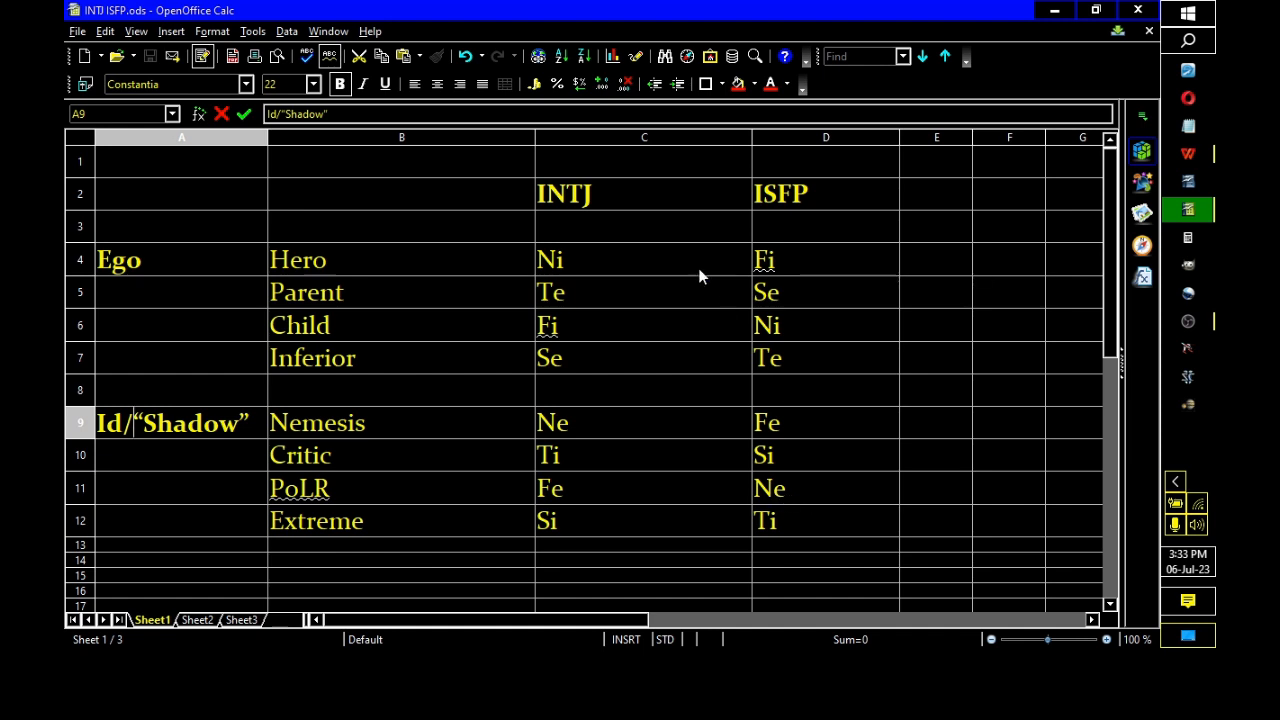
mouse_move(640, 324)
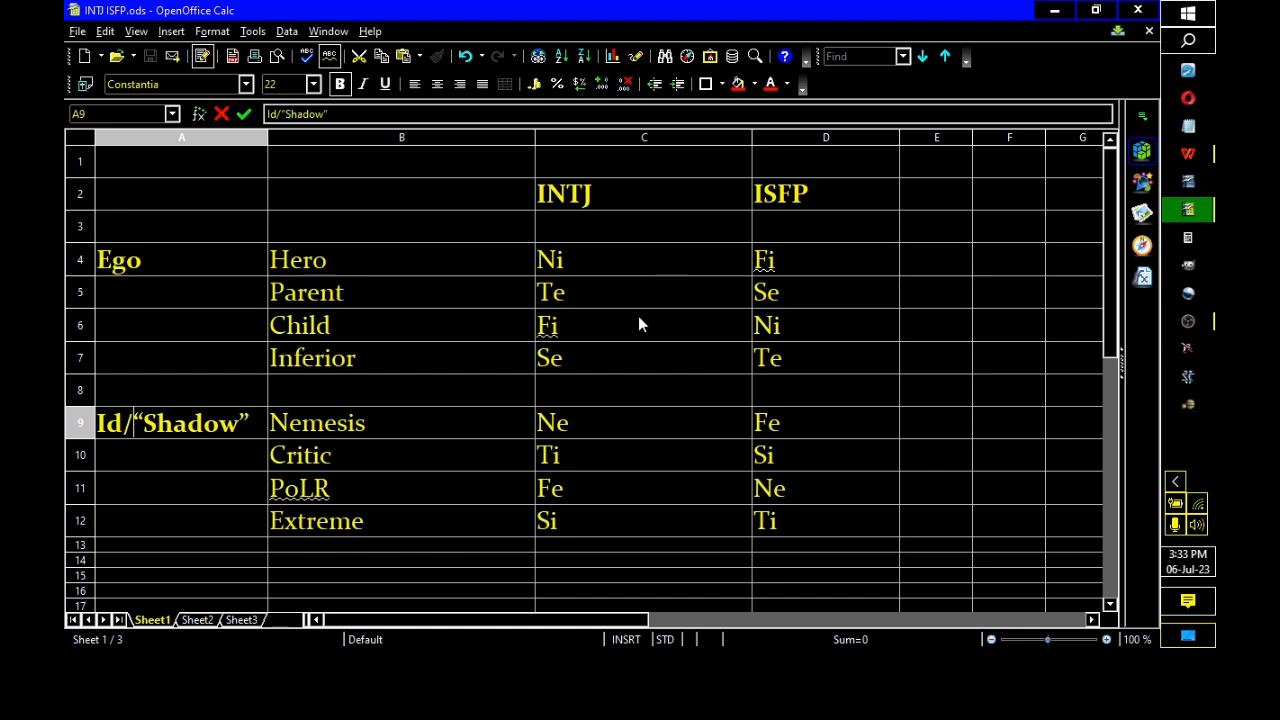
mouse_move(562, 370)
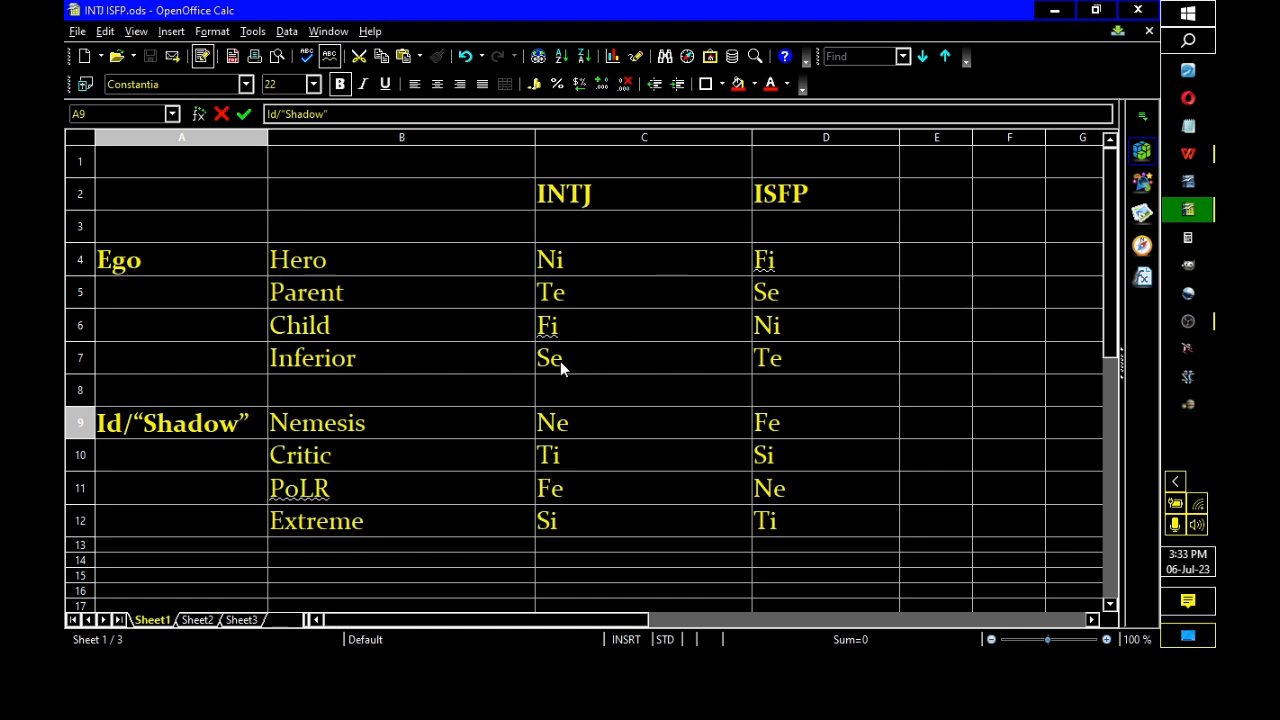
mouse_move(400, 368)
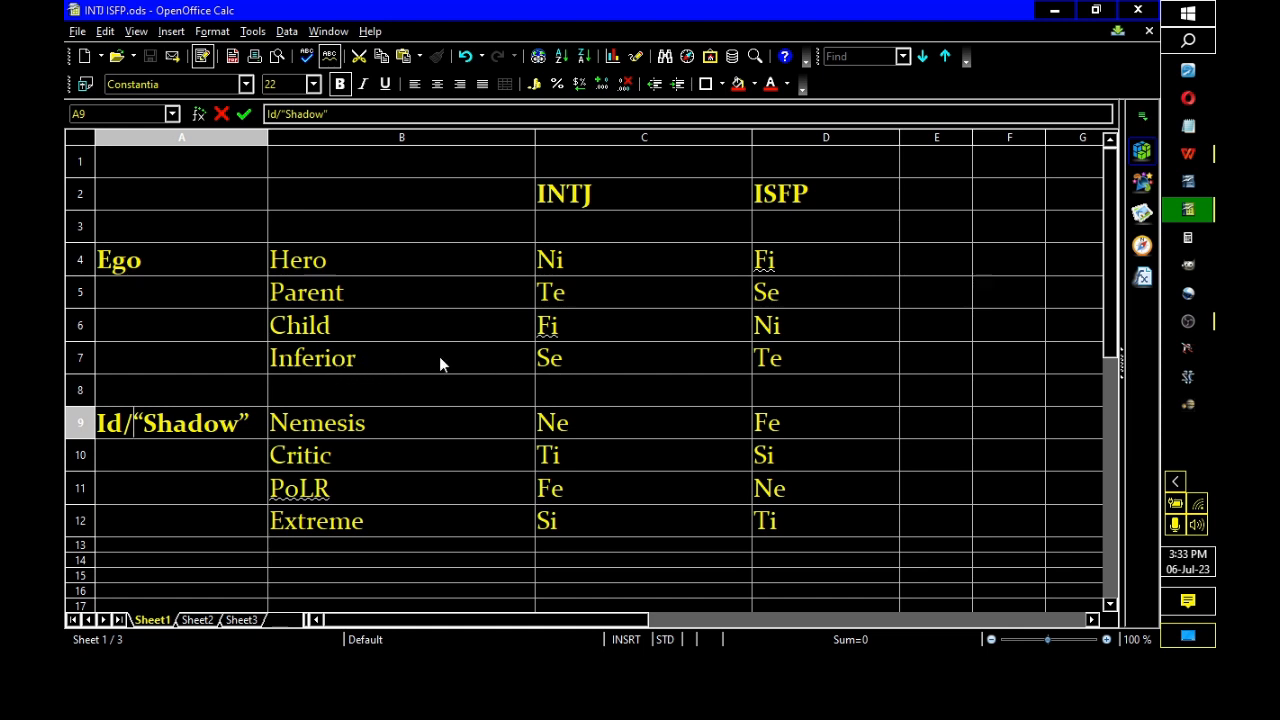
mouse_move(573, 485)
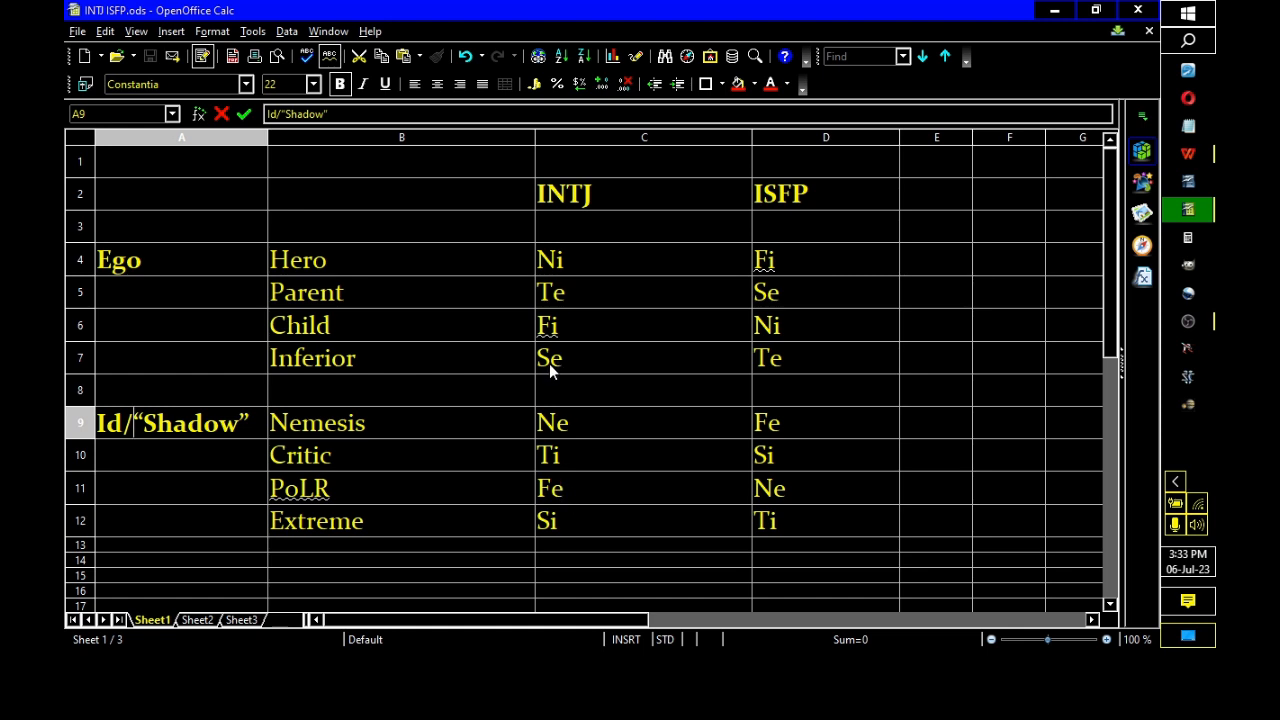
mouse_move(560, 500)
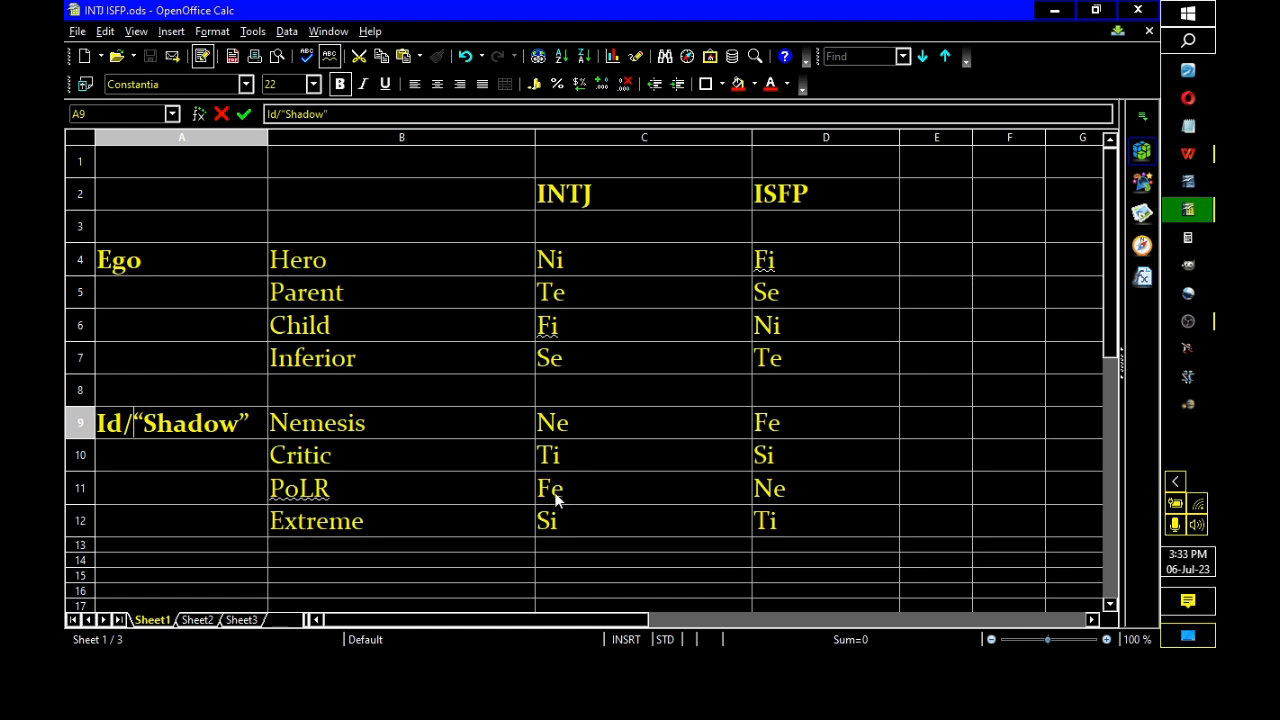
mouse_move(770, 363)
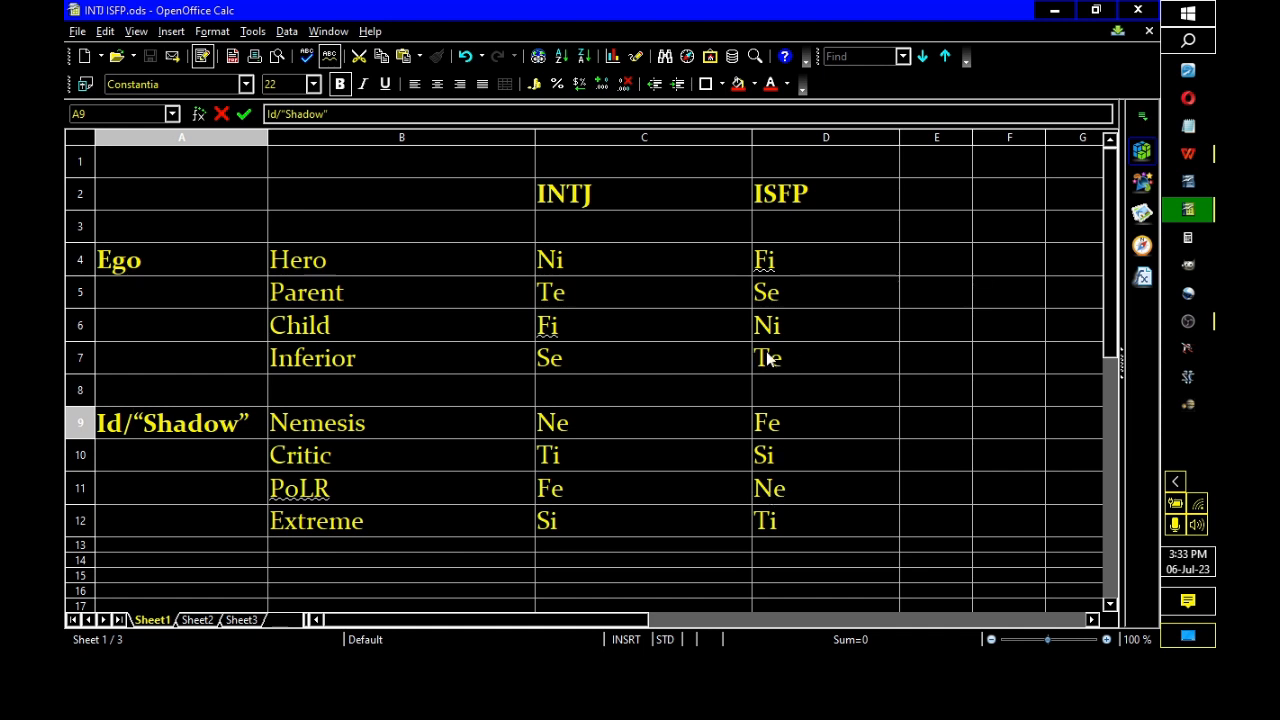
mouse_move(790, 463)
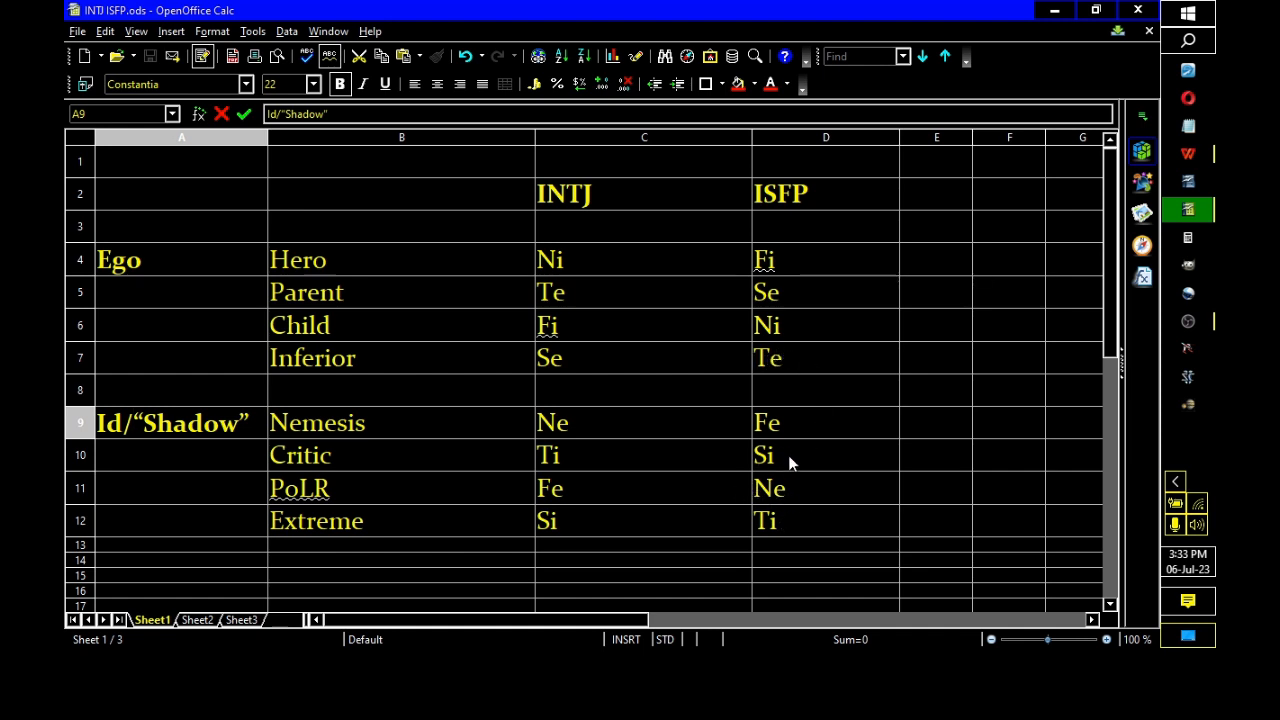
mouse_move(790, 502)
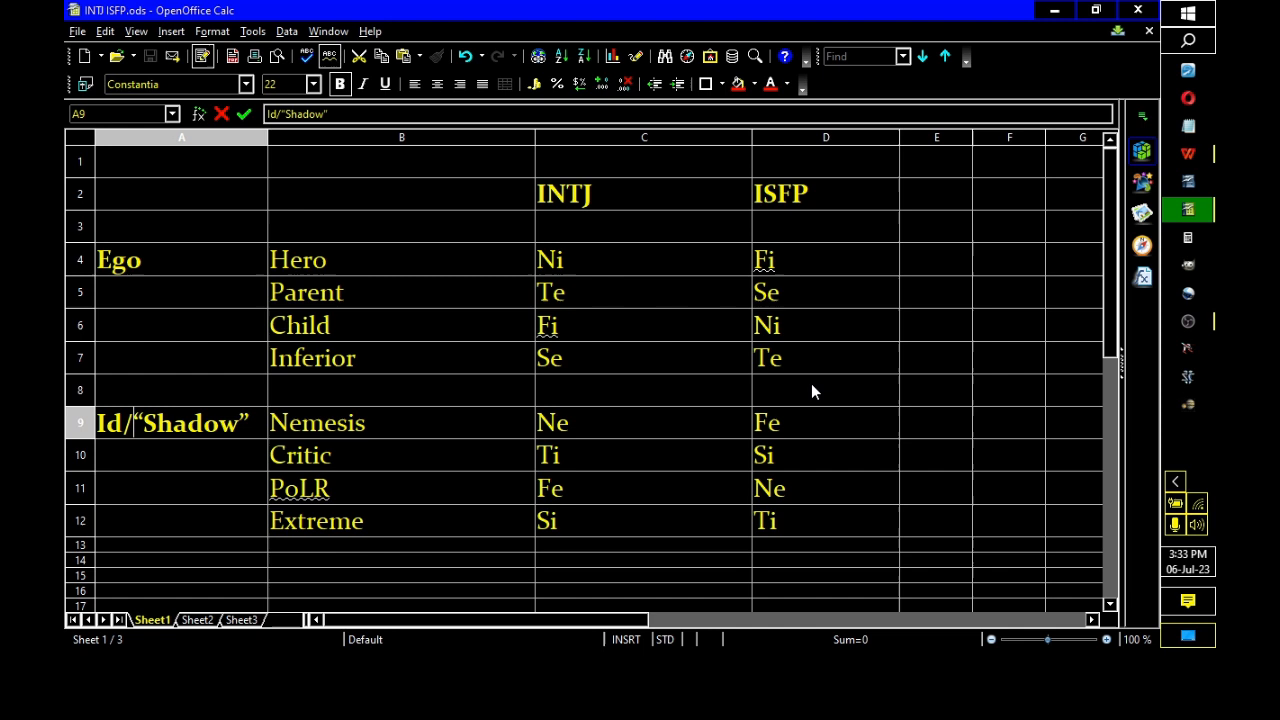
mouse_move(813, 367)
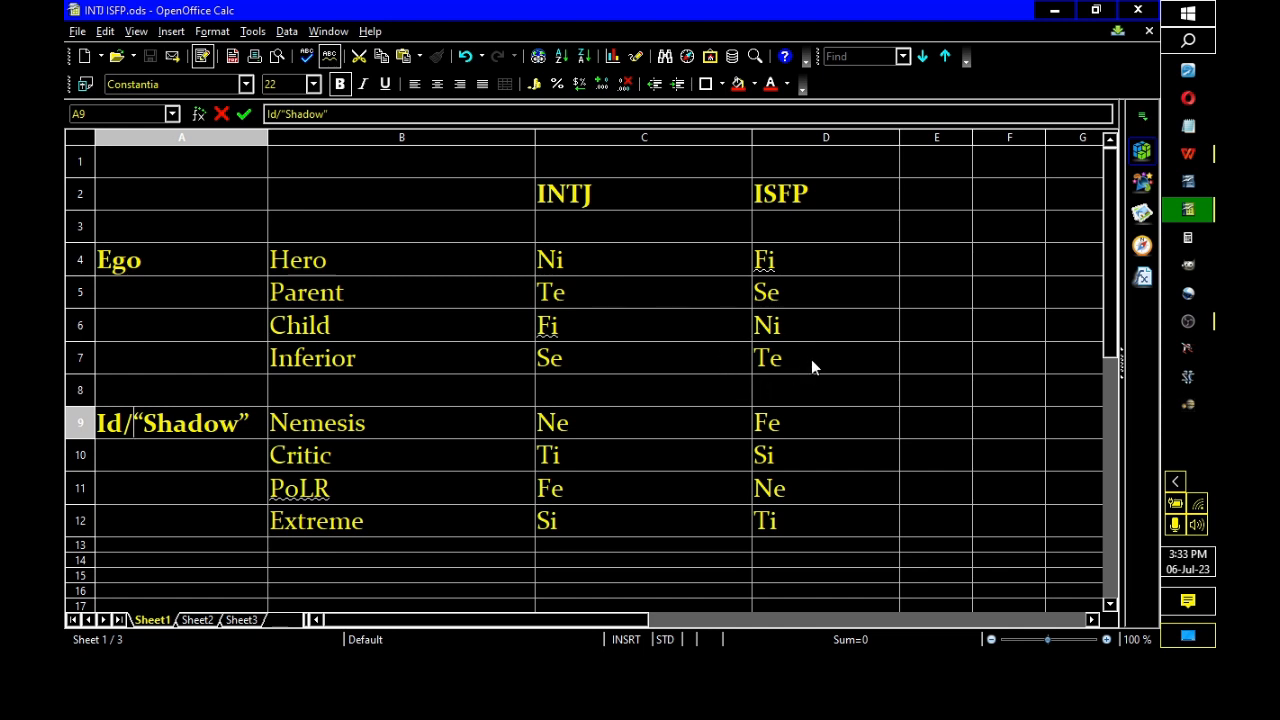
mouse_move(760, 388)
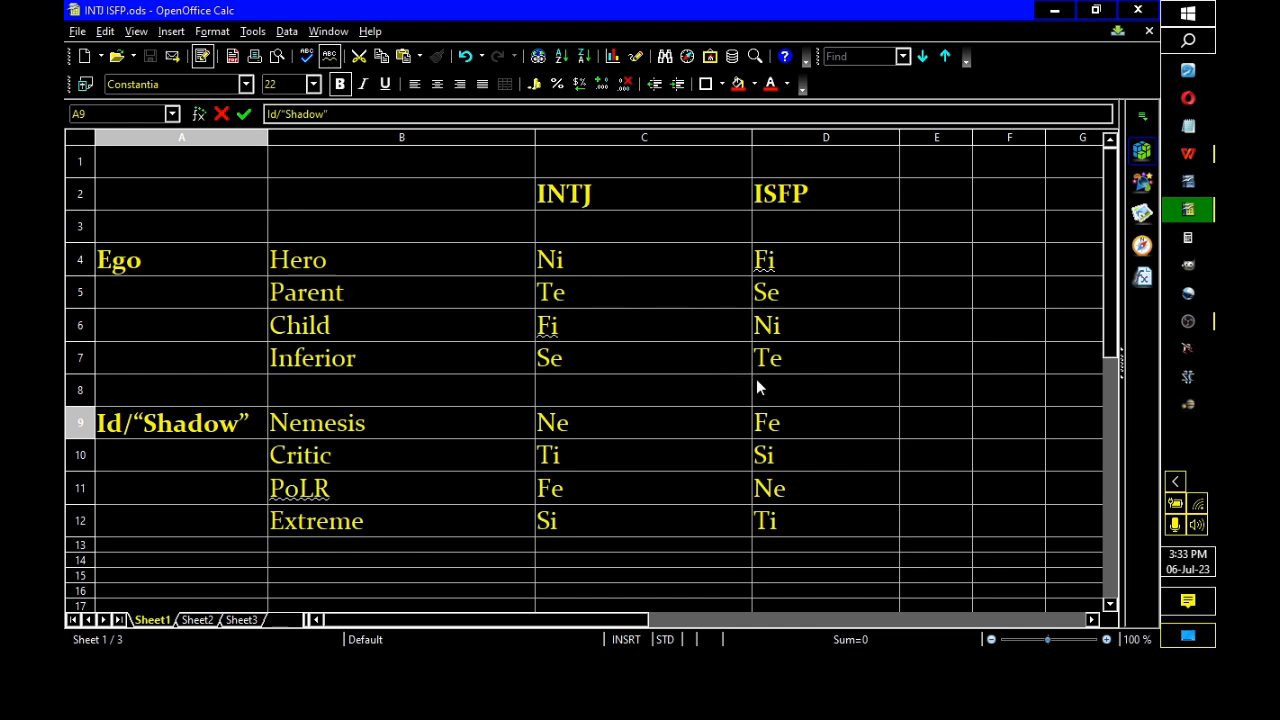
mouse_move(697, 343)
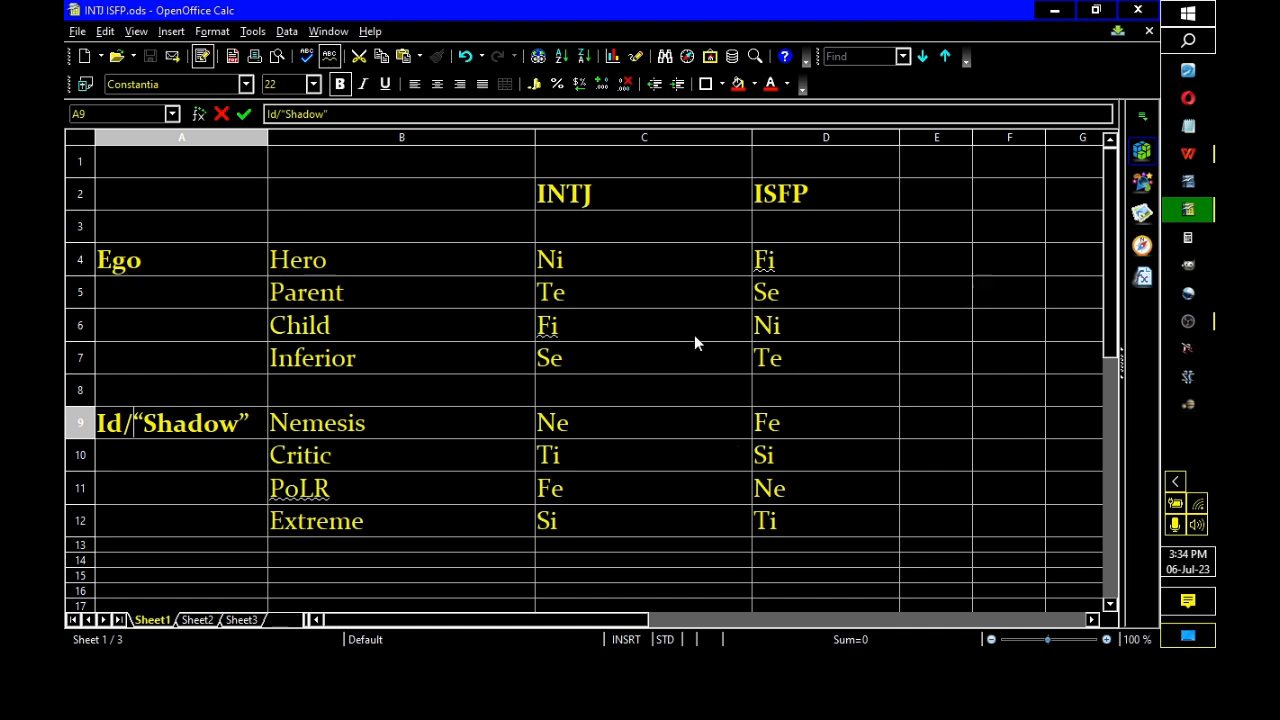
mouse_move(770, 378)
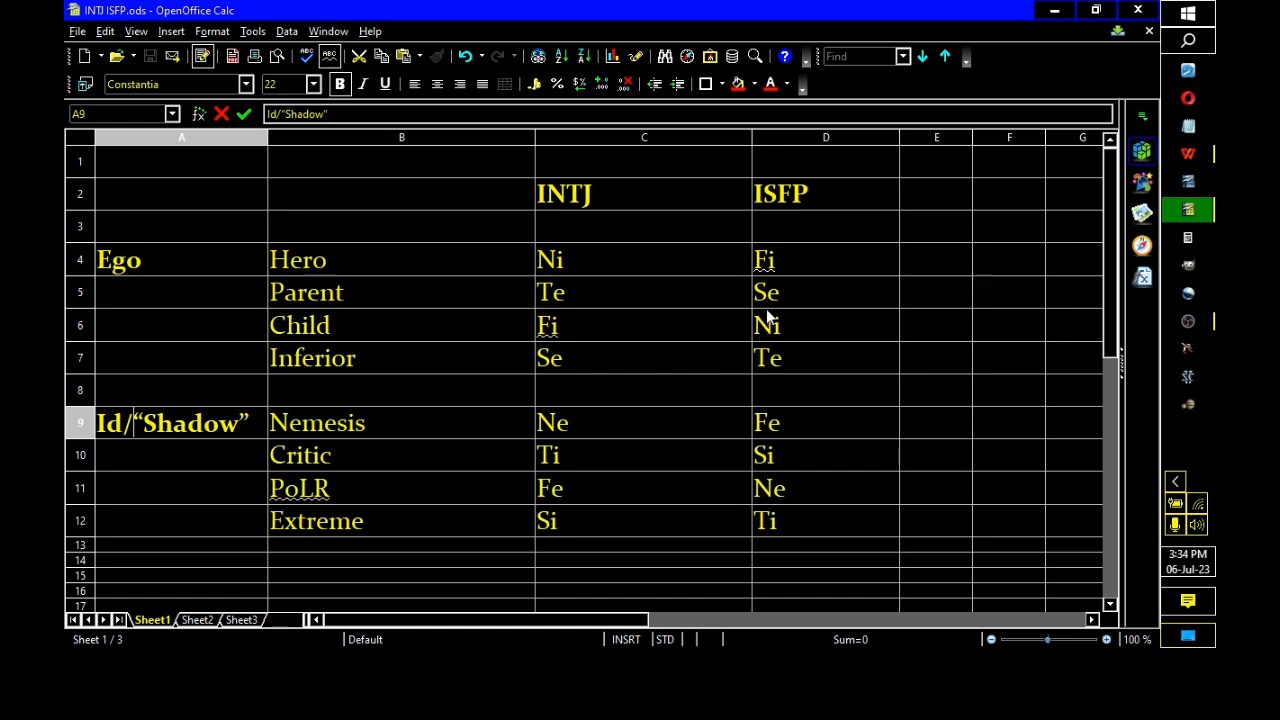
mouse_move(520, 314)
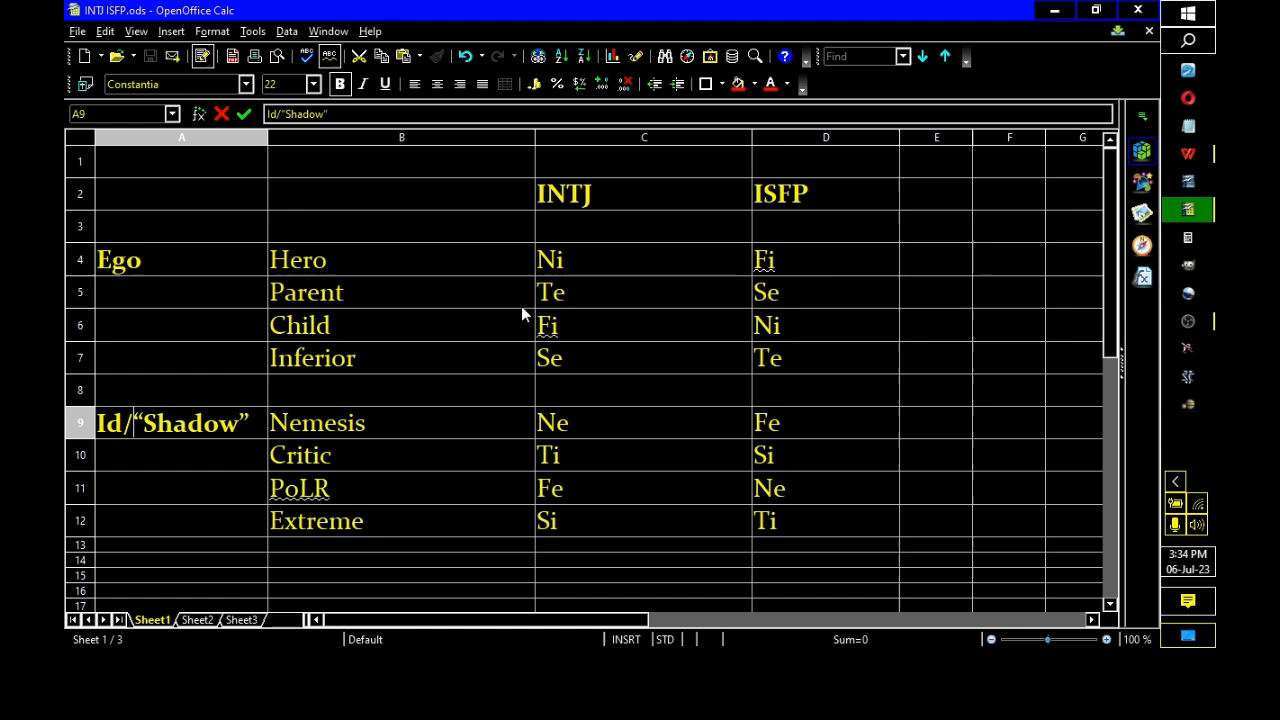
mouse_move(592, 423)
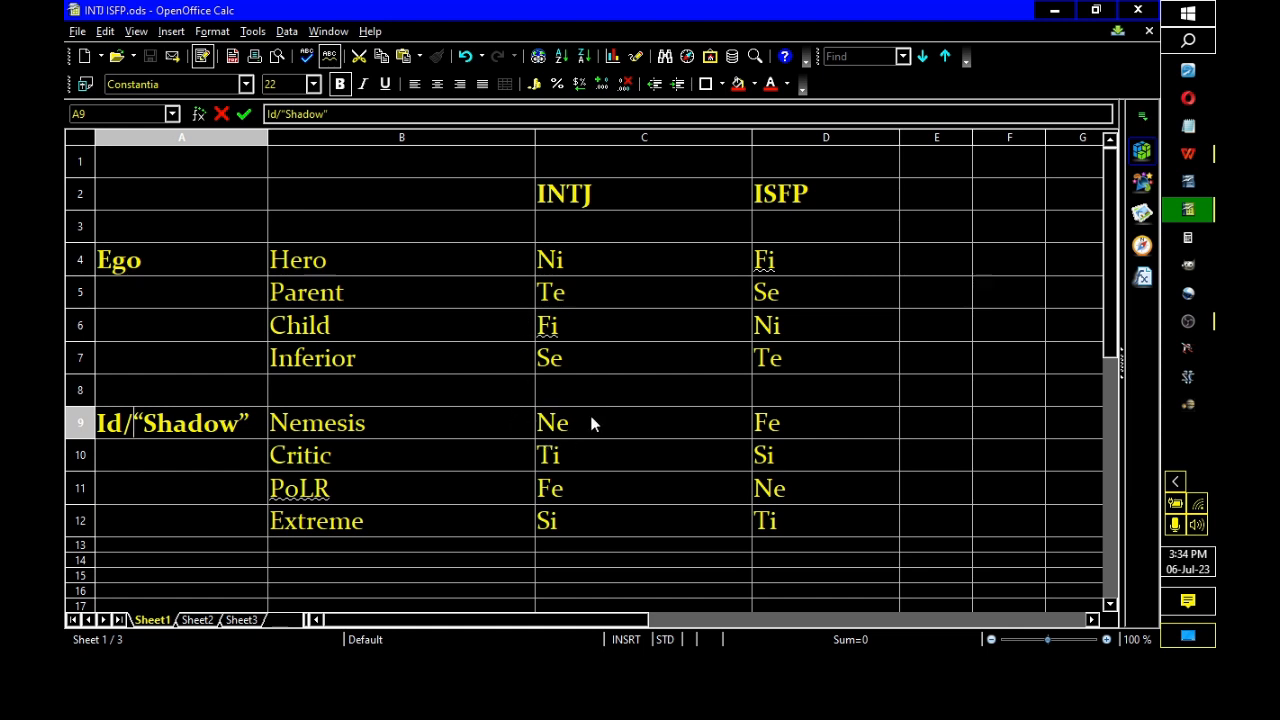
mouse_move(521, 419)
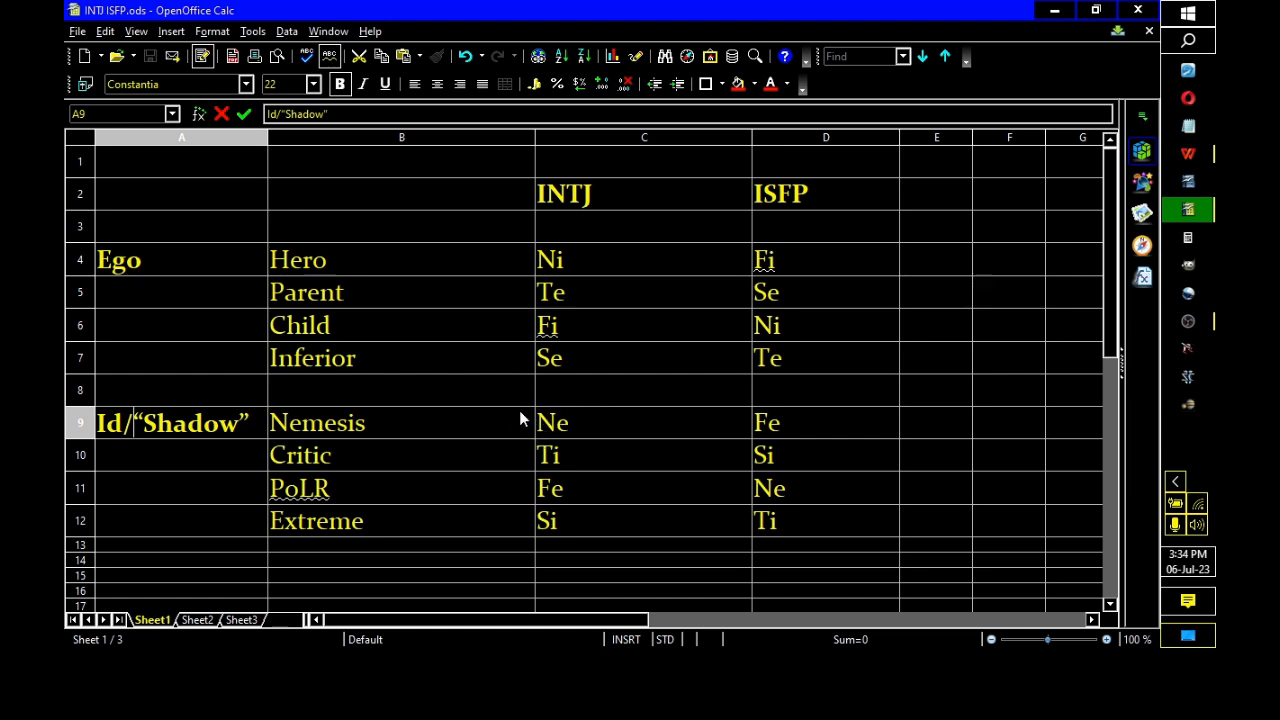
mouse_move(540, 318)
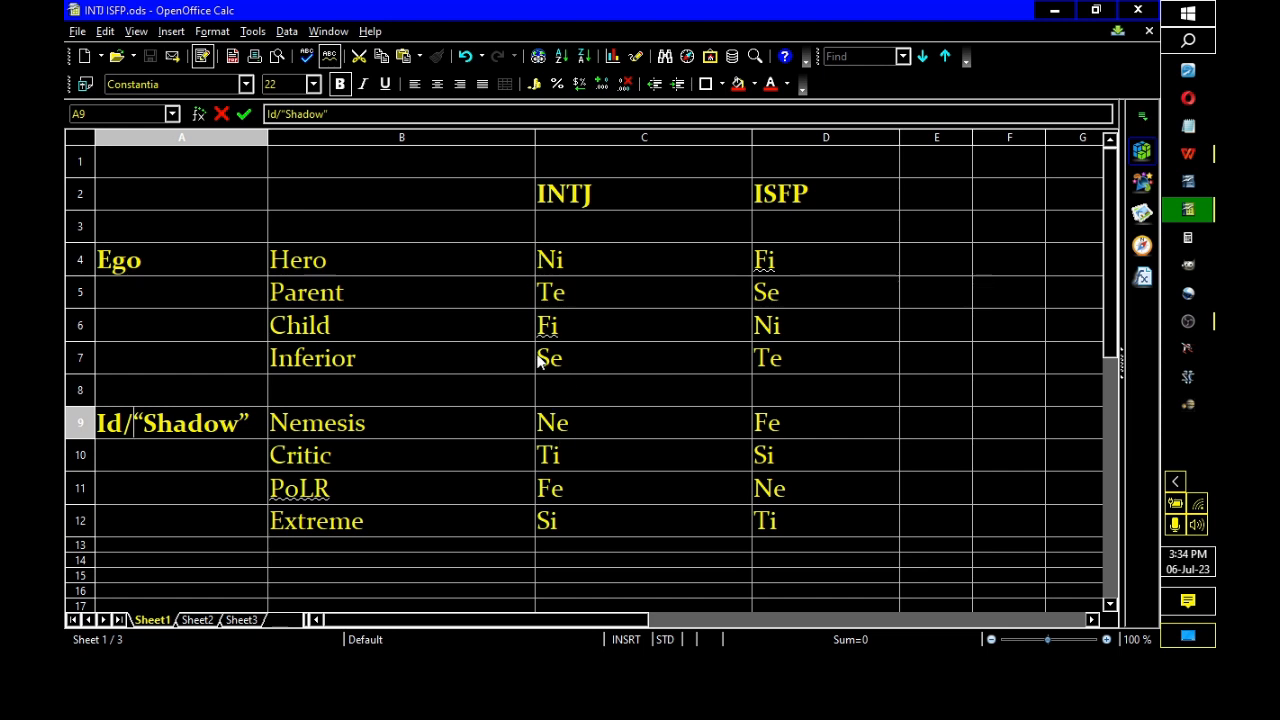
mouse_move(552, 367)
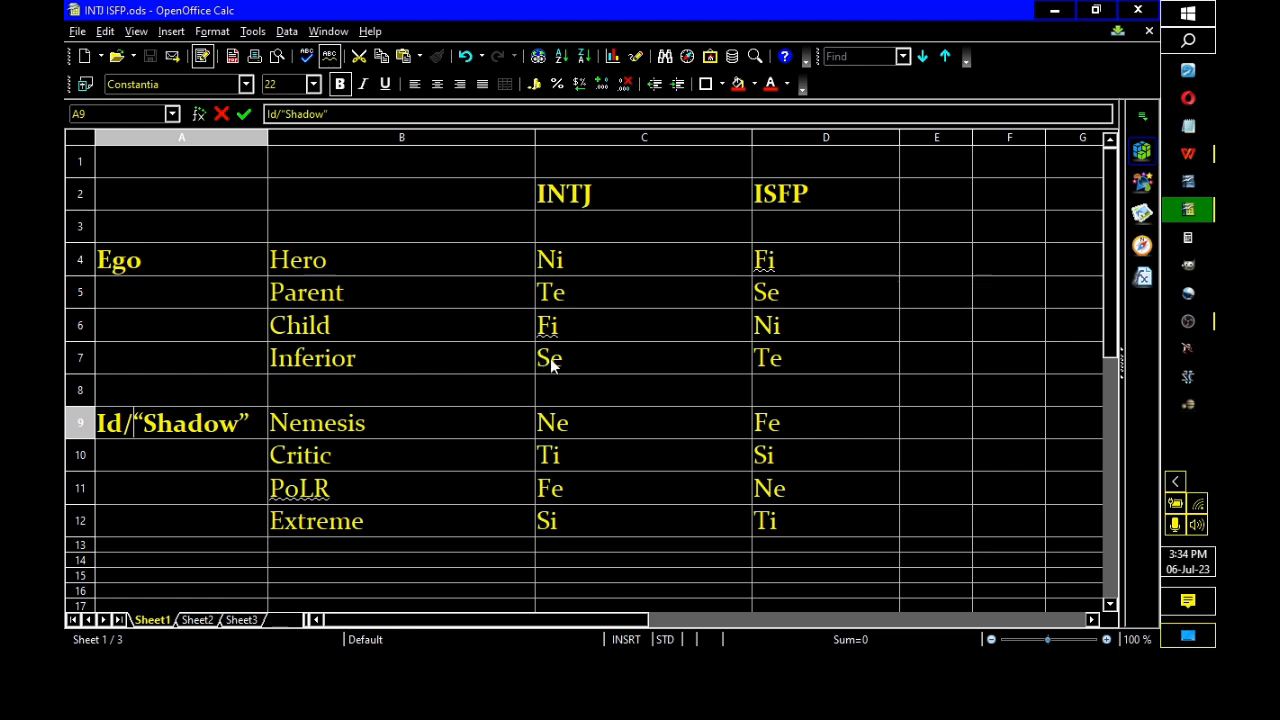
mouse_move(573, 372)
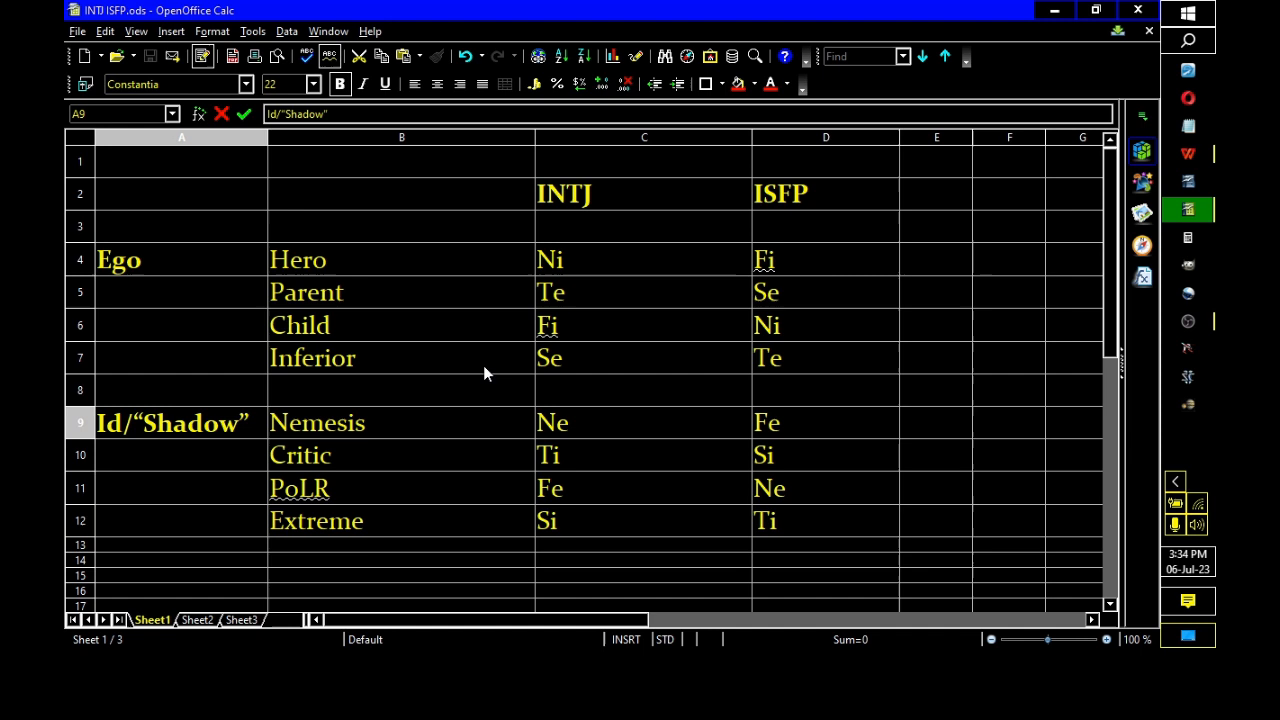
mouse_move(453, 360)
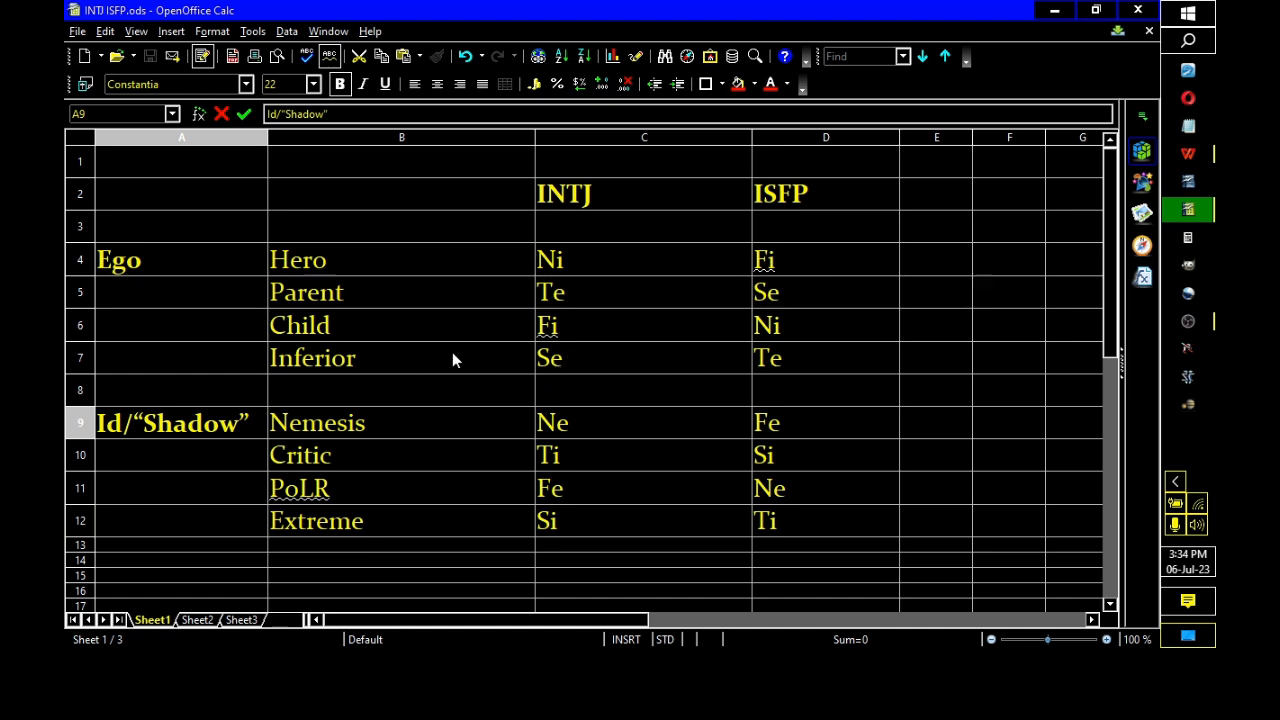
mouse_move(184, 352)
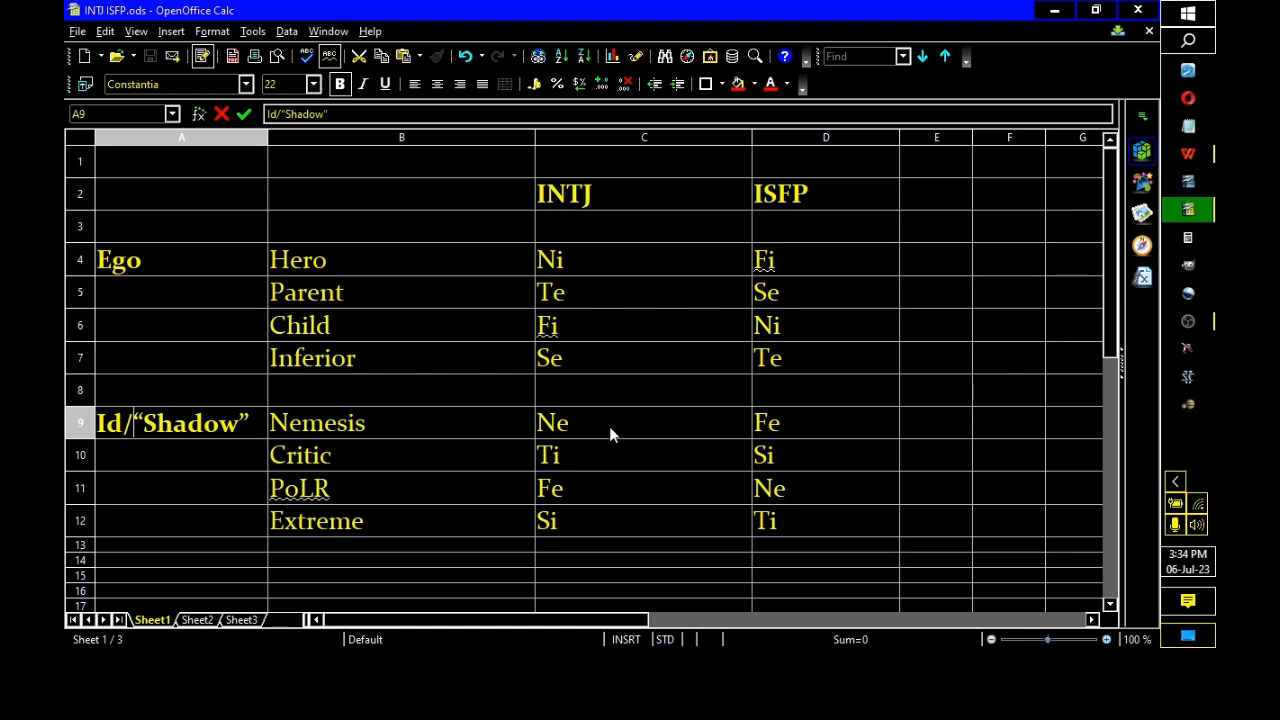
mouse_move(733, 231)
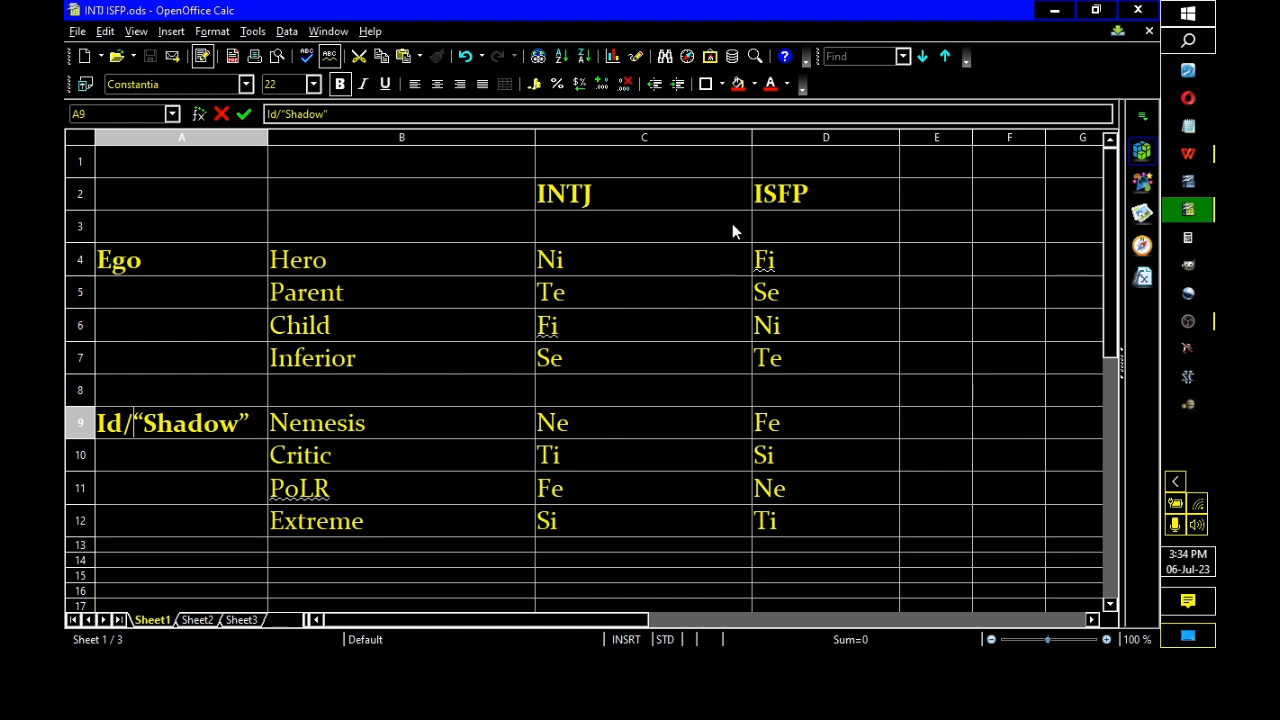
mouse_move(785, 373)
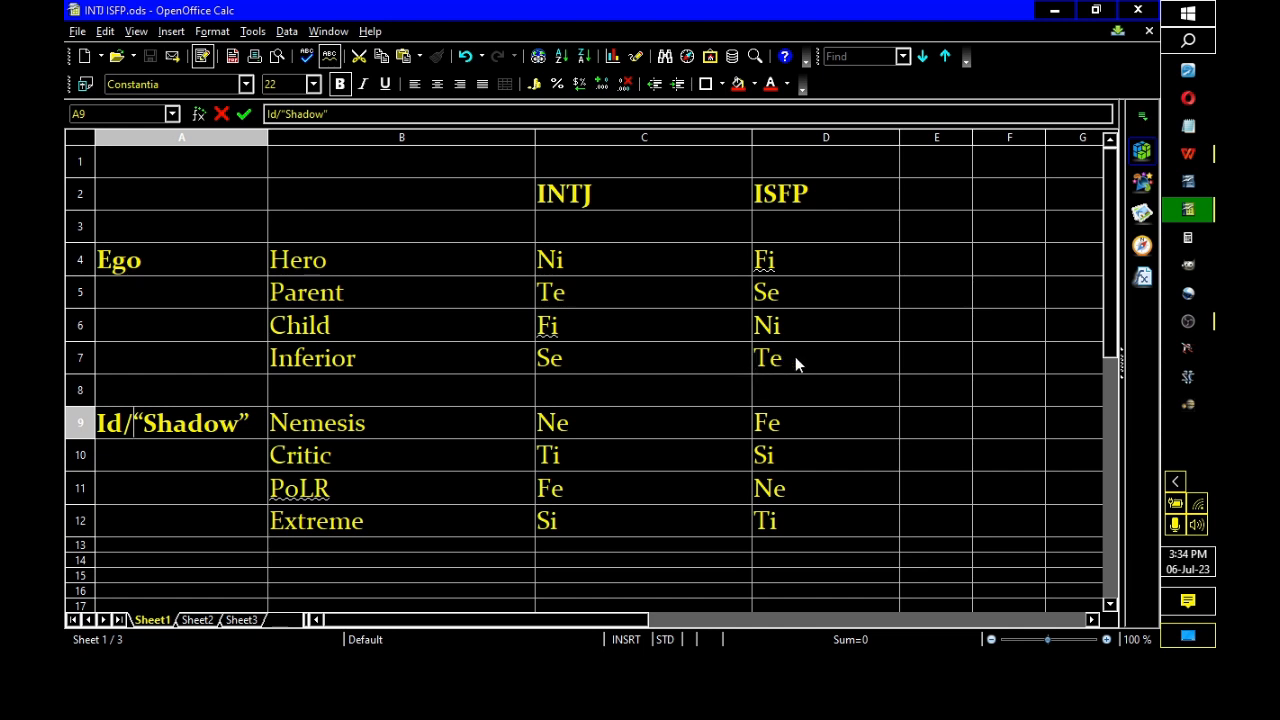
mouse_move(847, 258)
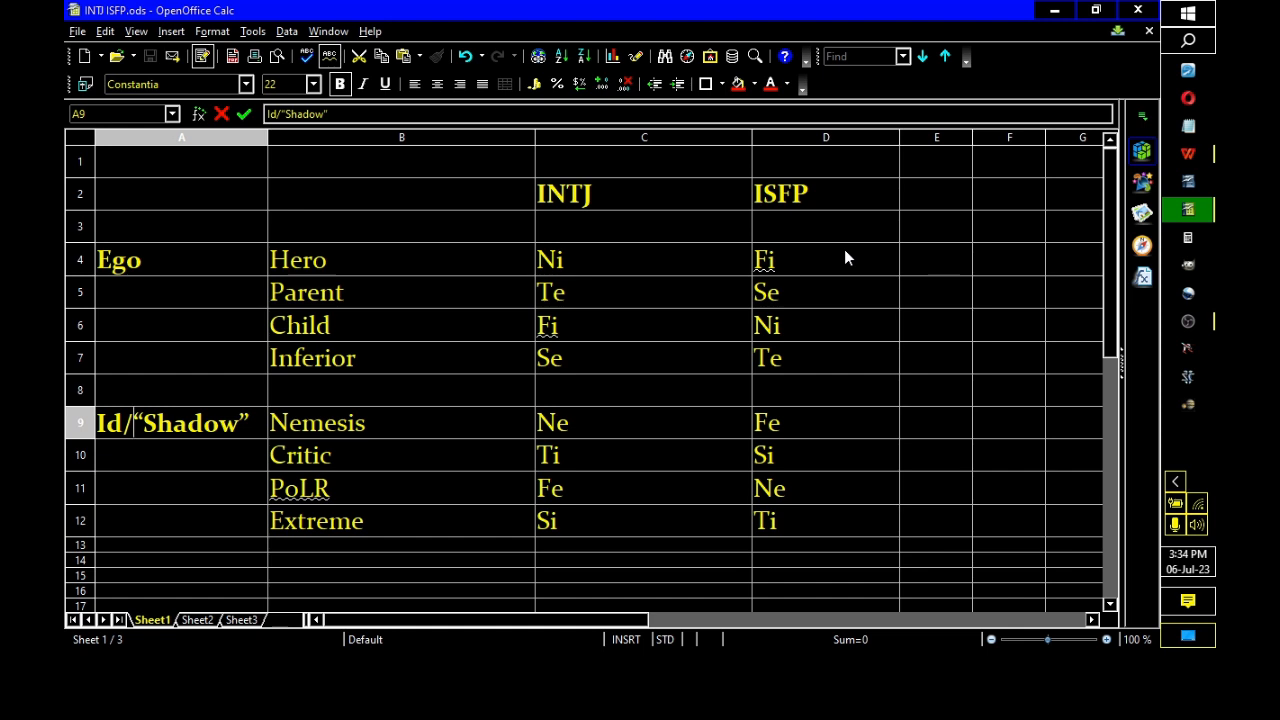
mouse_move(545, 173)
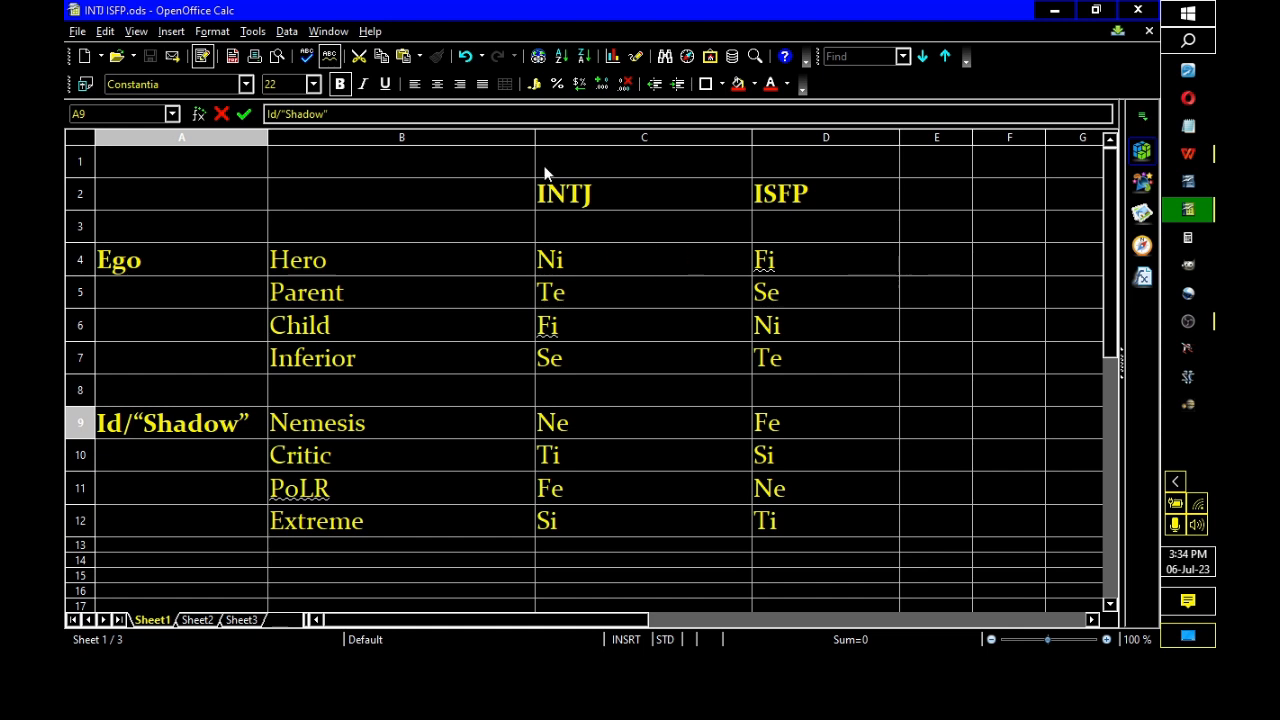
mouse_move(703, 196)
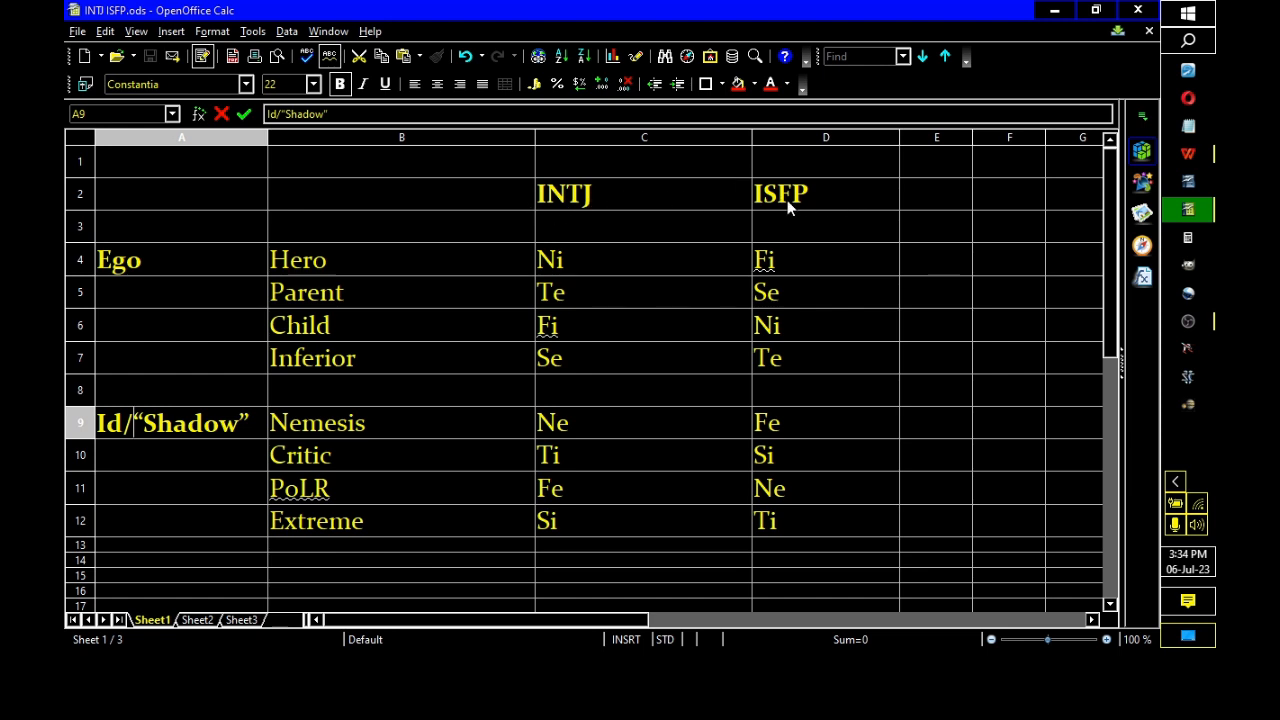
mouse_move(817, 208)
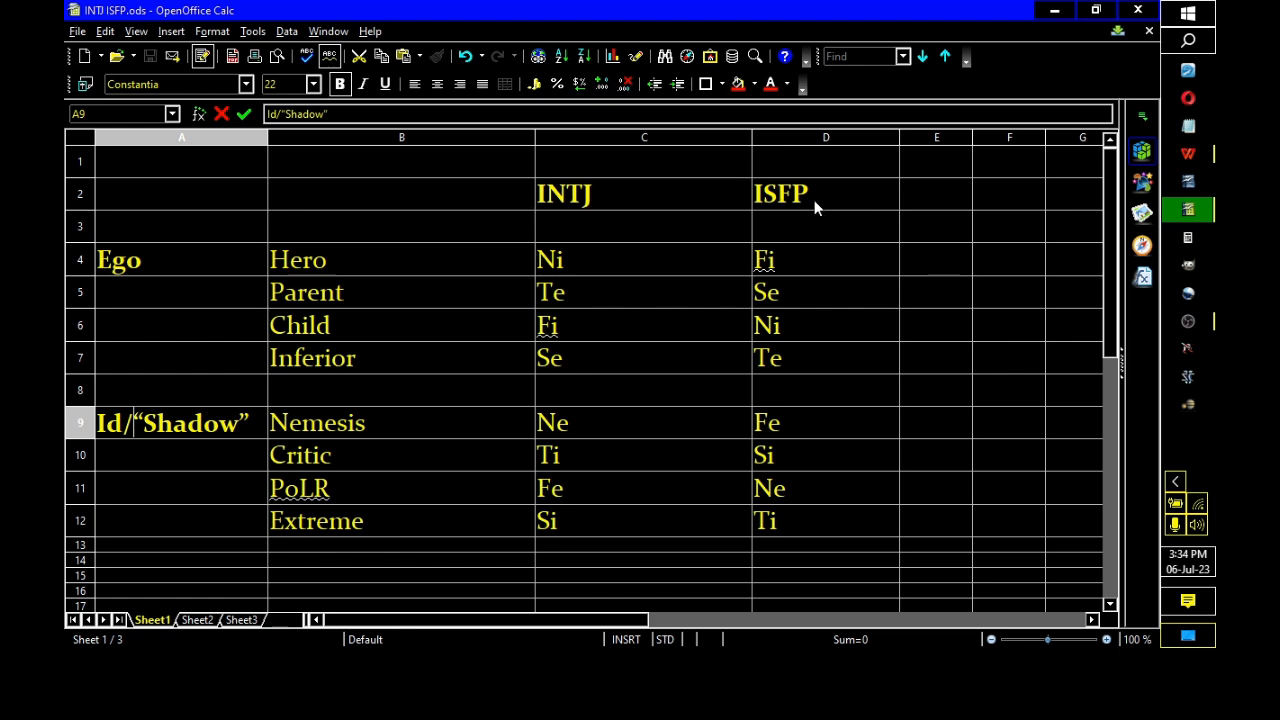
mouse_move(772, 315)
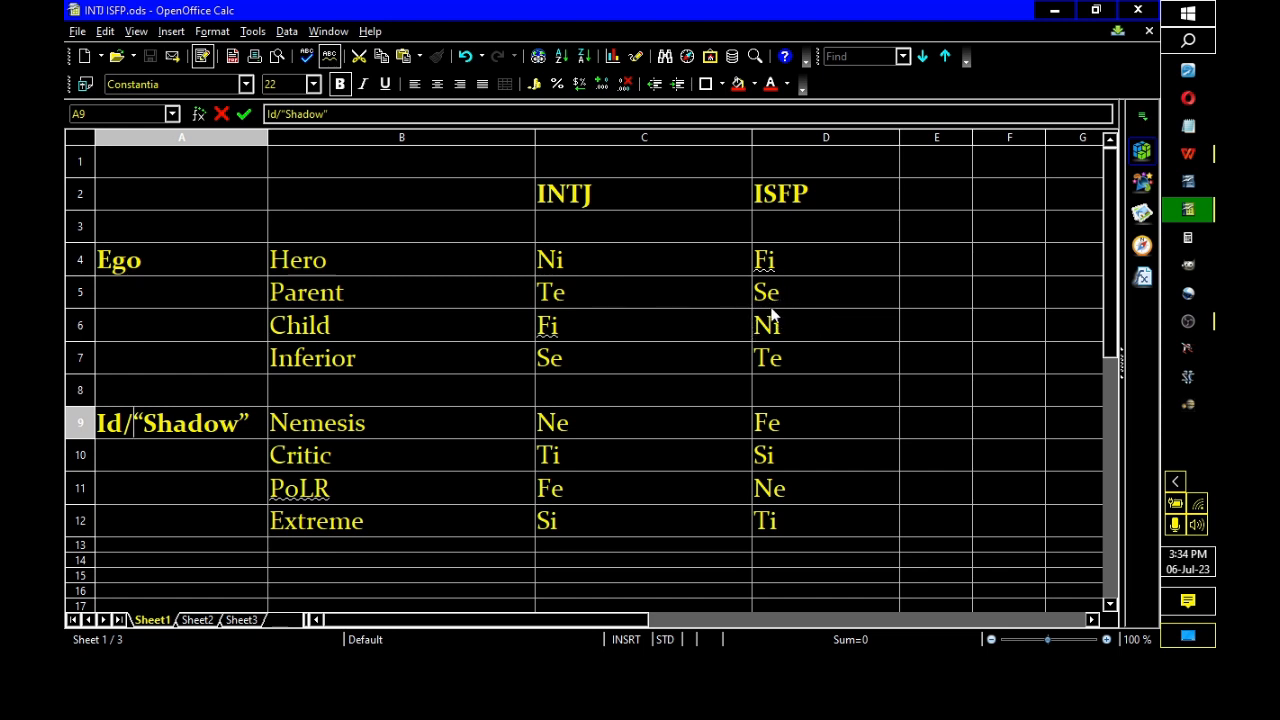
mouse_move(823, 362)
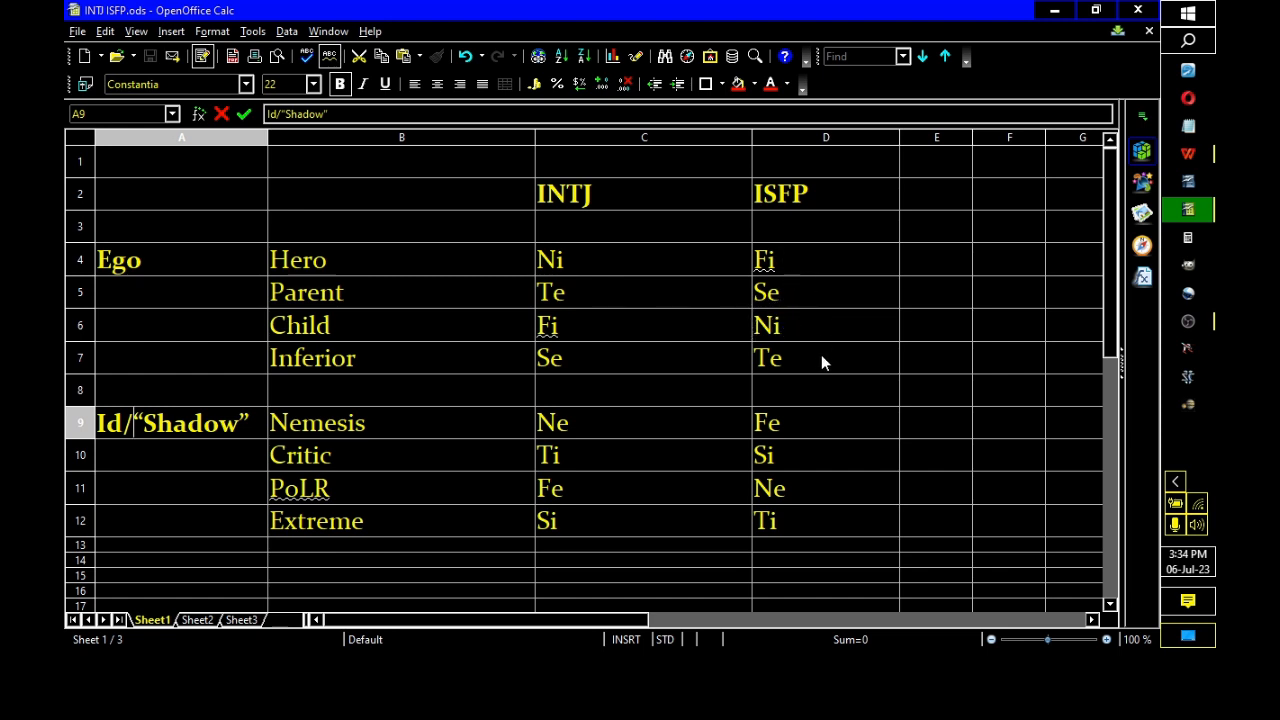
mouse_move(847, 263)
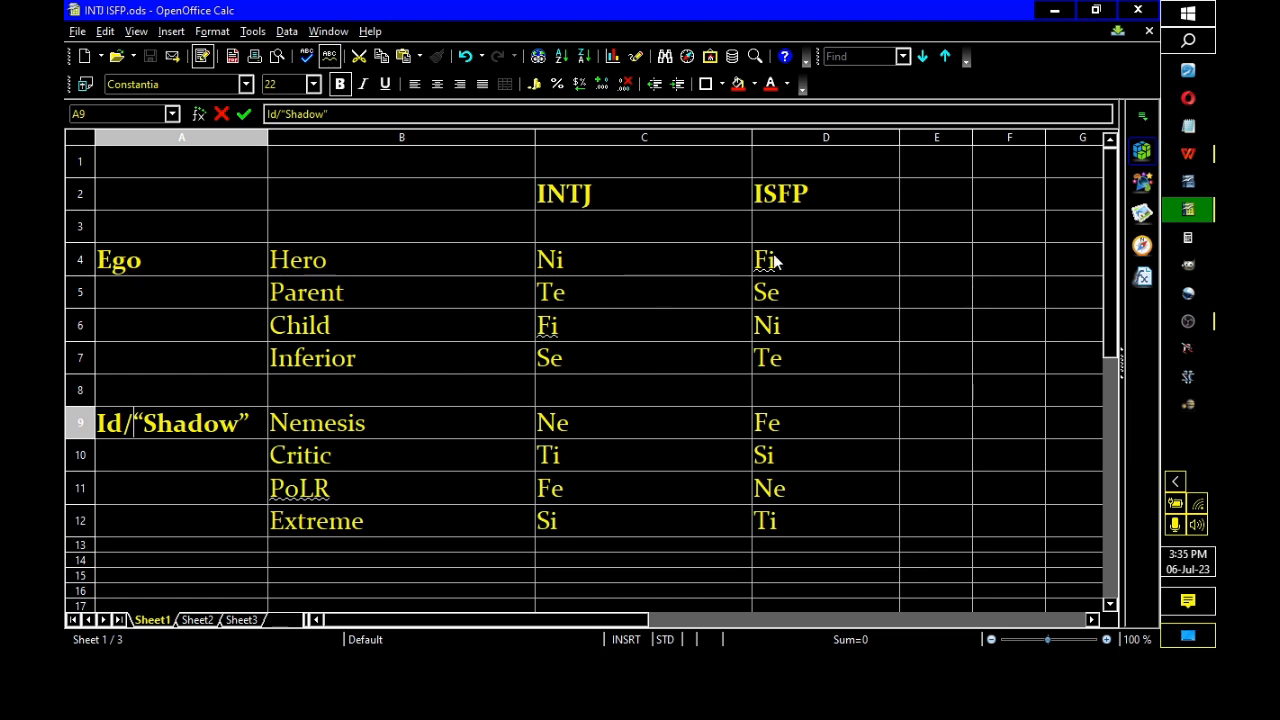
mouse_move(785, 265)
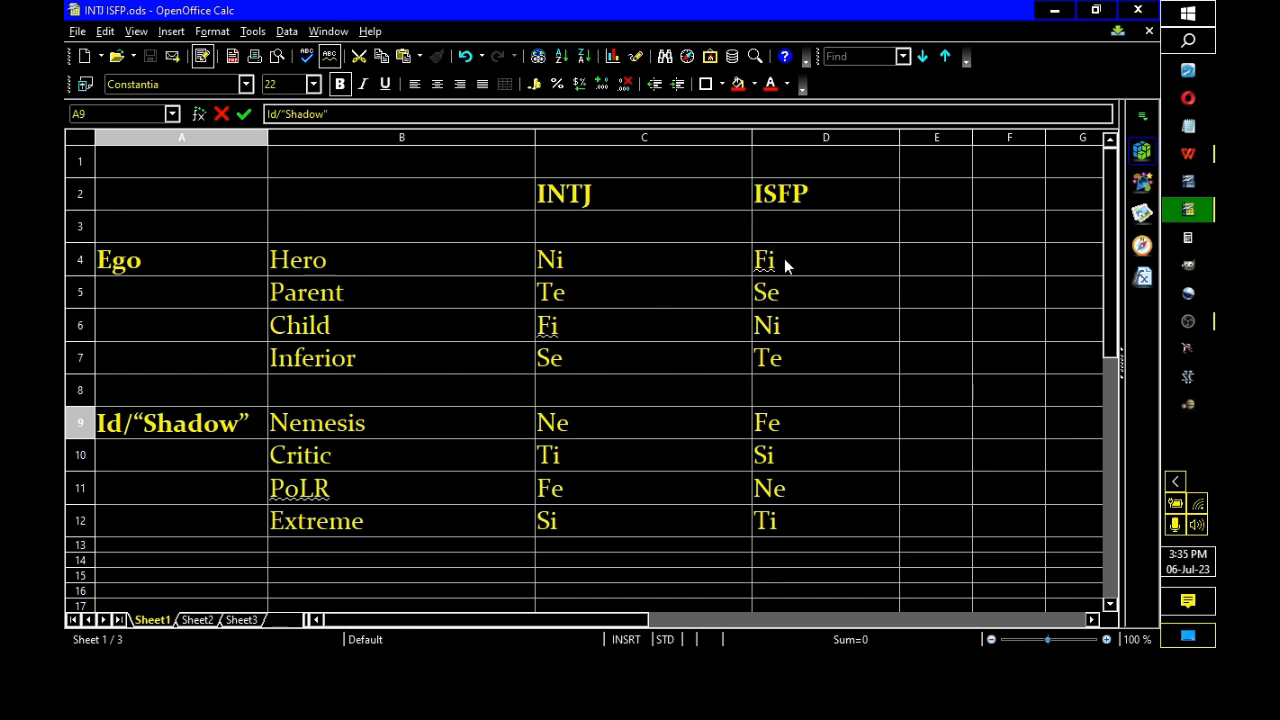
mouse_move(817, 341)
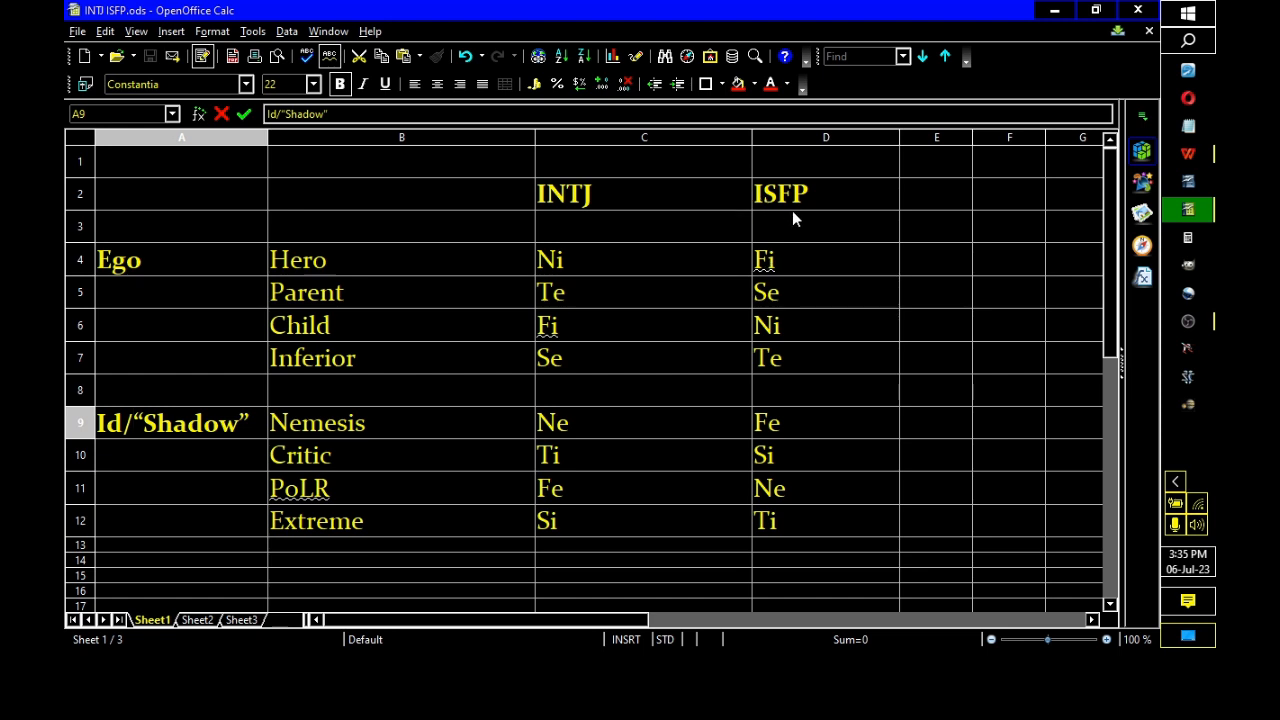
mouse_move(780, 250)
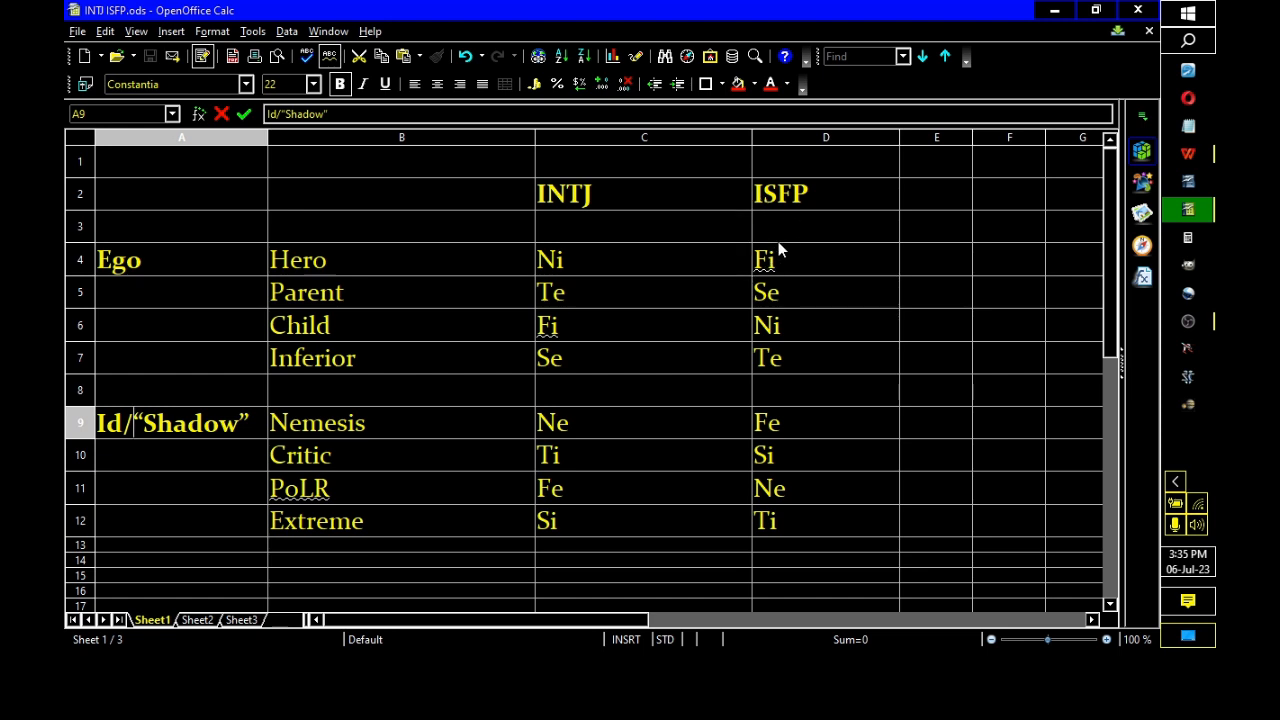
mouse_move(780, 278)
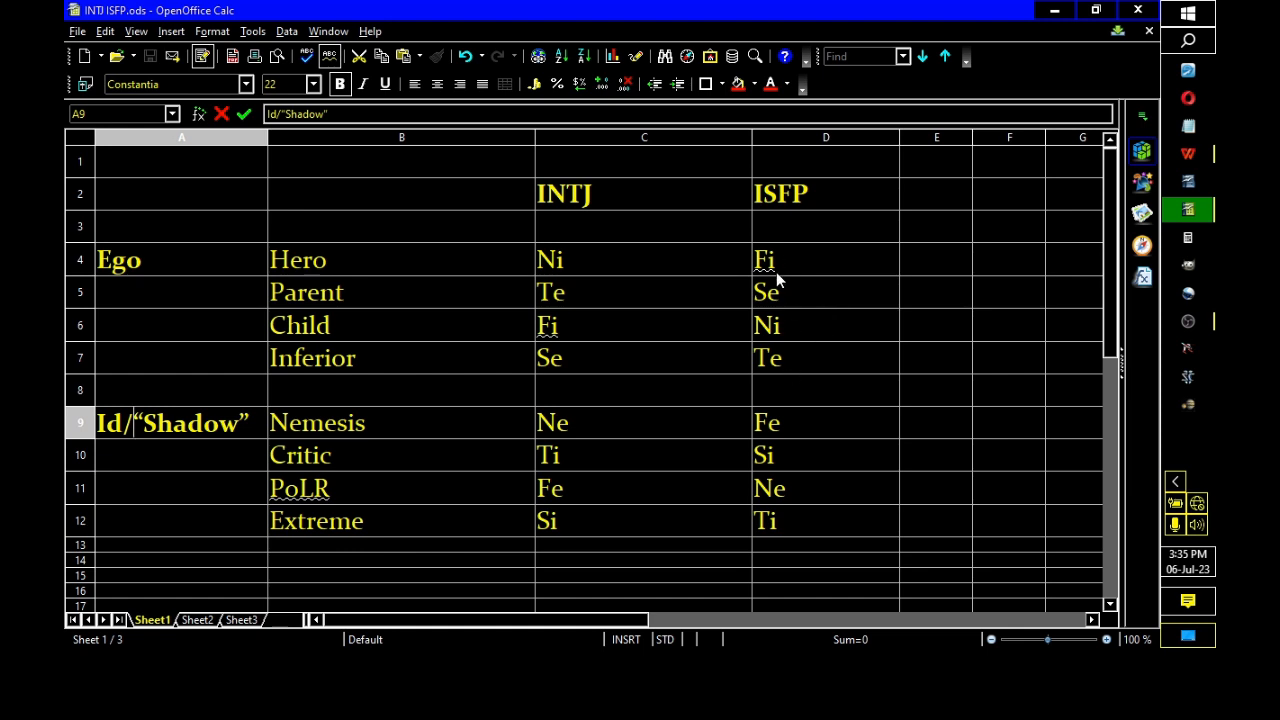
mouse_move(780, 345)
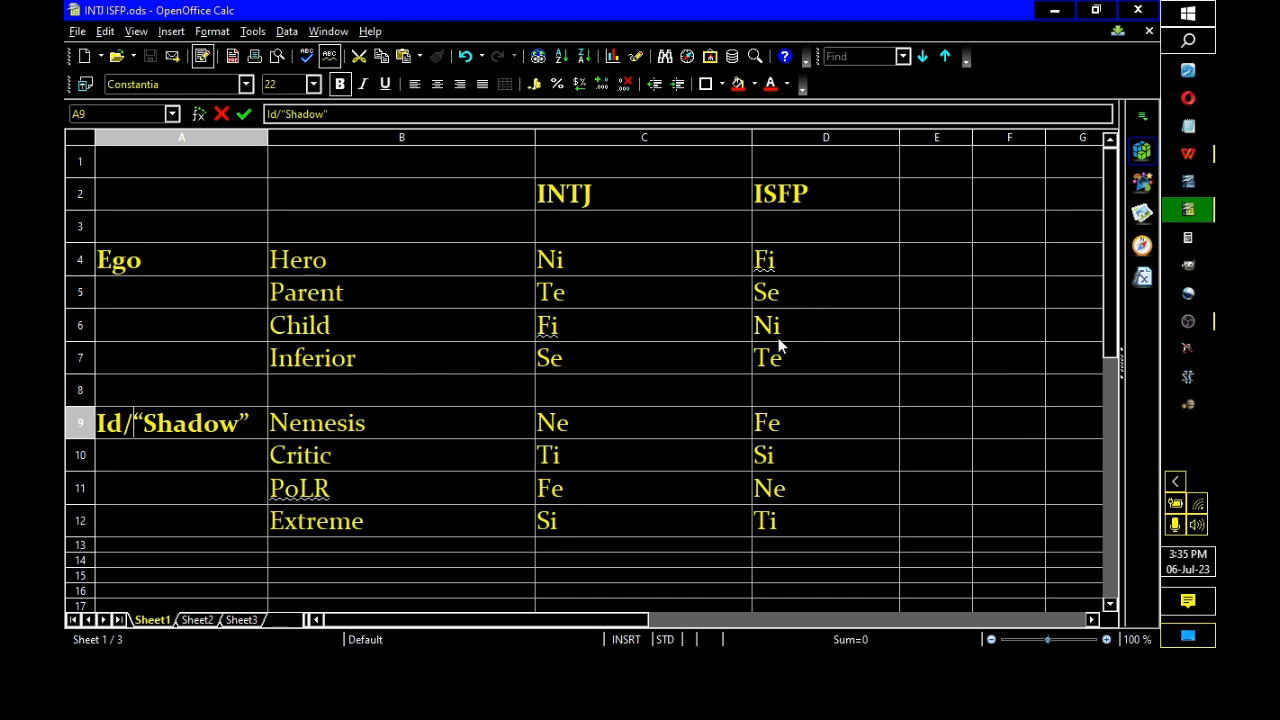
mouse_move(835, 357)
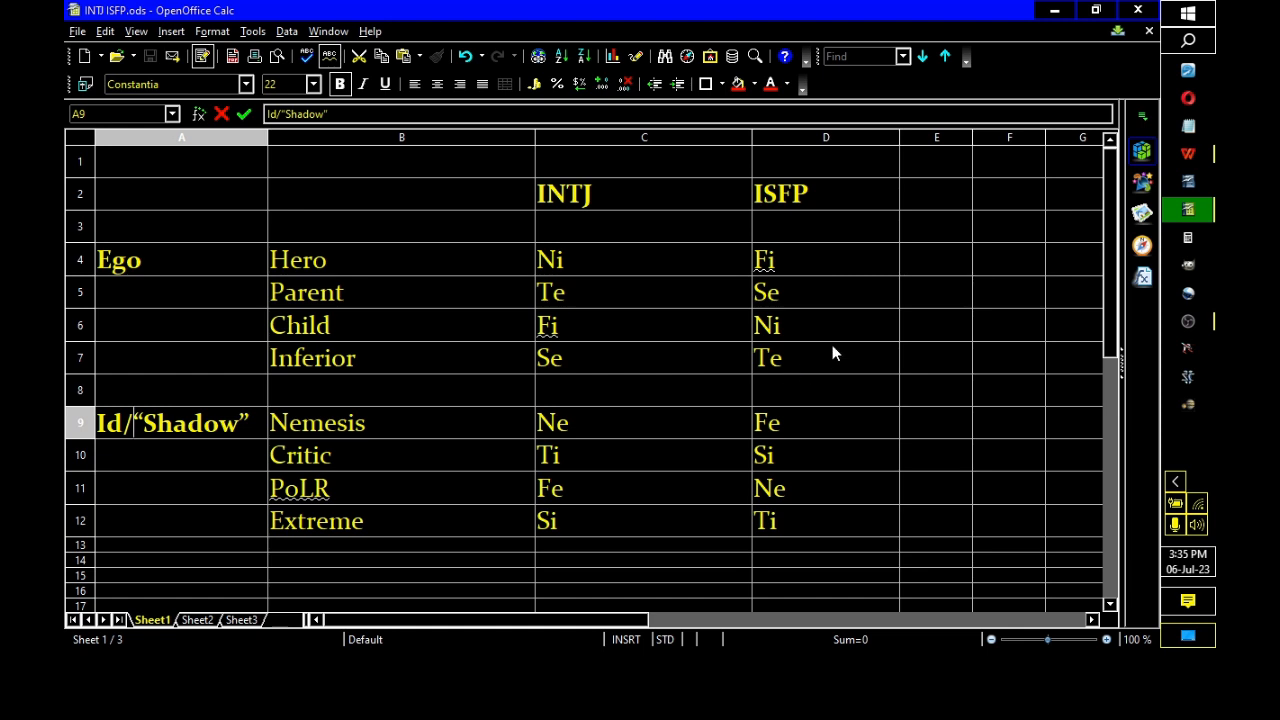
mouse_move(748, 358)
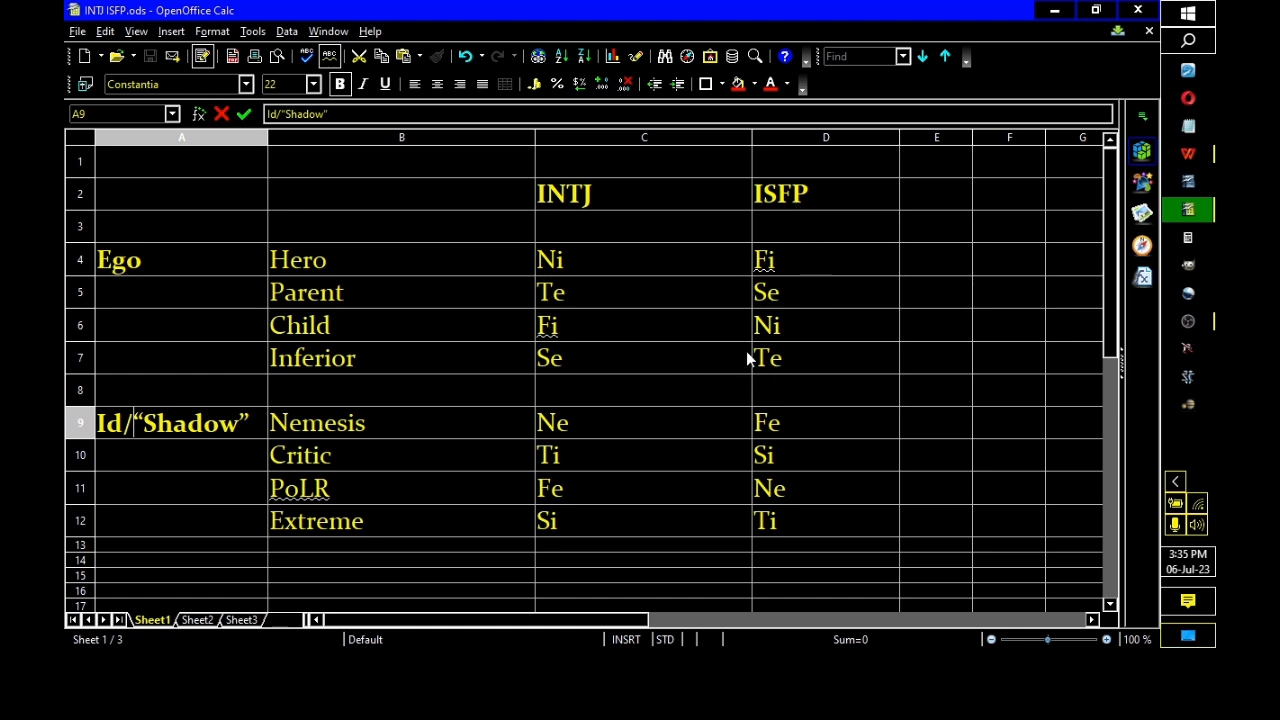
mouse_move(758, 372)
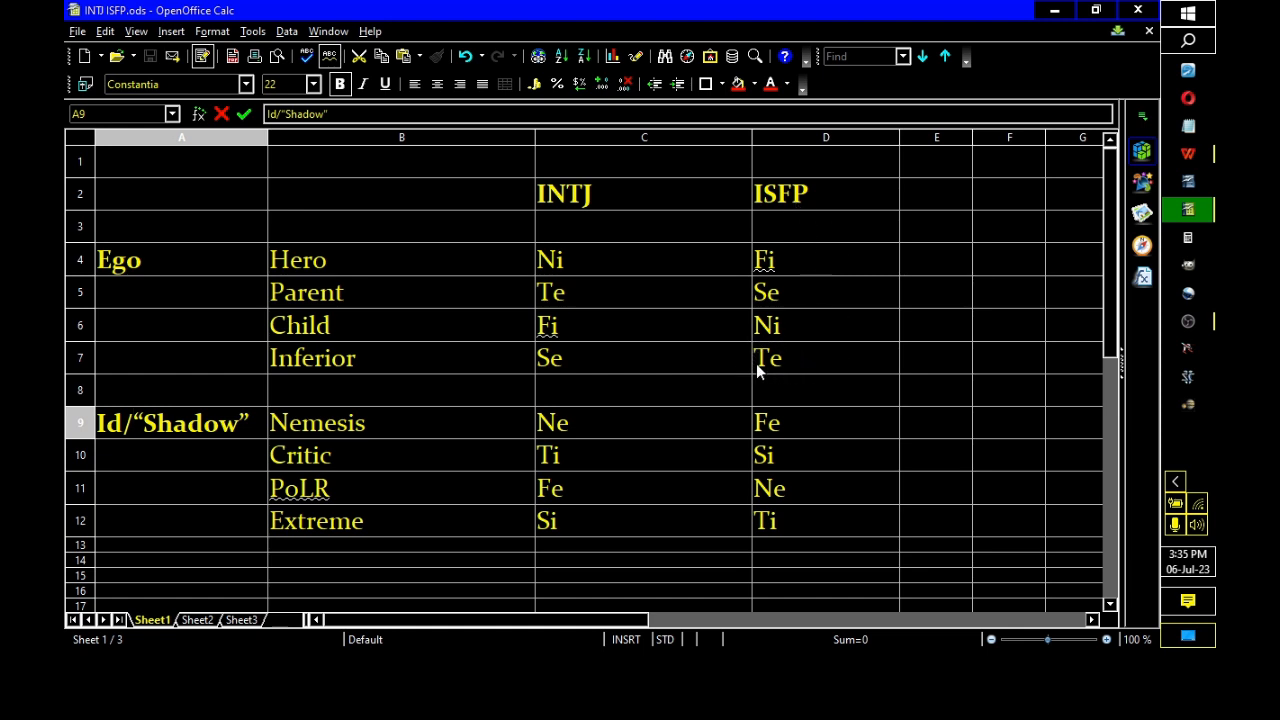
mouse_move(762, 378)
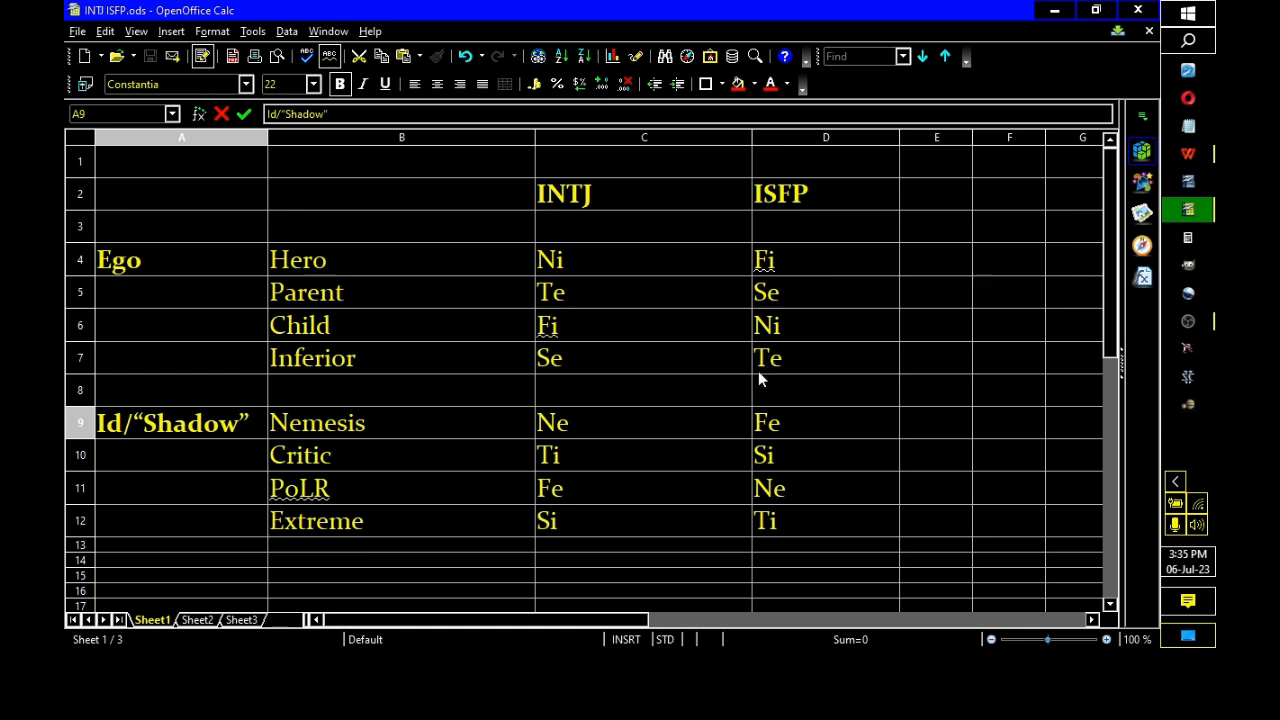
mouse_move(780, 310)
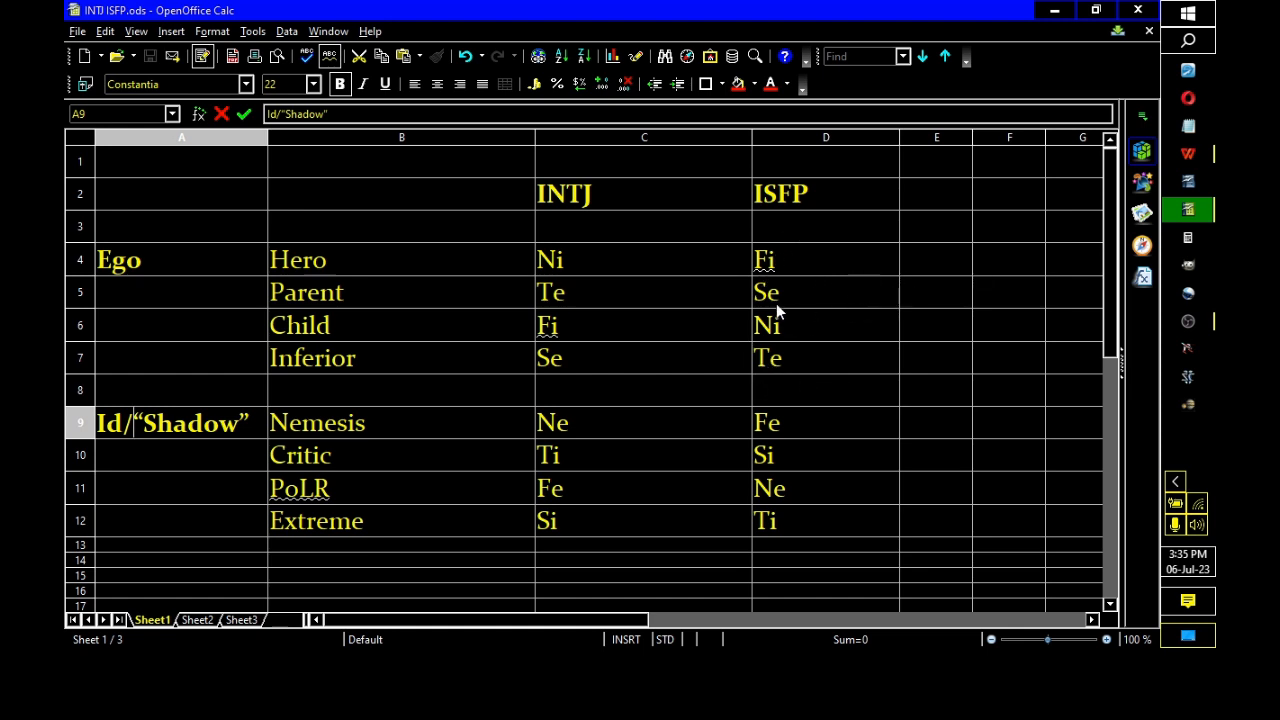
mouse_move(857, 287)
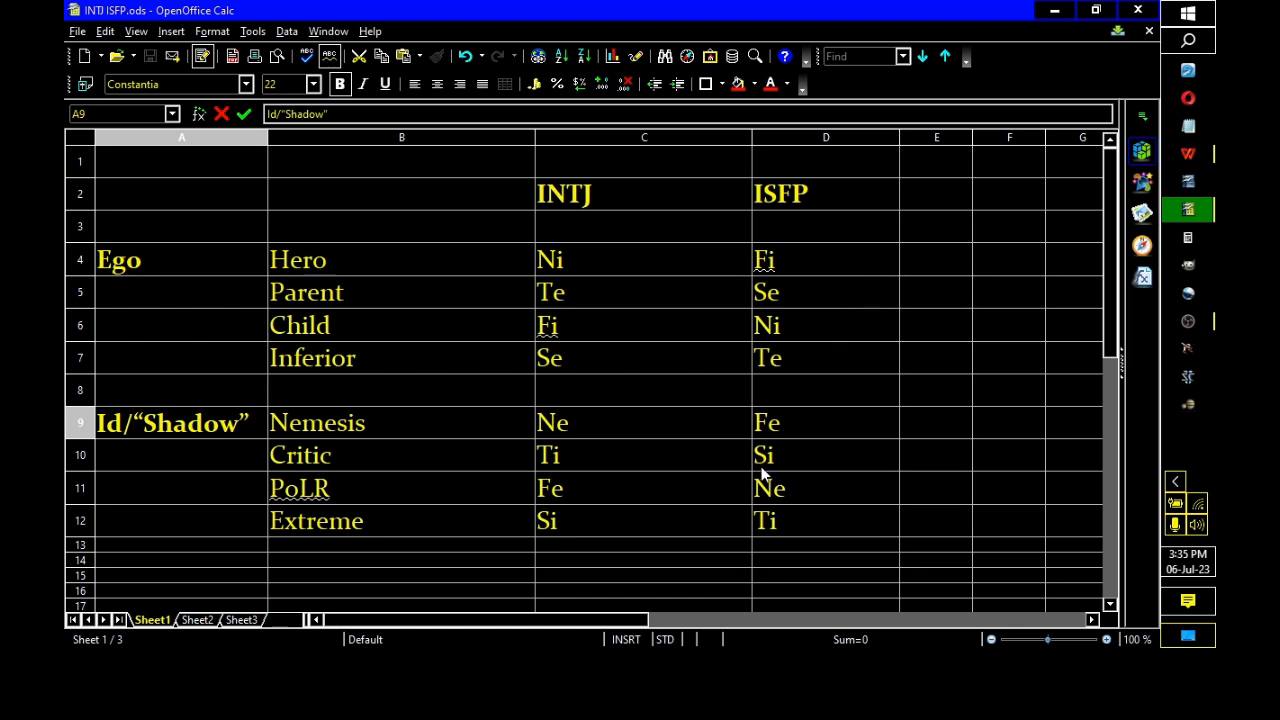
mouse_move(770, 475)
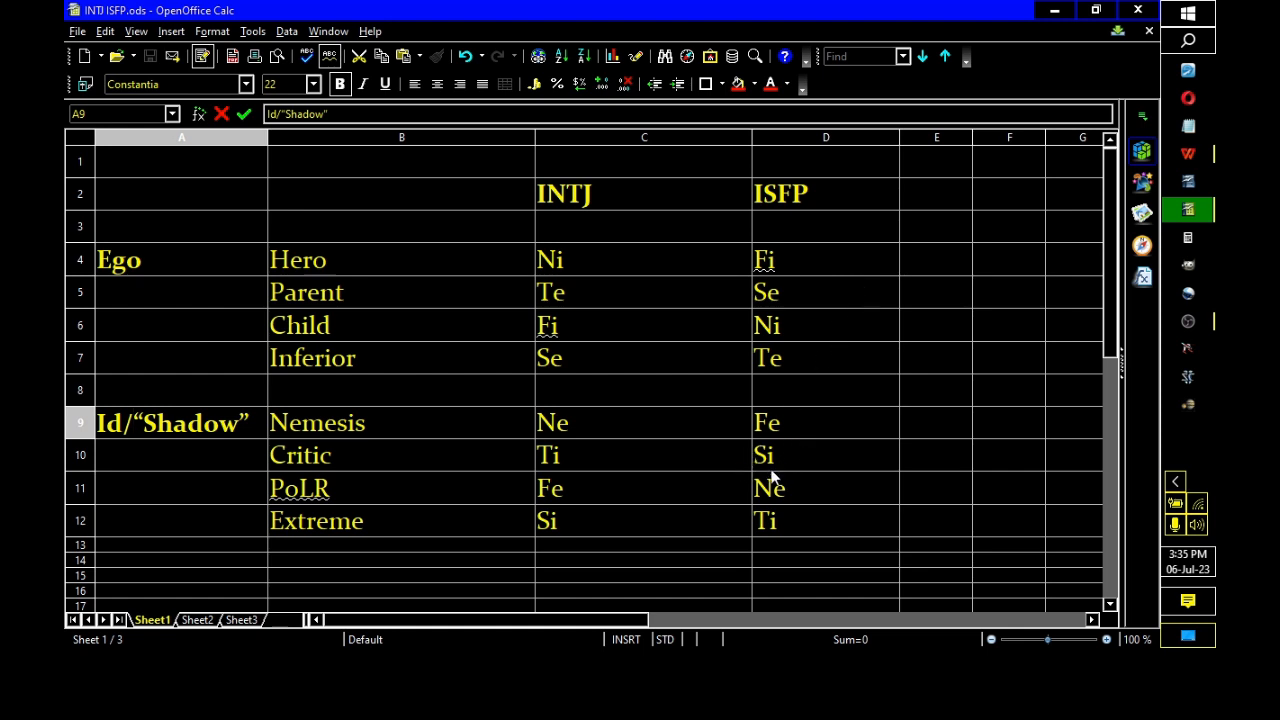
mouse_move(778, 476)
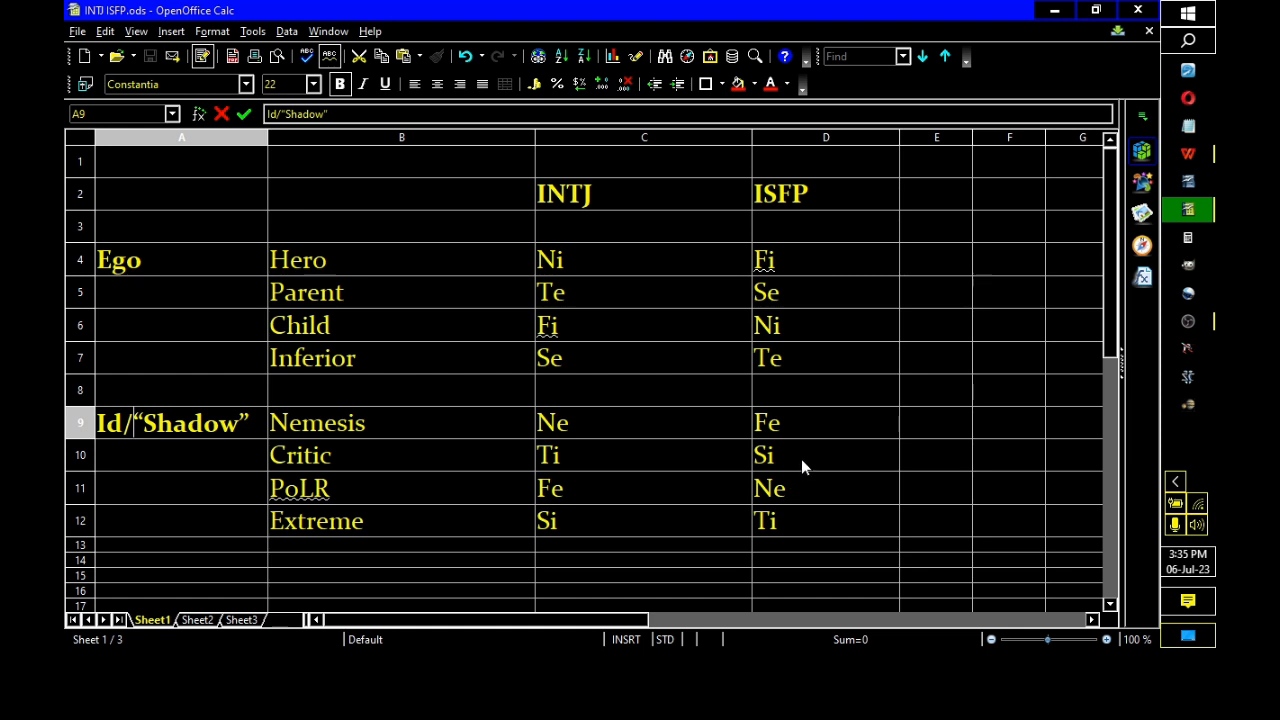
mouse_move(785, 483)
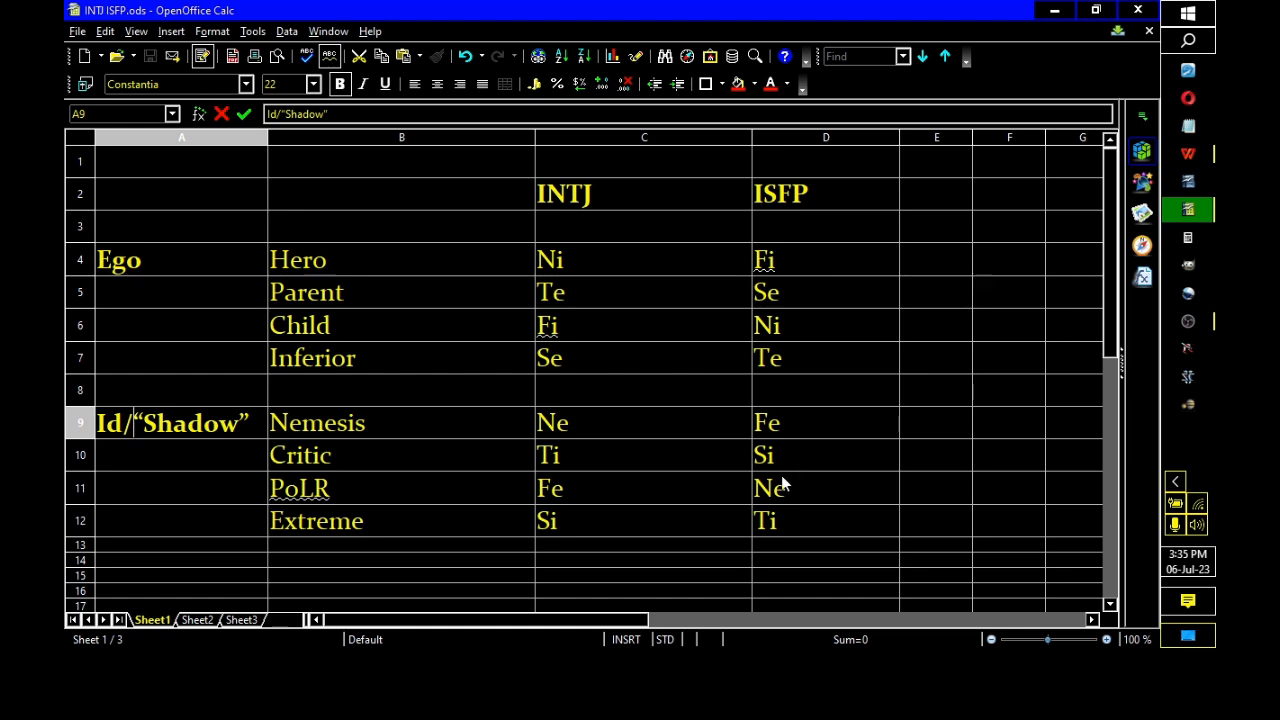
mouse_move(535, 535)
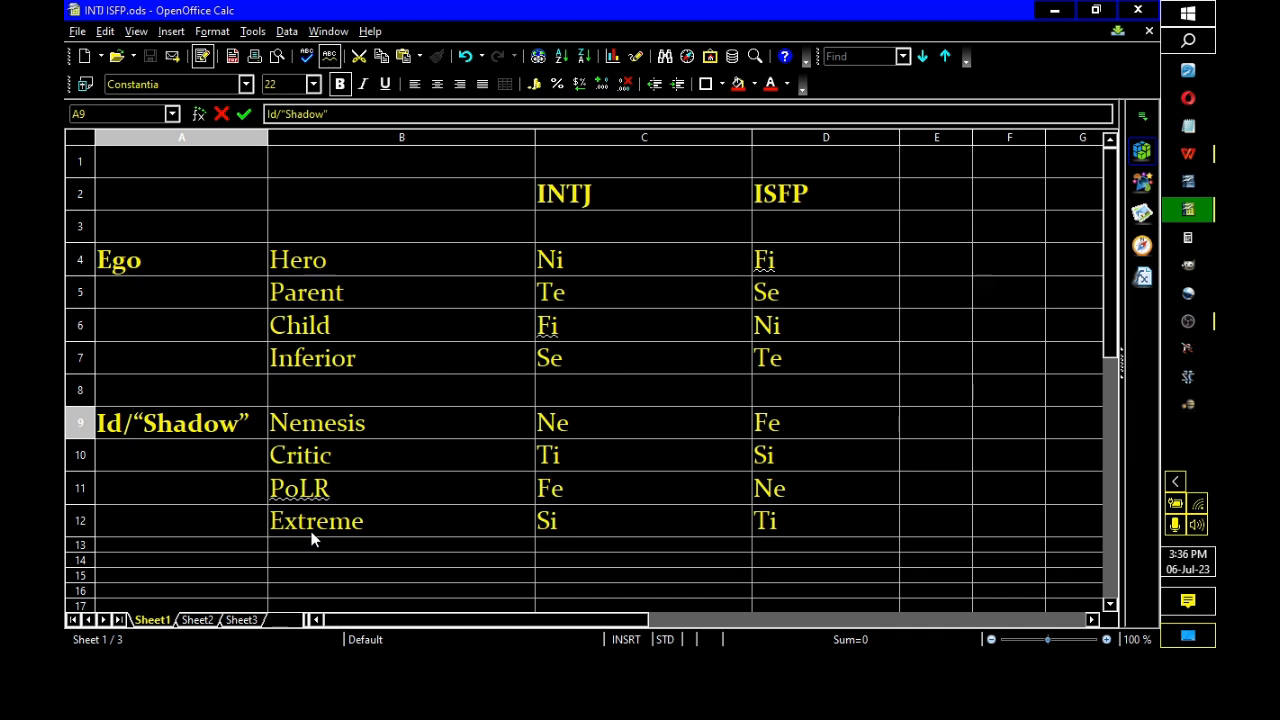
mouse_move(391, 538)
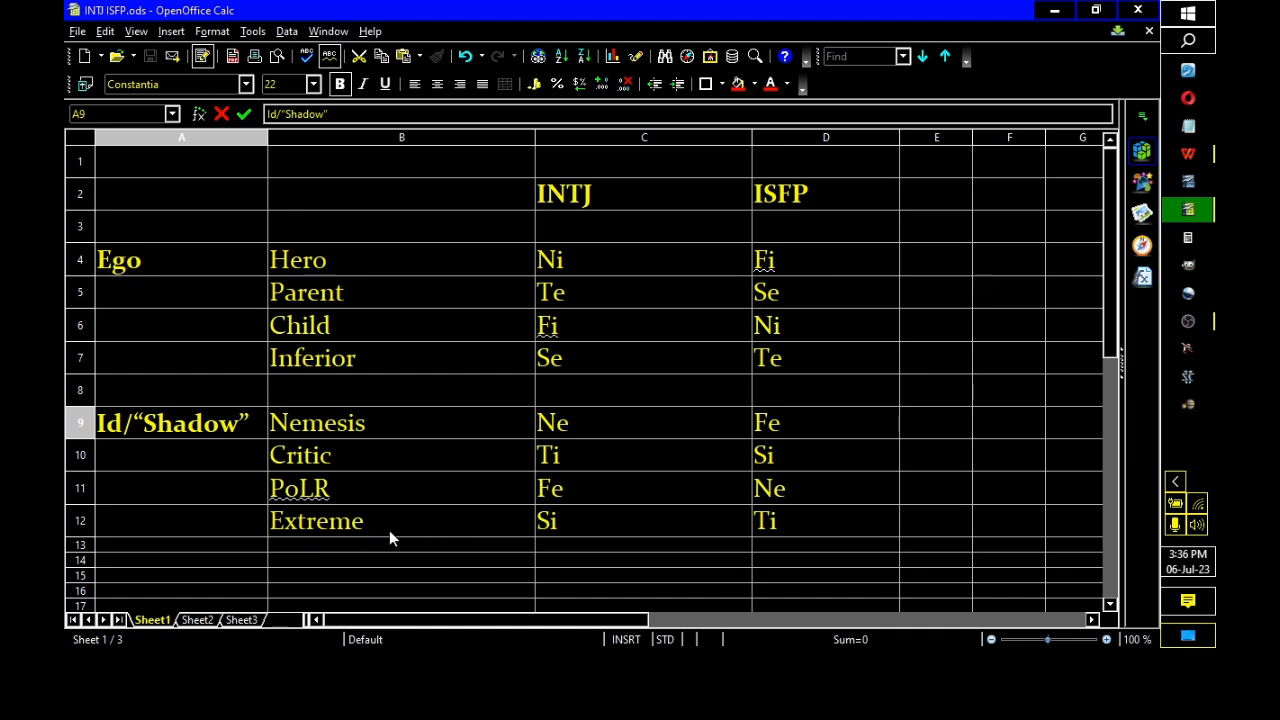
mouse_move(285, 537)
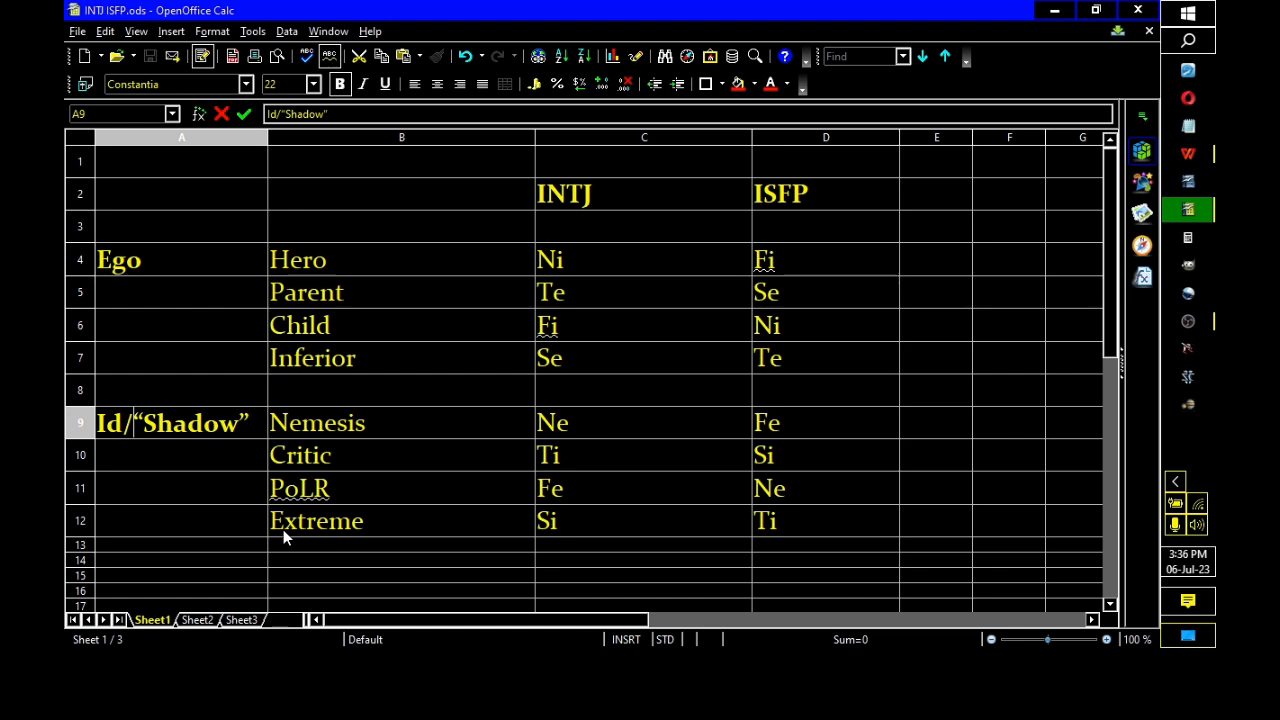
mouse_move(308, 528)
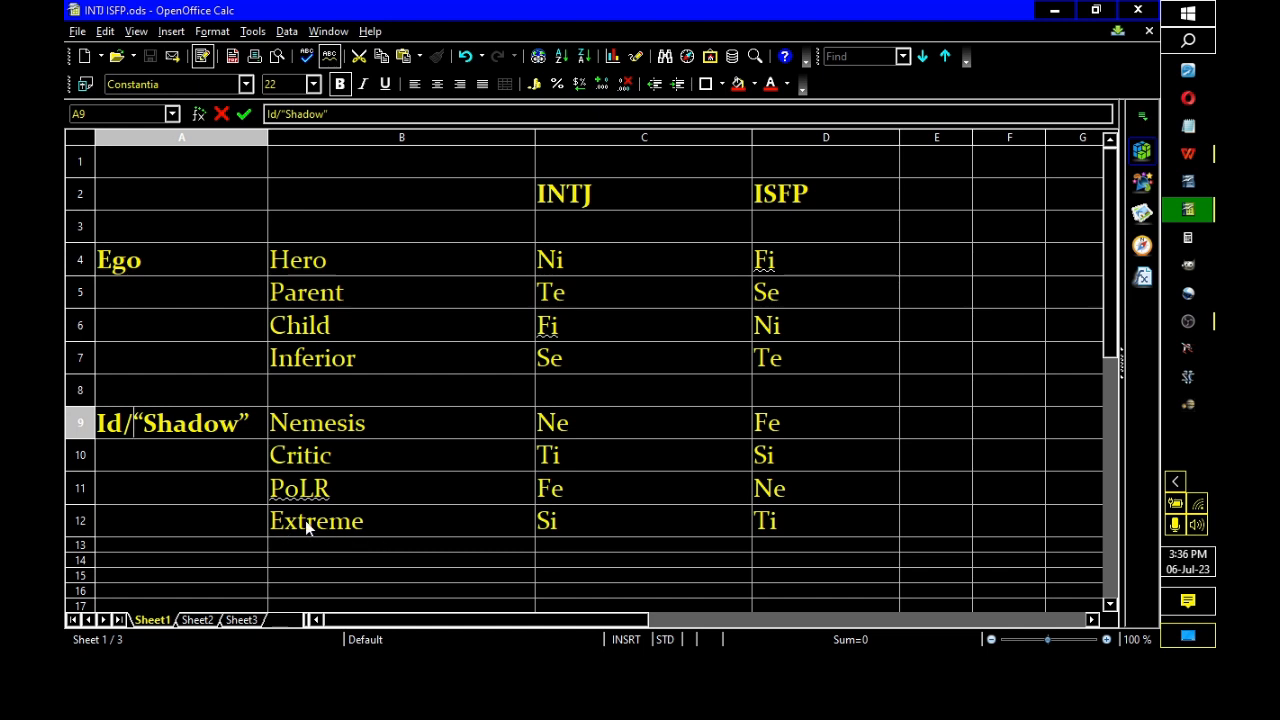
mouse_move(343, 533)
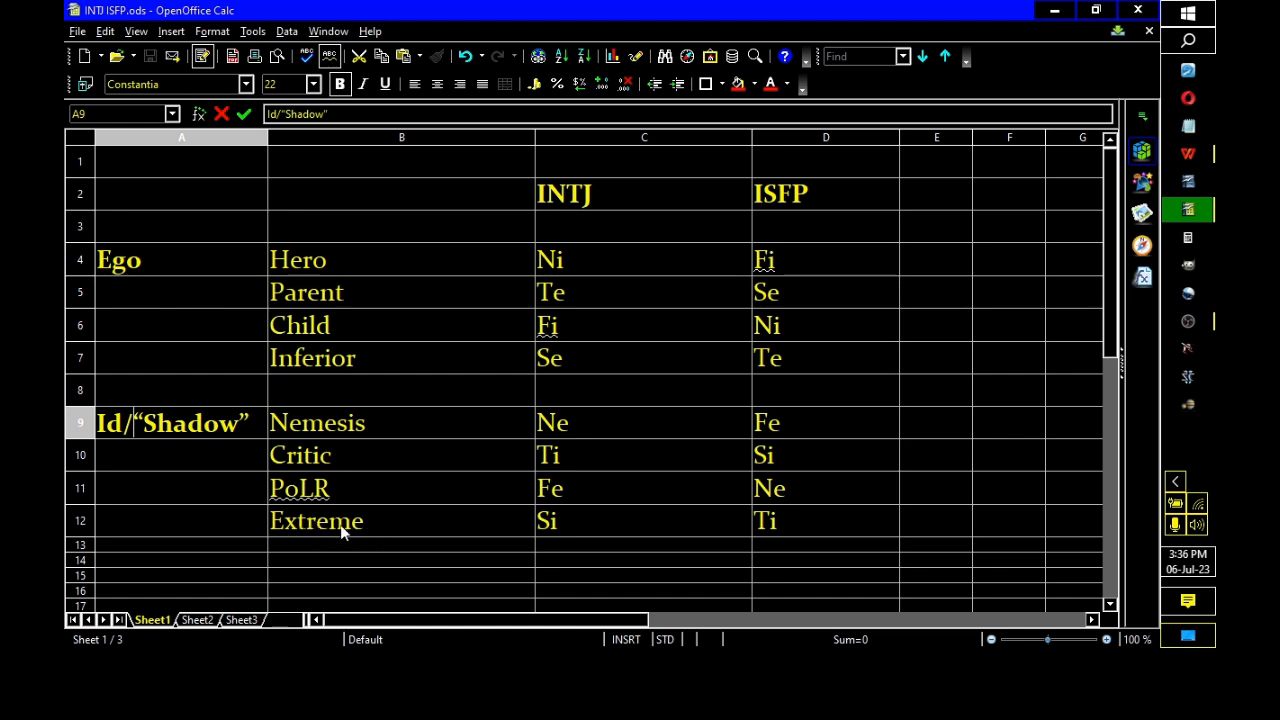
mouse_move(560, 538)
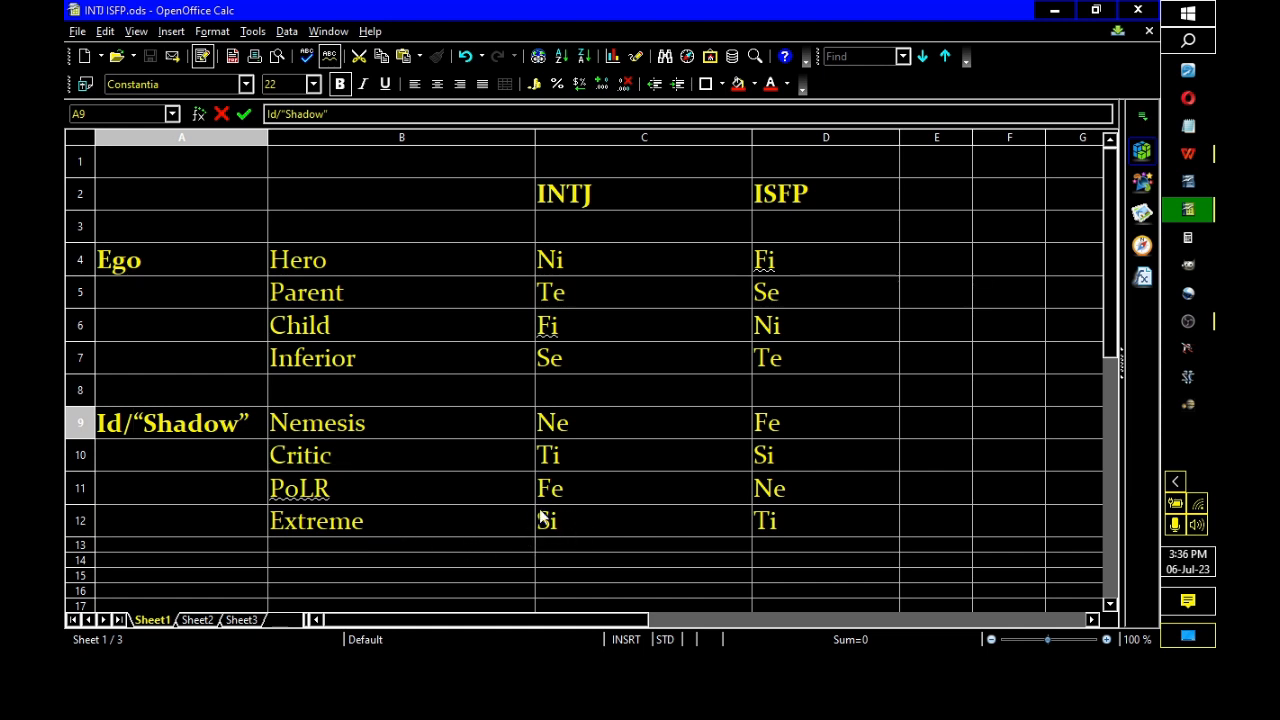
mouse_move(578, 542)
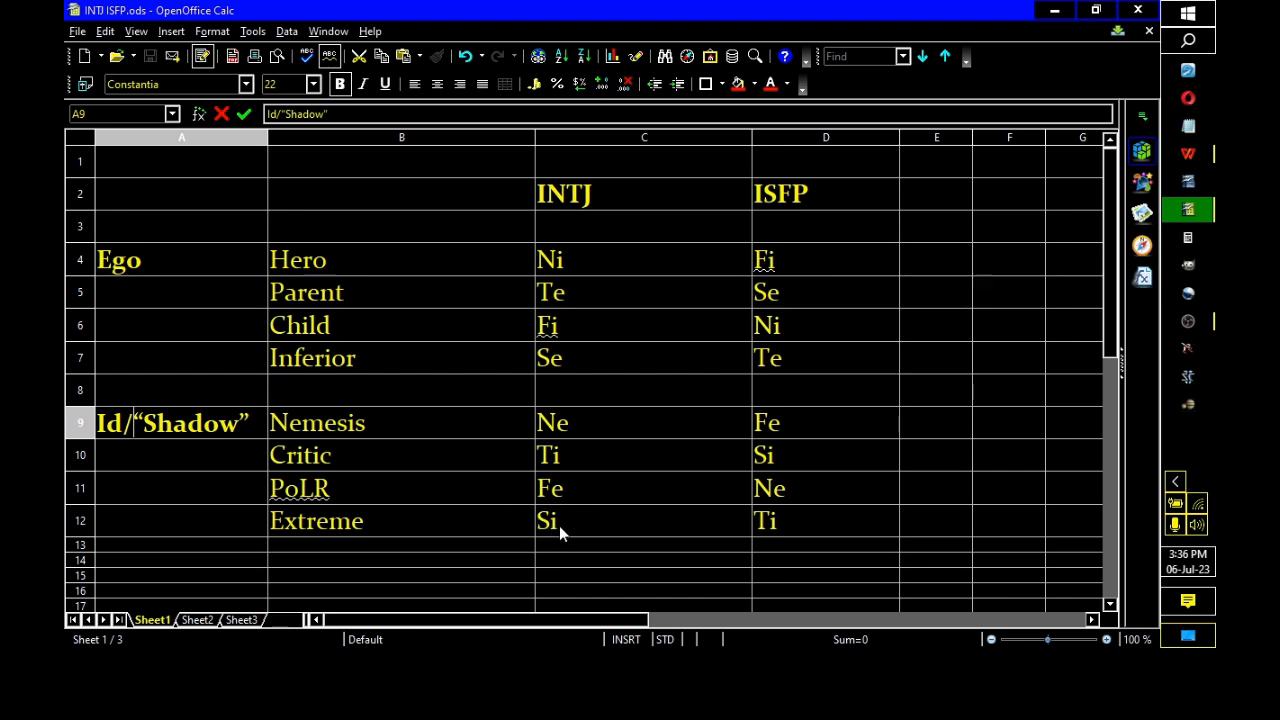
mouse_move(578, 260)
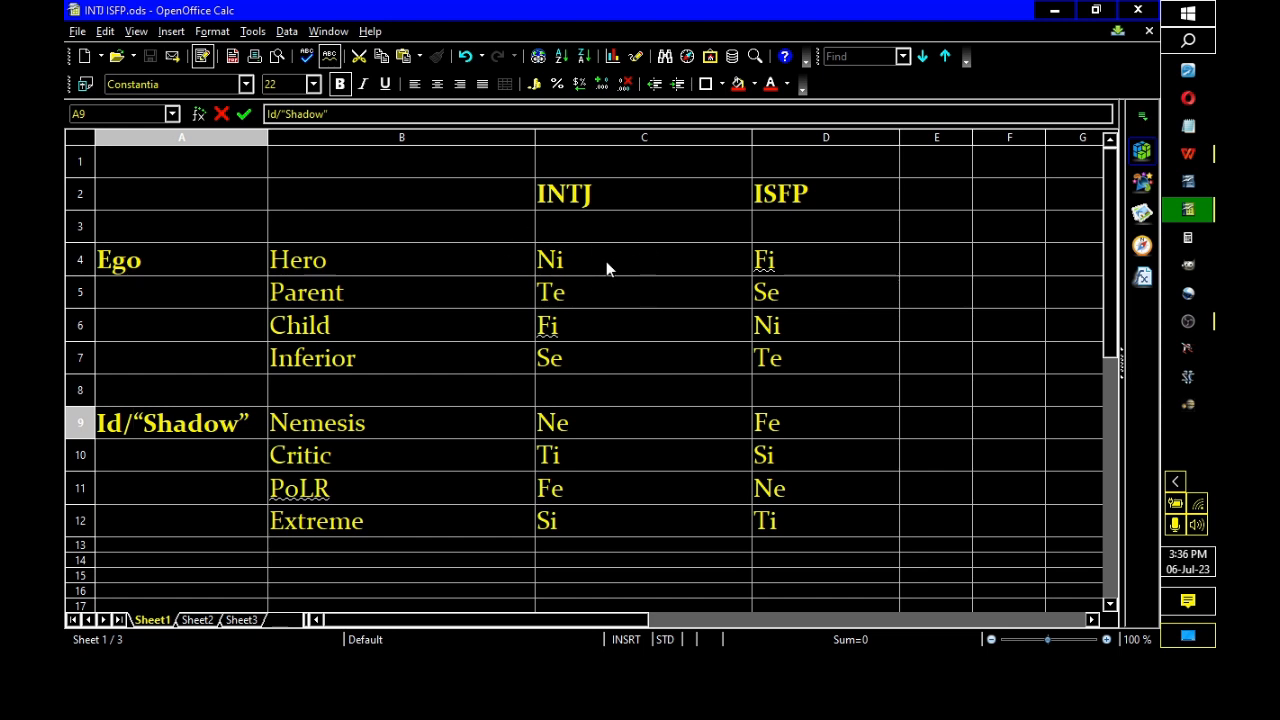
mouse_move(645, 442)
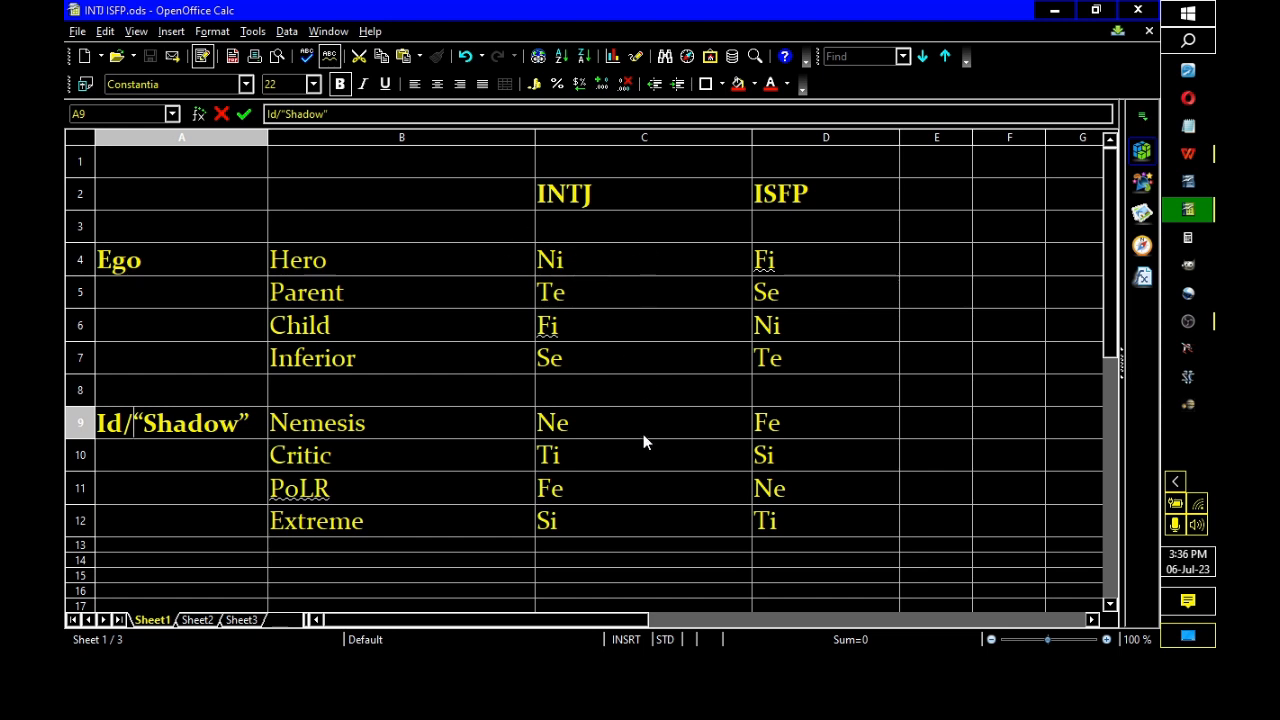
mouse_move(563, 537)
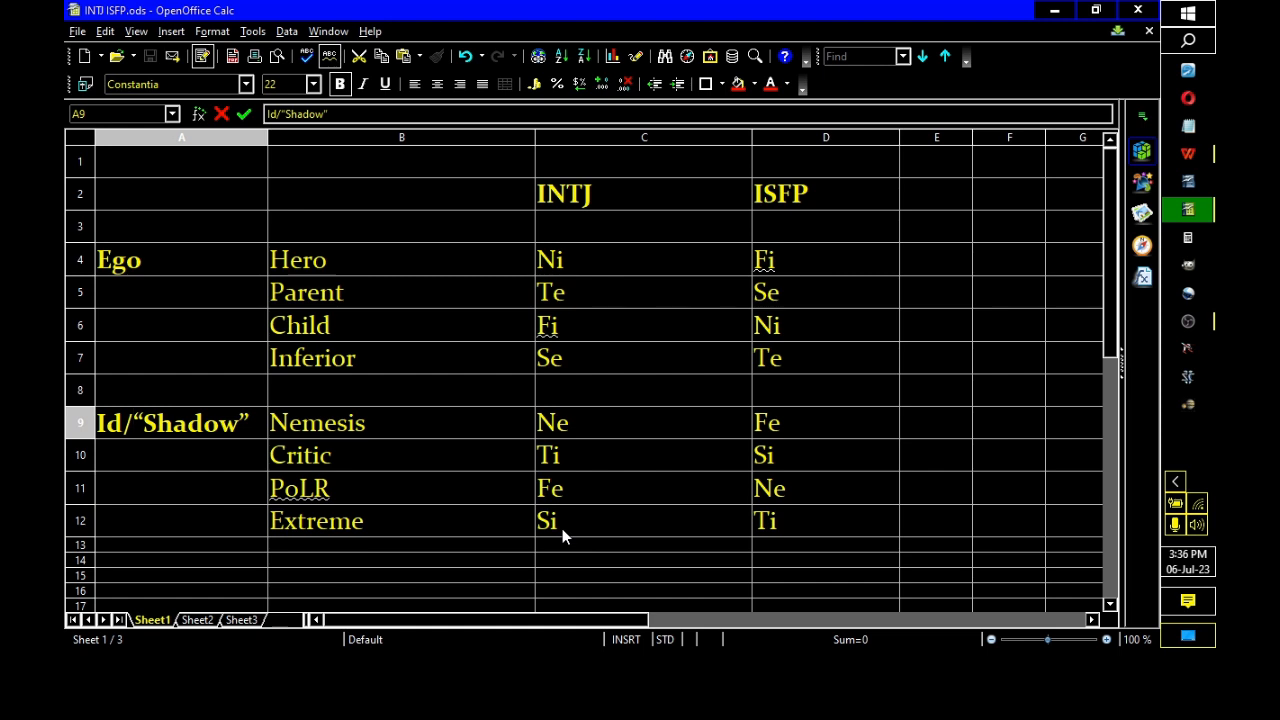
mouse_move(490, 527)
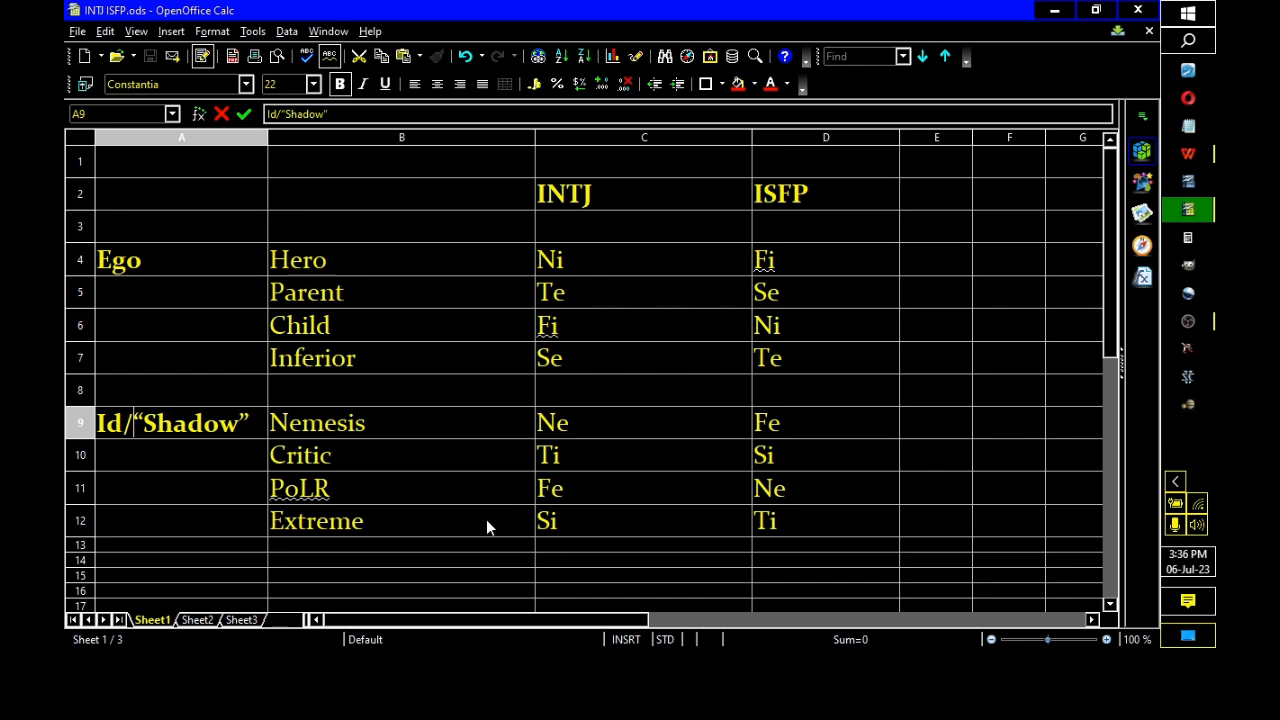
mouse_move(553, 540)
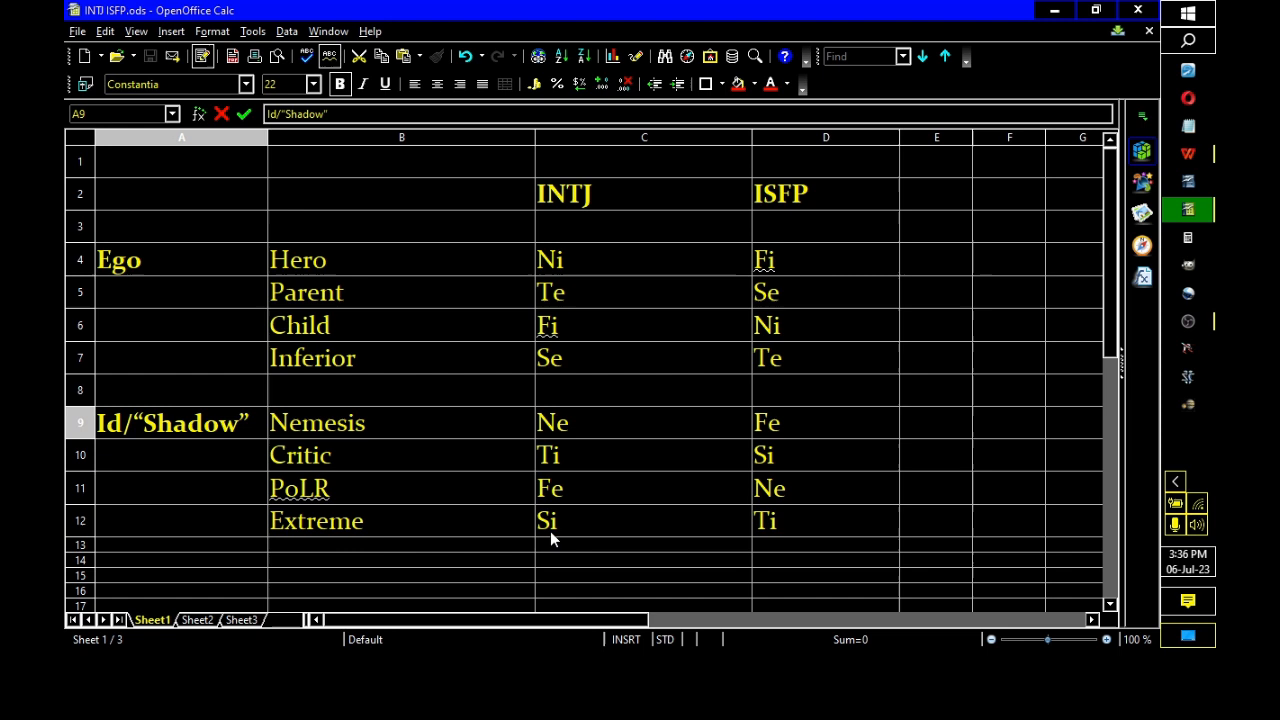
mouse_move(563, 538)
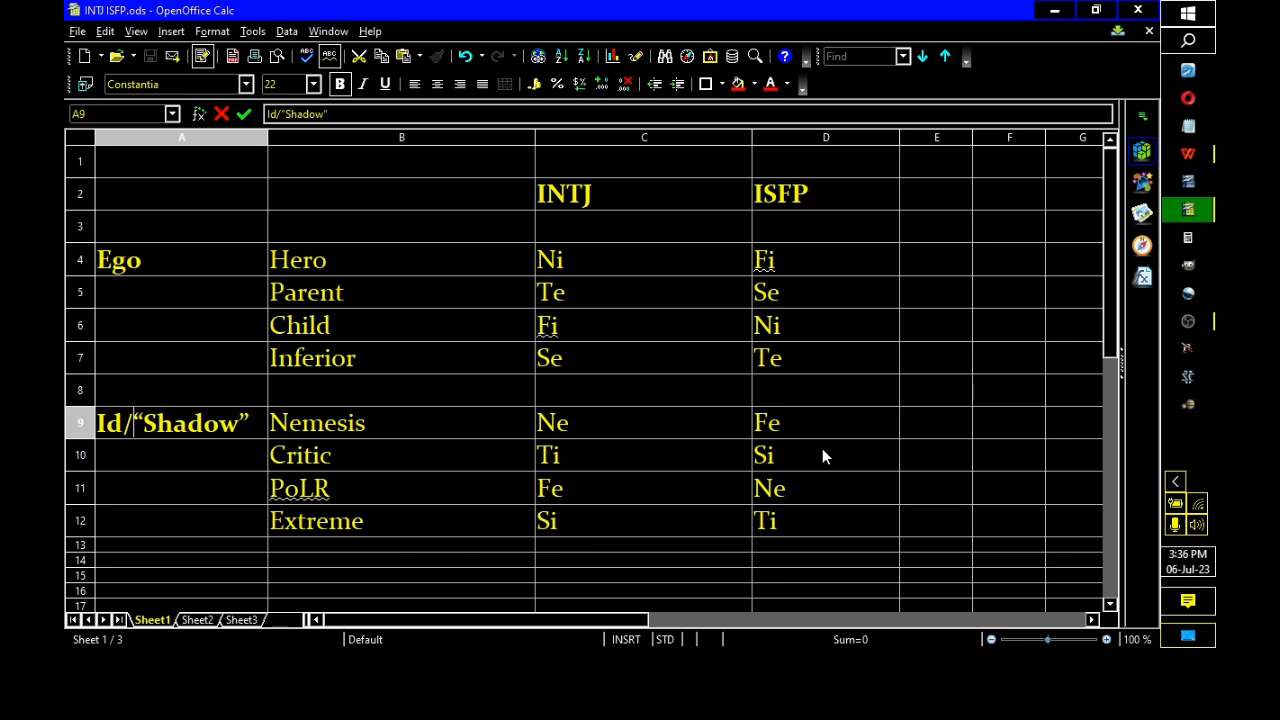
mouse_move(748, 458)
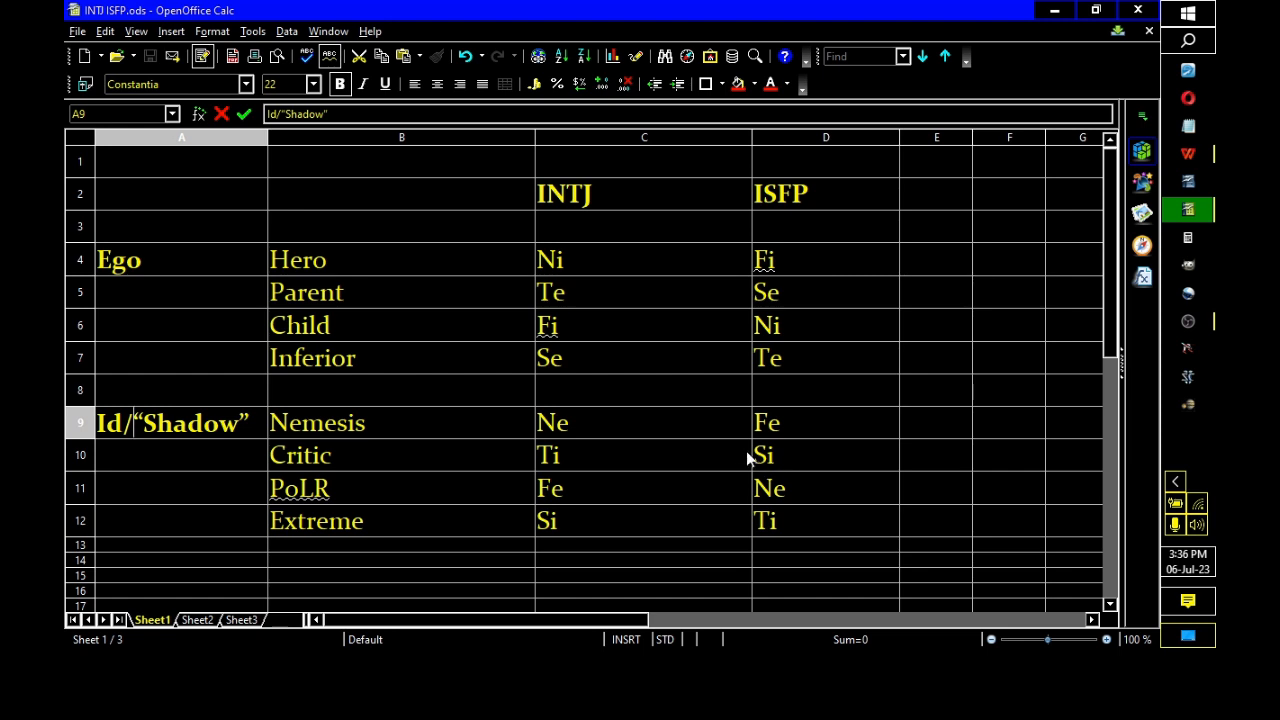
mouse_move(785, 300)
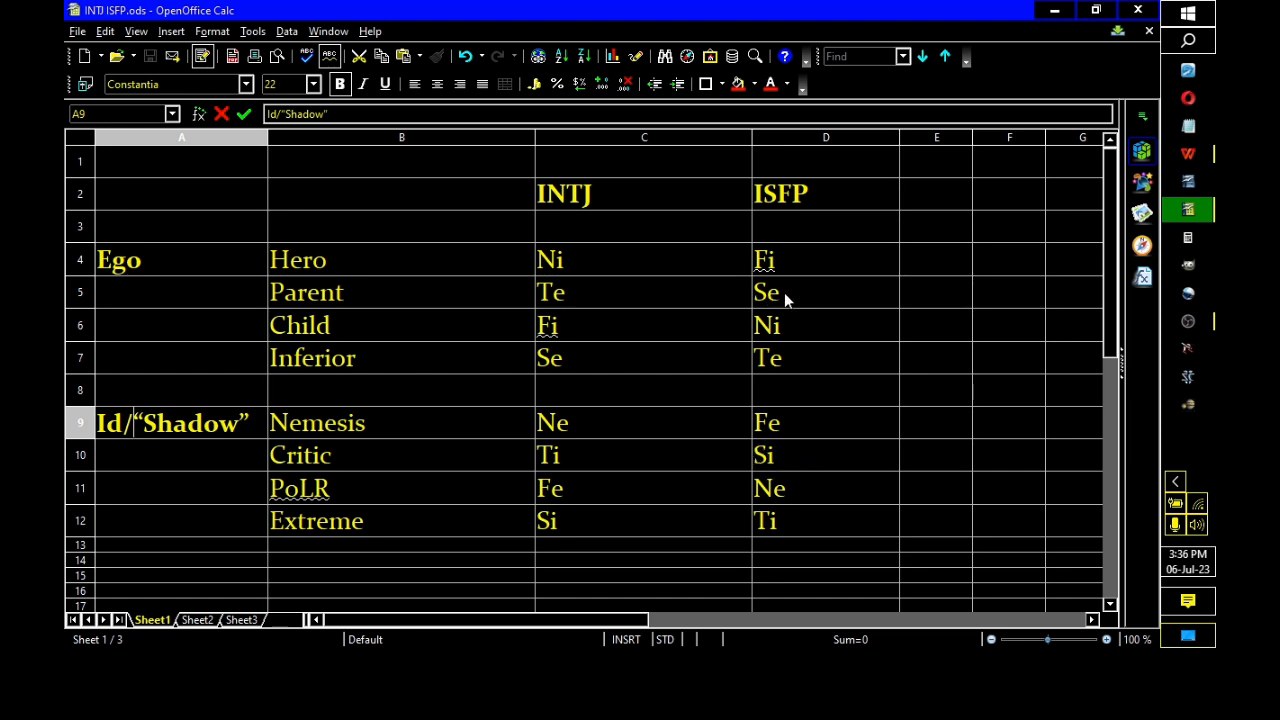
mouse_move(785, 465)
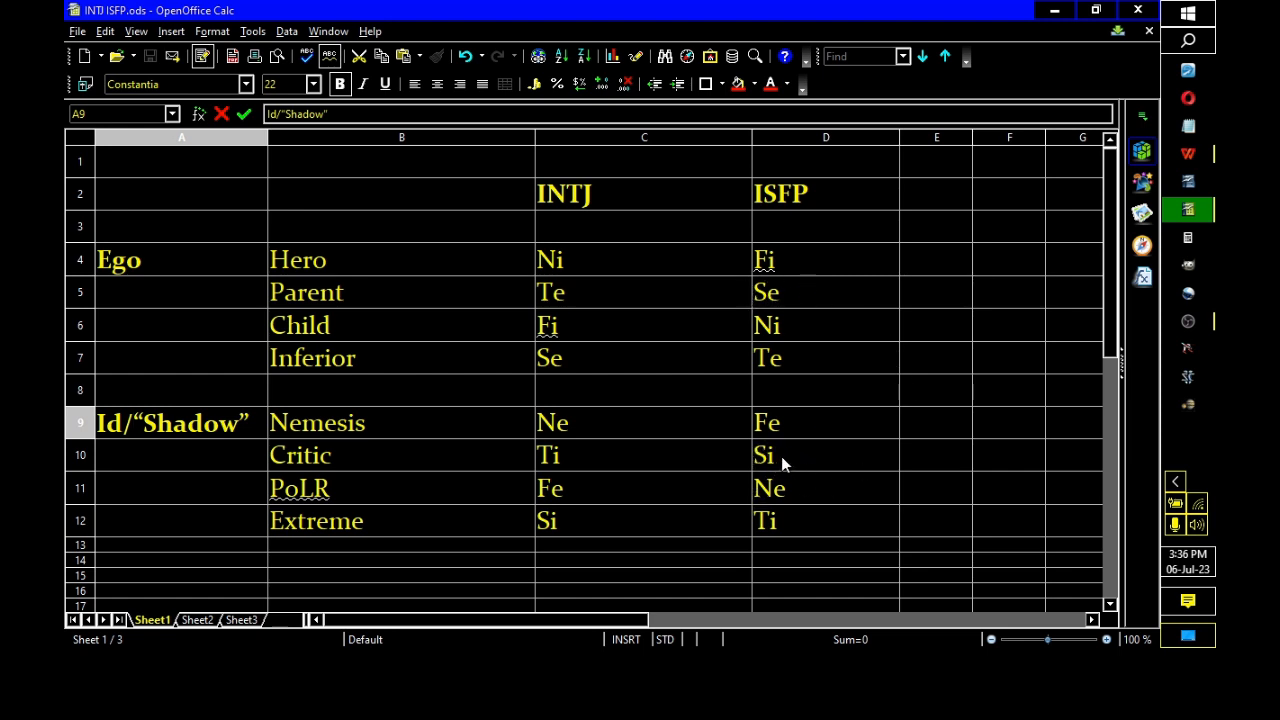
mouse_move(785, 531)
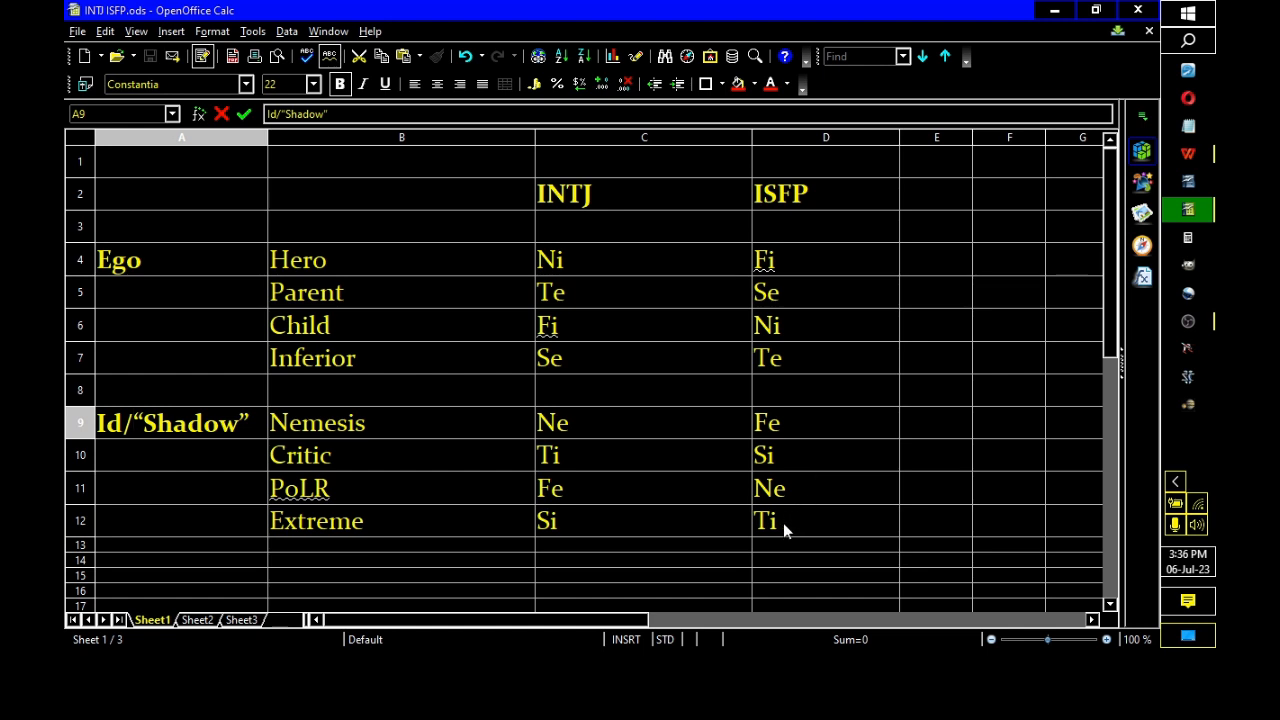
mouse_move(741, 518)
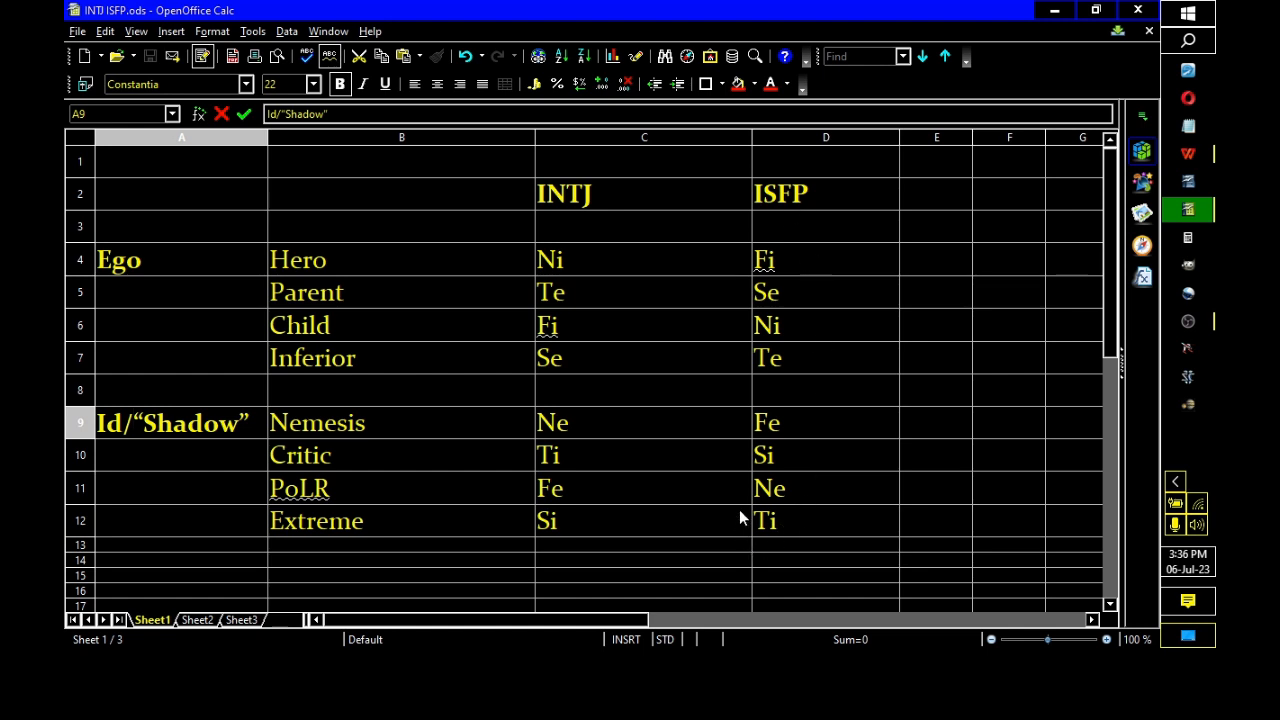
mouse_move(797, 540)
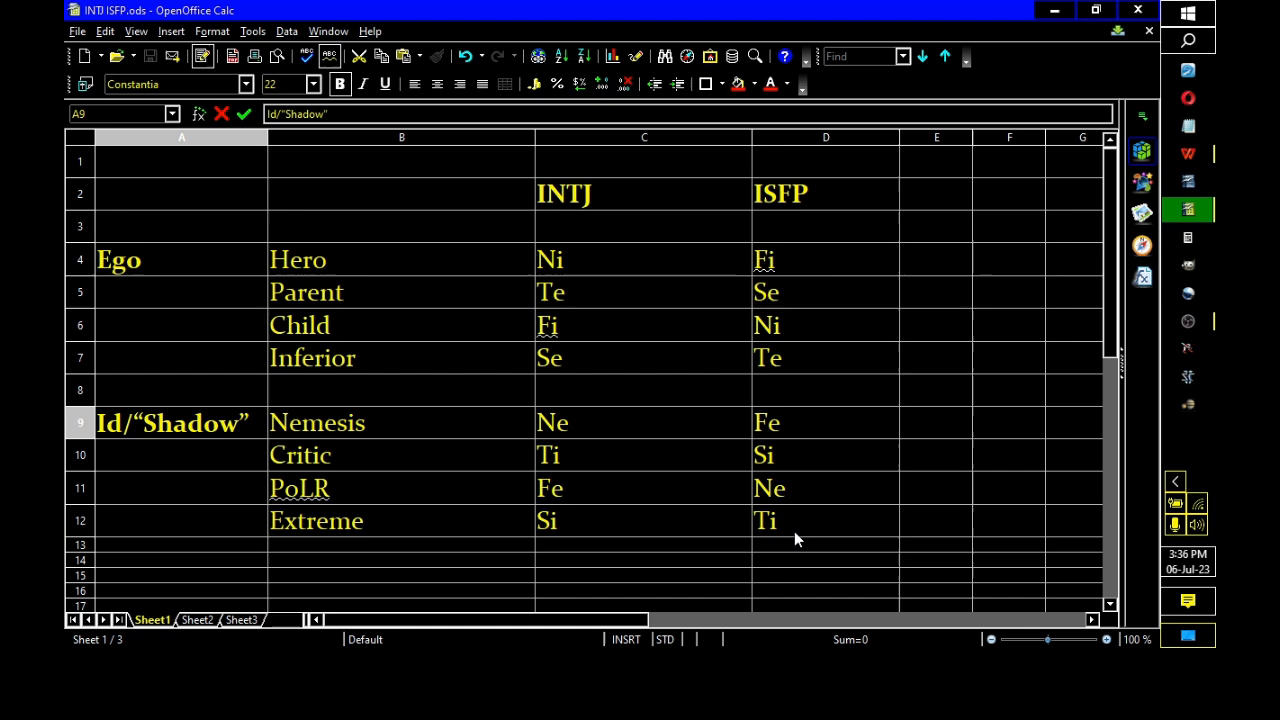
mouse_move(755, 530)
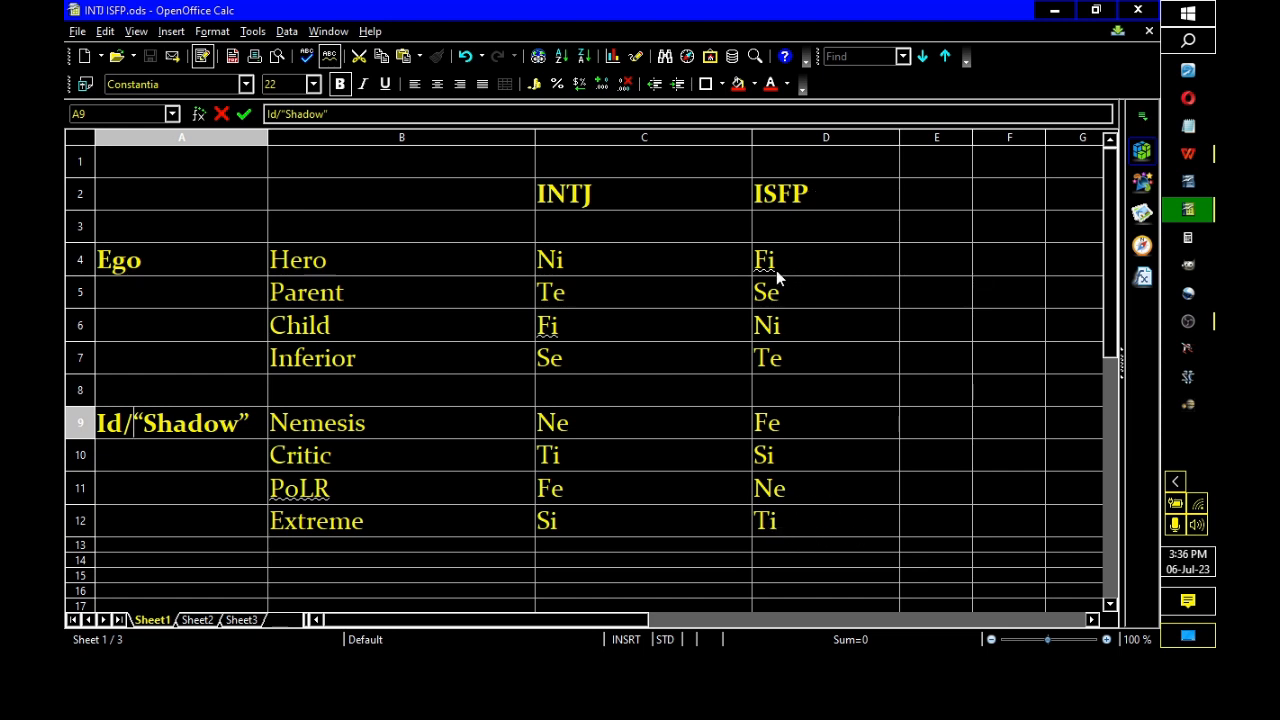
mouse_move(782, 251)
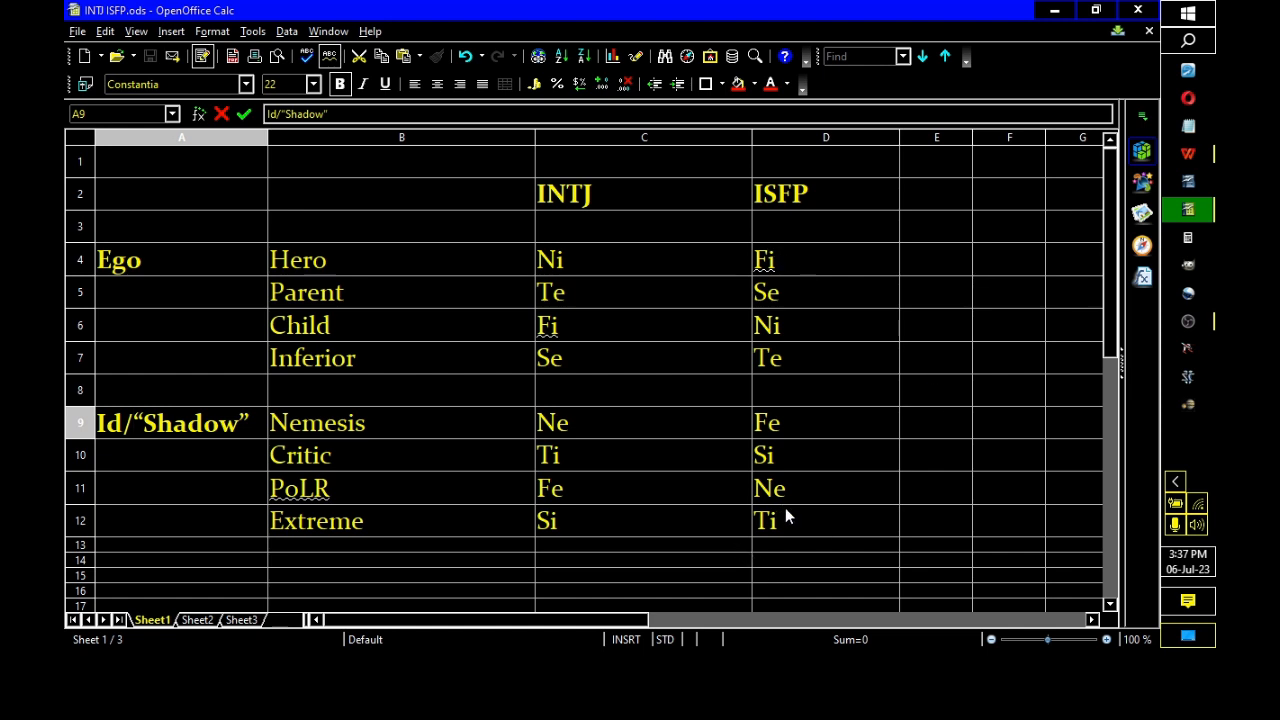
mouse_move(735, 533)
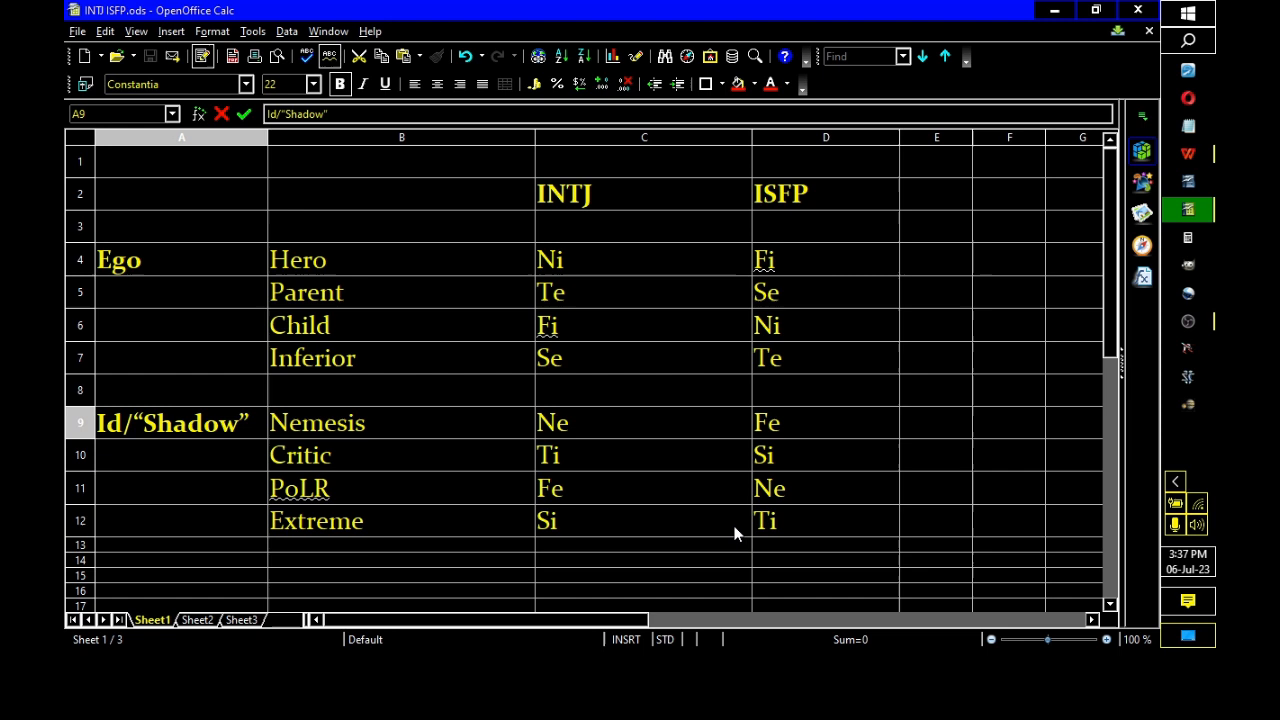
mouse_move(572, 454)
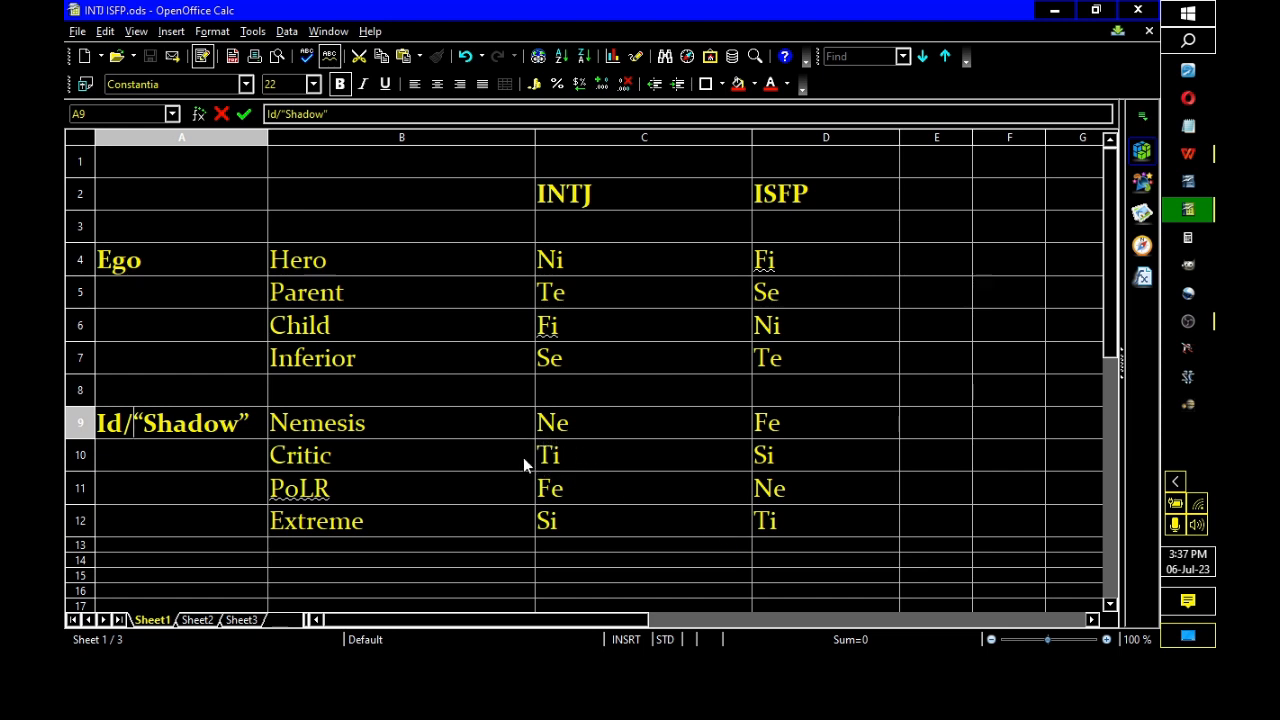
mouse_move(555, 475)
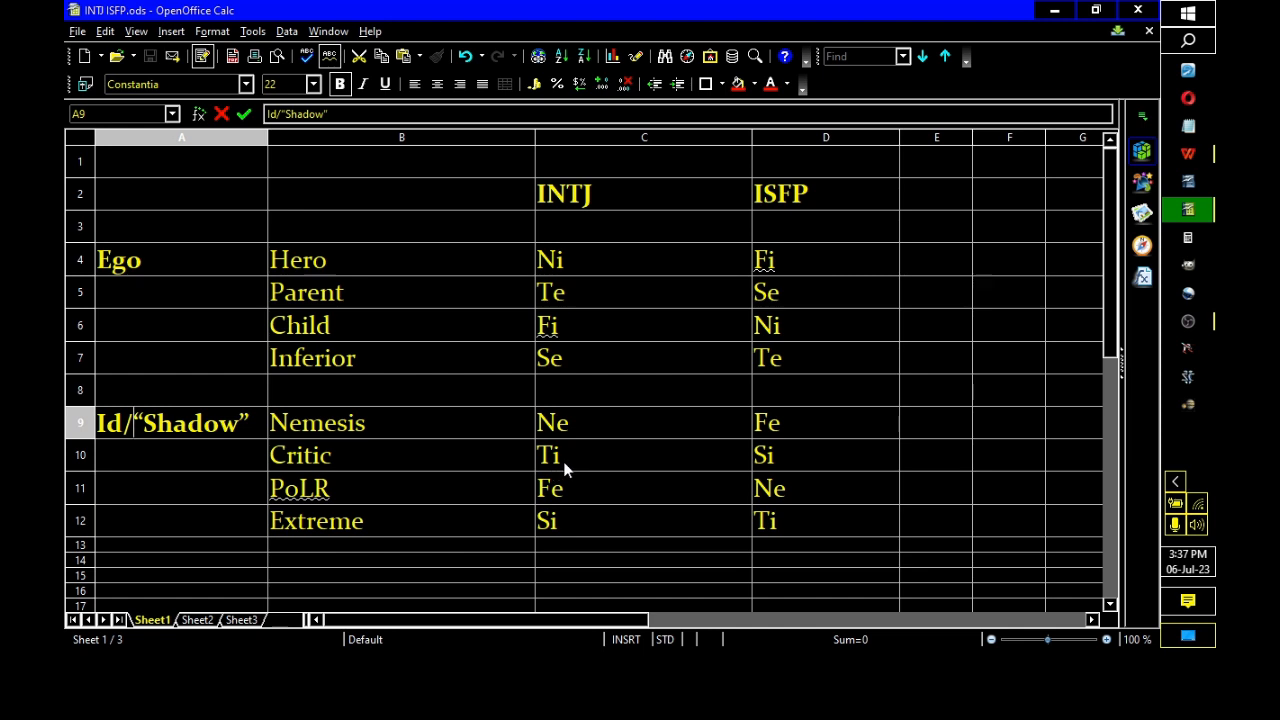
mouse_move(540, 305)
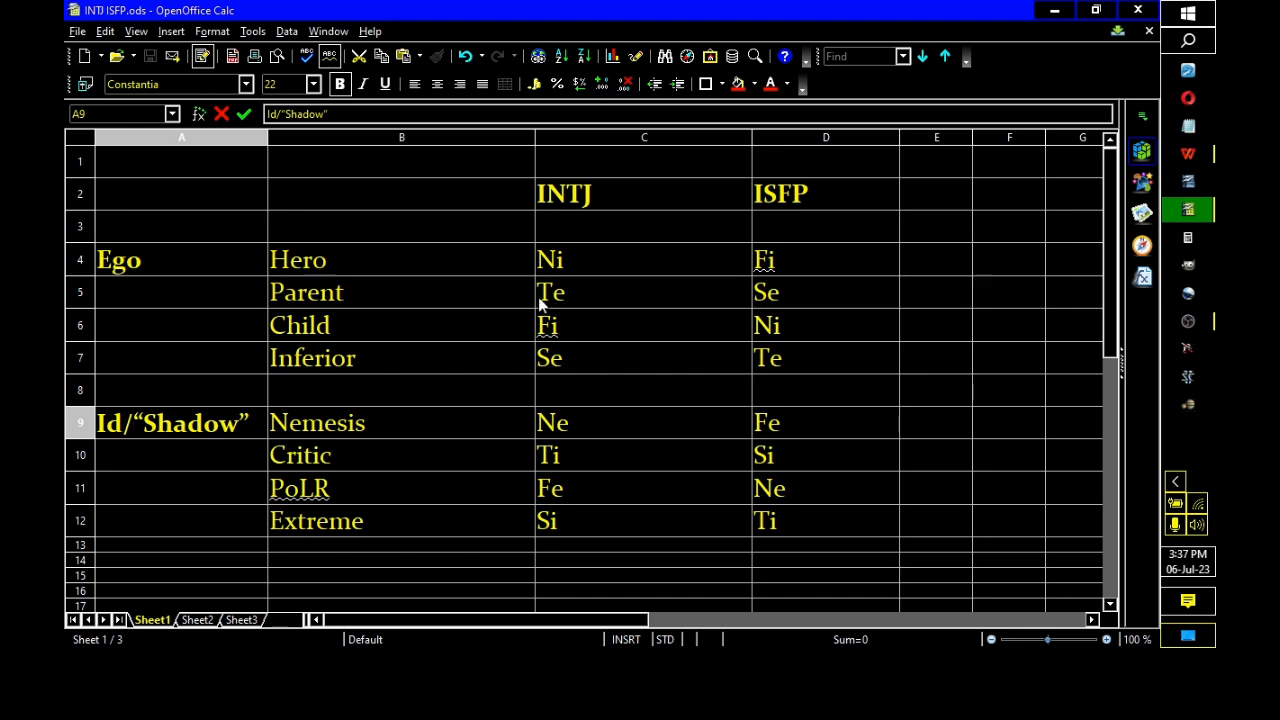
mouse_move(585, 515)
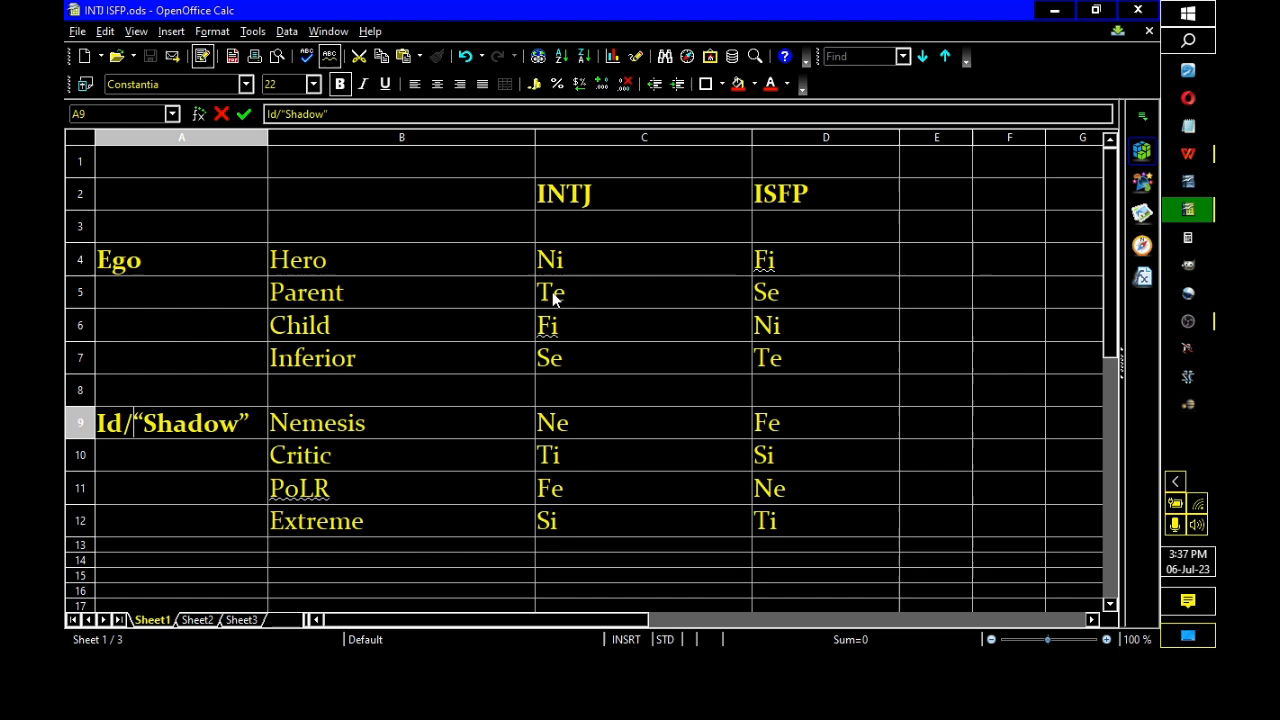
mouse_move(560, 473)
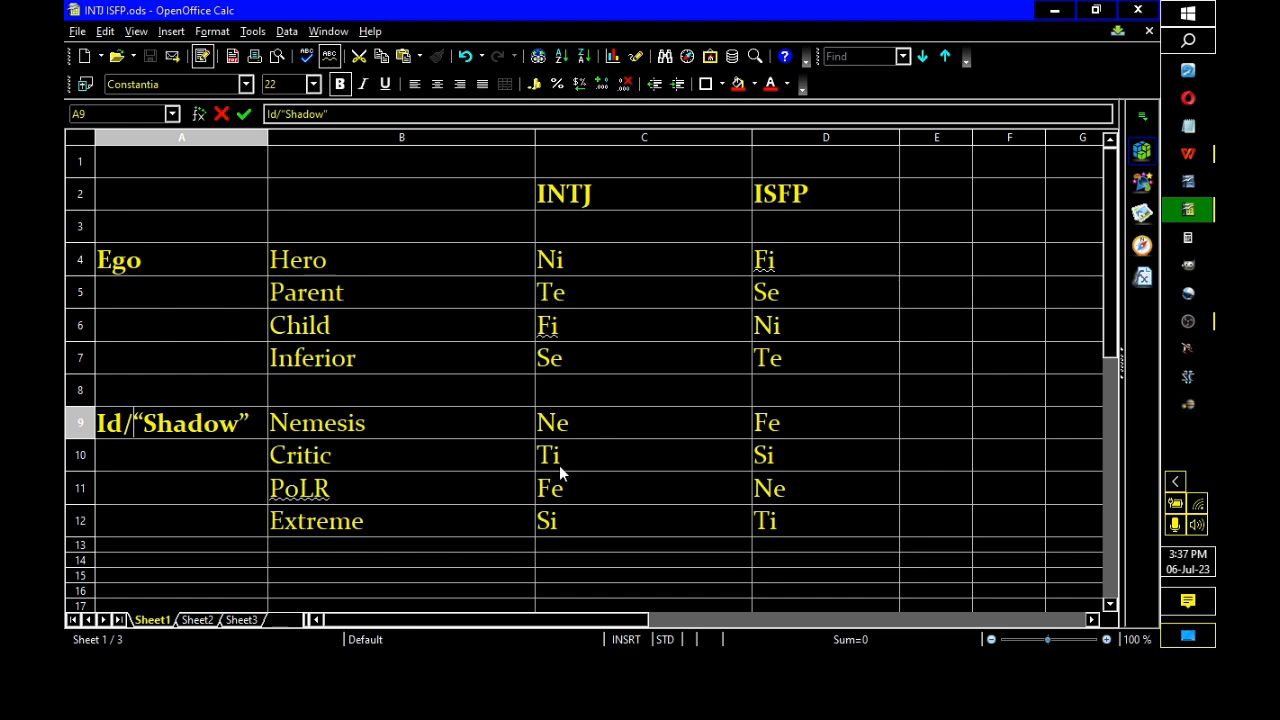
mouse_move(557, 474)
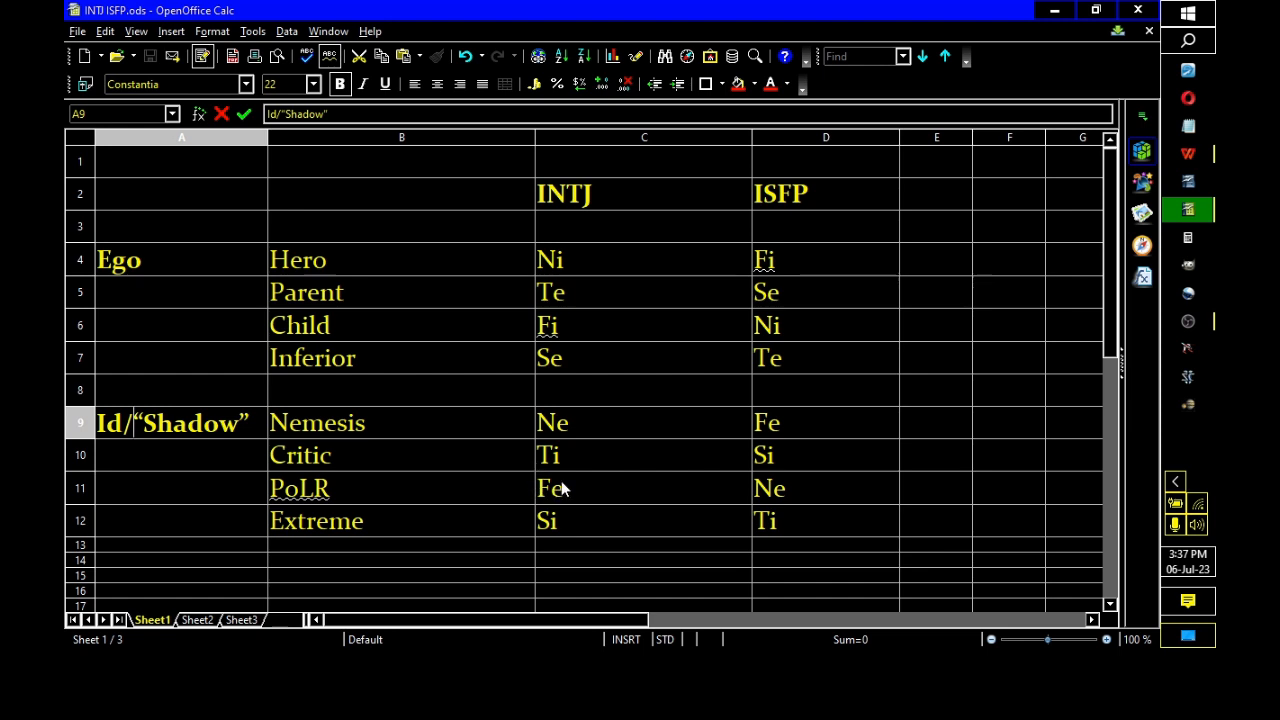
mouse_move(575, 470)
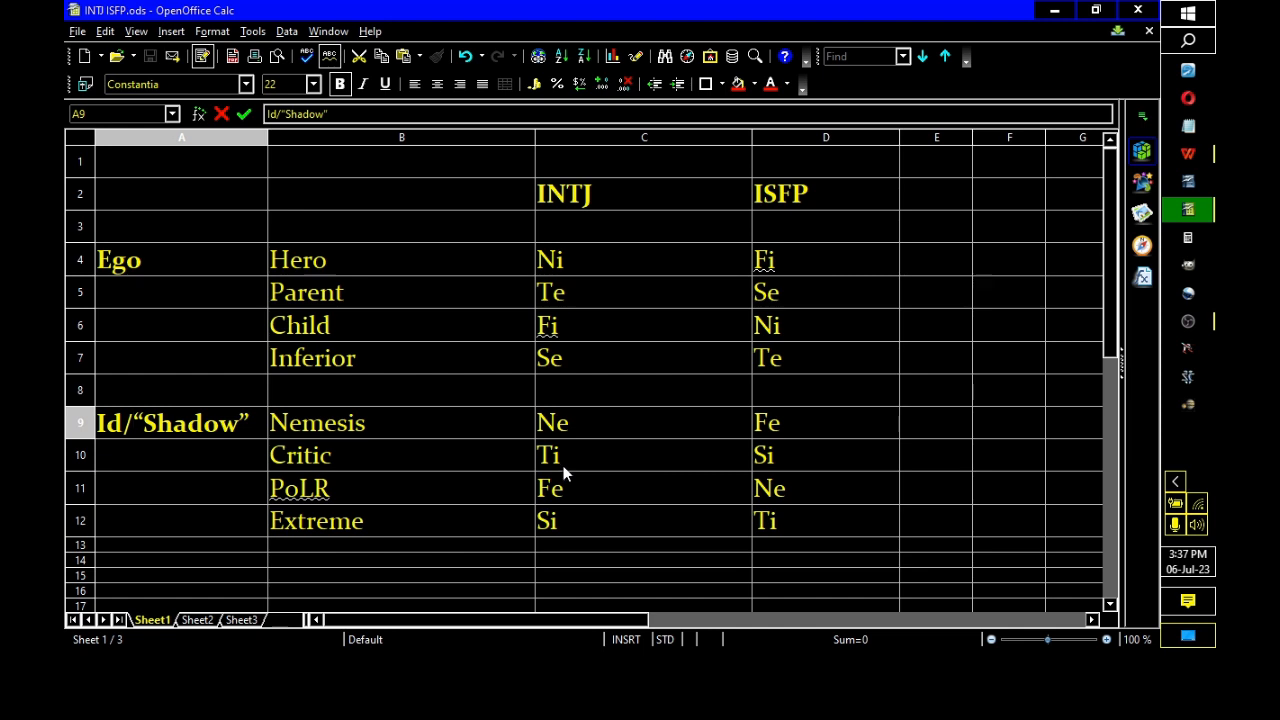
mouse_move(571, 273)
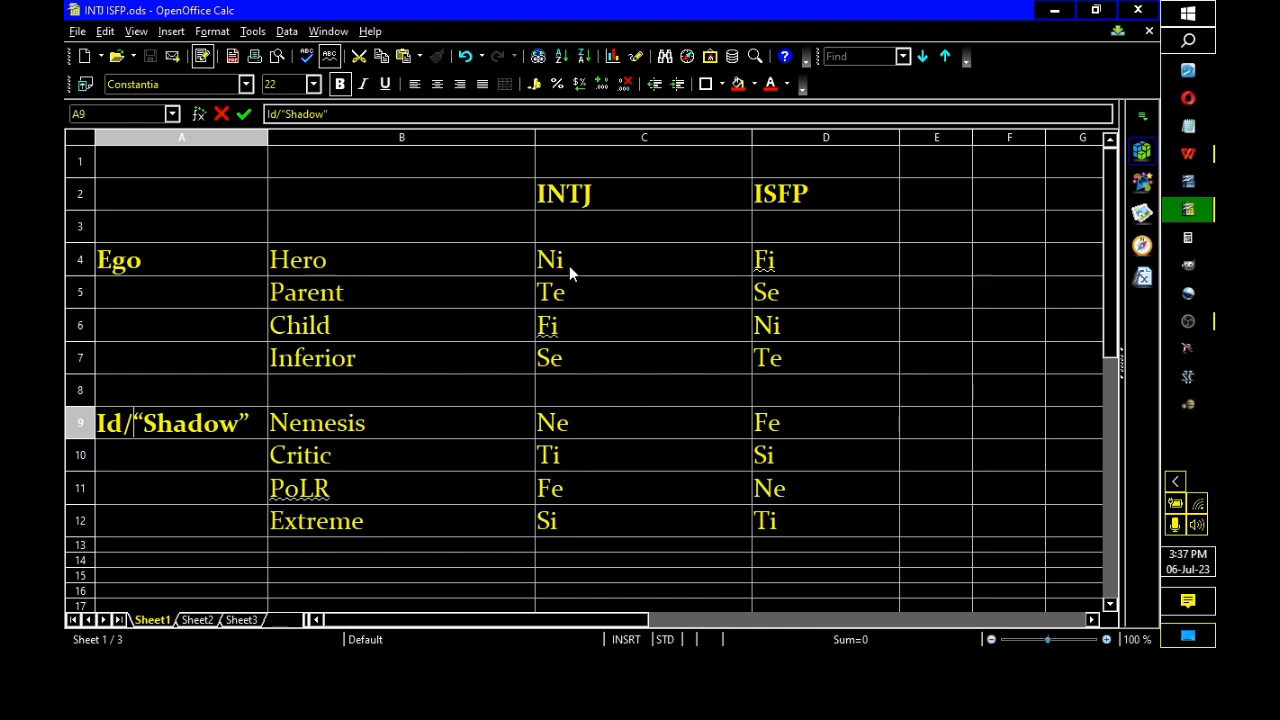
mouse_move(570, 473)
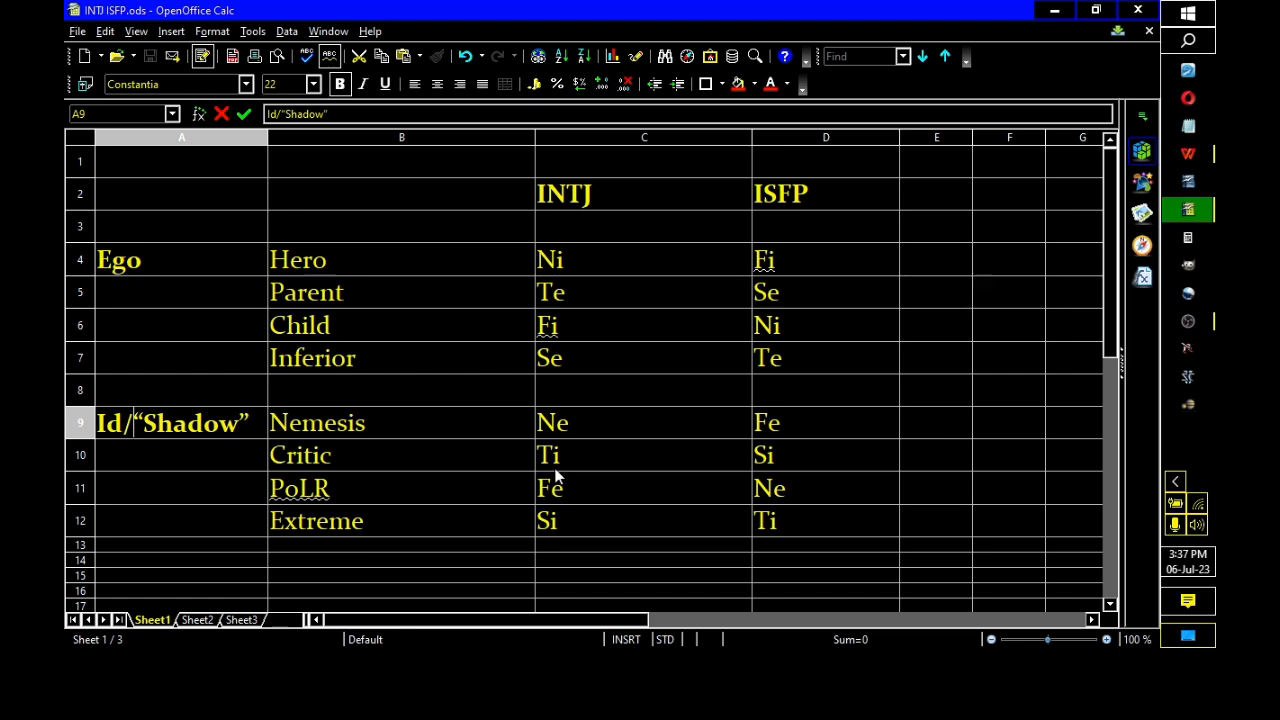
mouse_move(532, 300)
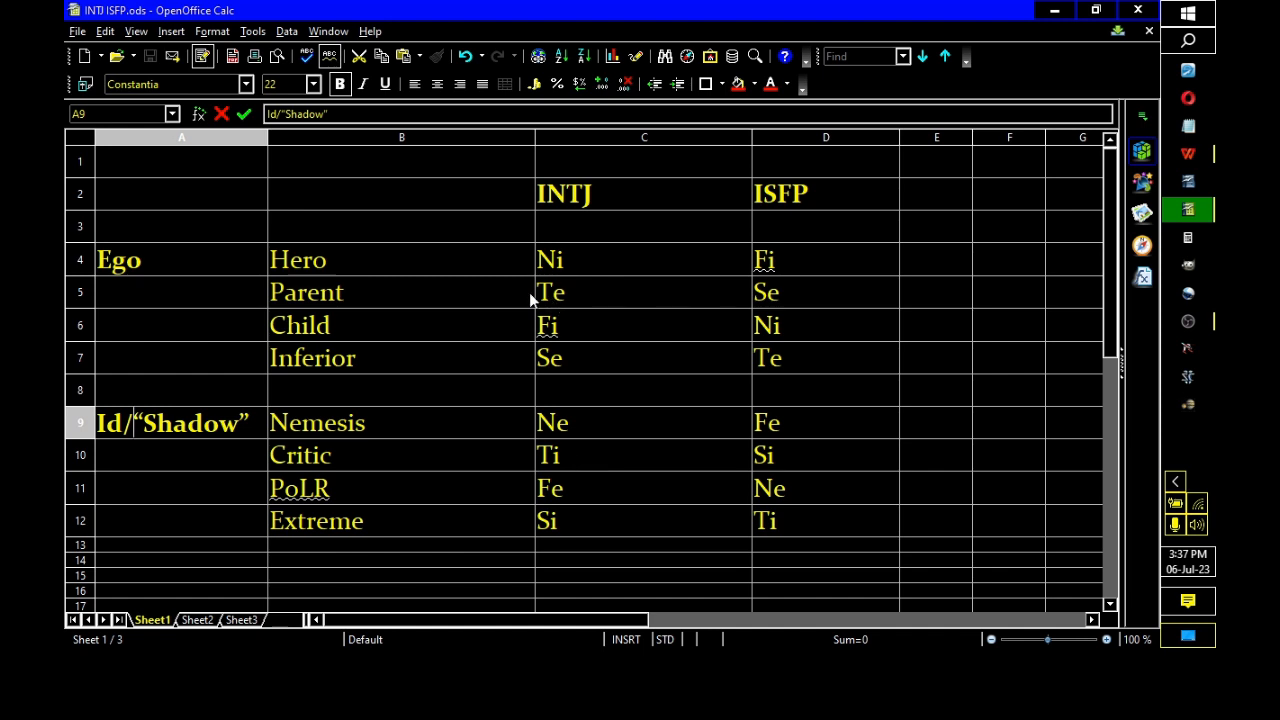
mouse_move(845, 287)
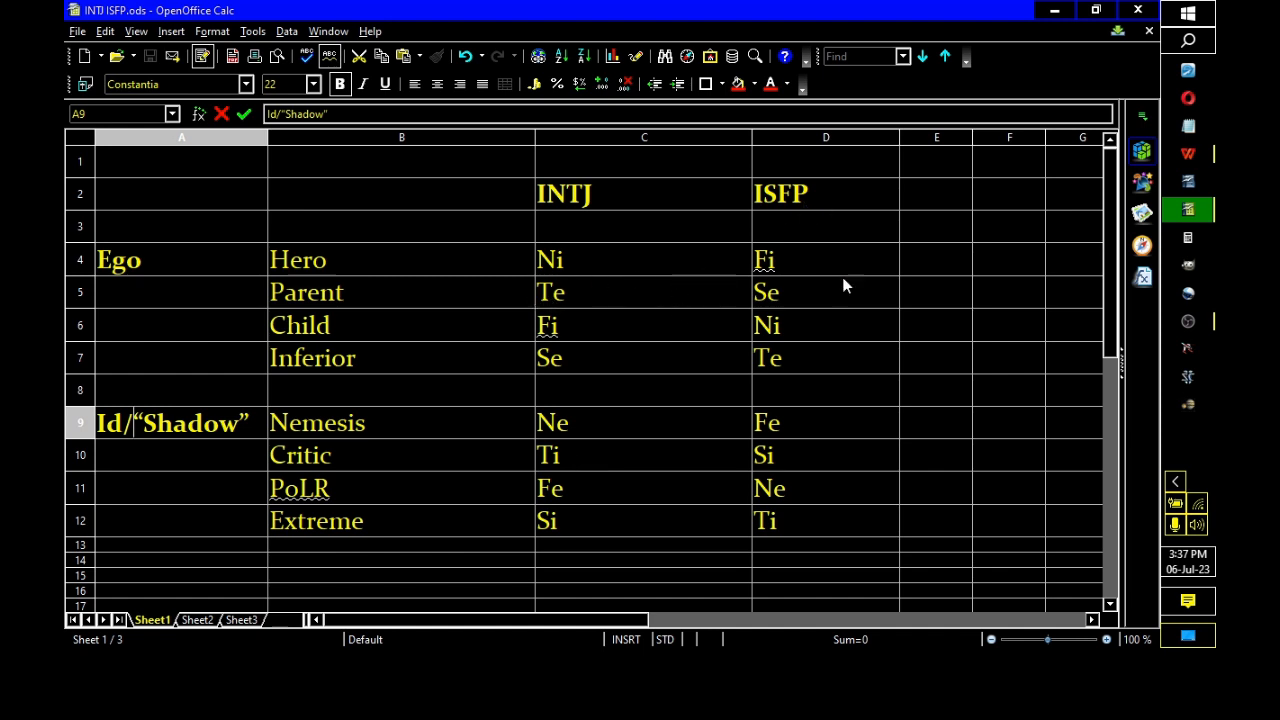
mouse_move(785, 532)
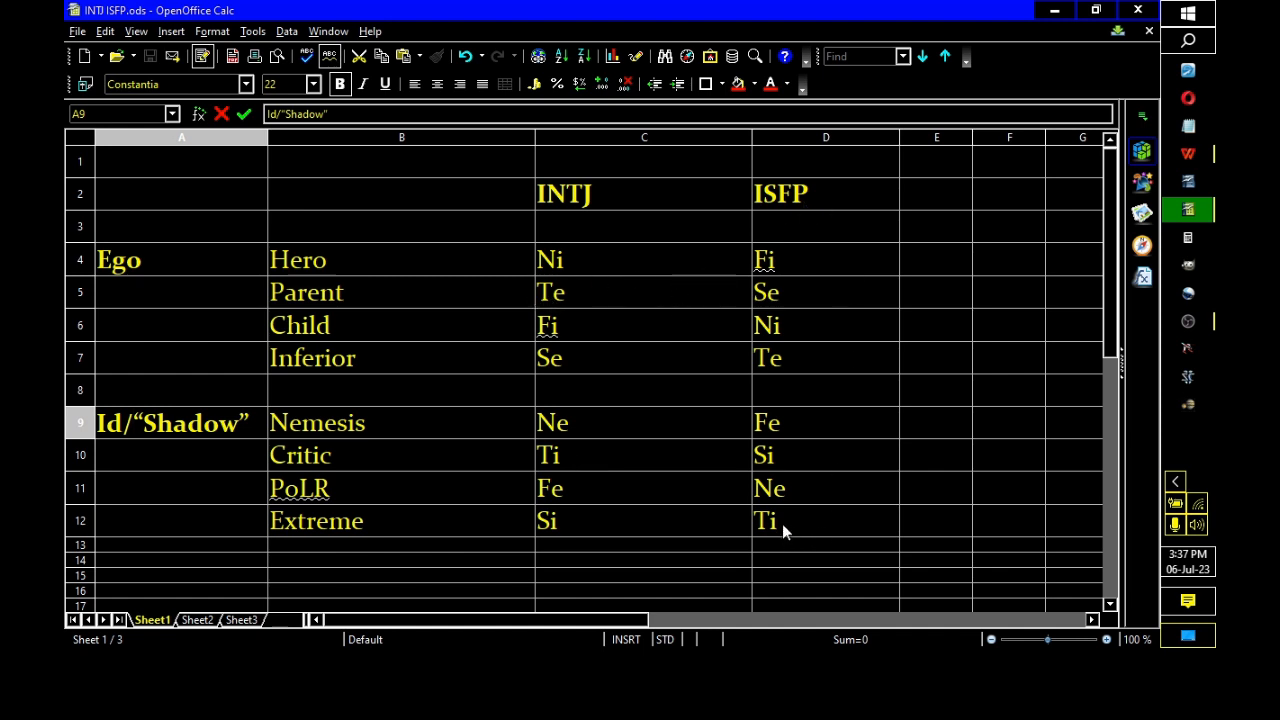
mouse_move(768, 527)
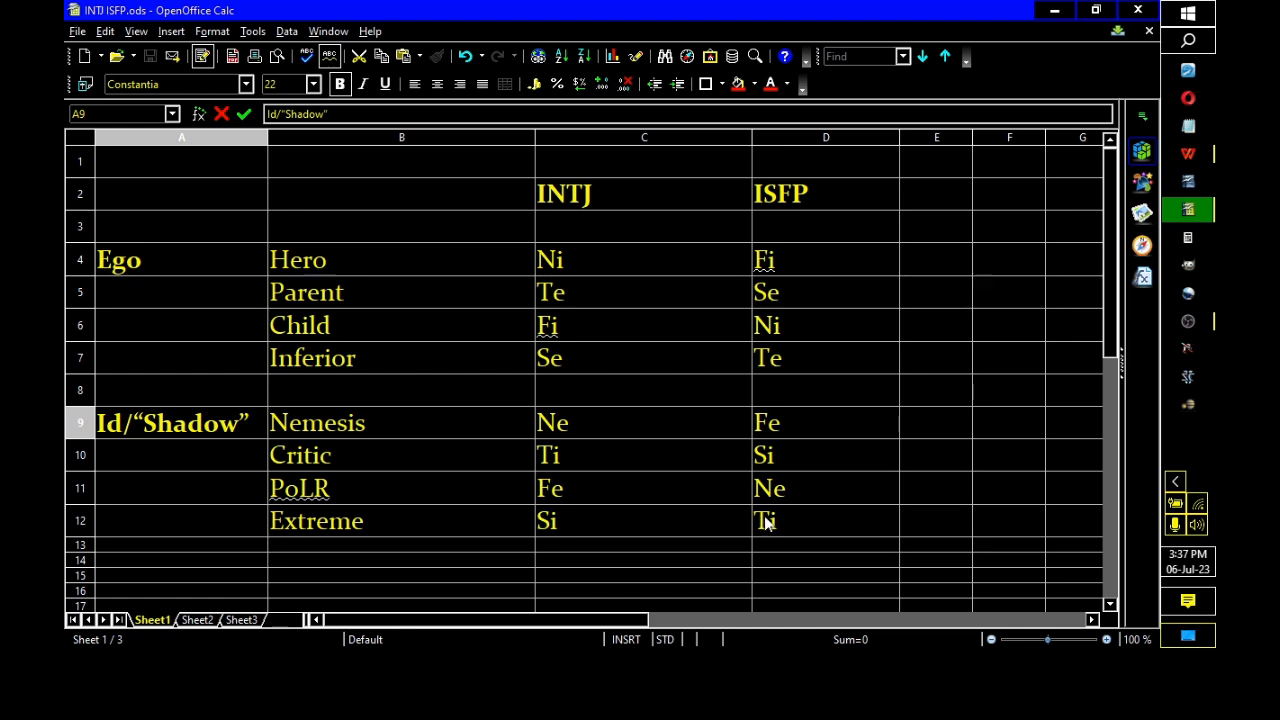
mouse_move(770, 430)
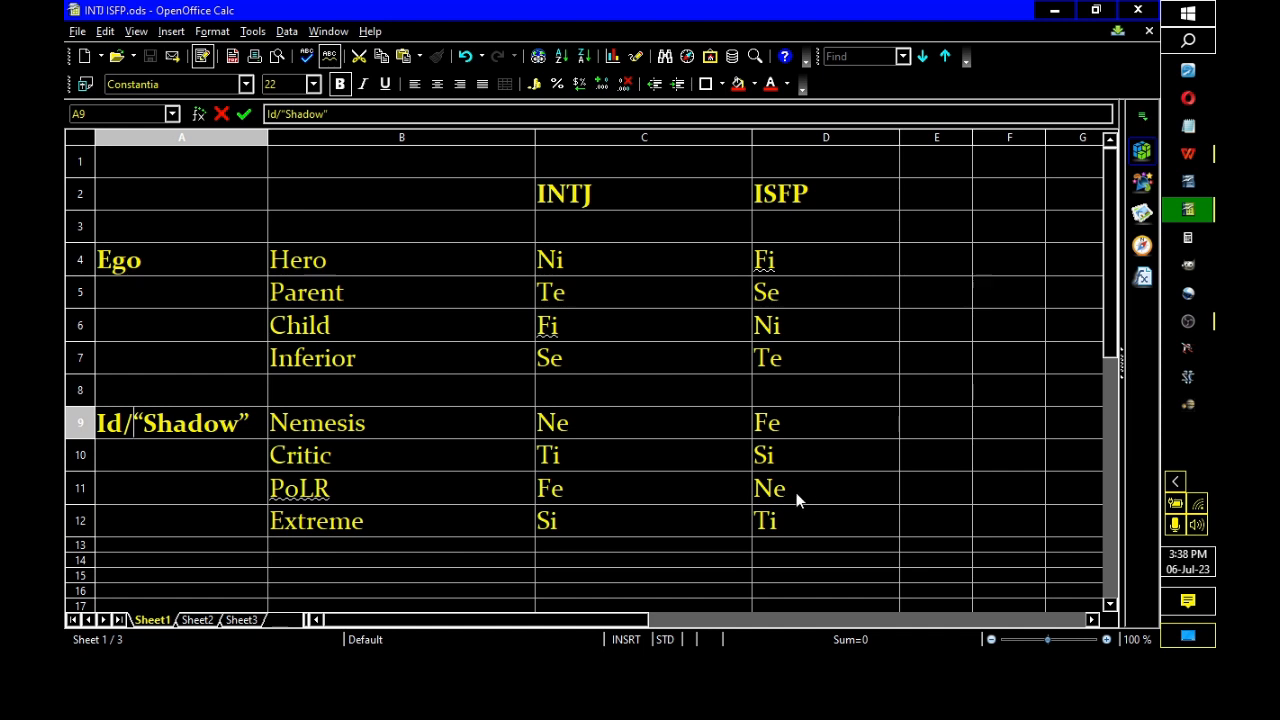
mouse_move(810, 534)
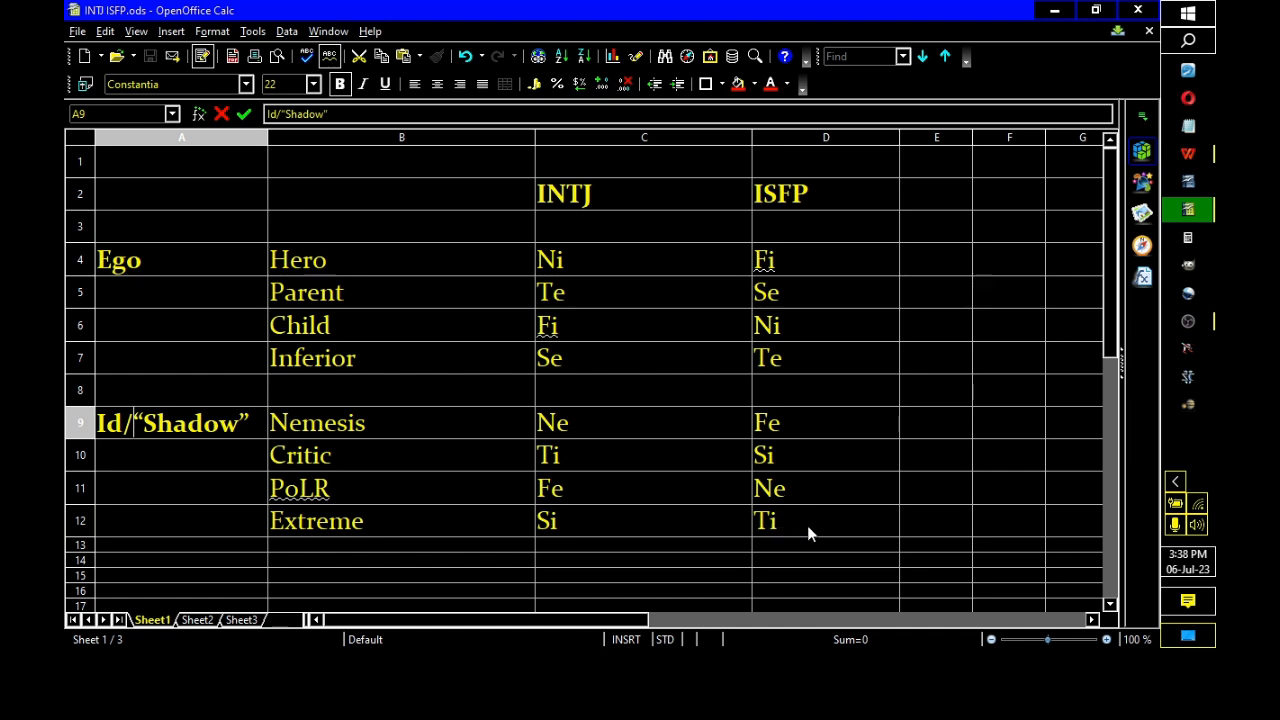
mouse_move(783, 548)
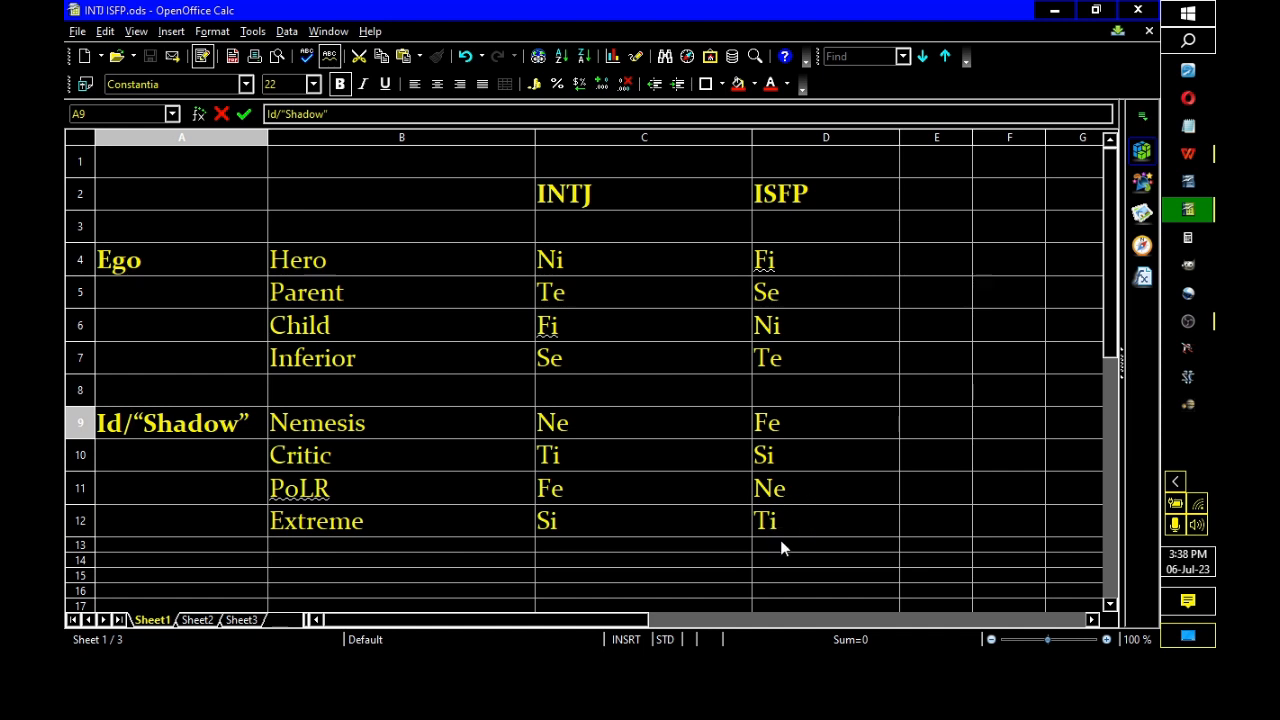
mouse_move(775, 527)
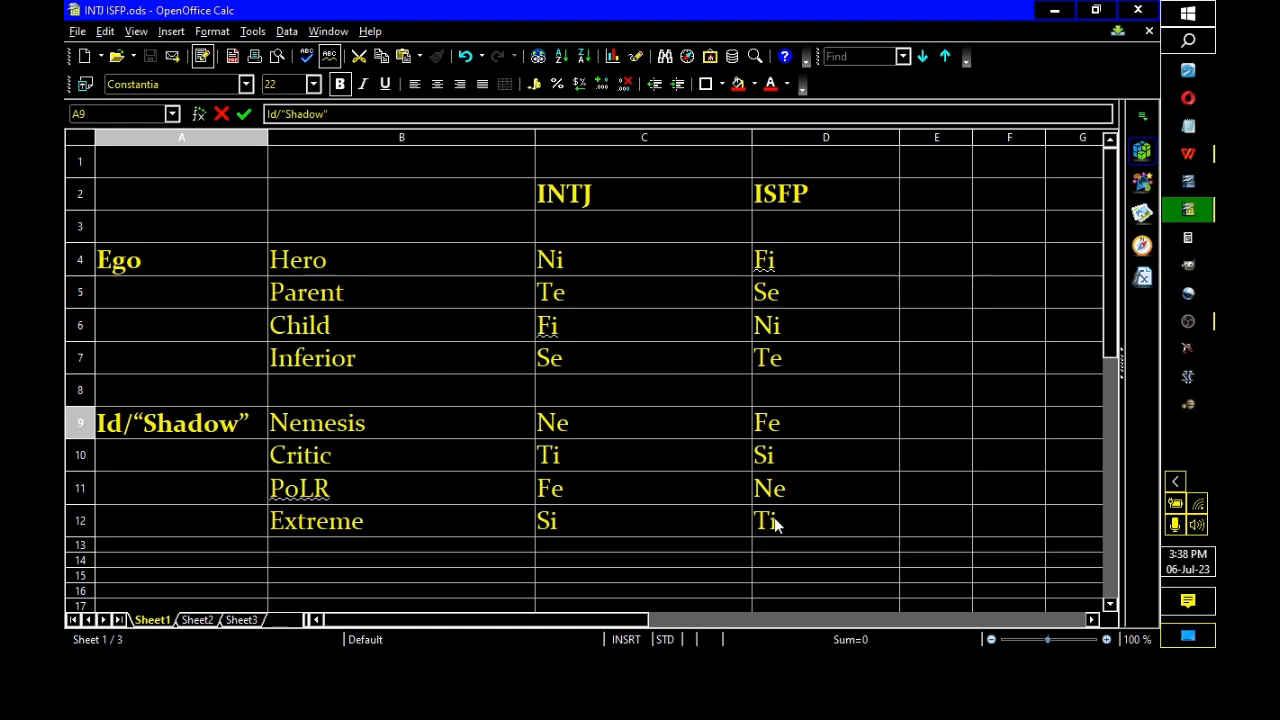
mouse_move(765, 543)
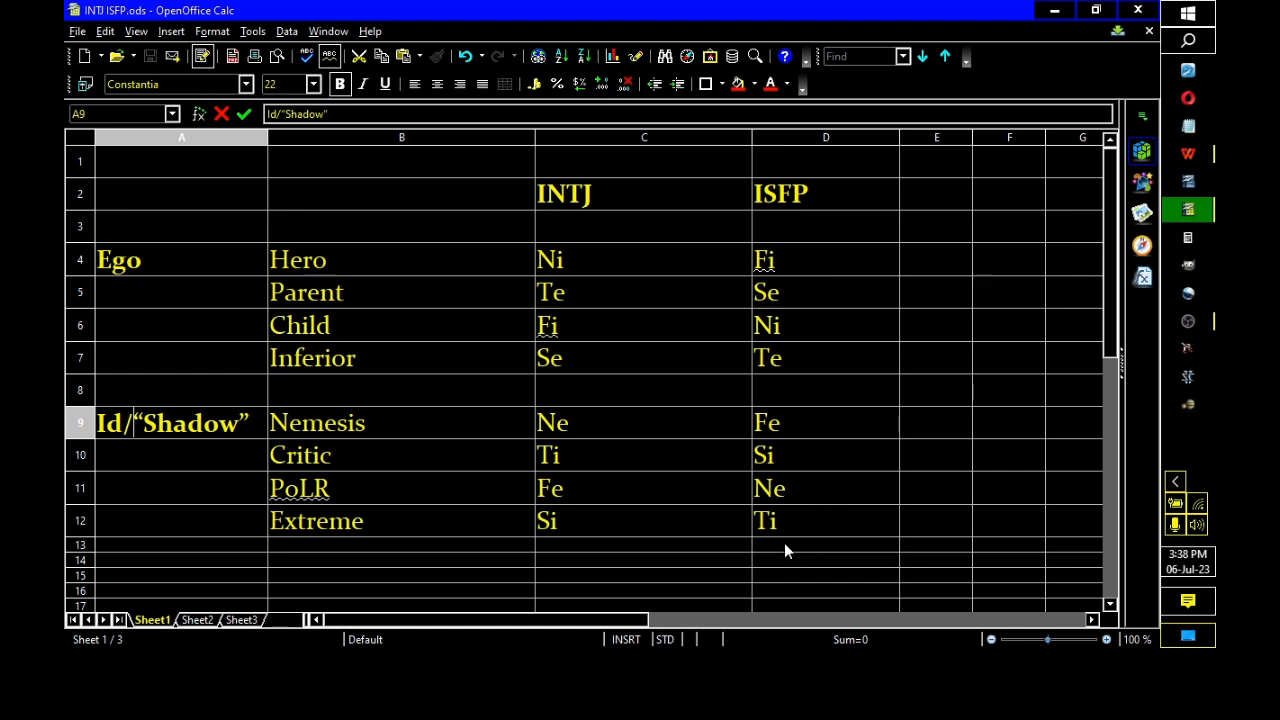
mouse_move(785, 517)
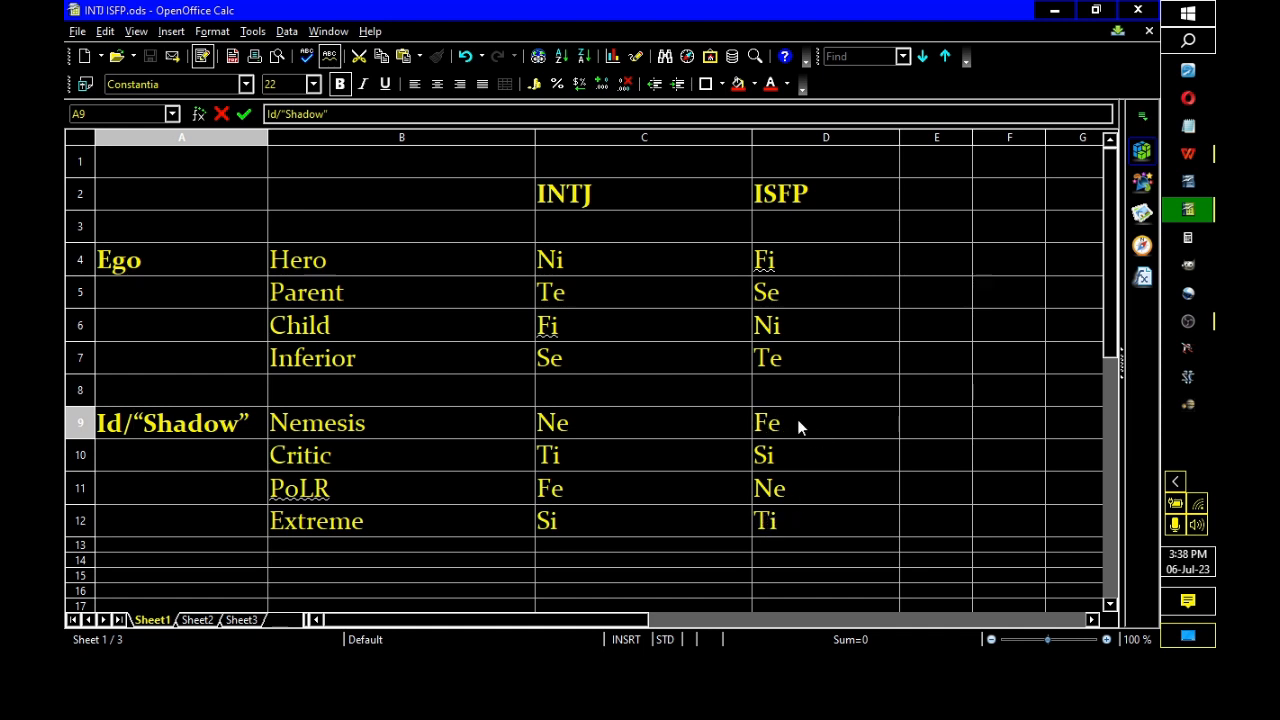
mouse_move(875, 372)
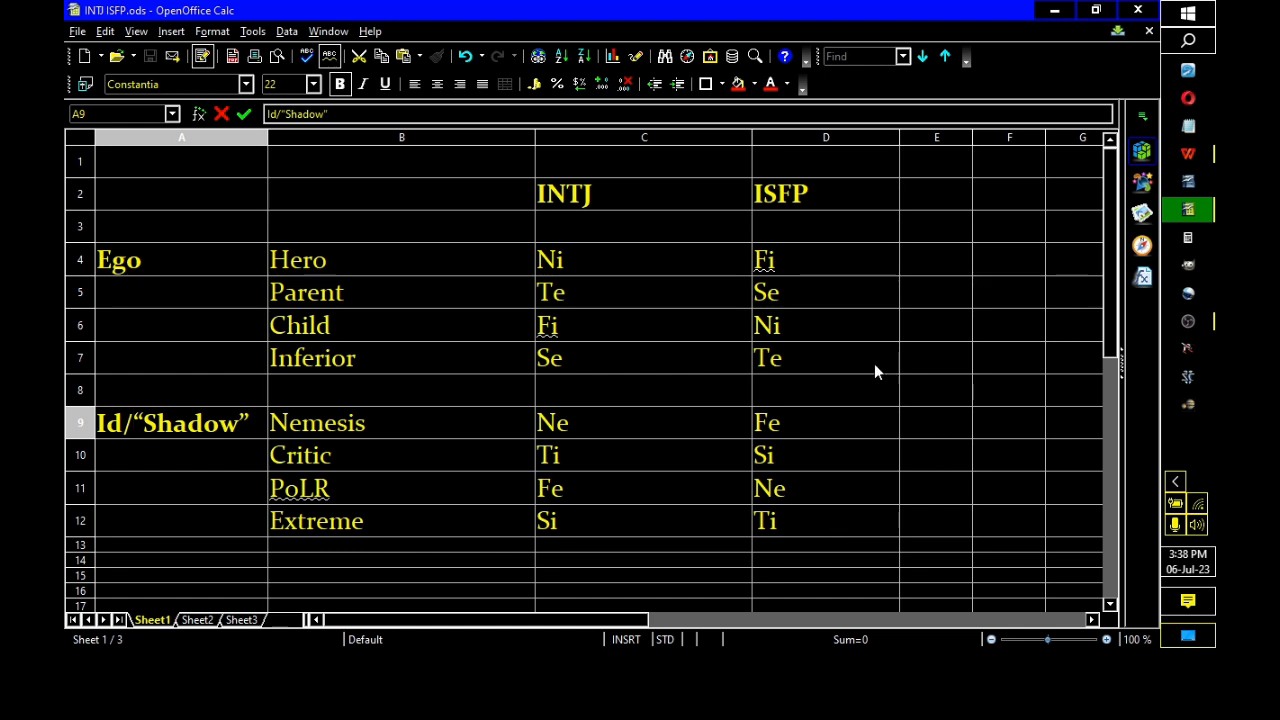
mouse_move(814, 245)
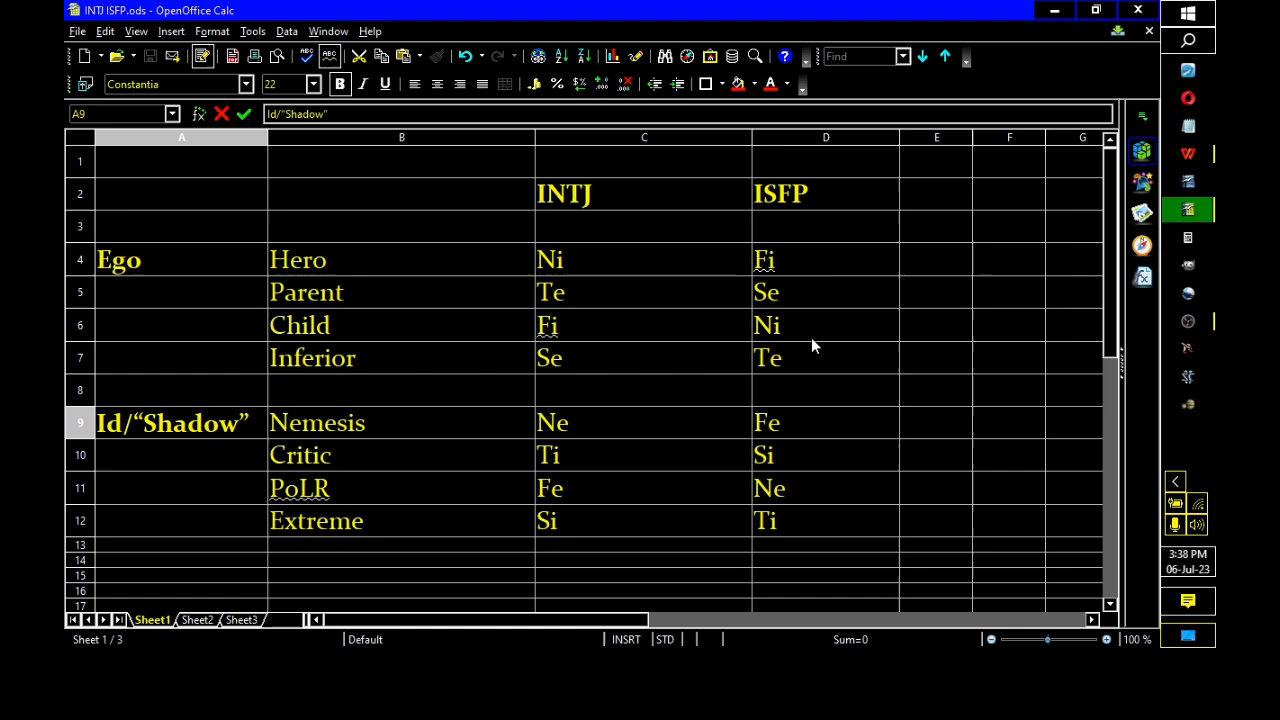
mouse_move(780, 265)
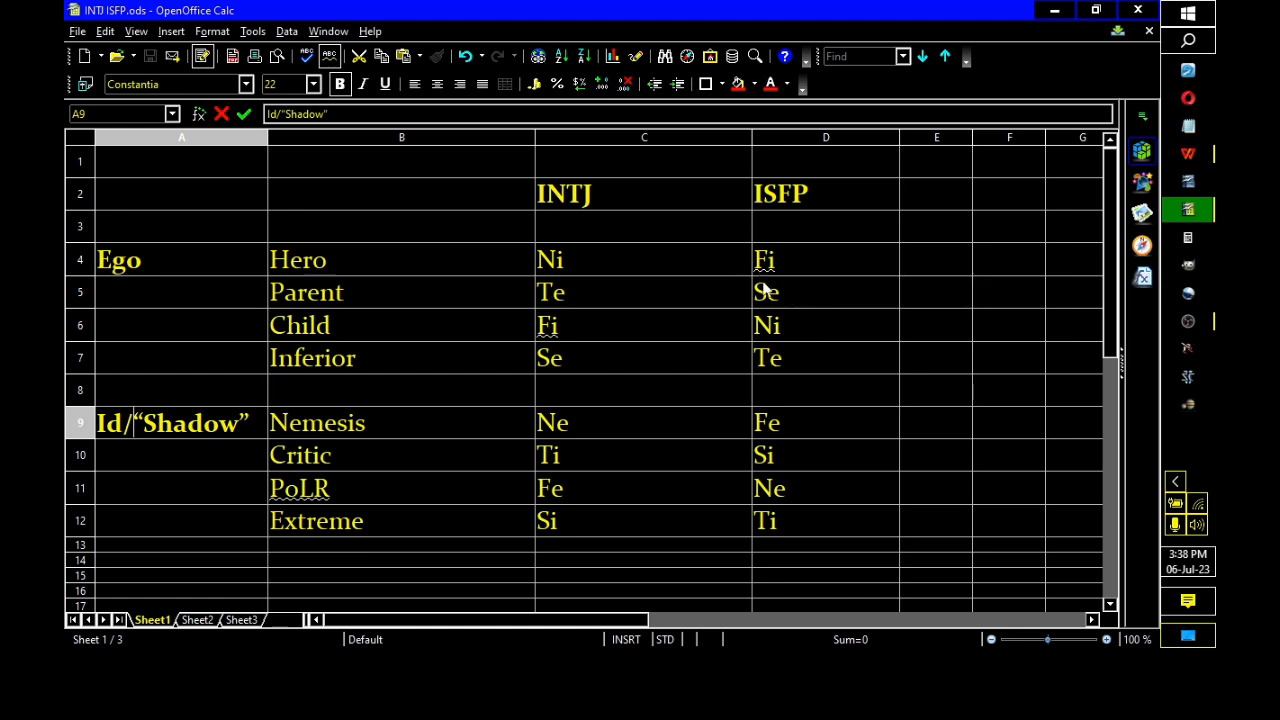
mouse_move(775, 280)
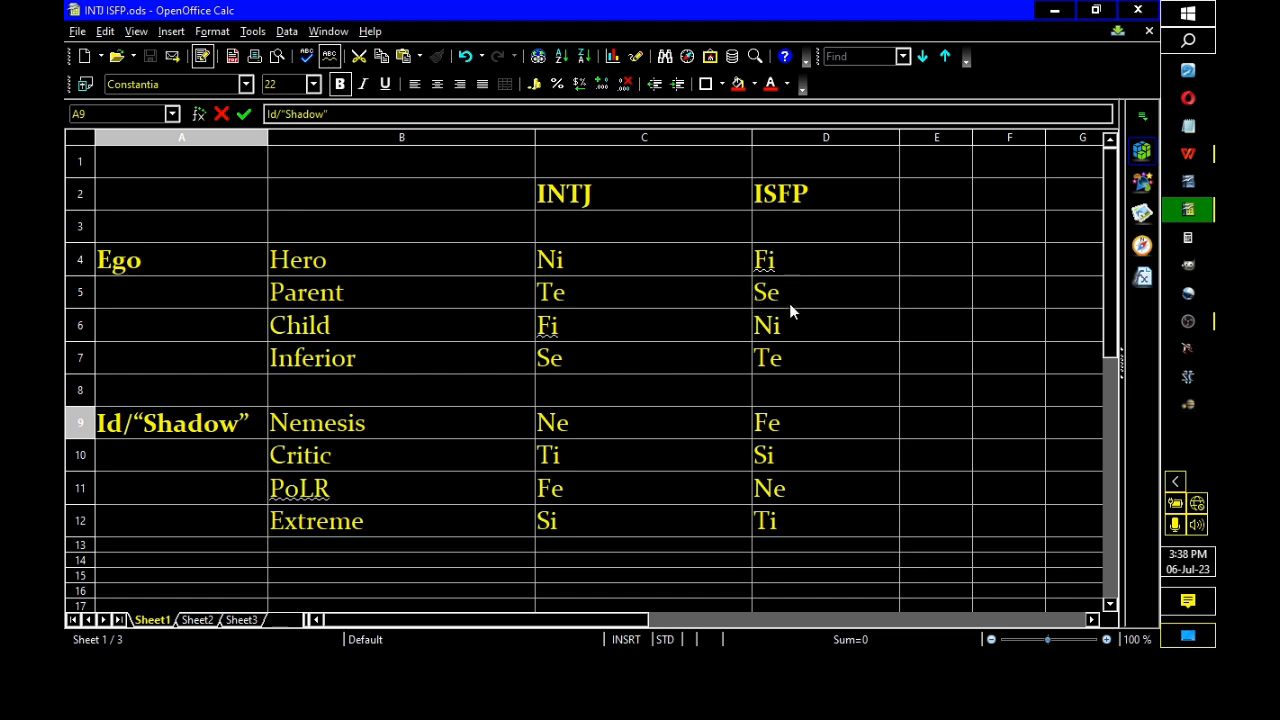
mouse_move(797, 500)
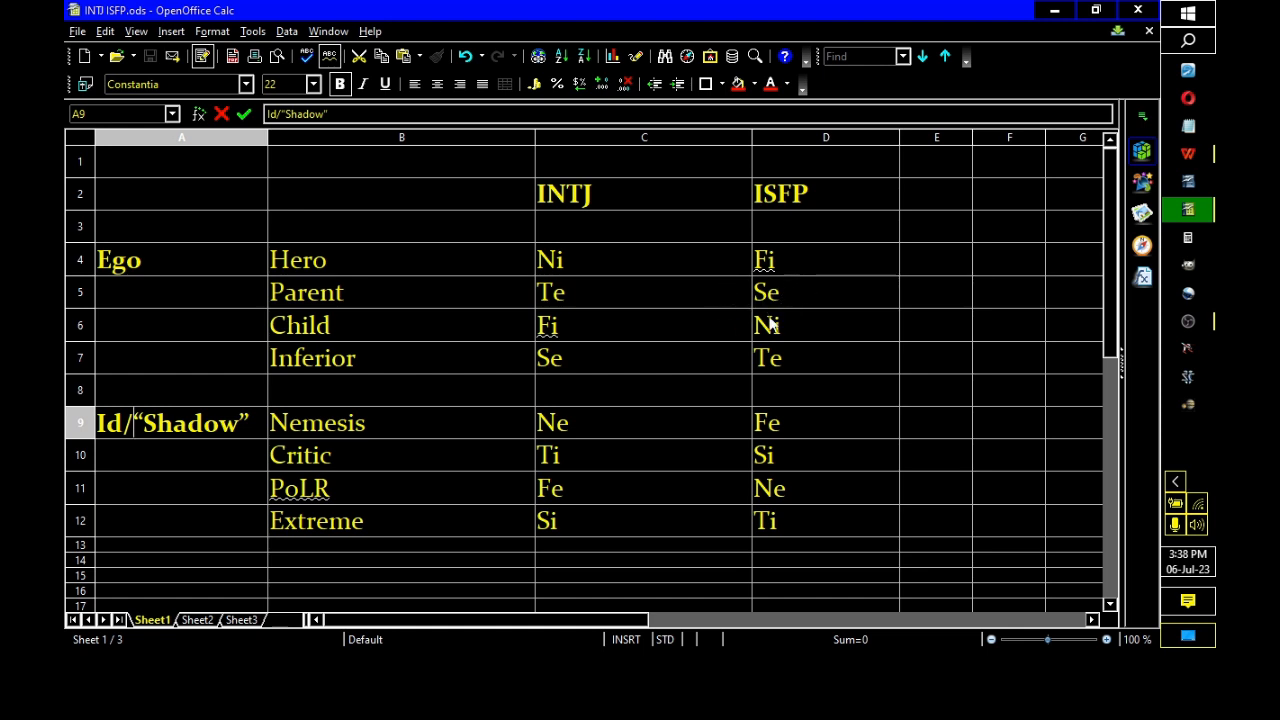
mouse_move(757, 472)
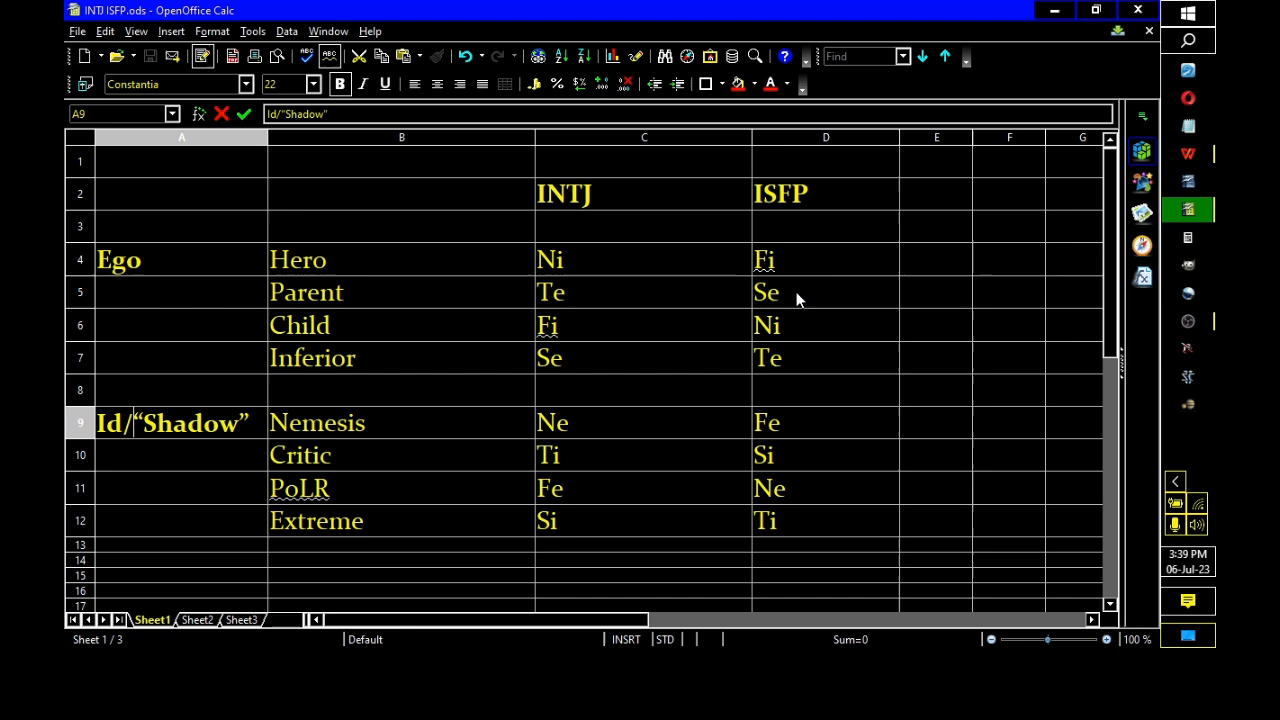
mouse_move(770, 533)
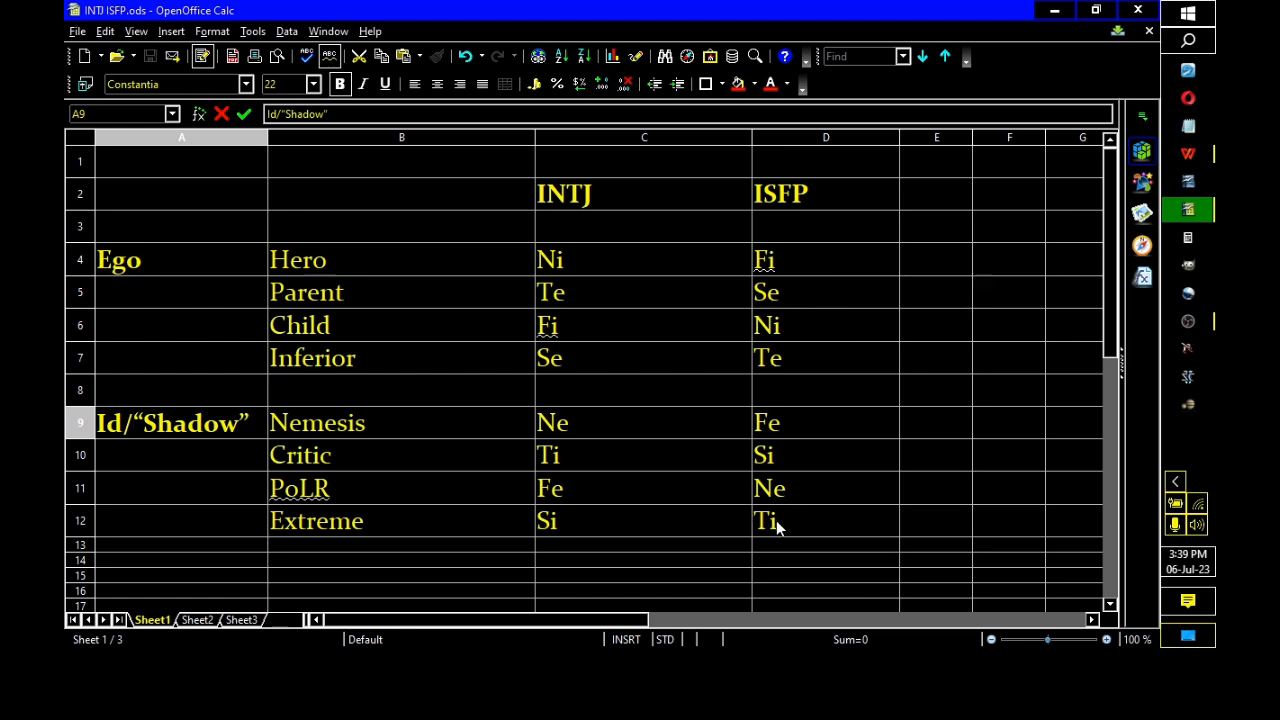
mouse_move(735, 305)
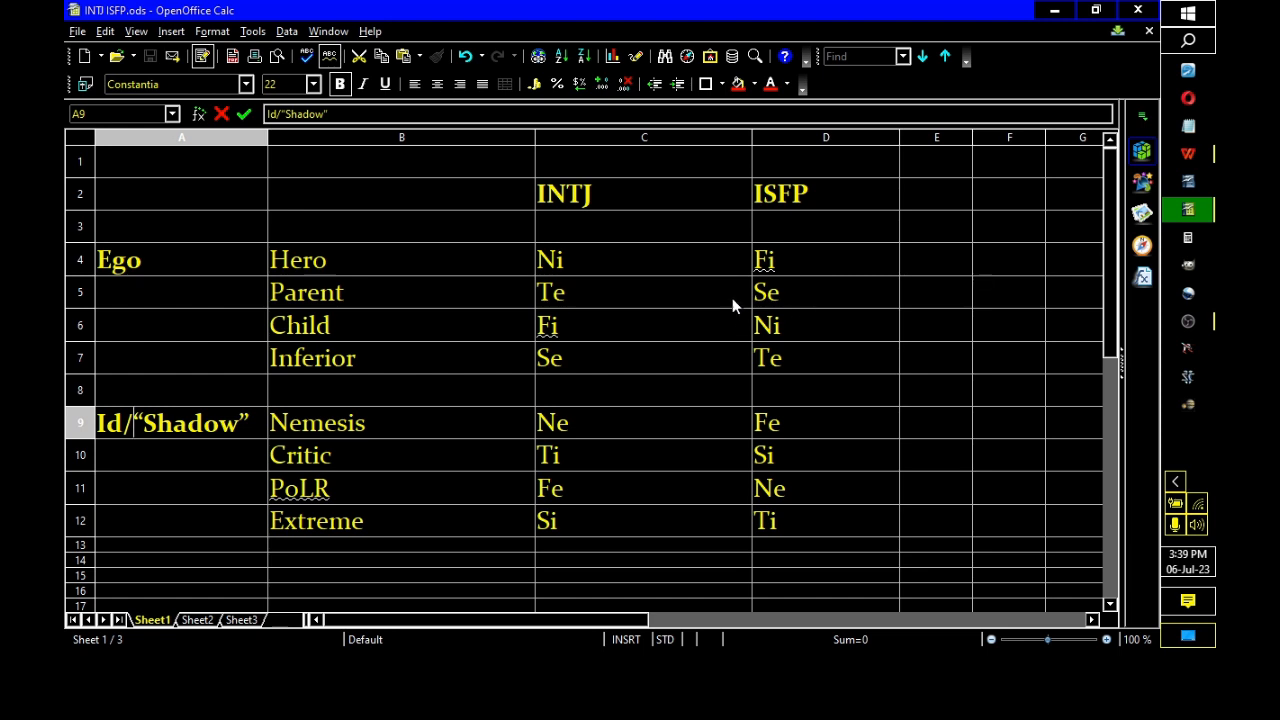
mouse_move(780, 318)
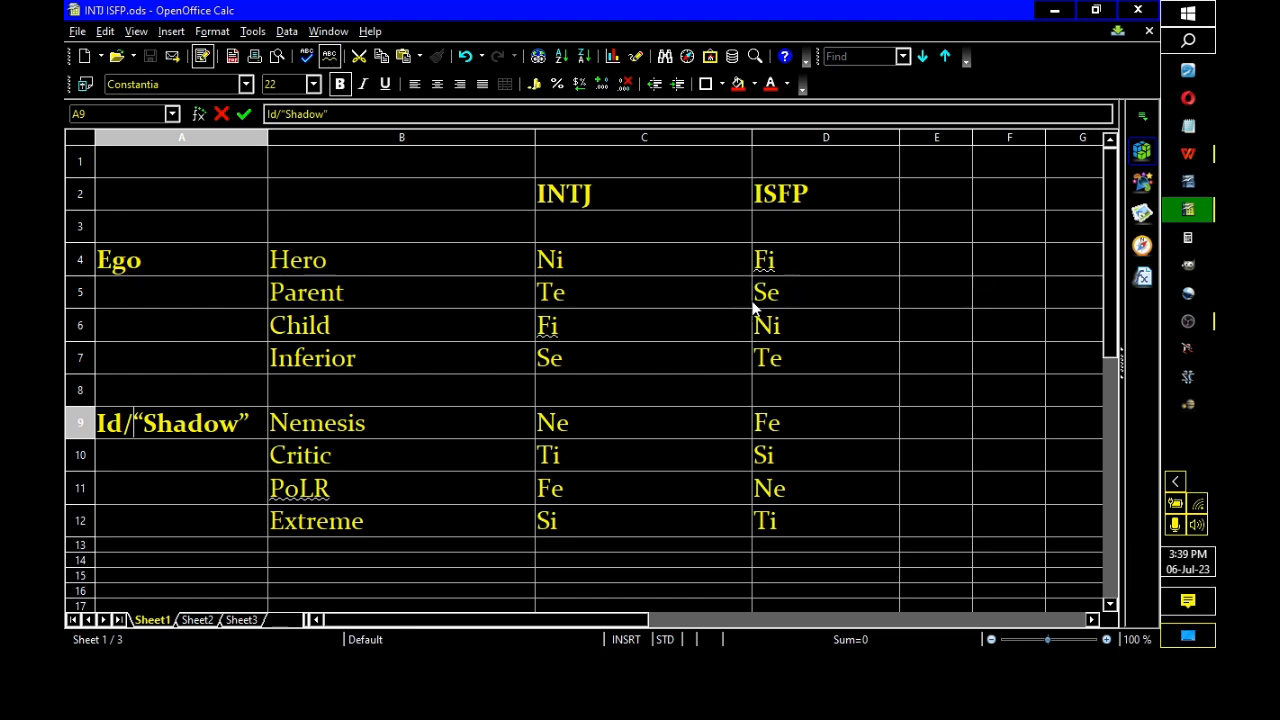
mouse_move(790, 470)
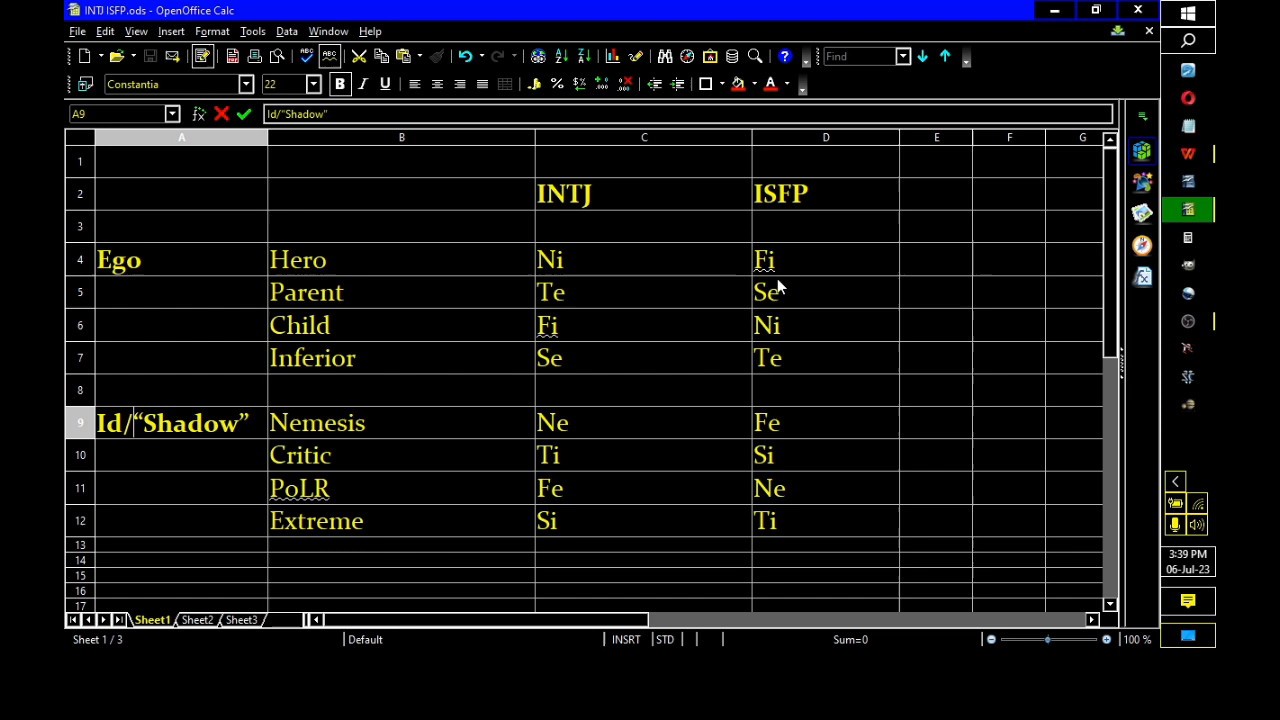
mouse_move(795, 498)
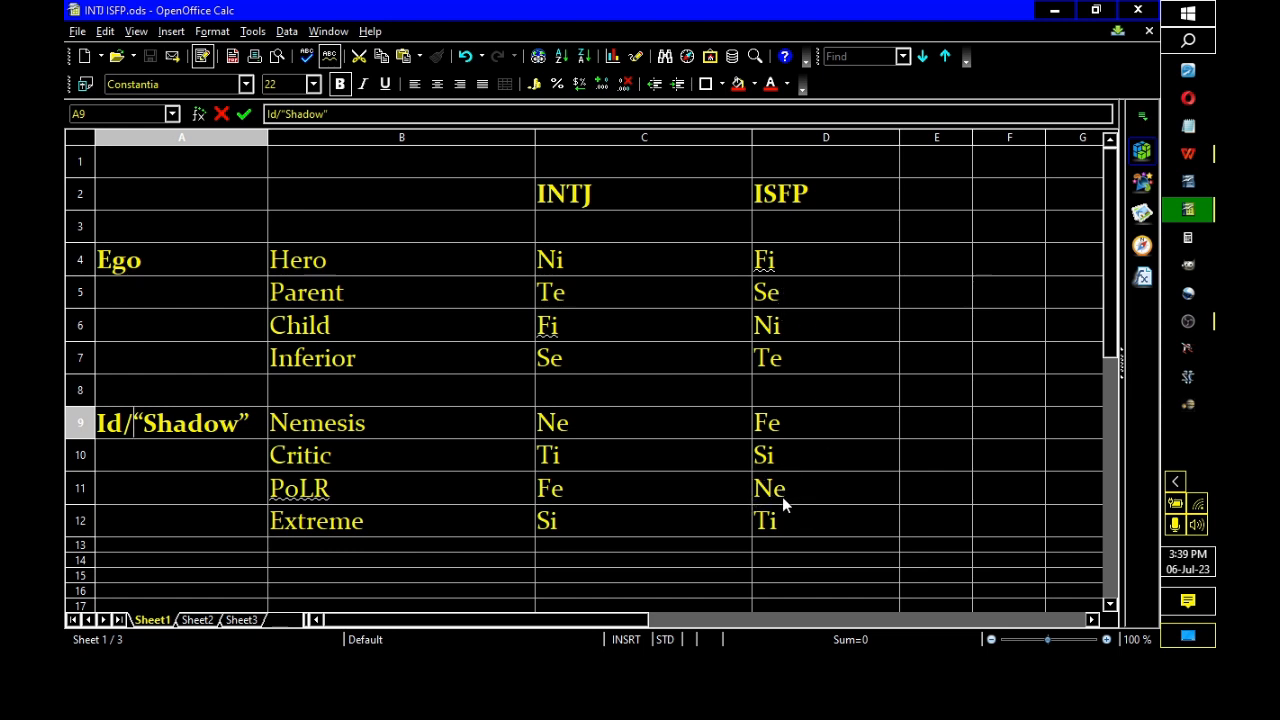
mouse_move(855, 387)
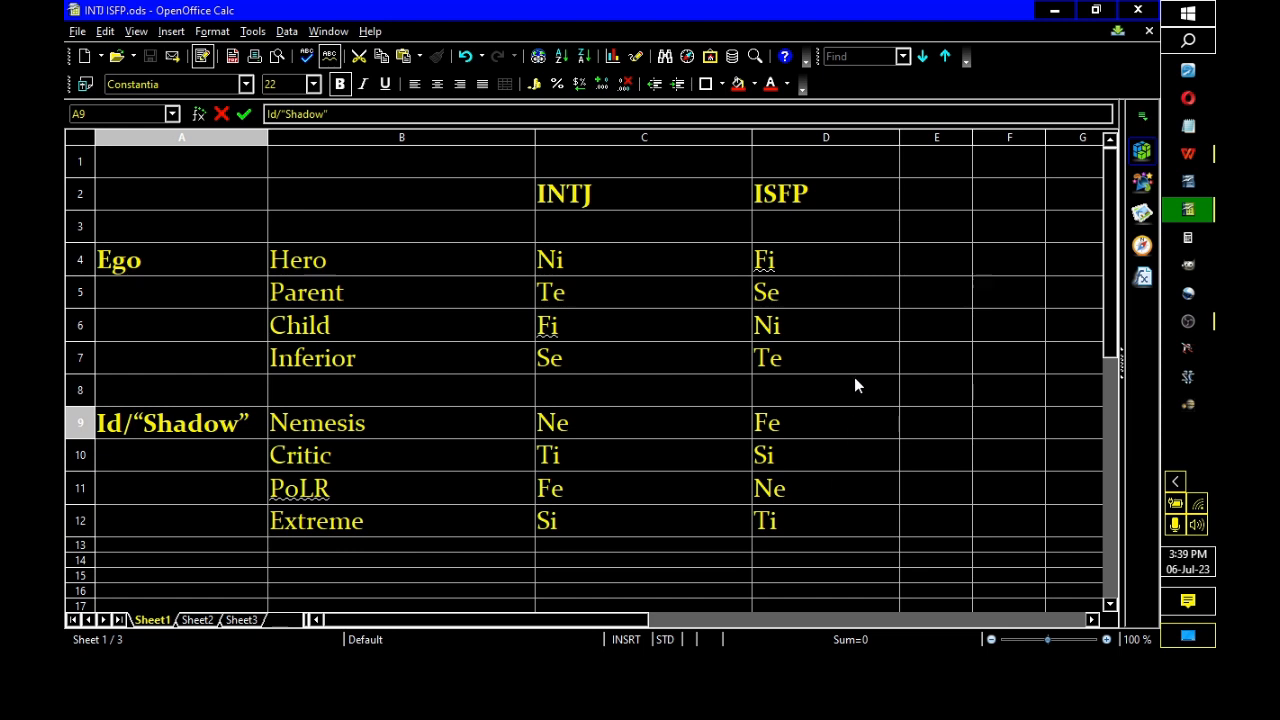
mouse_move(820, 355)
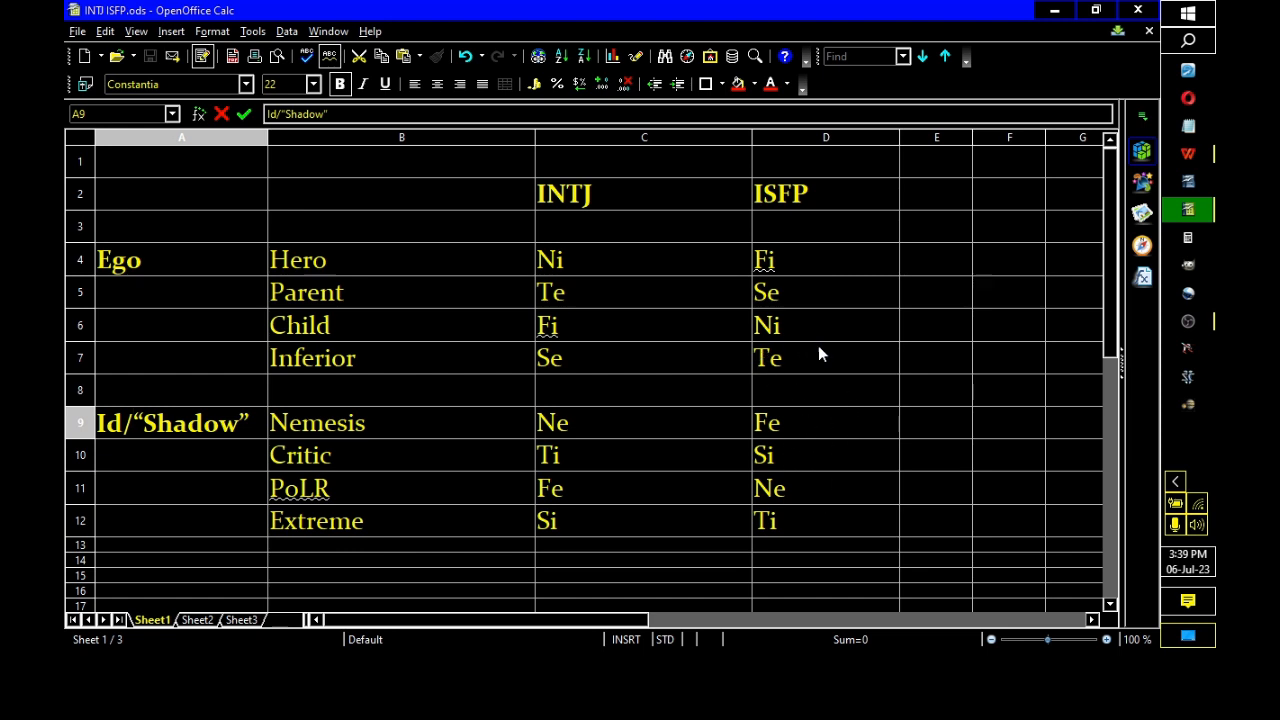
mouse_move(798, 348)
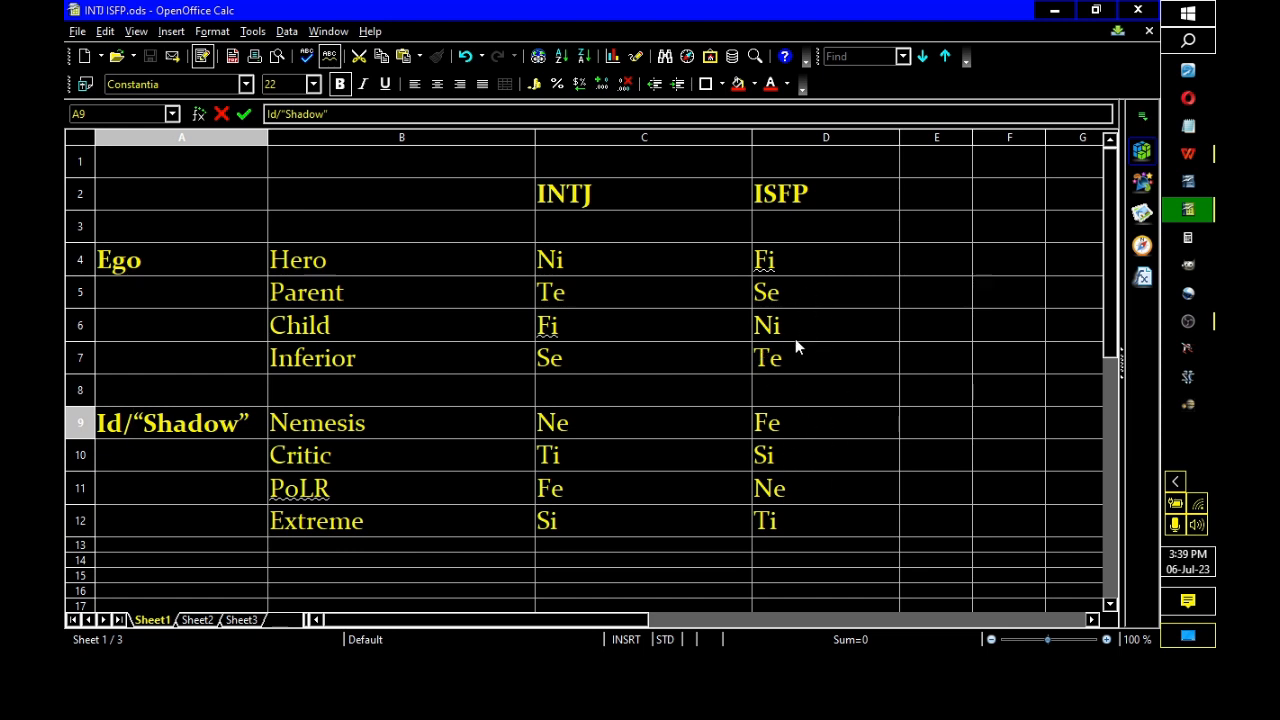
mouse_move(810, 330)
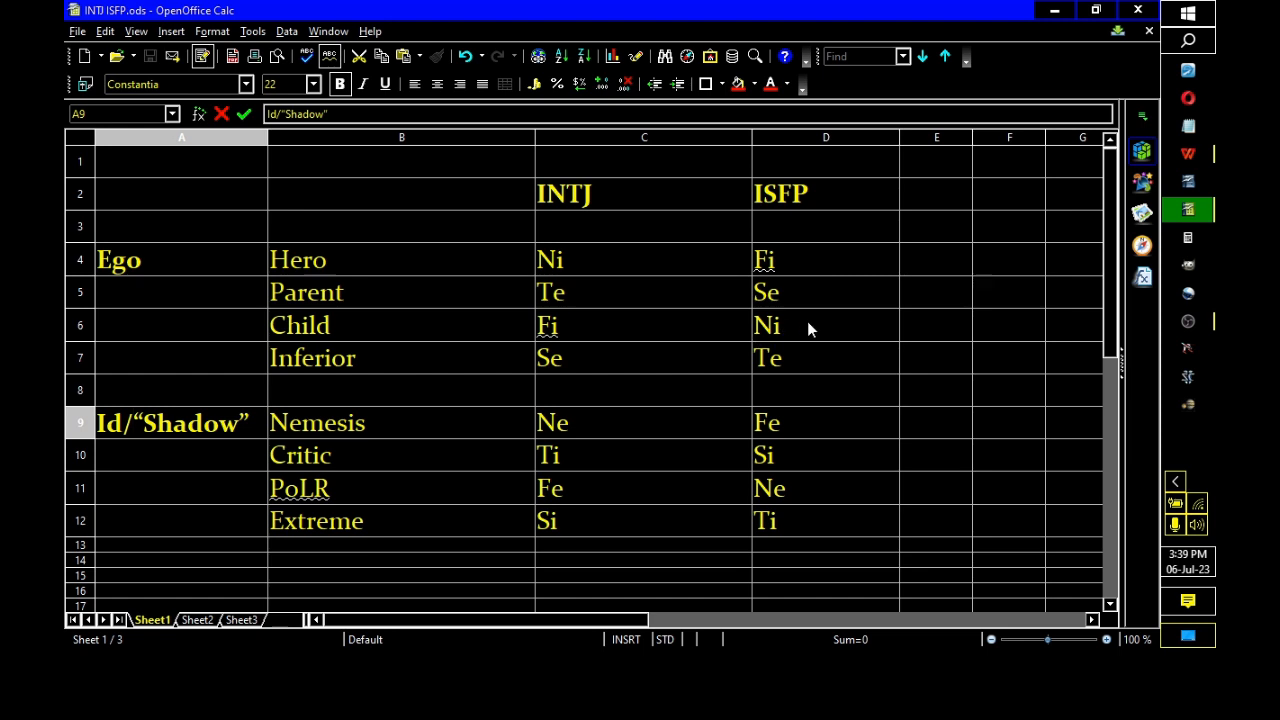
mouse_move(800, 365)
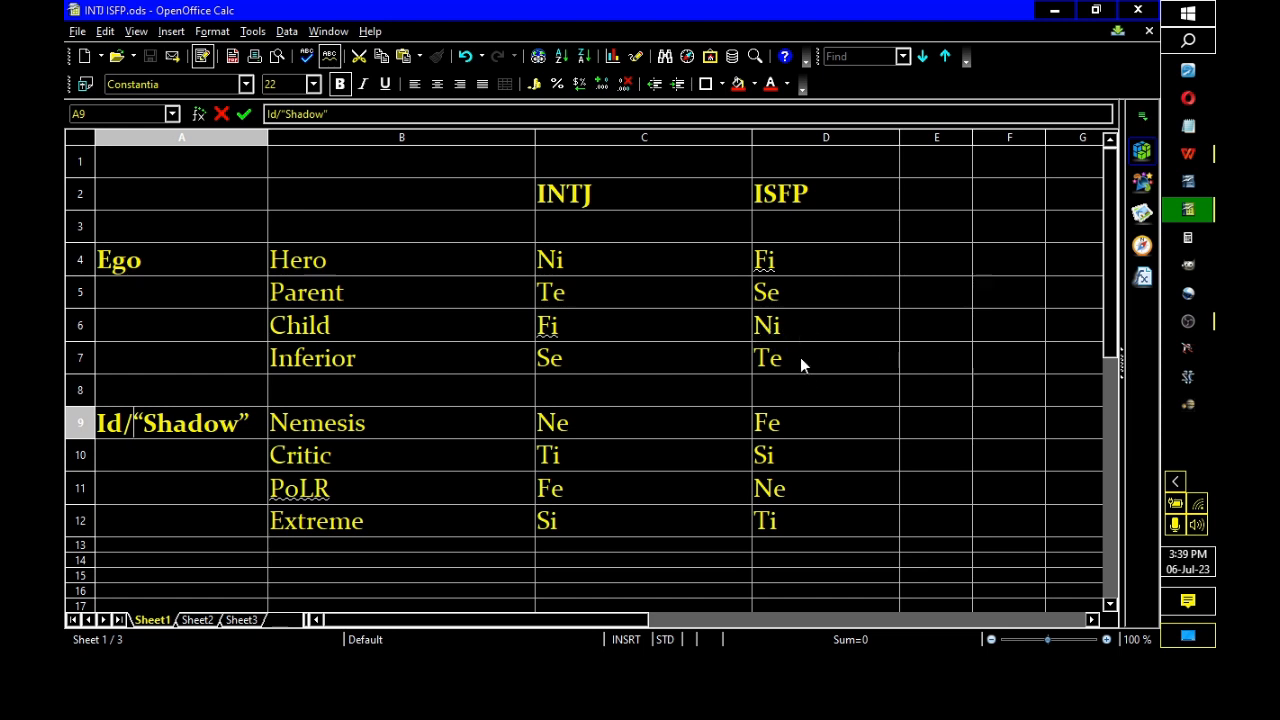
mouse_move(808, 371)
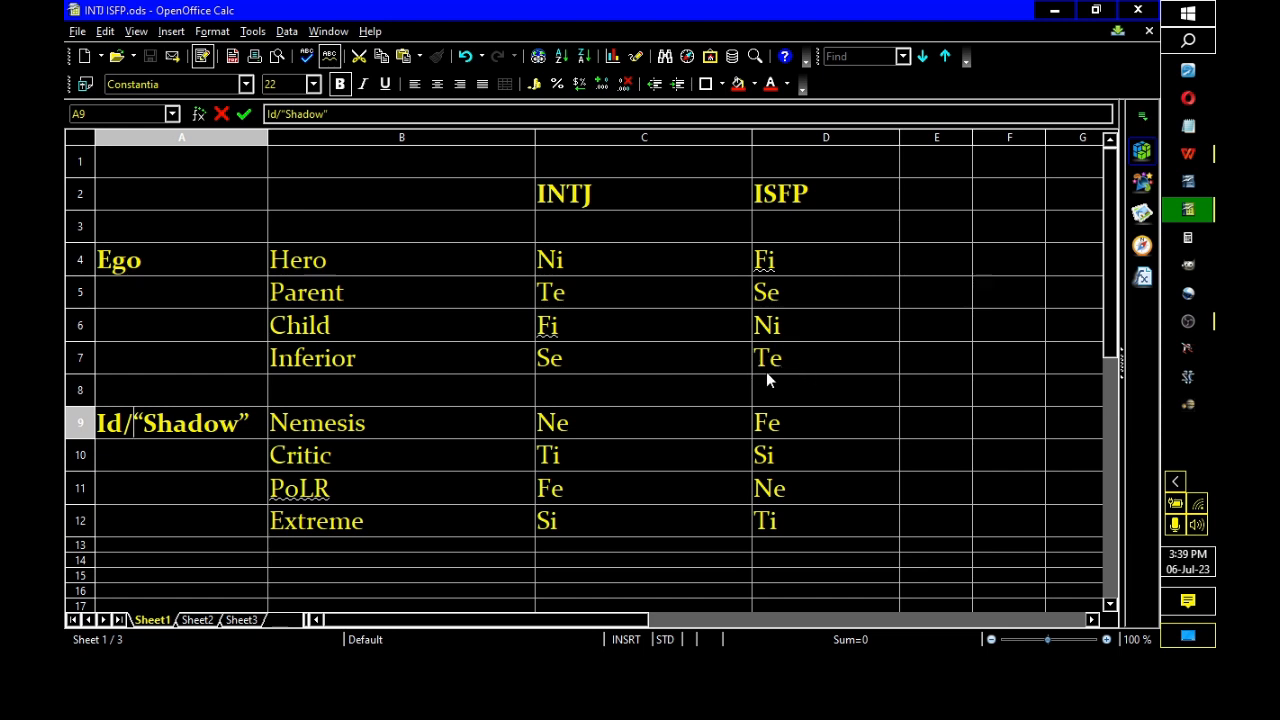
mouse_move(715, 393)
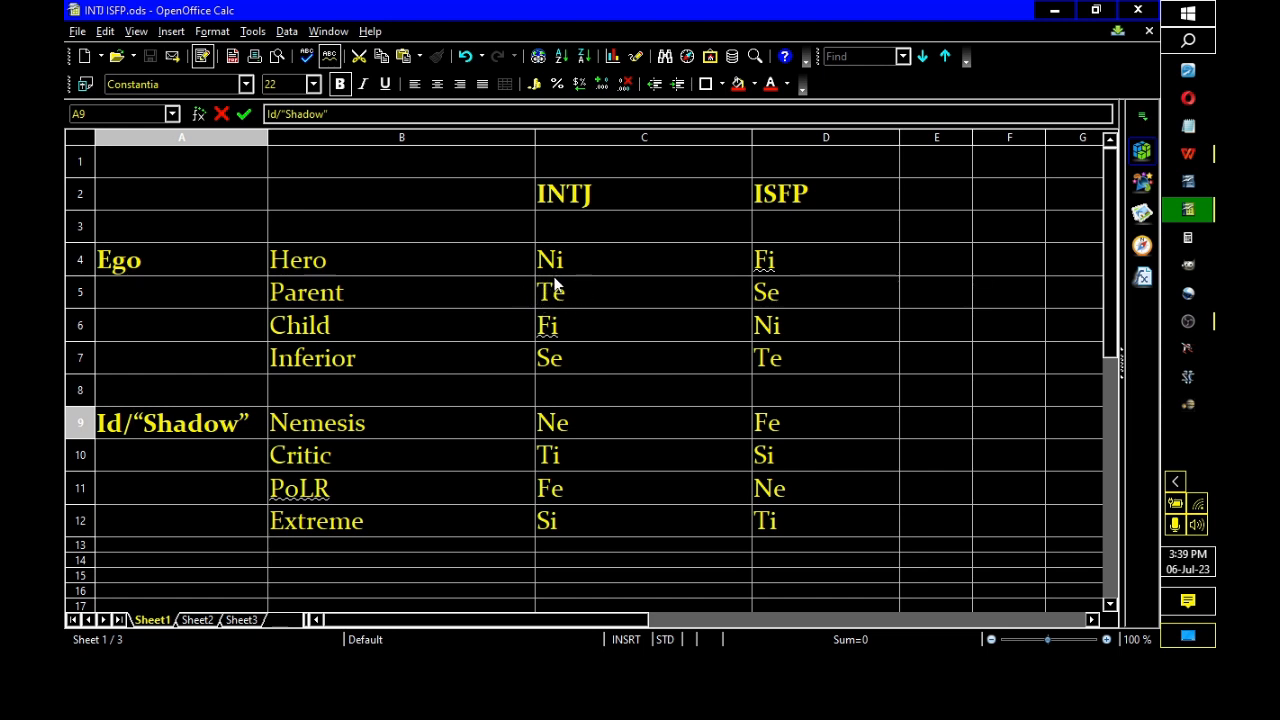
mouse_move(562, 312)
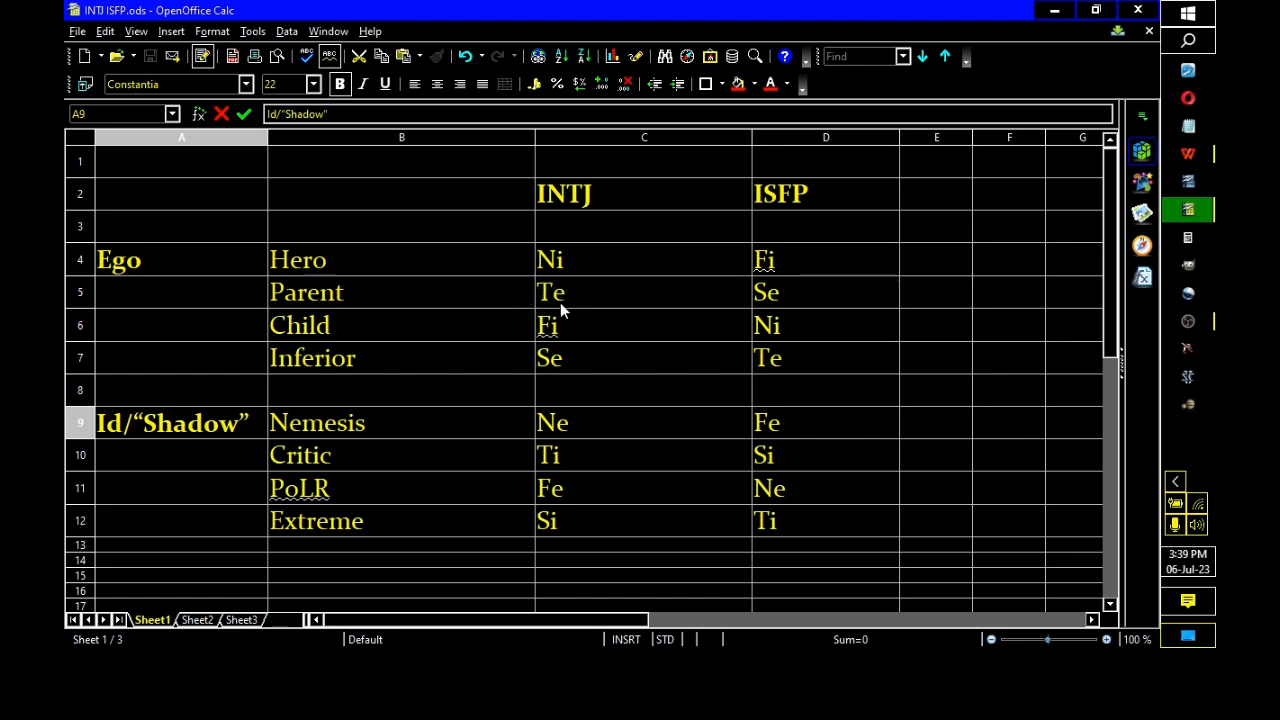
mouse_move(620, 307)
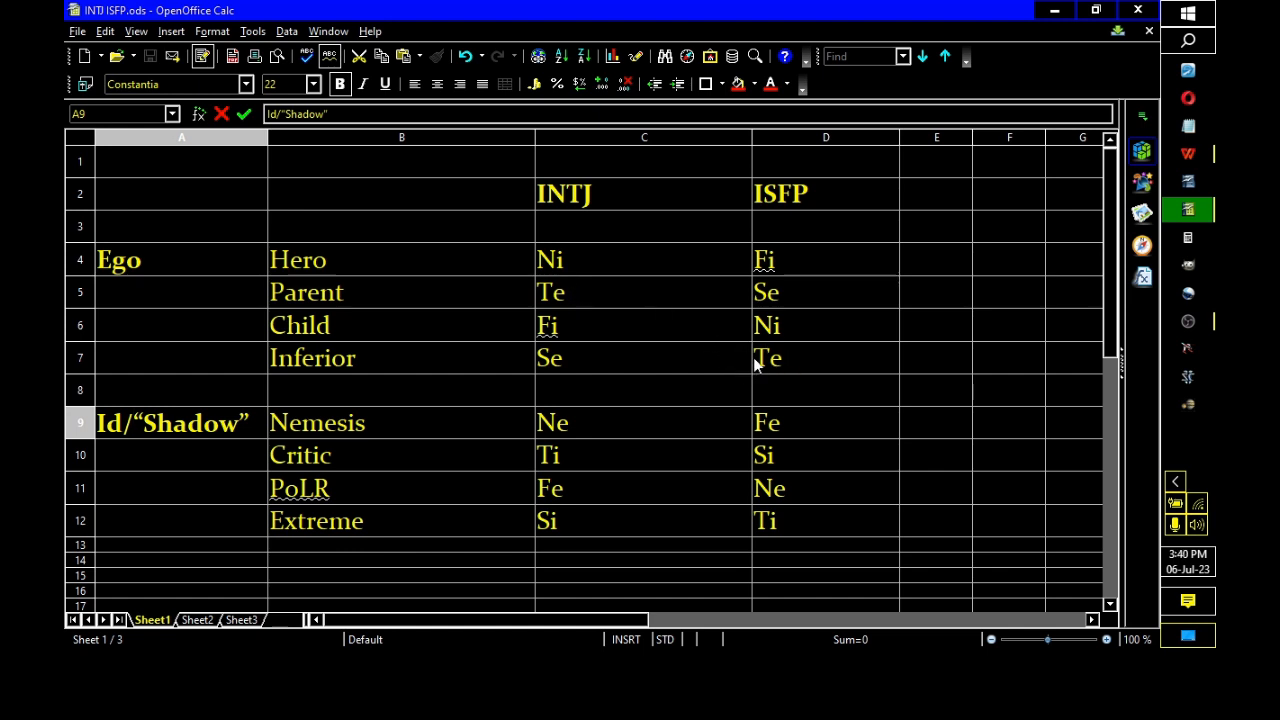
mouse_move(817, 197)
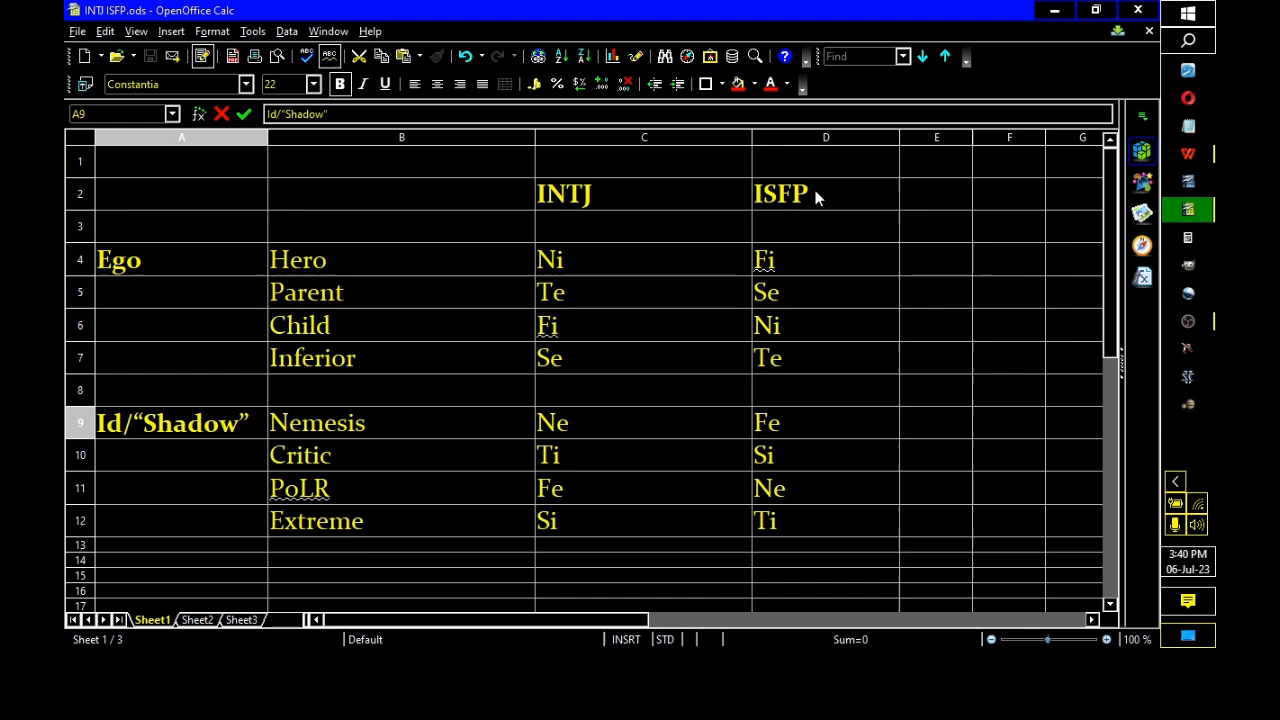
mouse_move(862, 211)
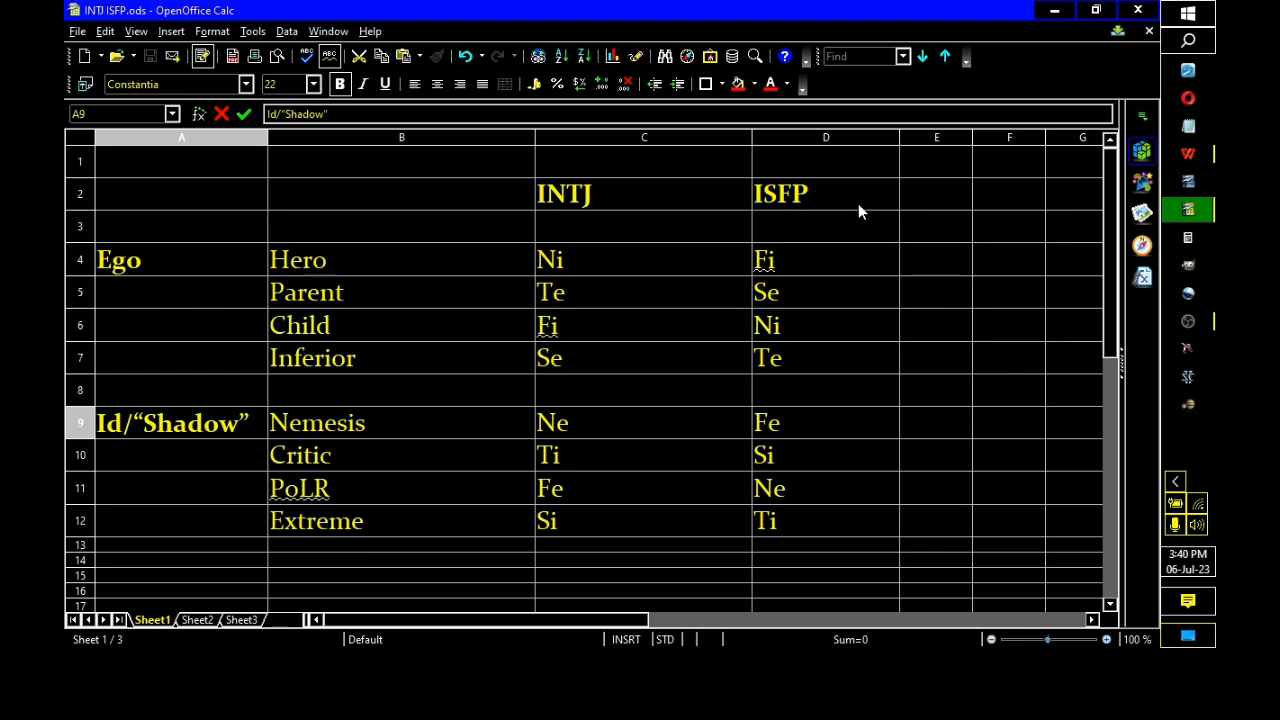
mouse_move(830, 252)
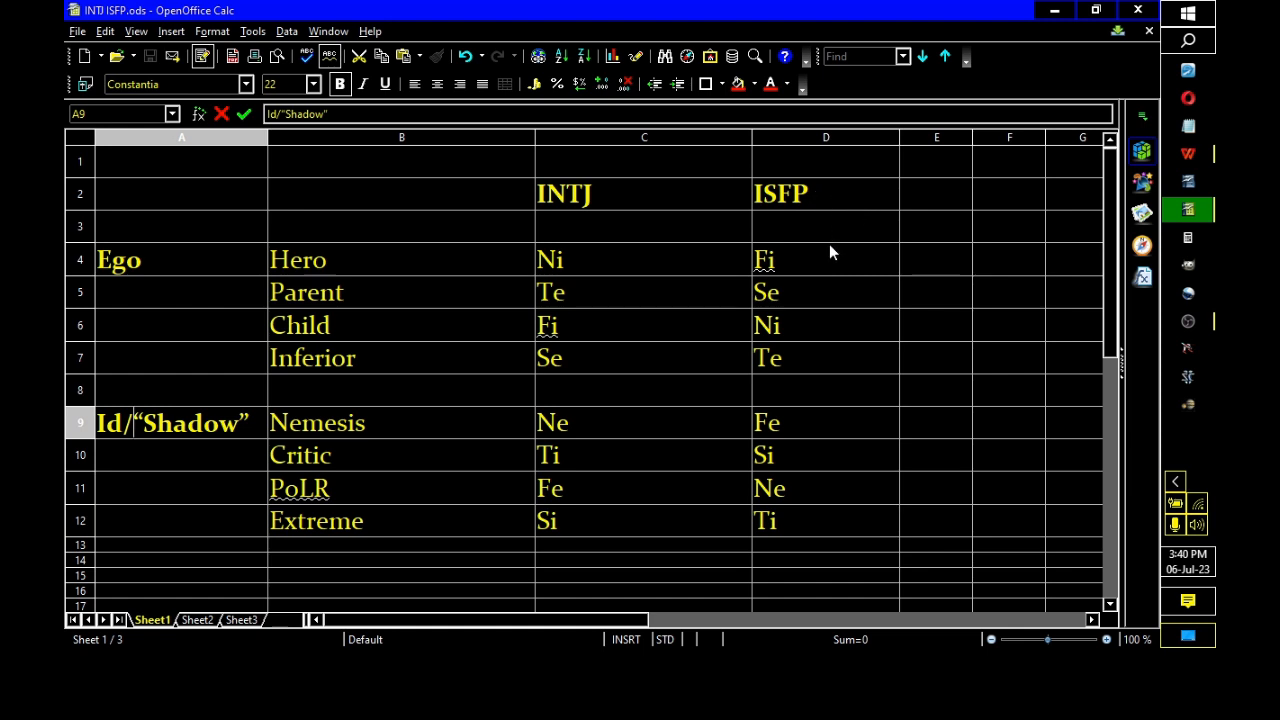
mouse_move(717, 289)
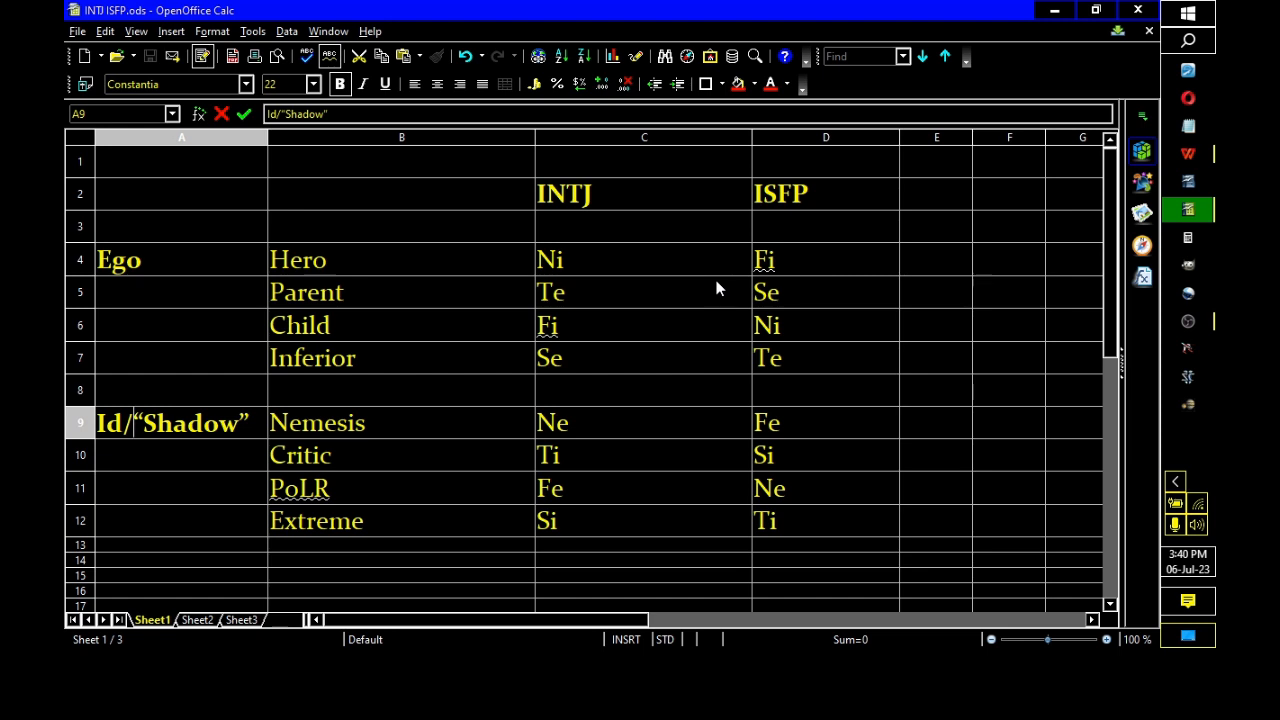
mouse_move(810, 347)
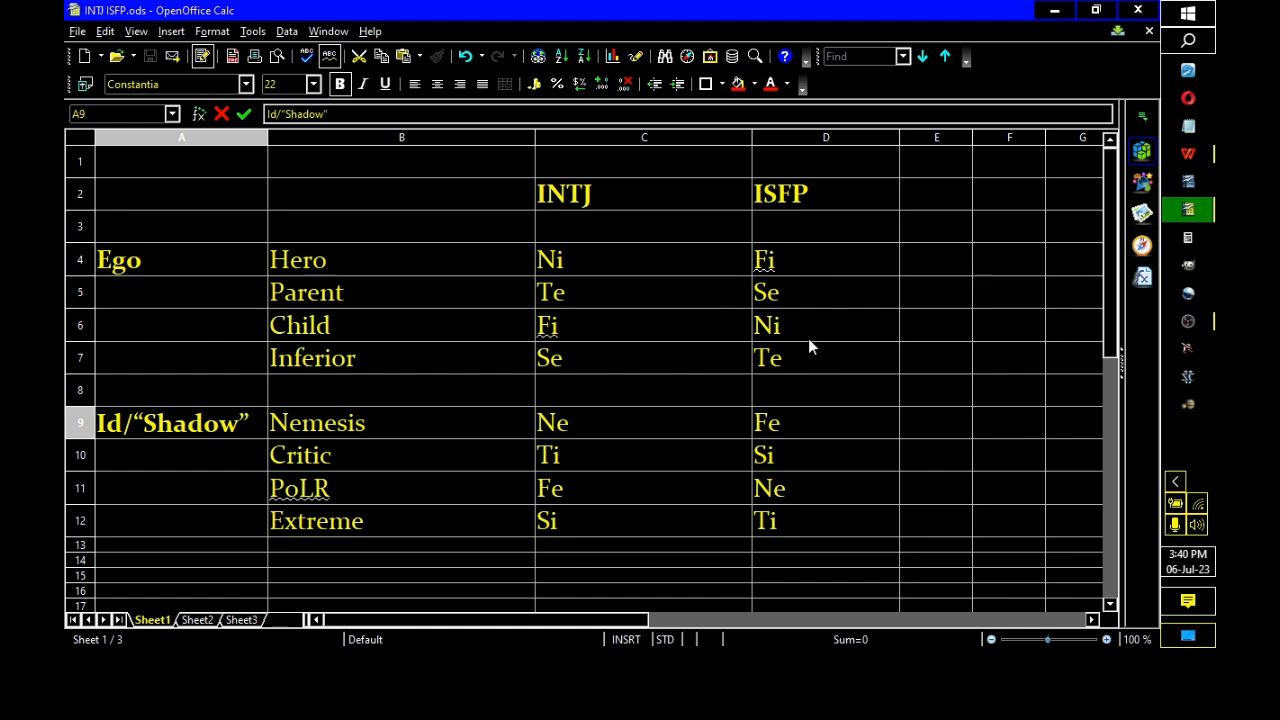
mouse_move(800, 320)
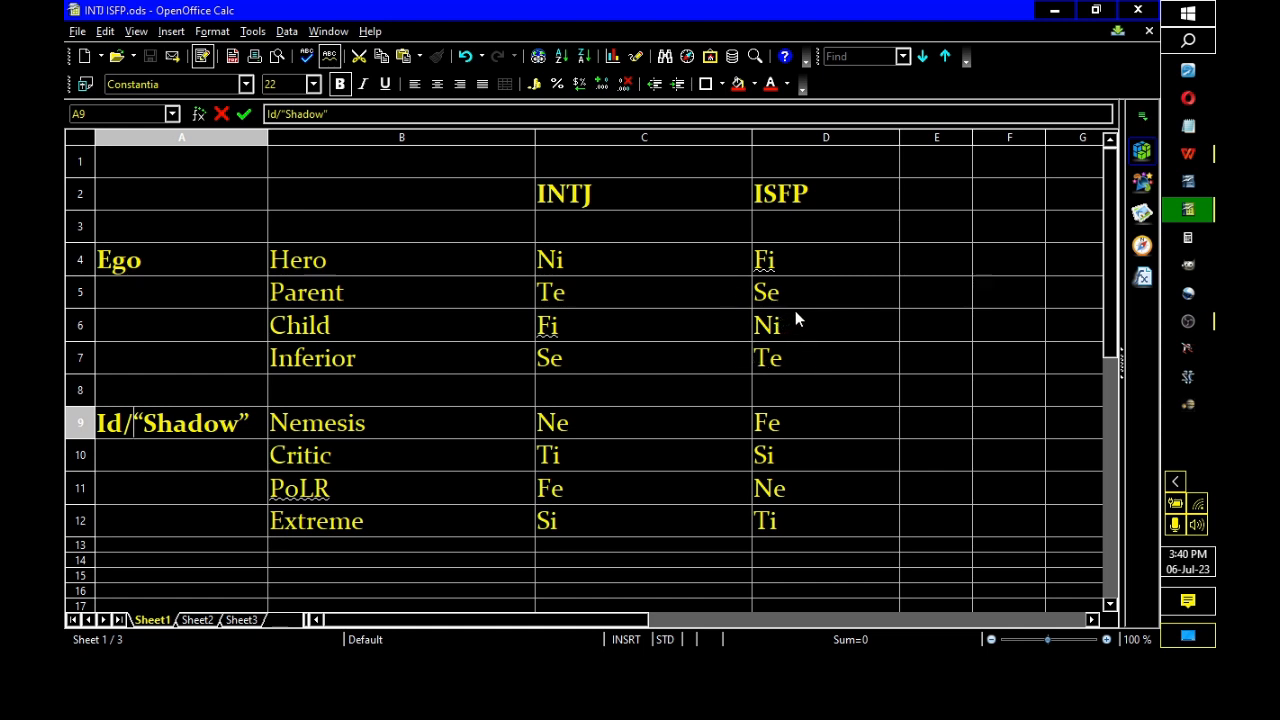
mouse_move(808, 312)
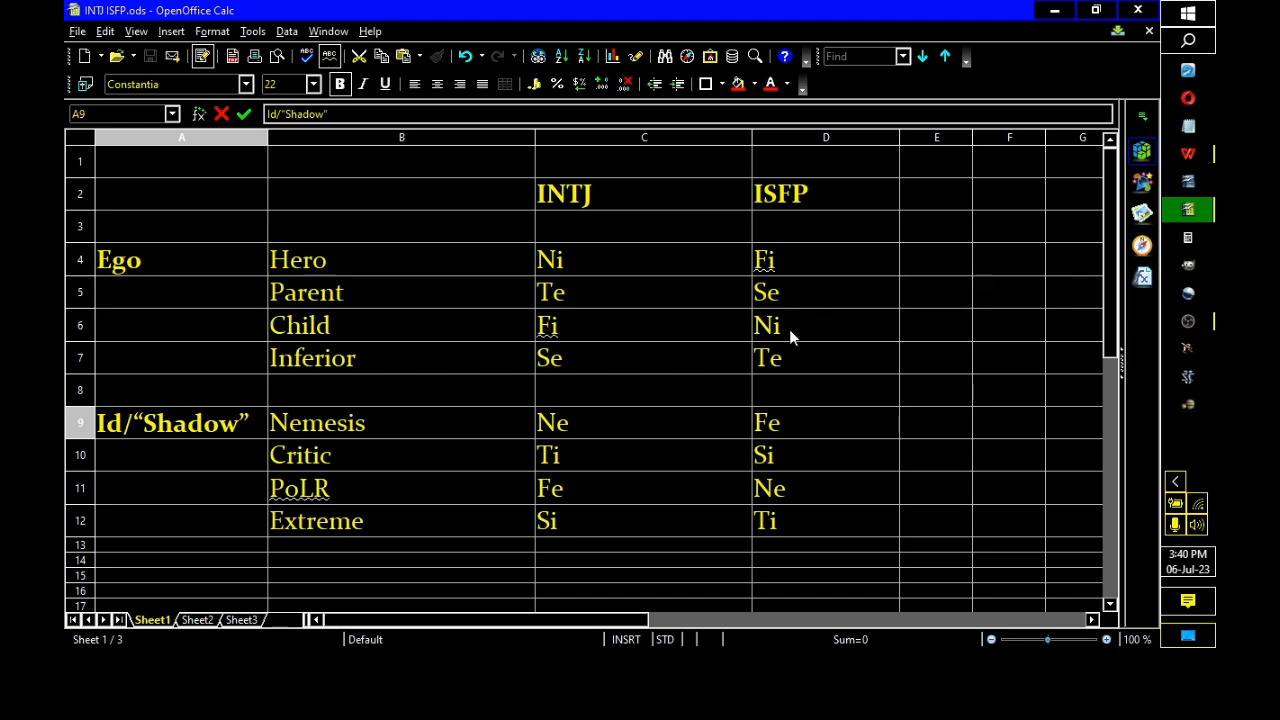
mouse_move(770, 508)
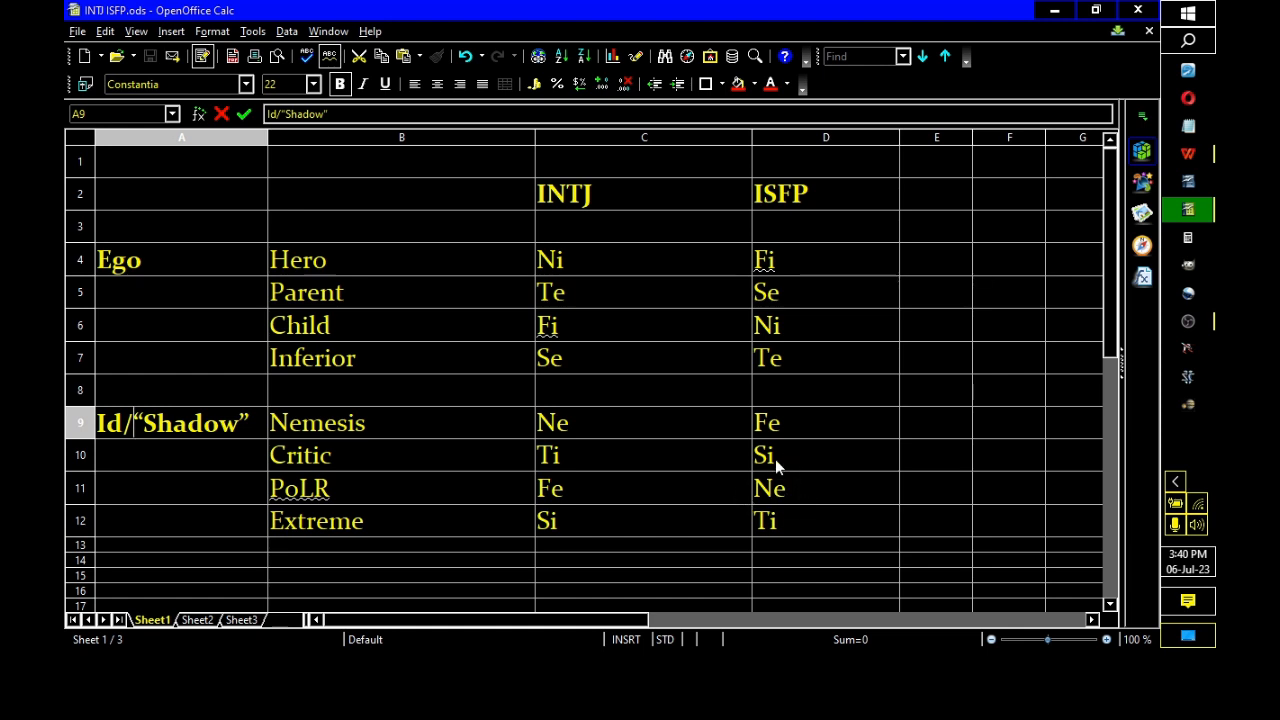
mouse_move(924, 484)
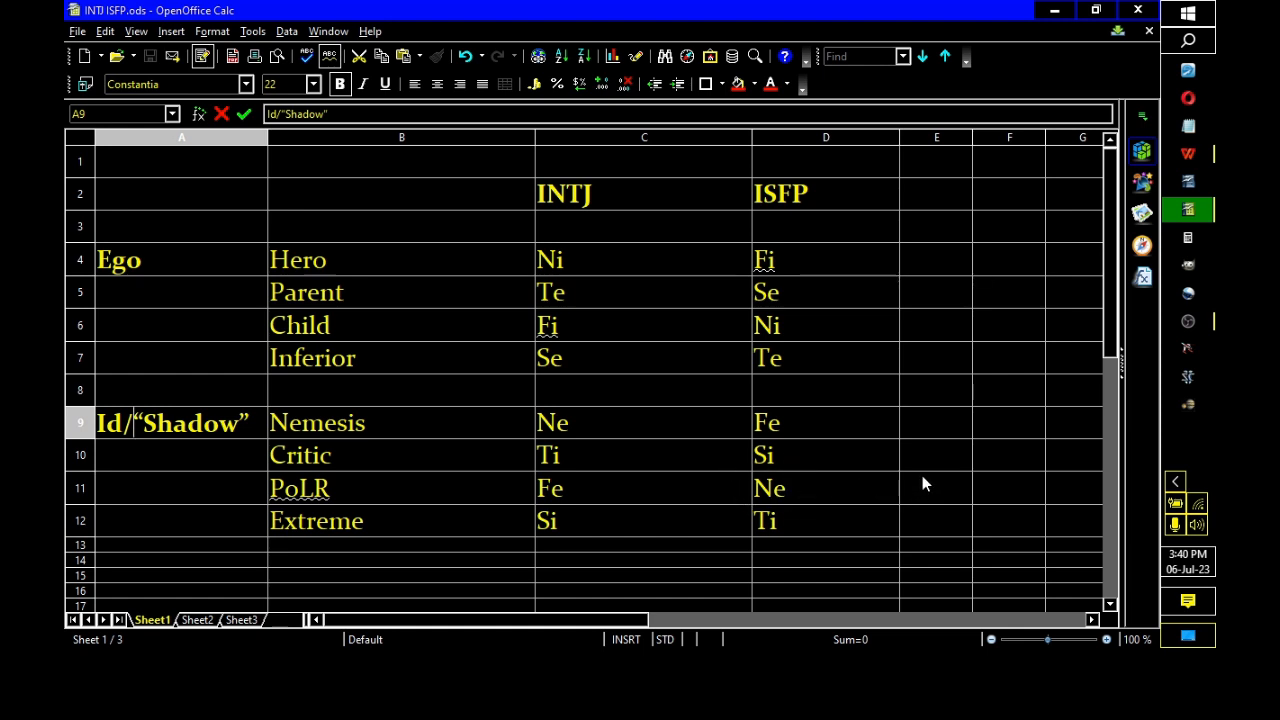
mouse_move(870, 342)
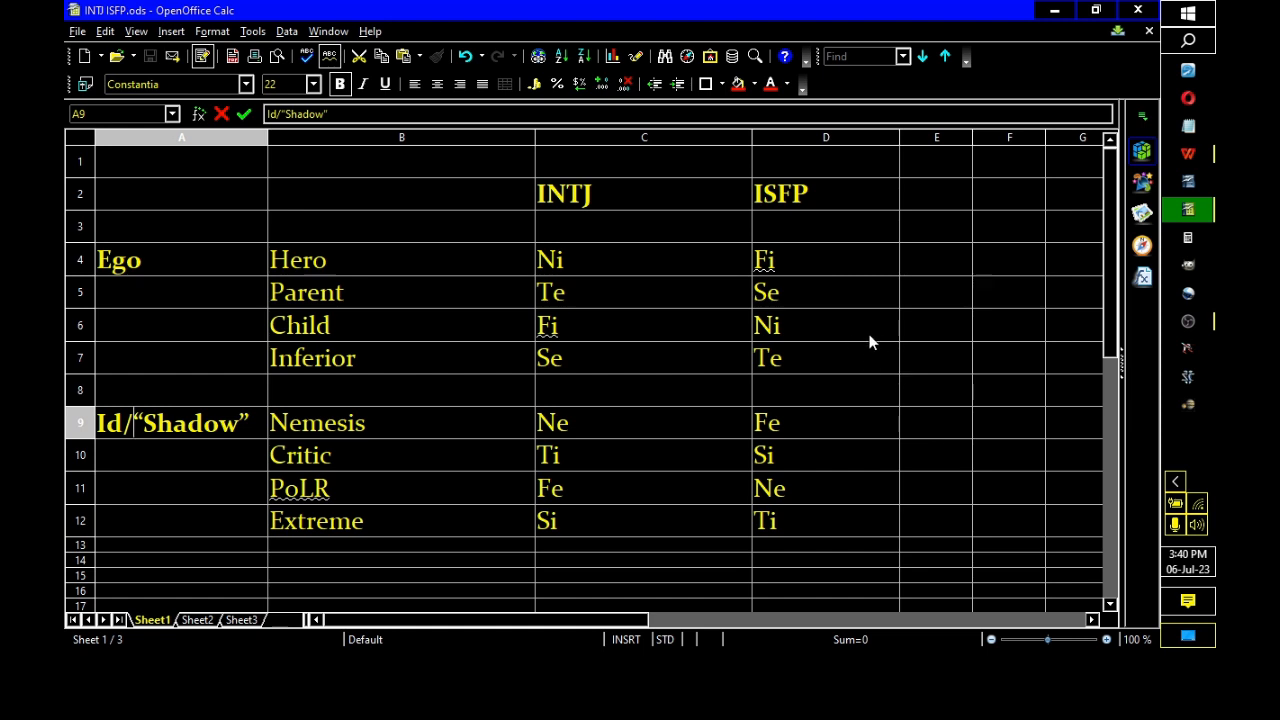
mouse_move(890, 325)
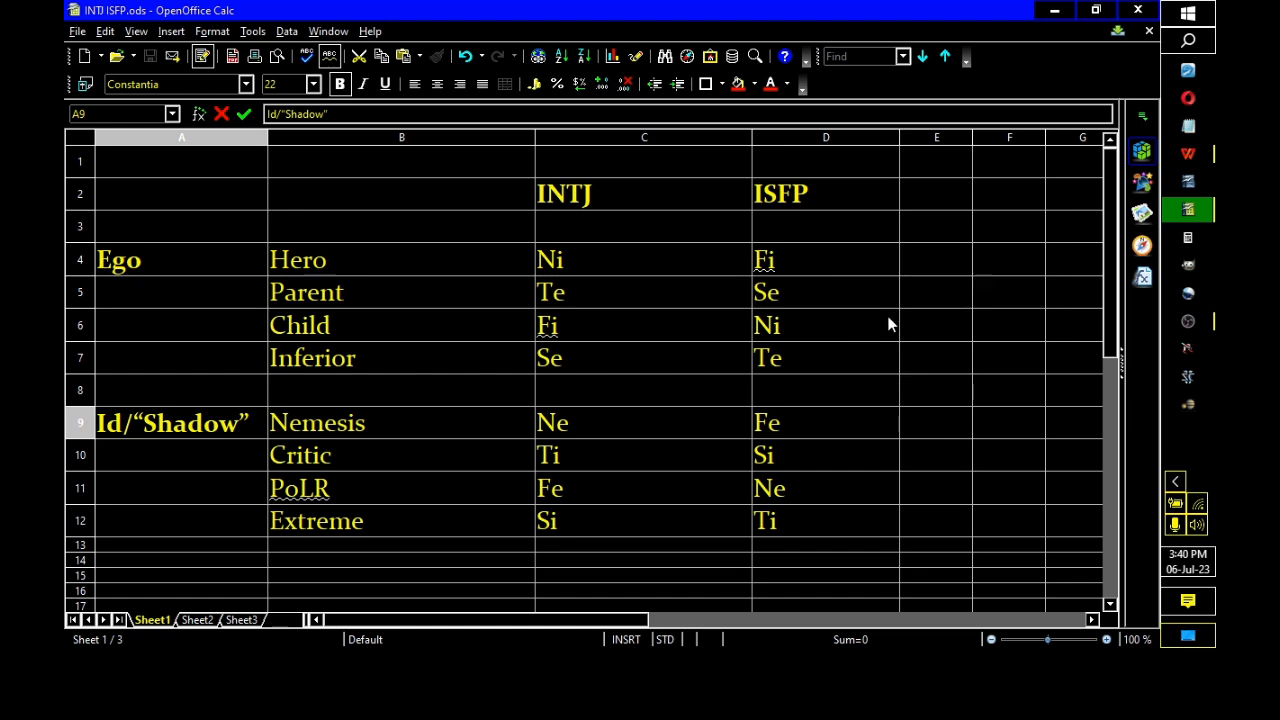
mouse_move(810, 365)
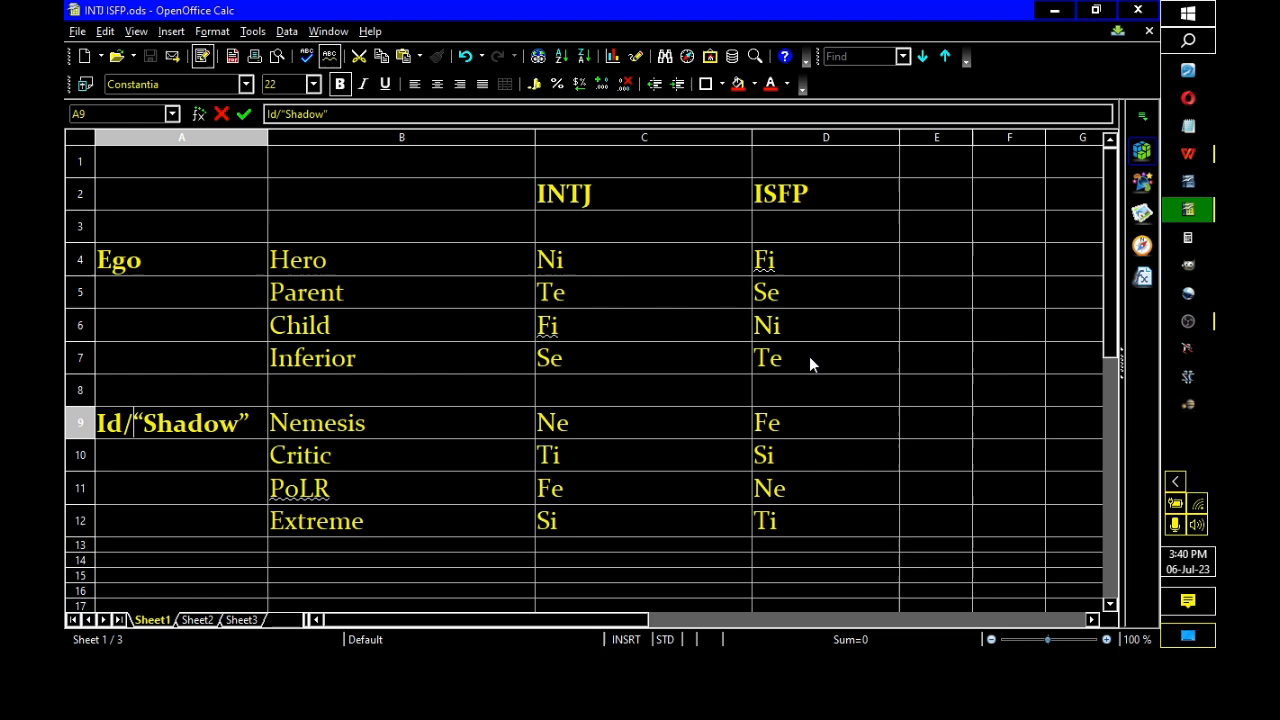
mouse_move(750, 338)
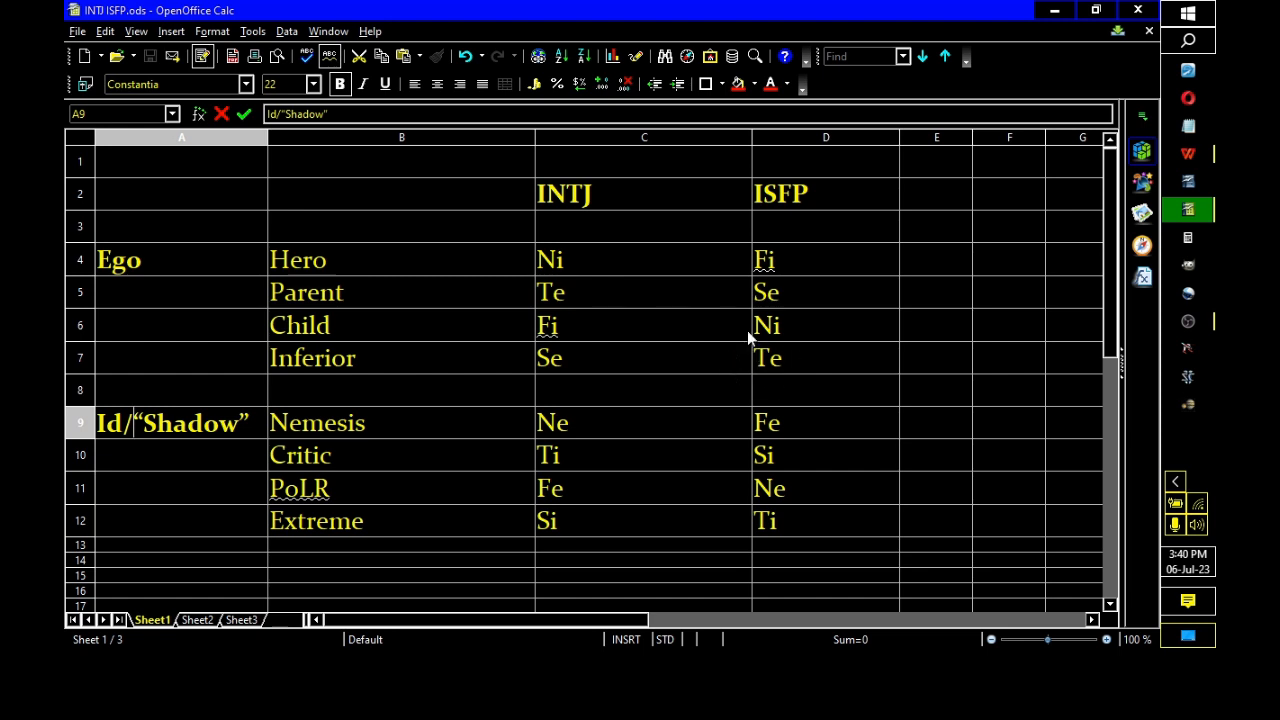
mouse_move(793, 365)
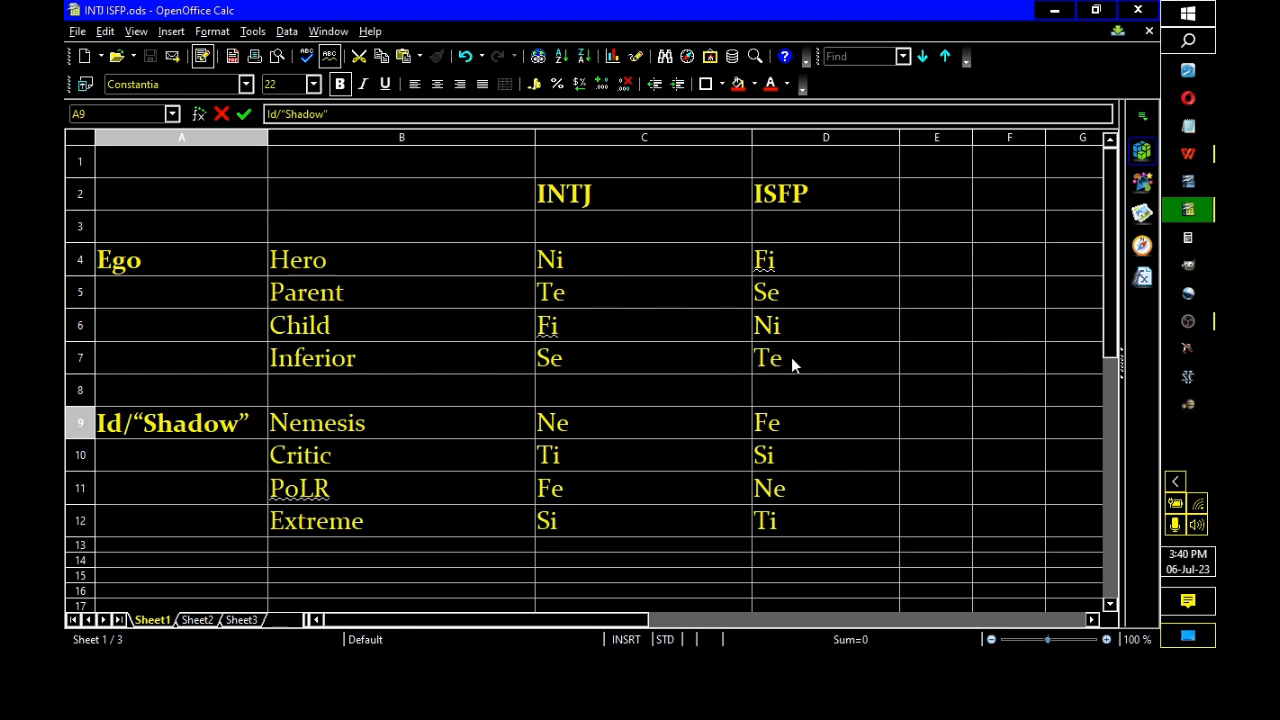
mouse_move(630, 216)
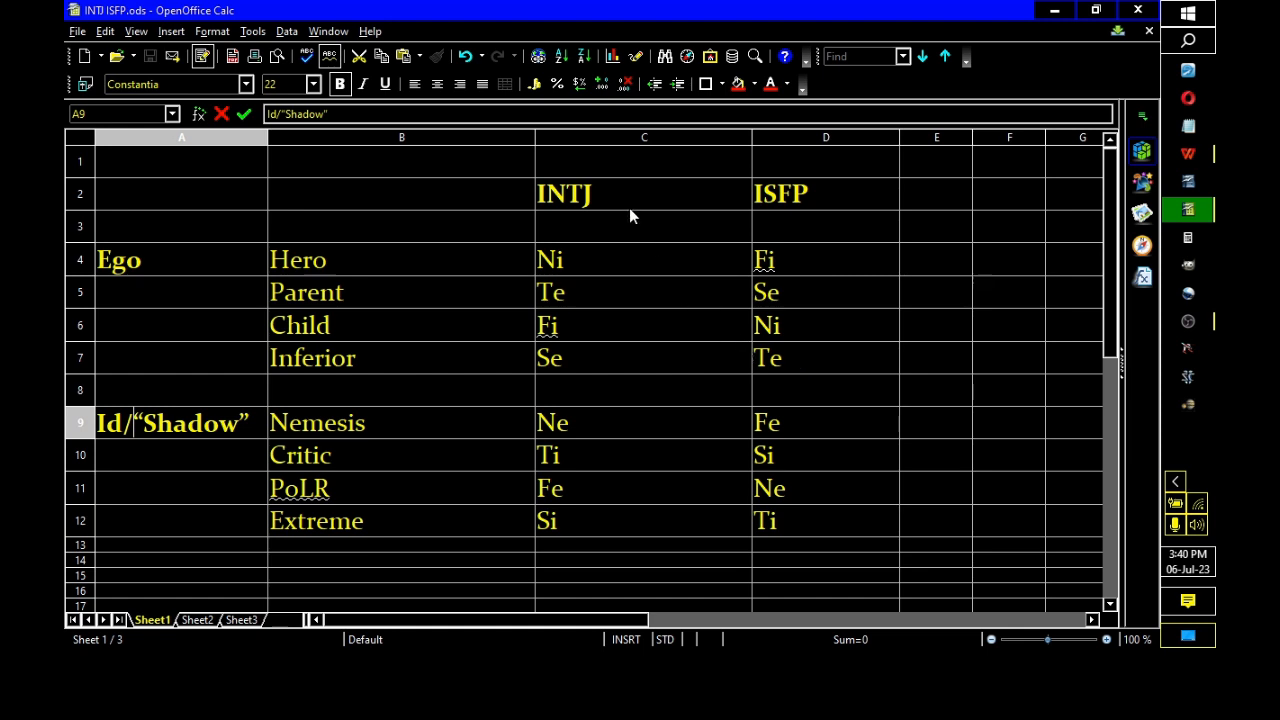
mouse_move(683, 312)
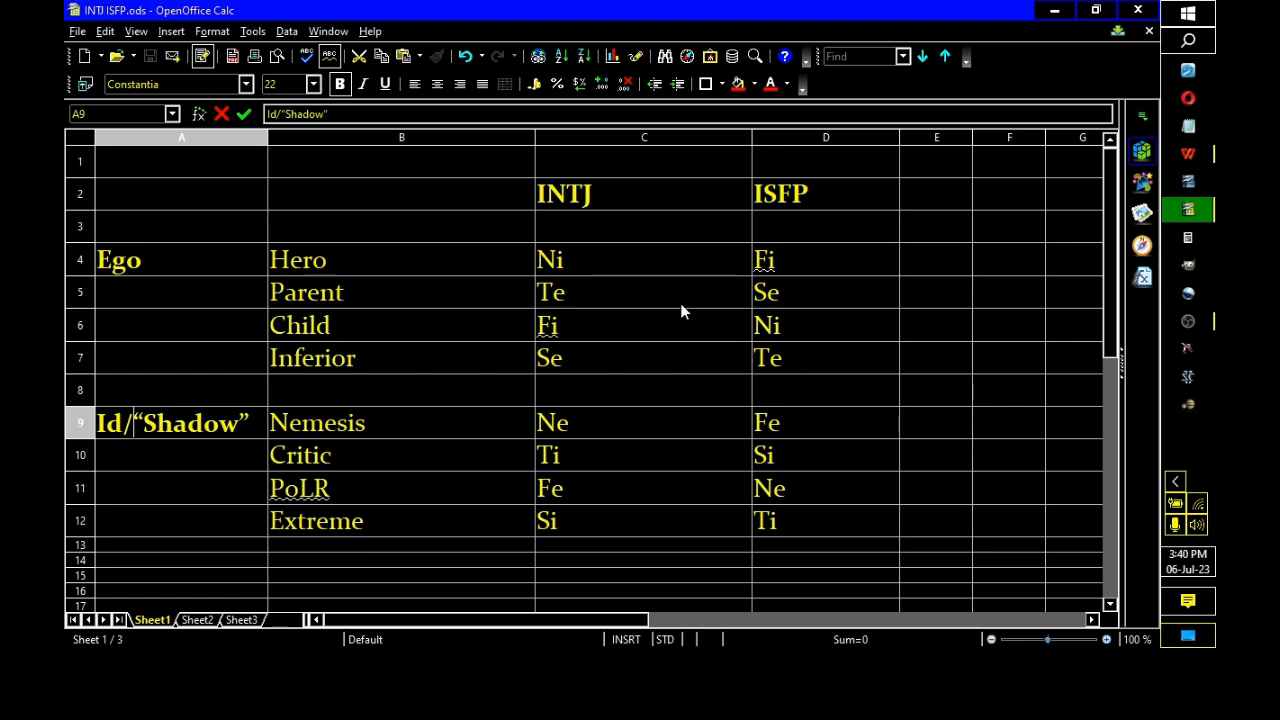
mouse_move(835, 333)
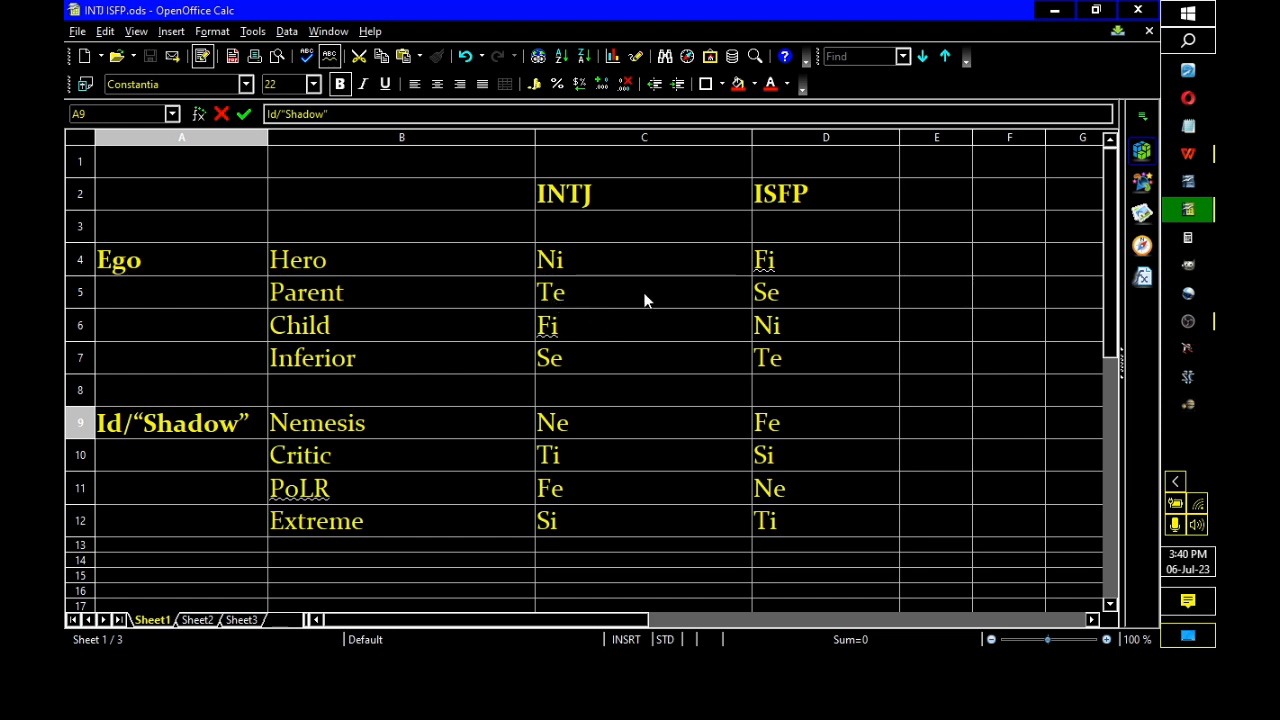
mouse_move(650, 296)
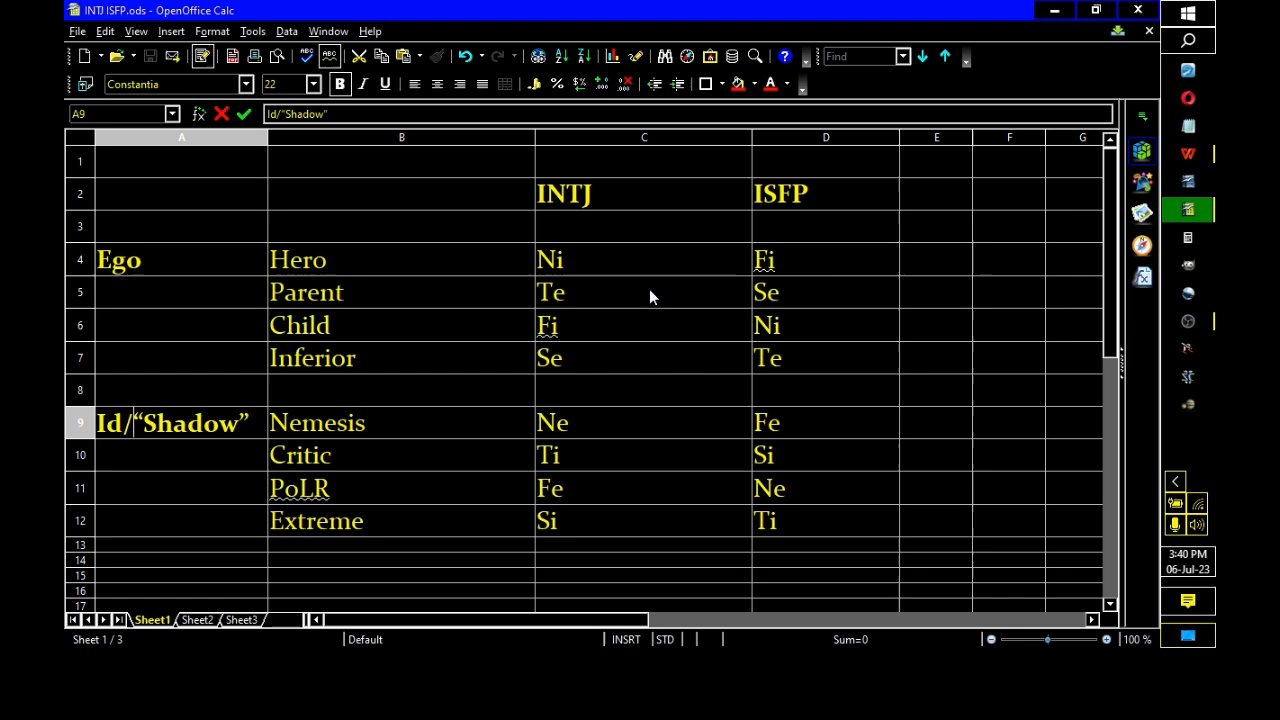
mouse_move(730, 253)
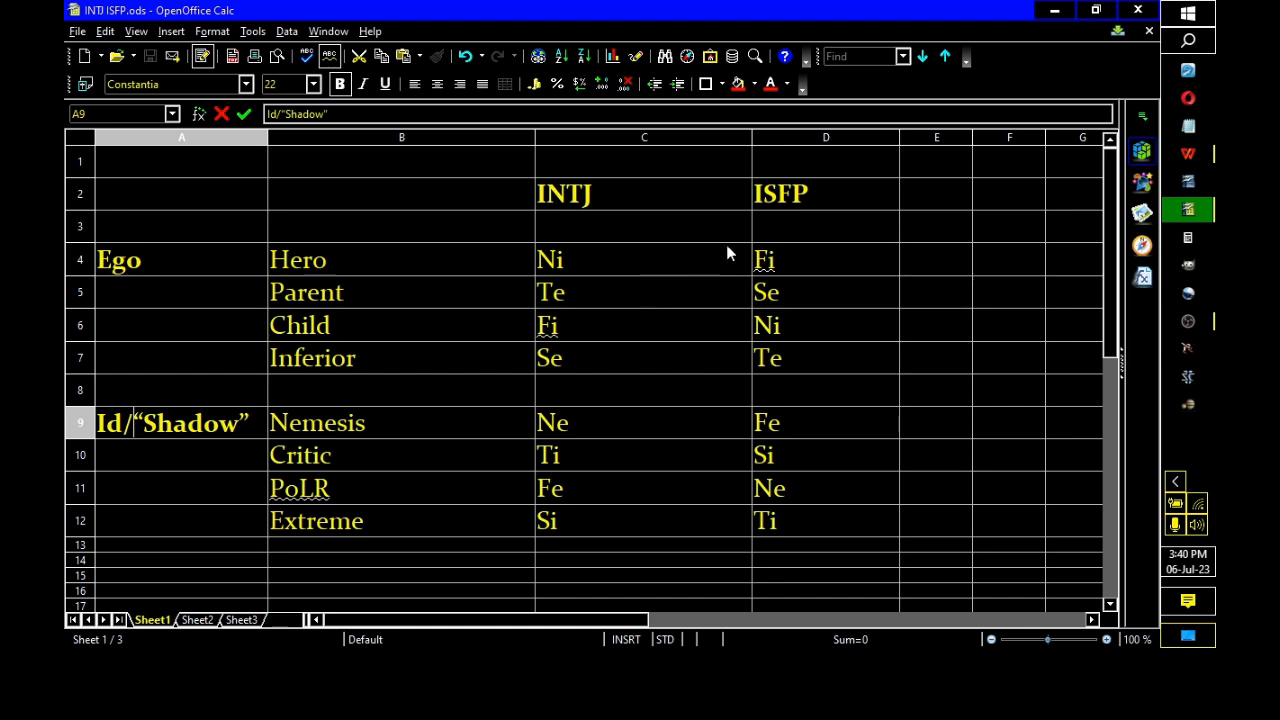
mouse_move(820, 261)
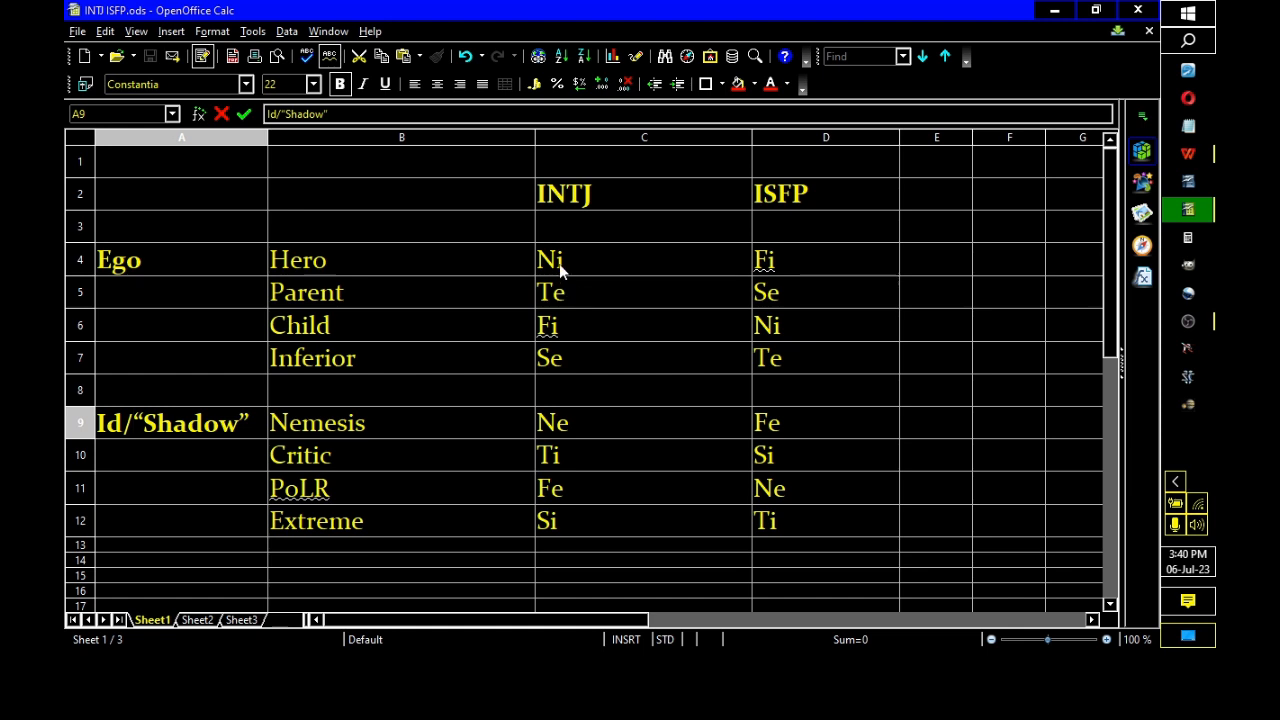
mouse_move(585, 263)
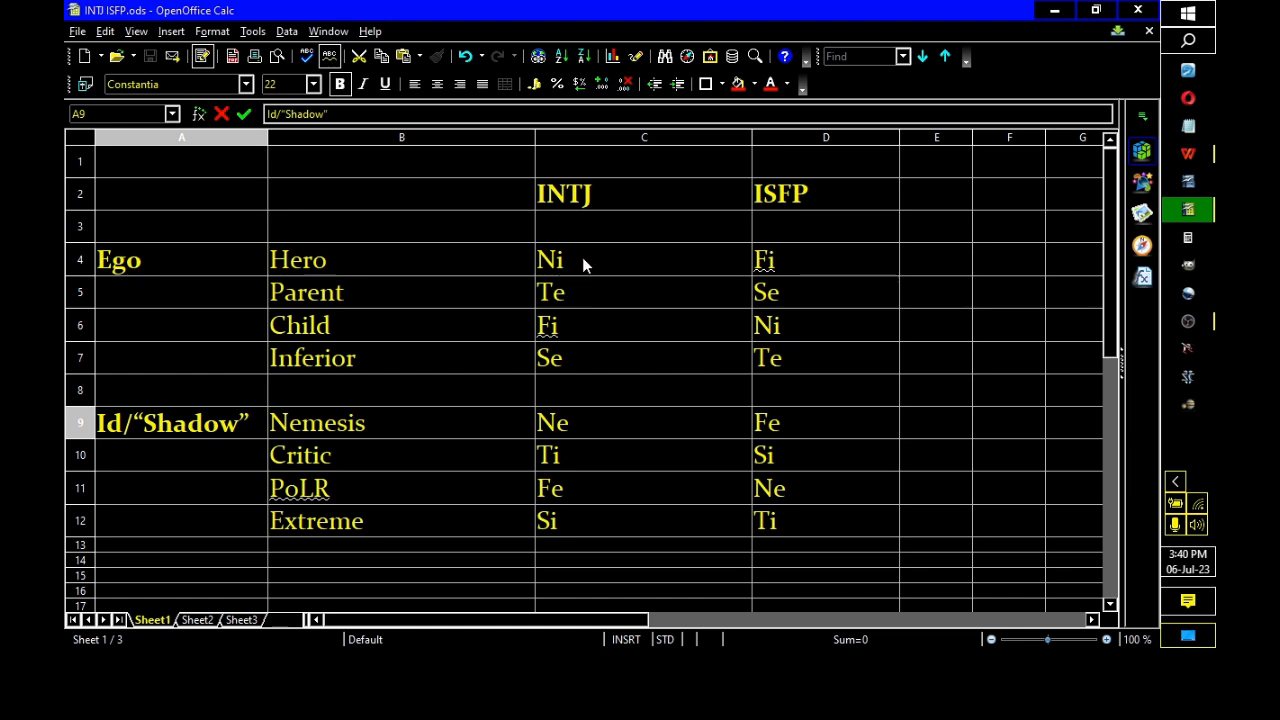
mouse_move(585, 320)
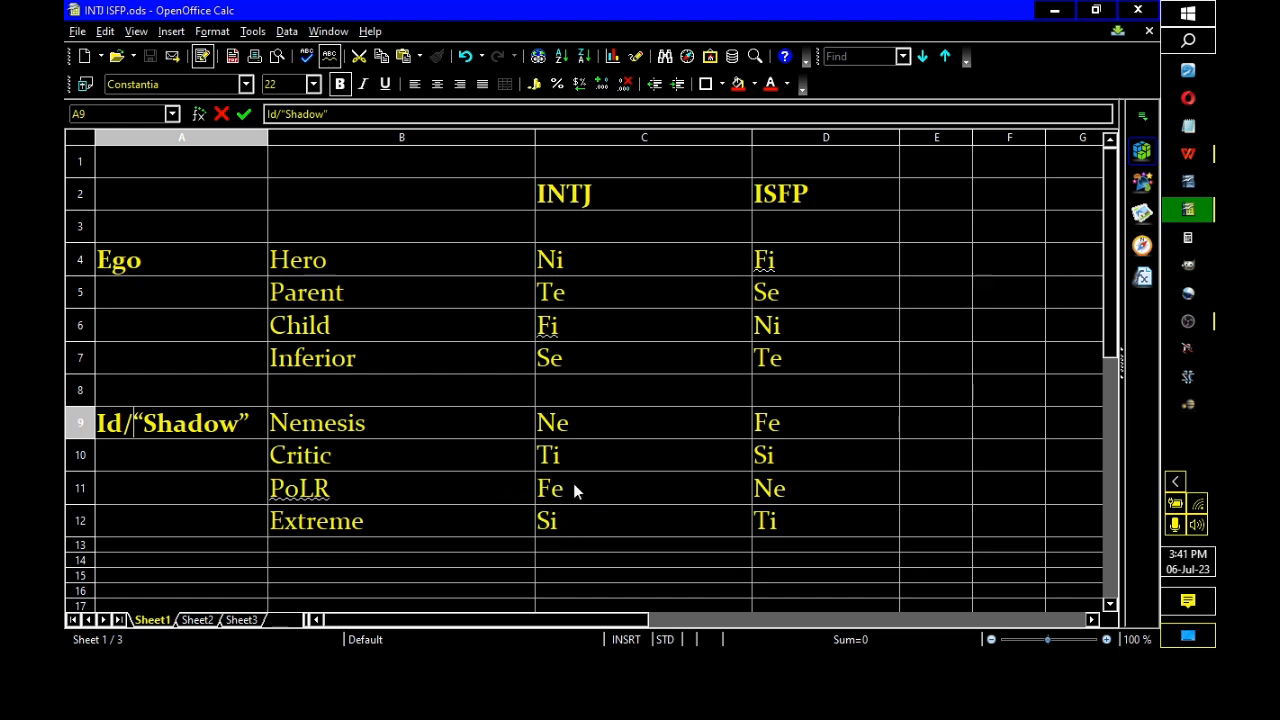
mouse_move(733, 271)
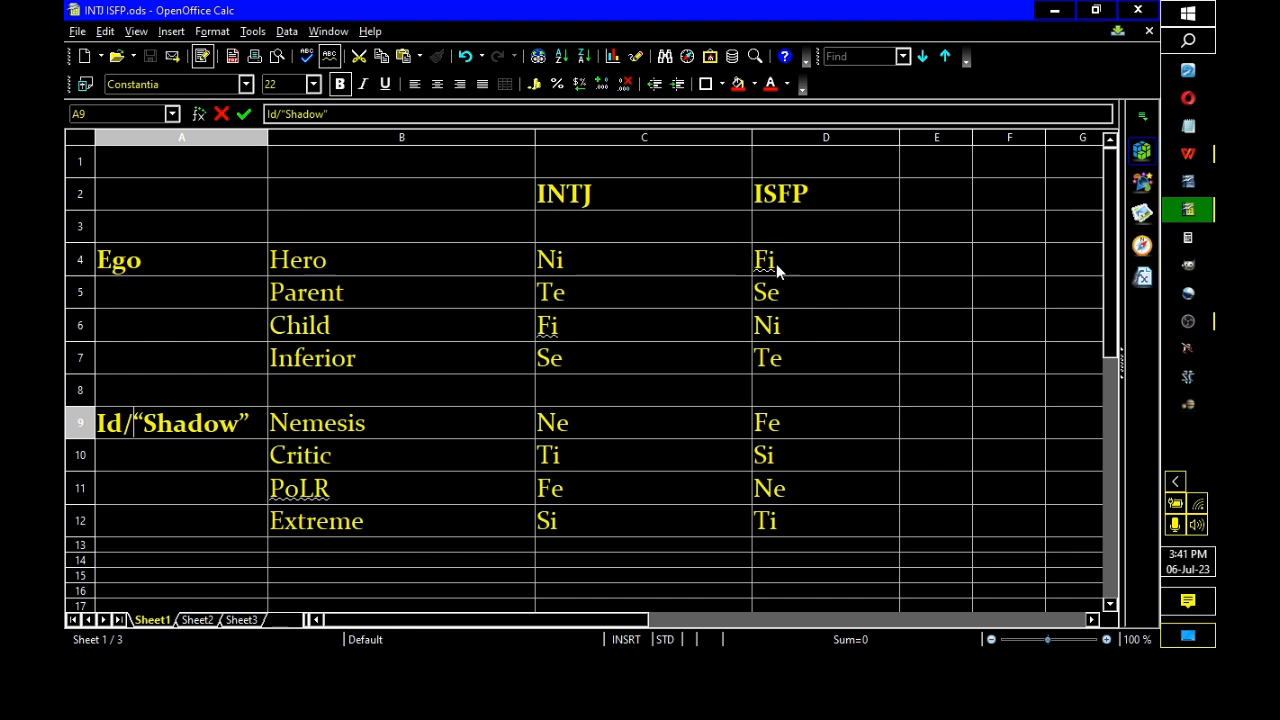
mouse_move(780, 272)
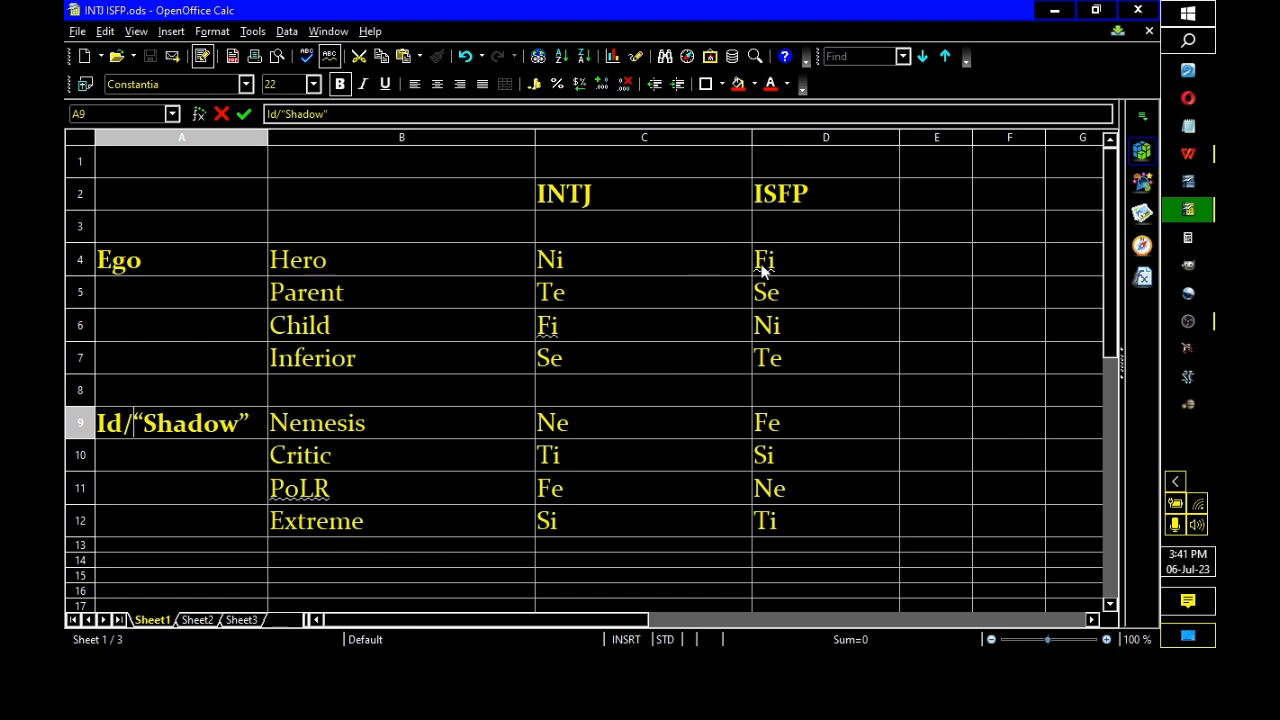
mouse_move(560, 505)
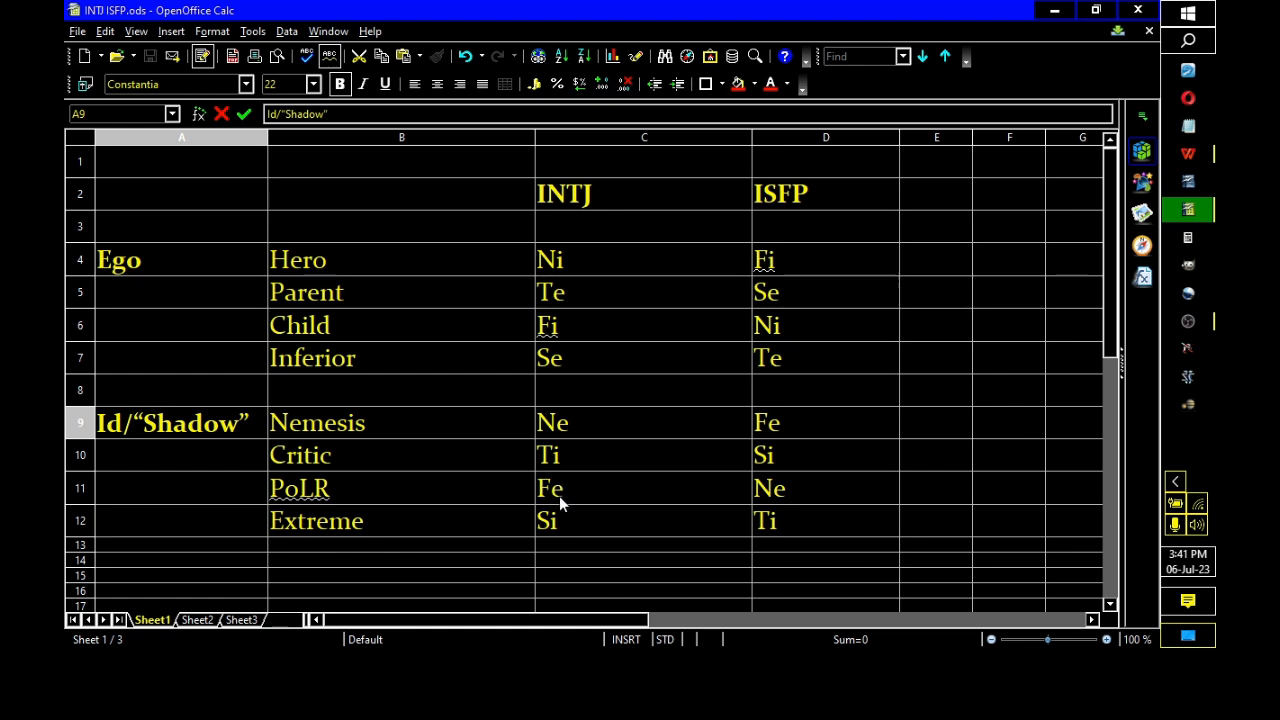
mouse_move(530, 498)
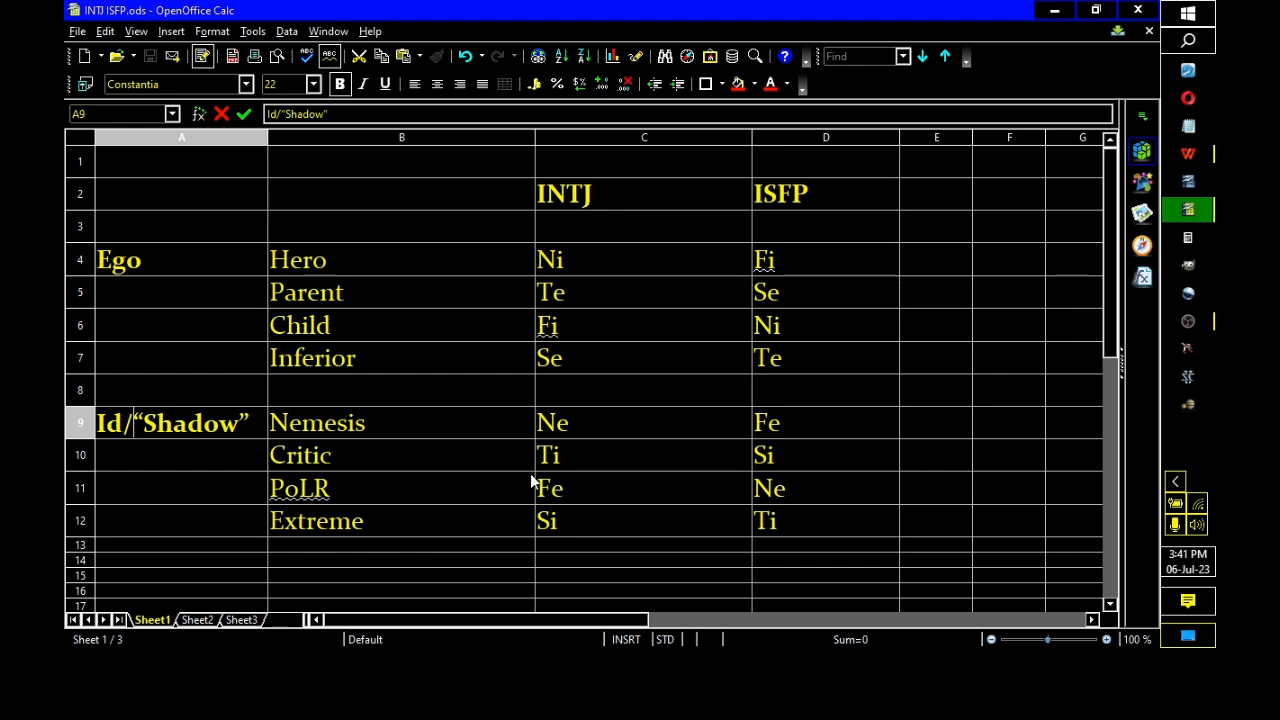
mouse_move(600, 358)
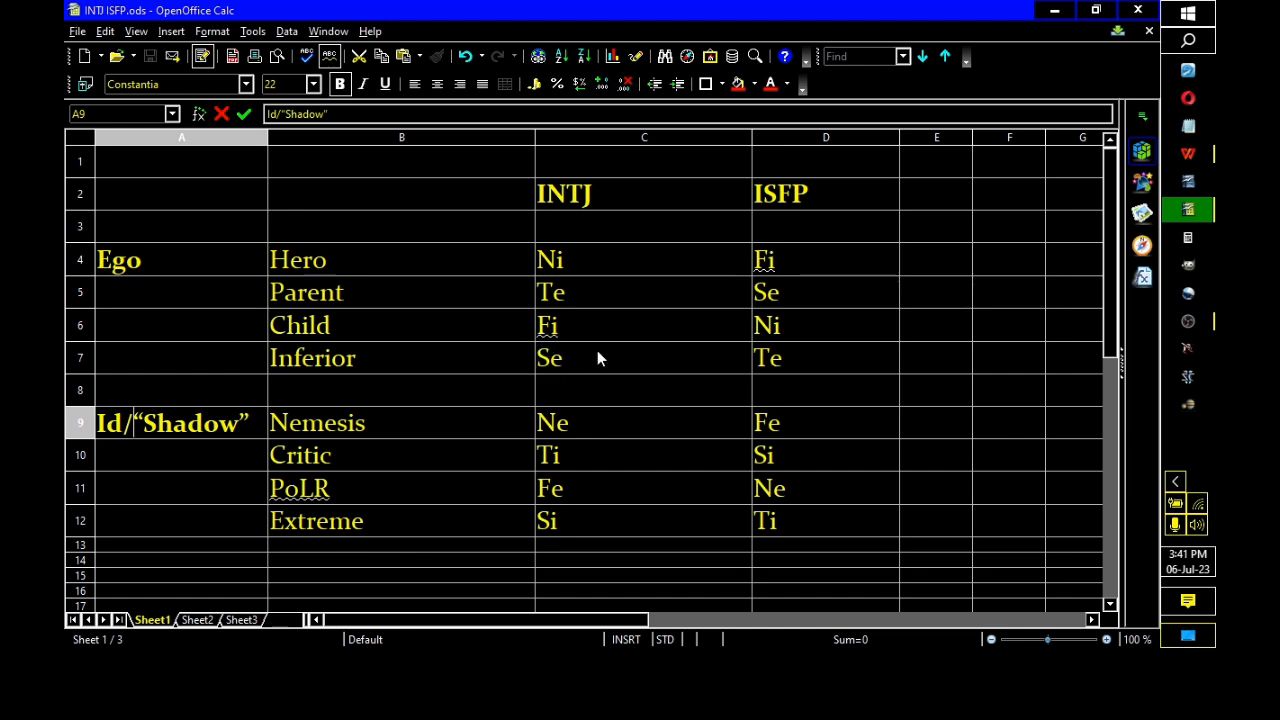
mouse_move(570, 372)
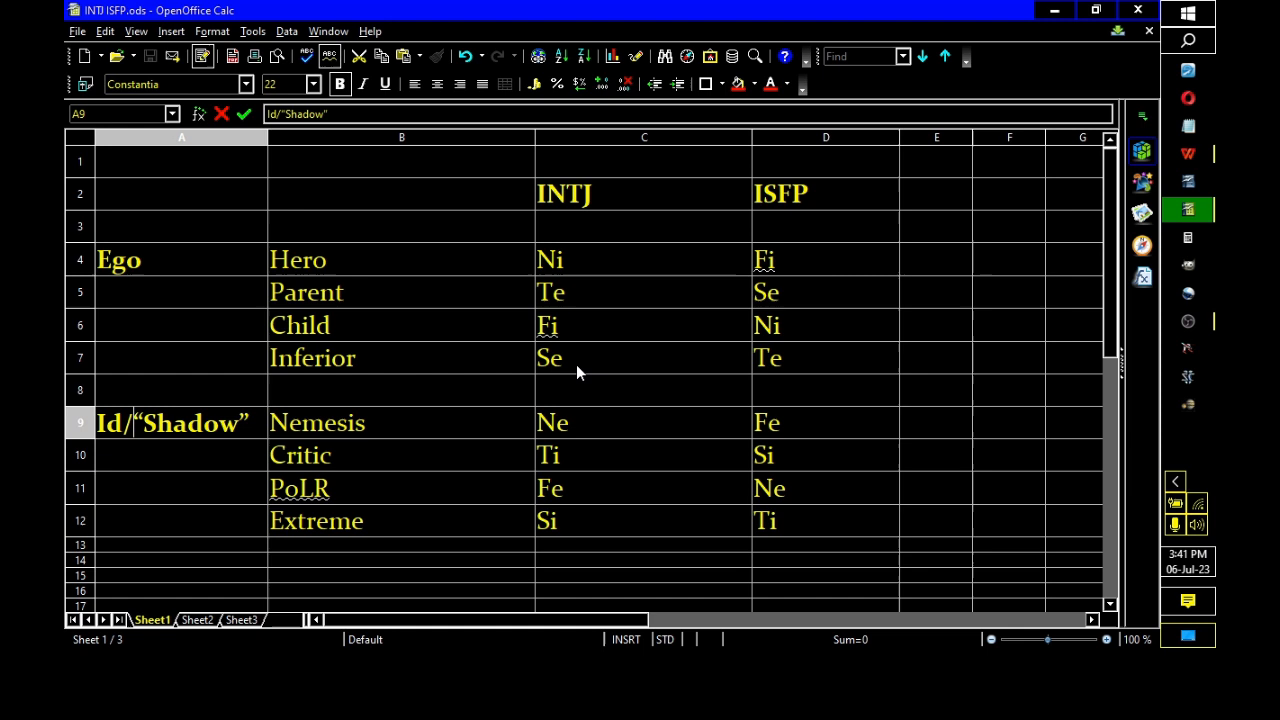
mouse_move(675, 323)
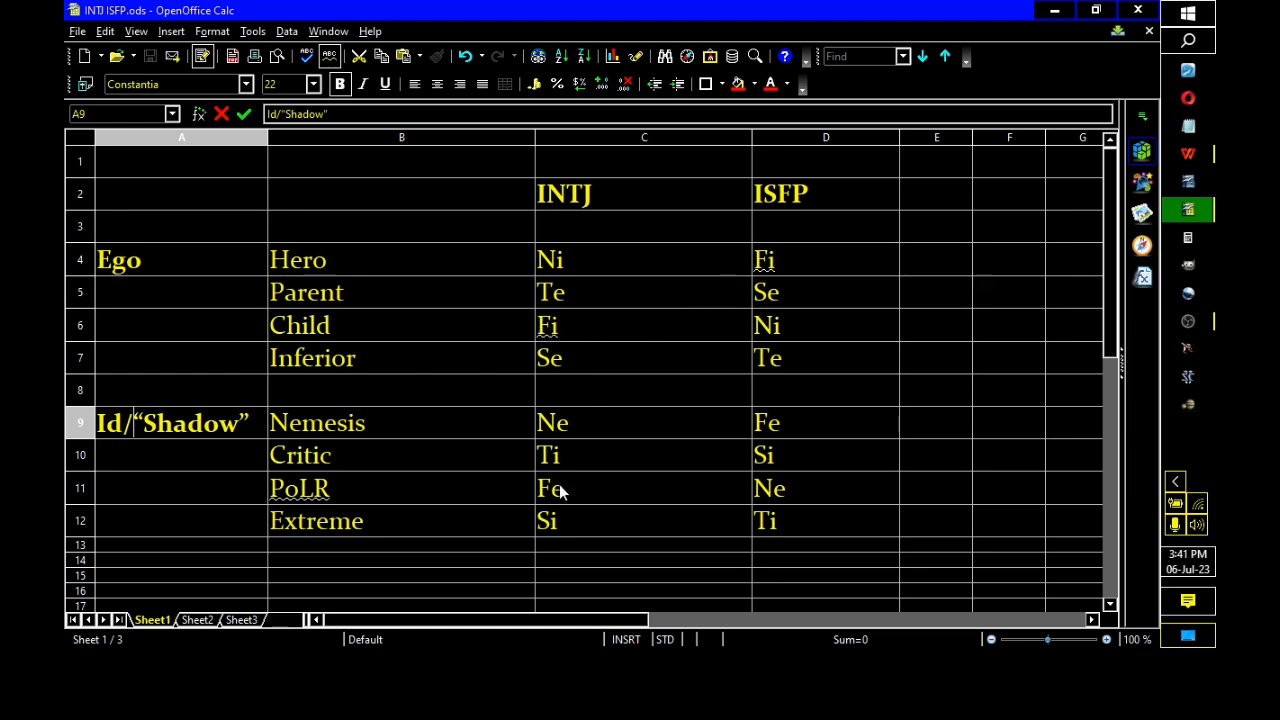
mouse_move(555, 490)
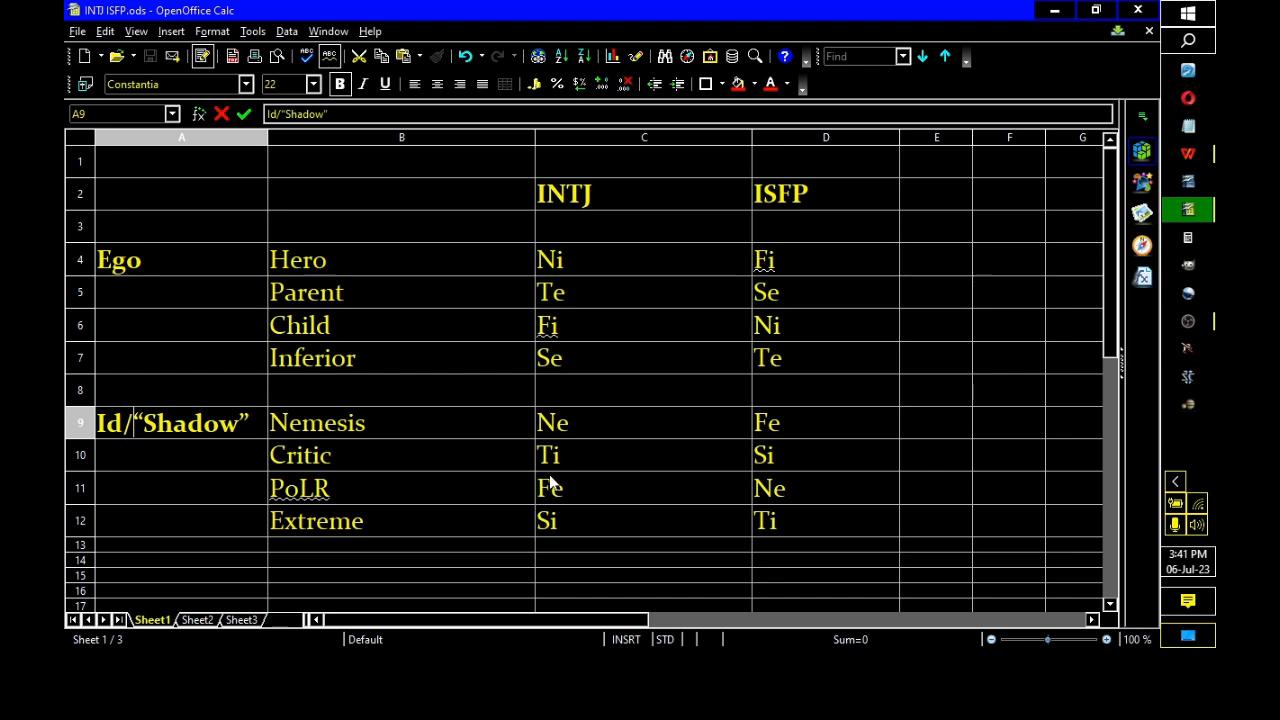
mouse_move(675, 308)
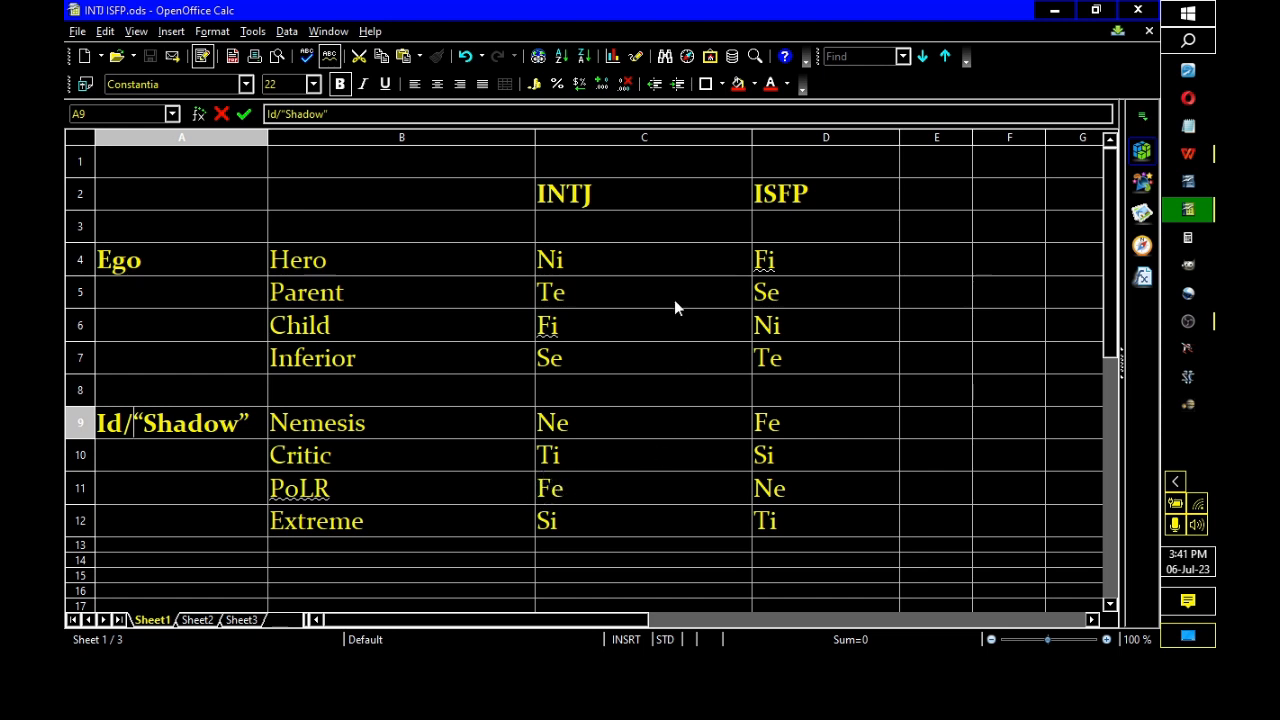
mouse_move(535, 270)
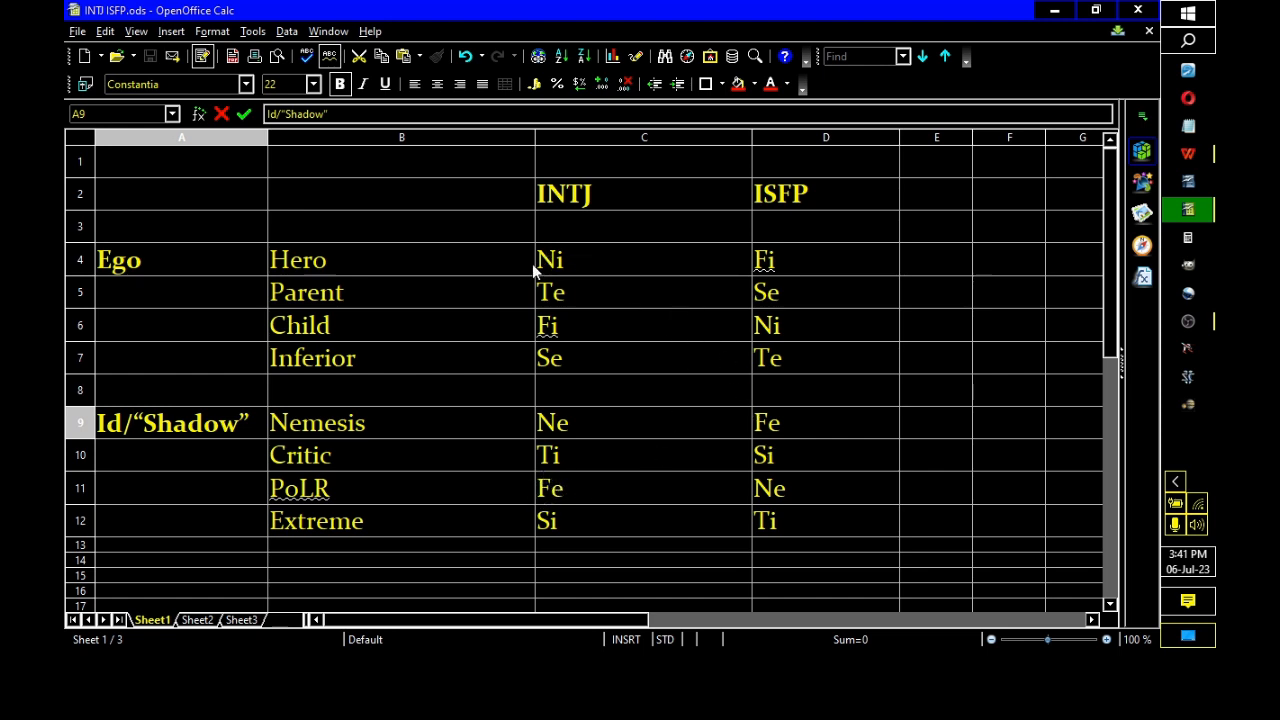
mouse_move(510, 252)
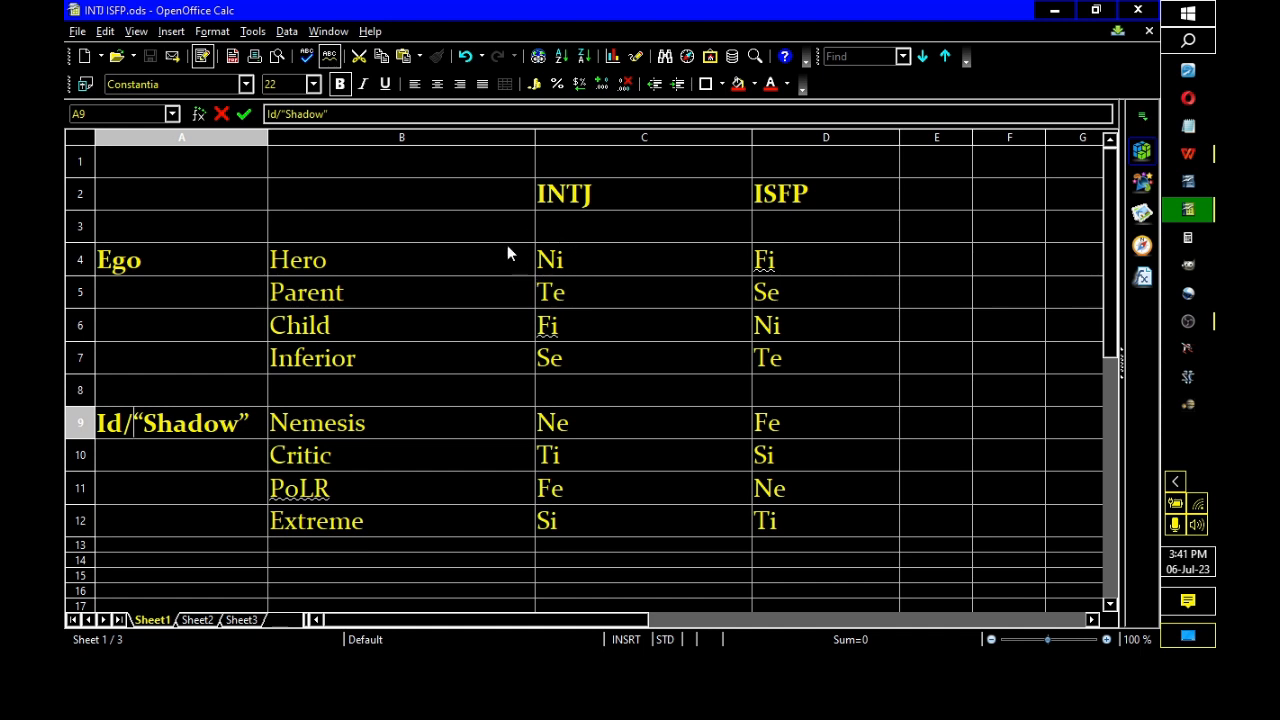
mouse_move(548, 293)
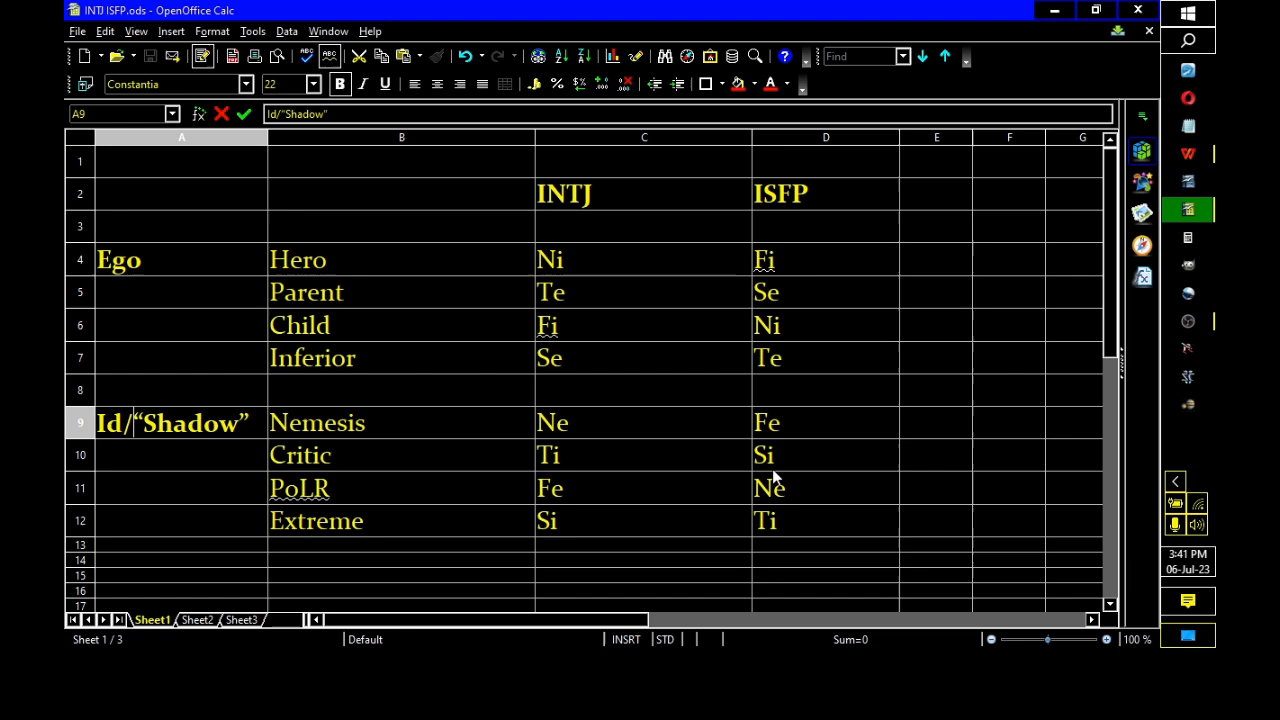
mouse_move(745, 490)
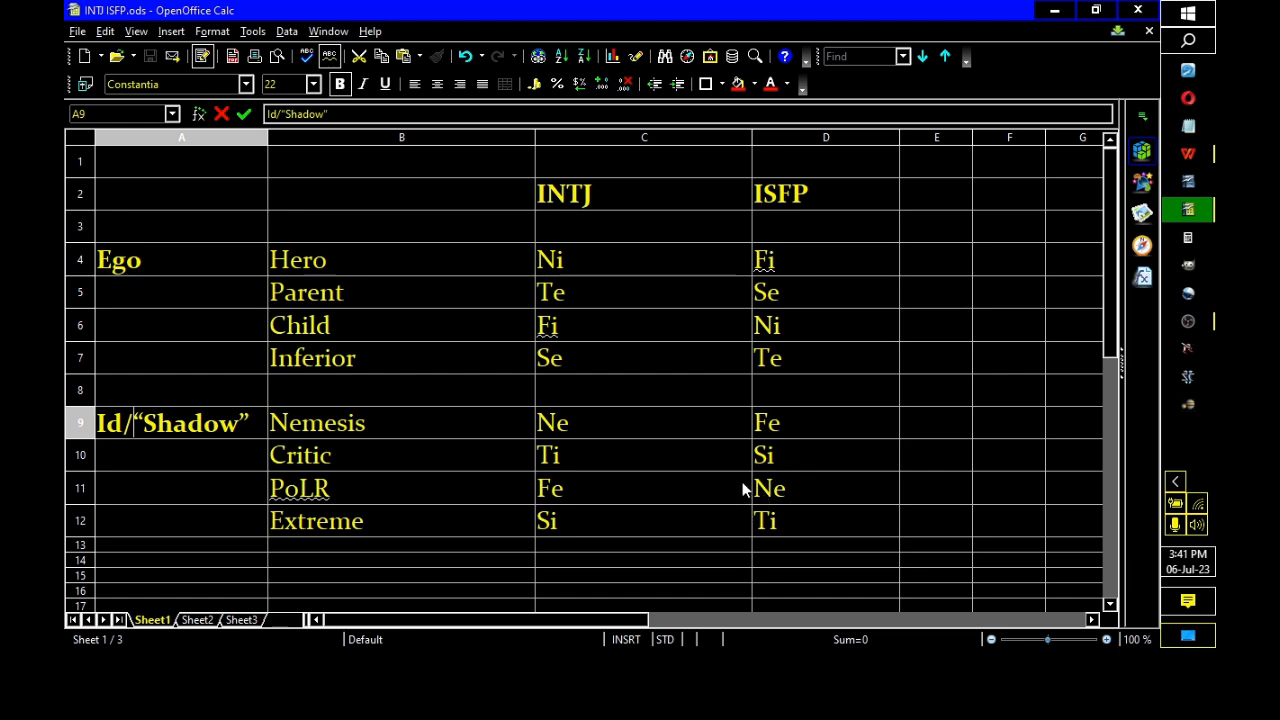
mouse_move(773, 503)
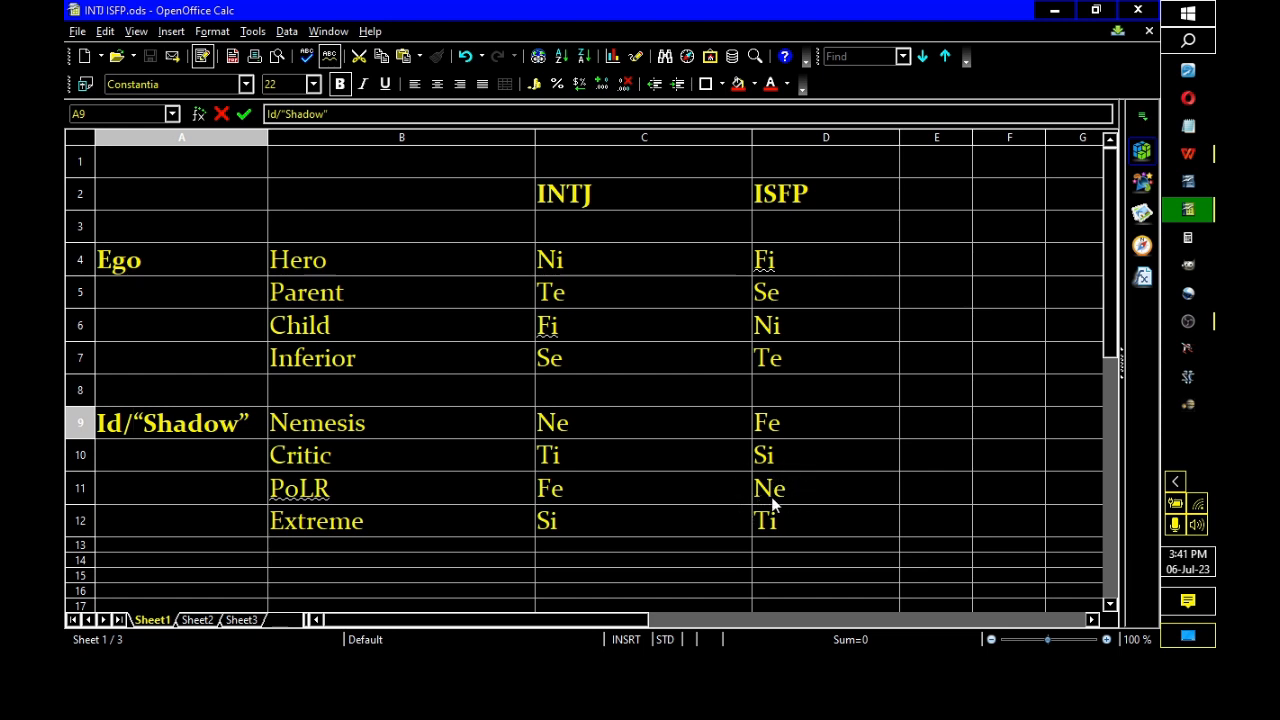
mouse_move(785, 348)
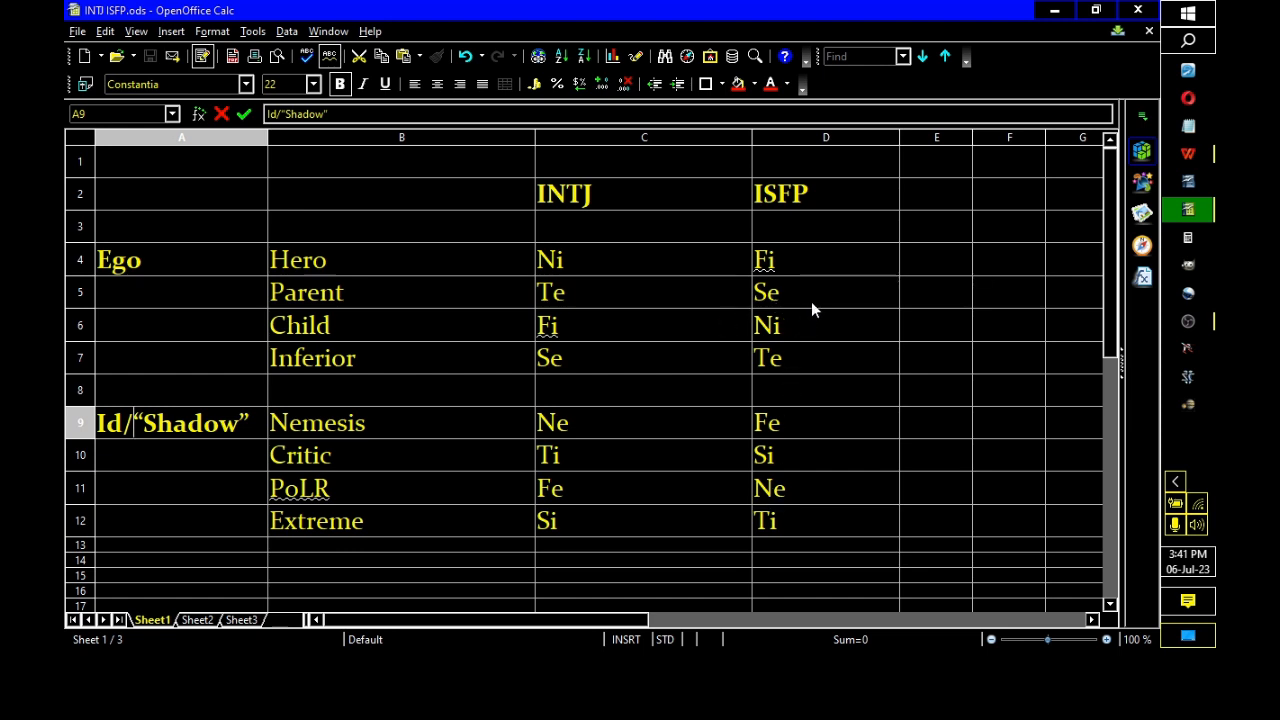
mouse_move(765, 495)
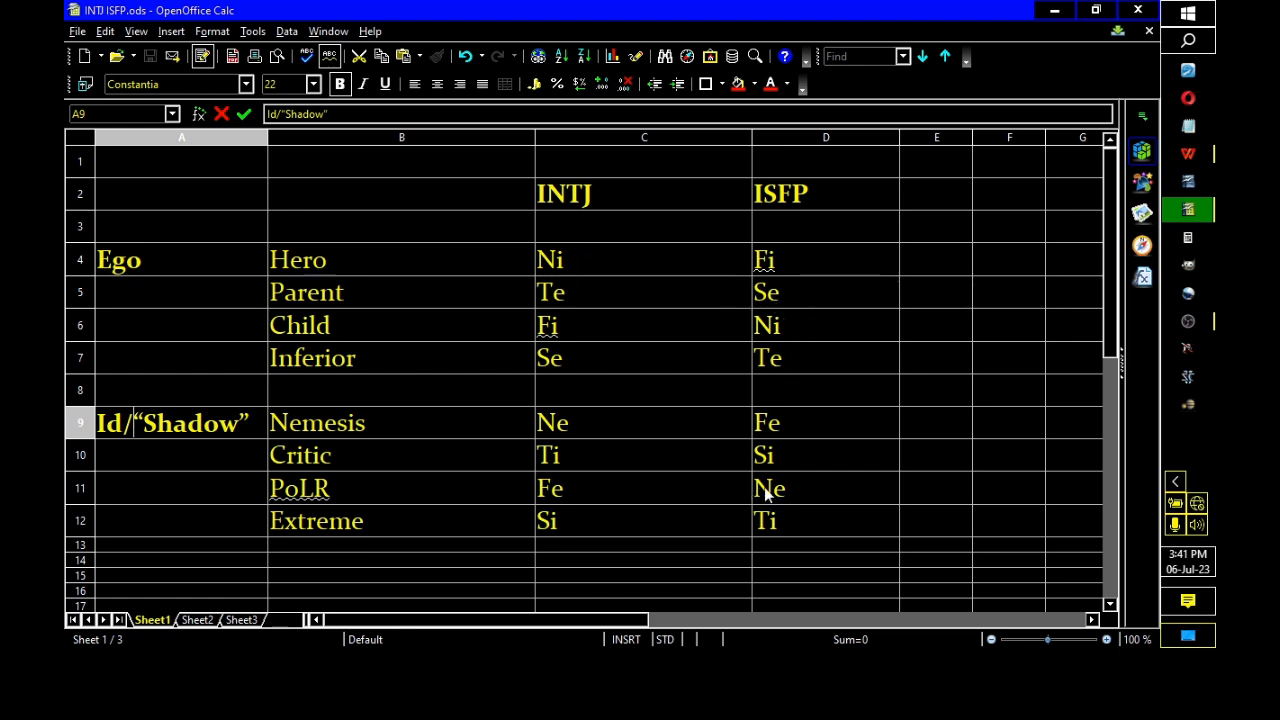
mouse_move(665, 398)
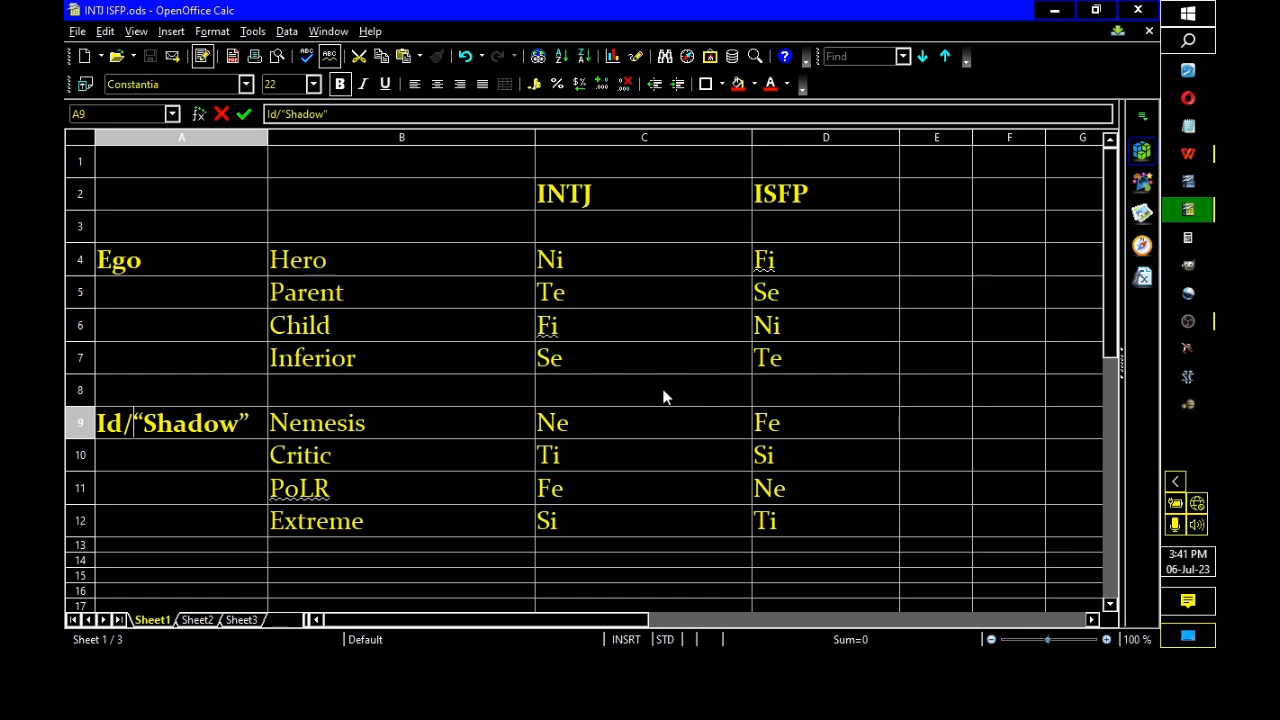
mouse_move(675, 375)
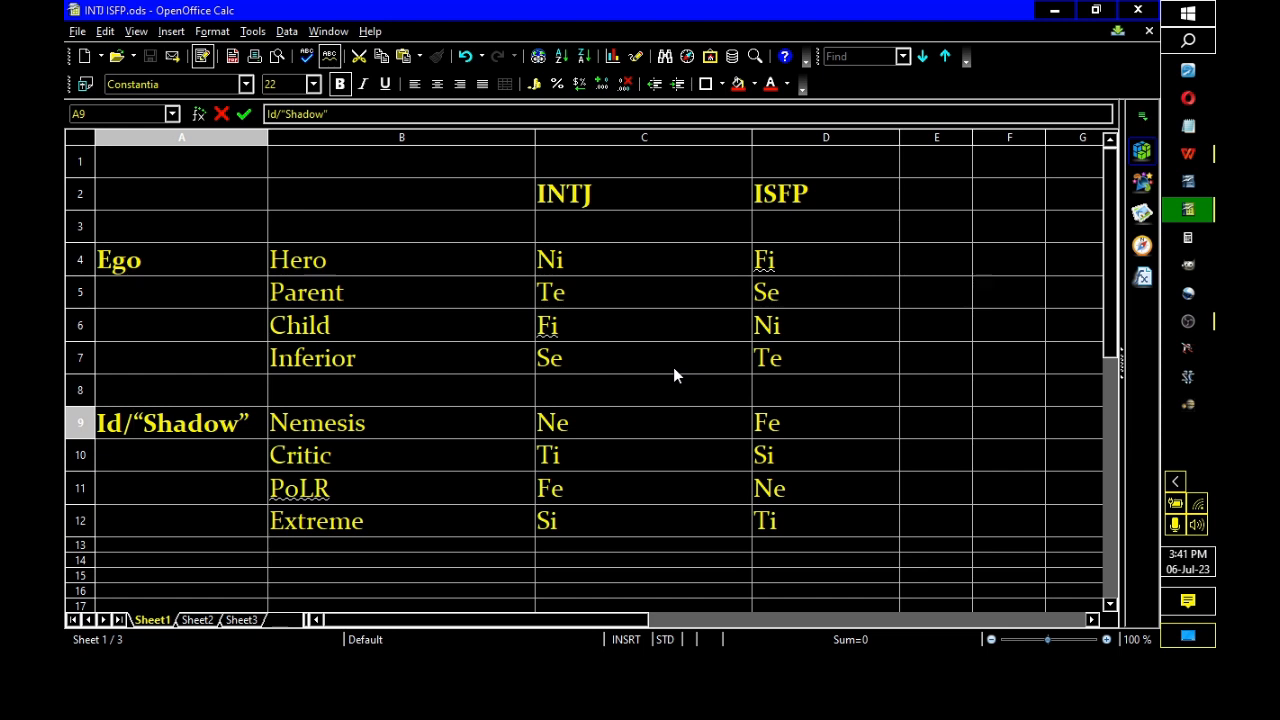
mouse_move(673, 270)
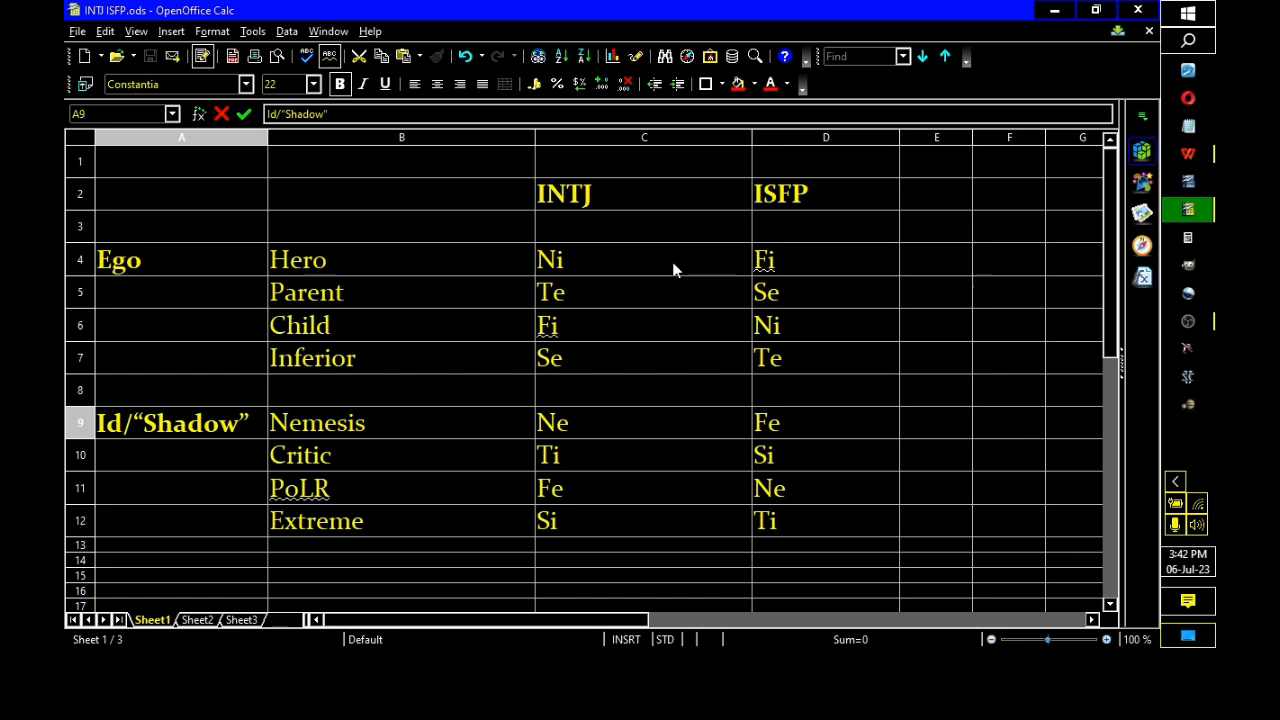
mouse_move(836, 282)
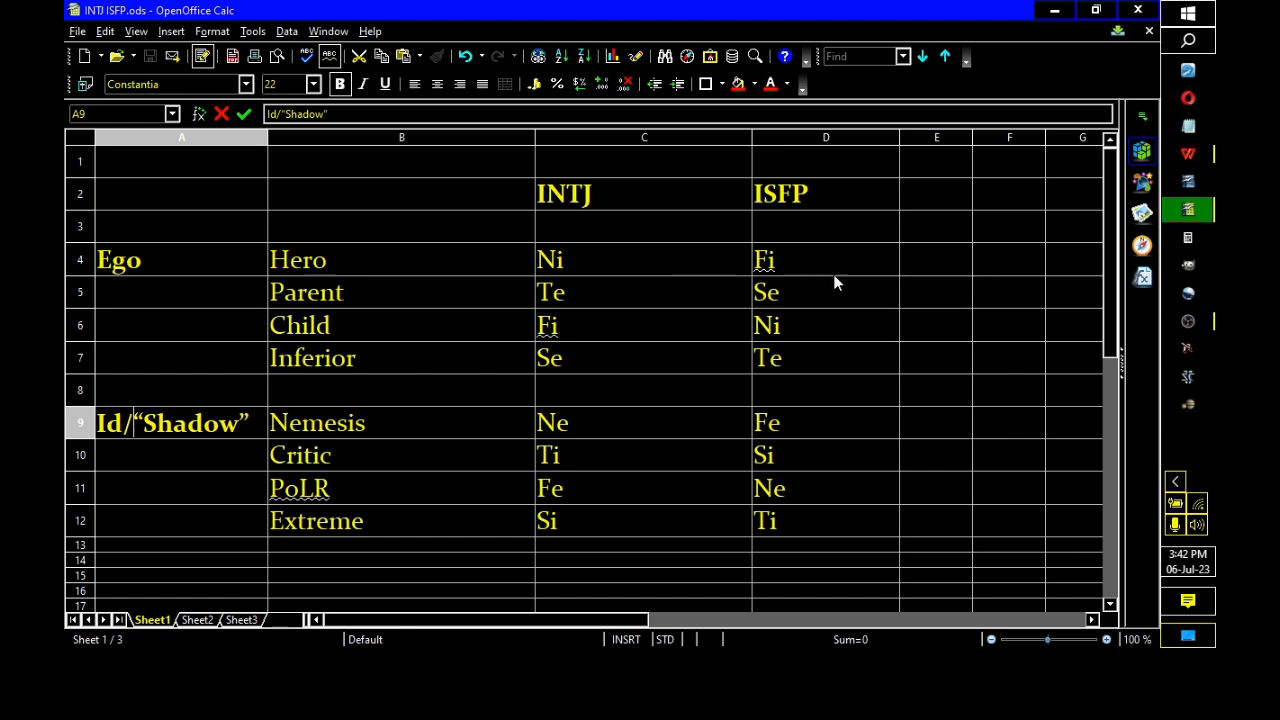
mouse_move(910, 315)
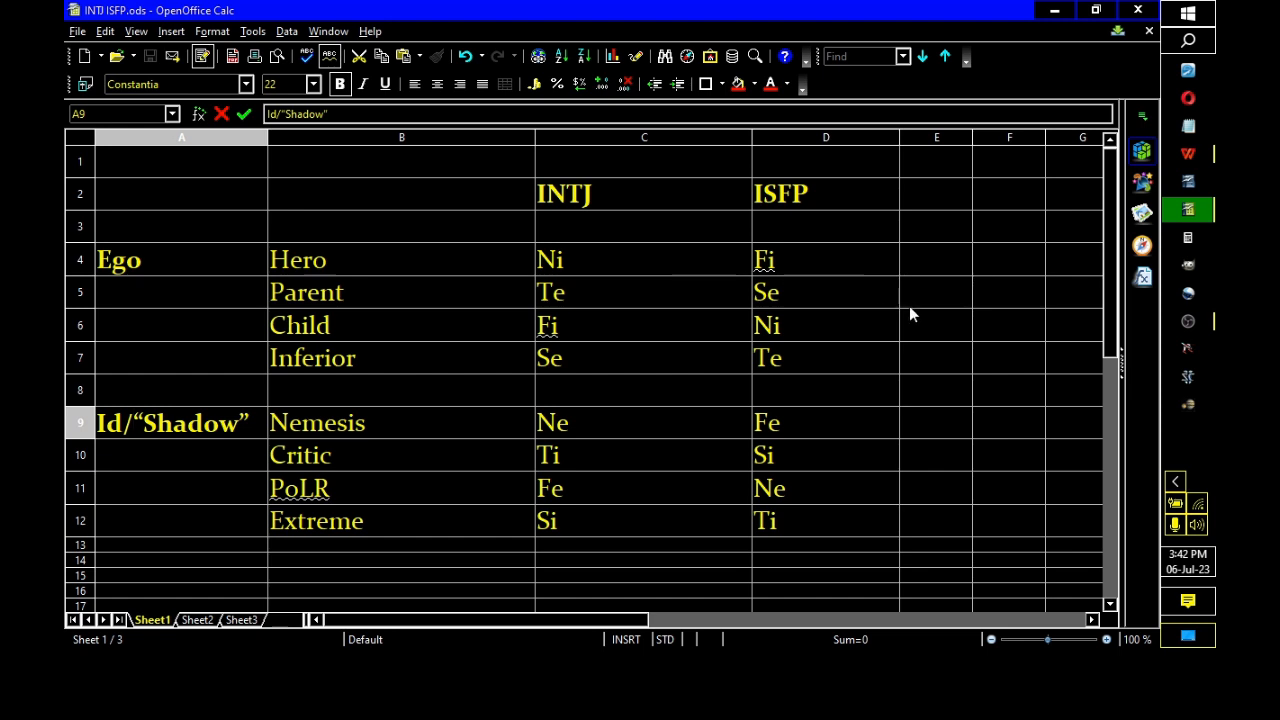